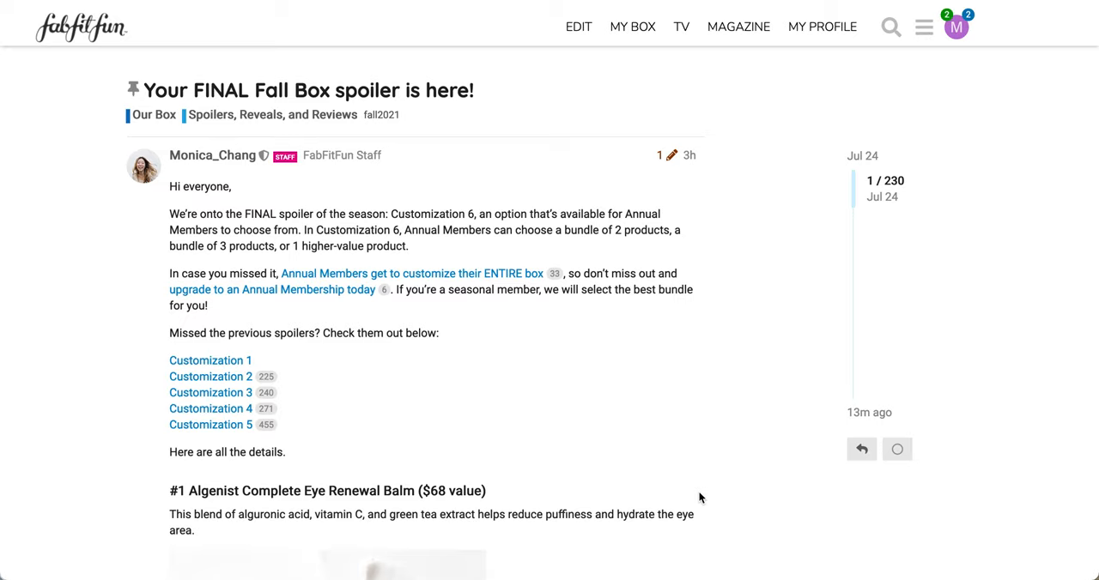
{"action": "mouse_move", "coordinate": [567, 237]}
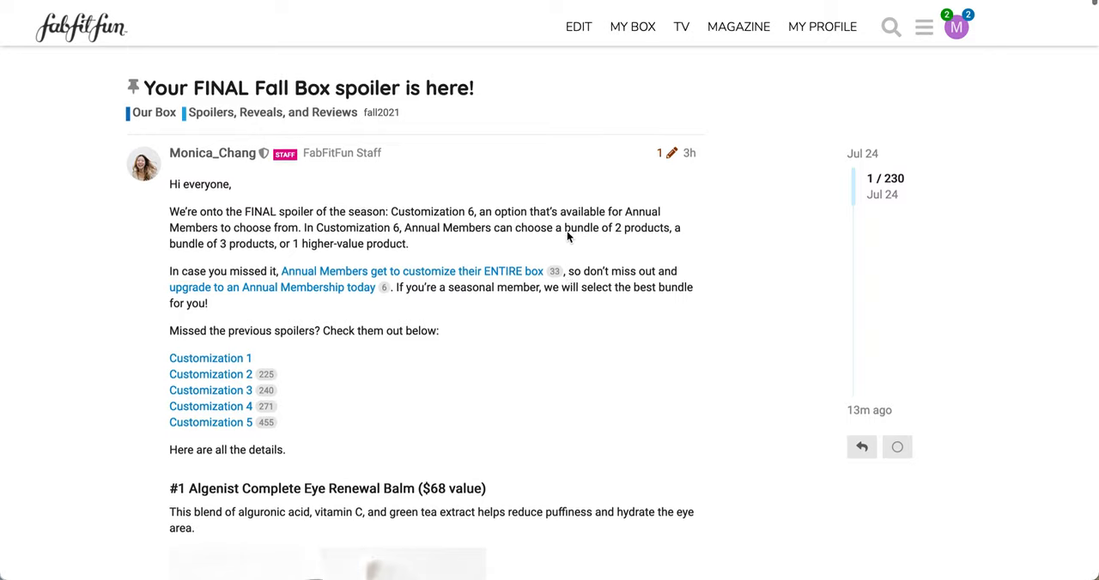
- View the Algenist balm's before/after photo, then its multi-peptide, triple algae, alguronic acid ingredient infographic
{"action": "scroll", "scroll_direction": "down", "scroll_amount": 3}
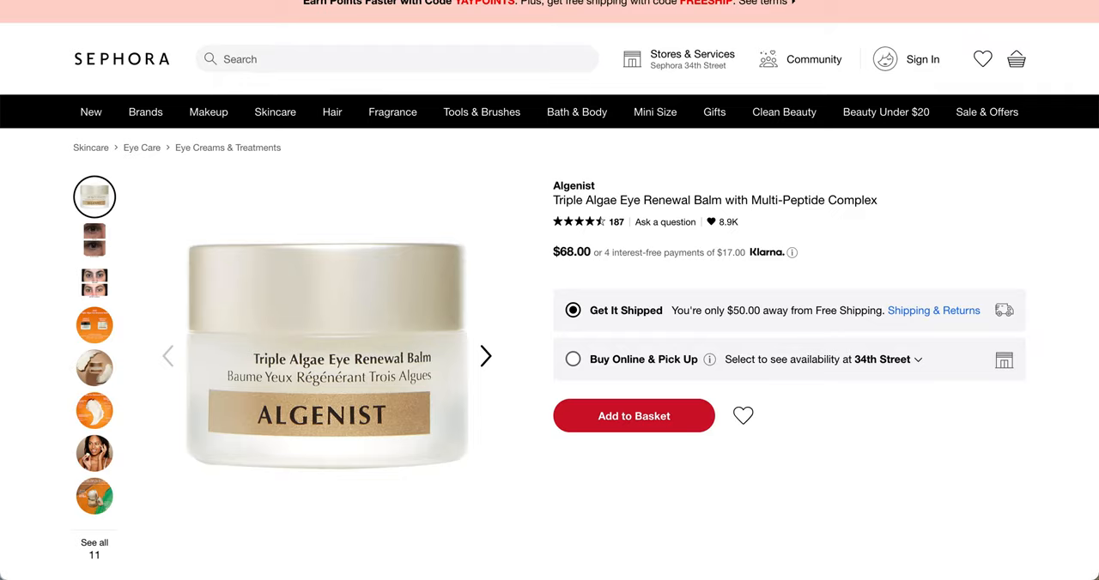
{"action": "mouse_move", "coordinate": [564, 269]}
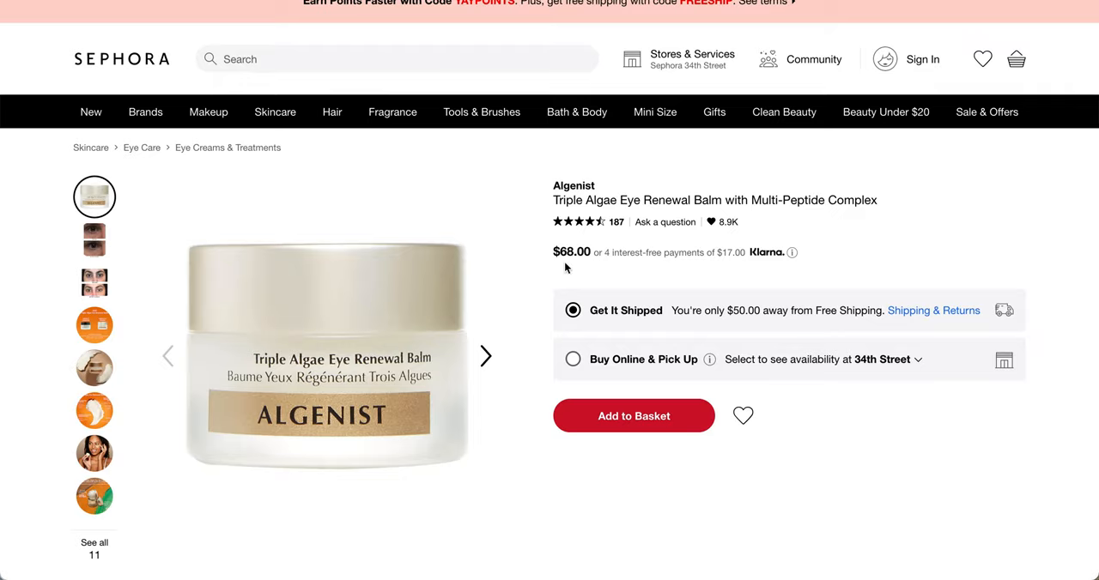
{"action": "scroll", "scroll_direction": "down", "scroll_amount": 3}
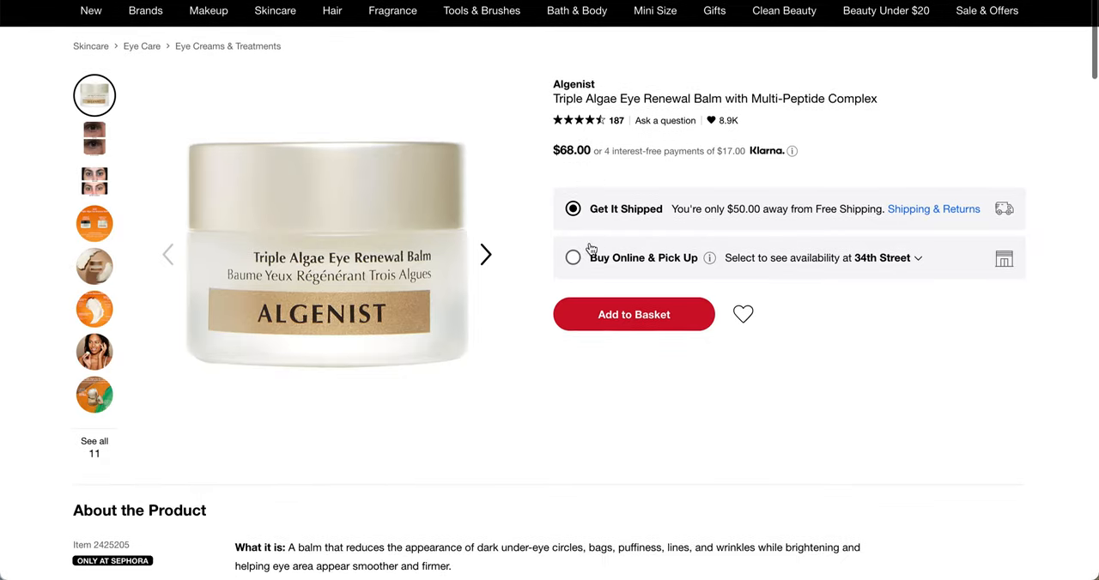
{"action": "scroll", "scroll_direction": "down", "scroll_amount": 3}
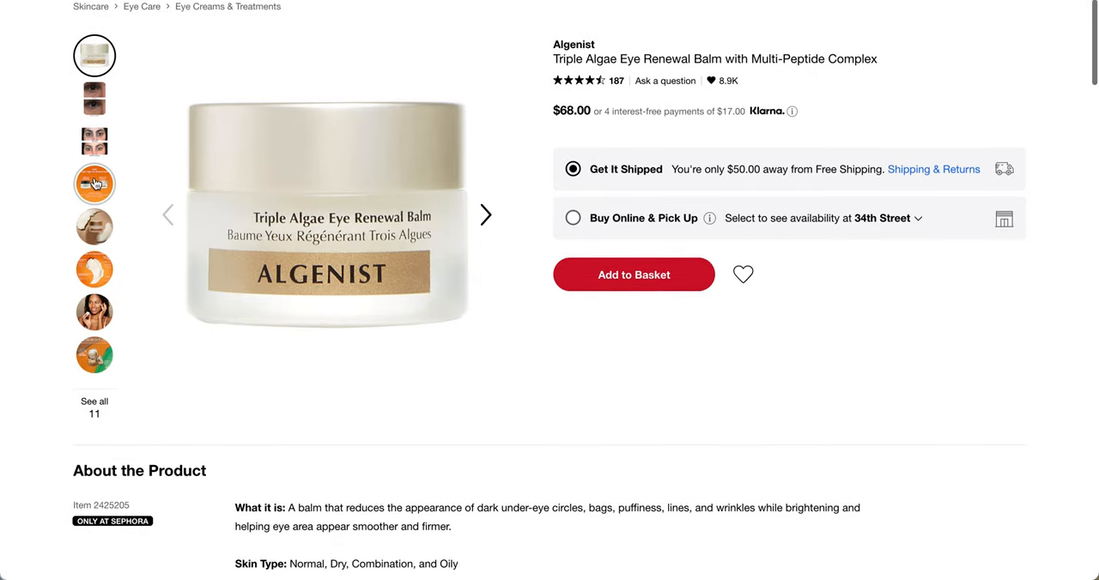
{"action": "left_click", "coordinate": [95, 183]}
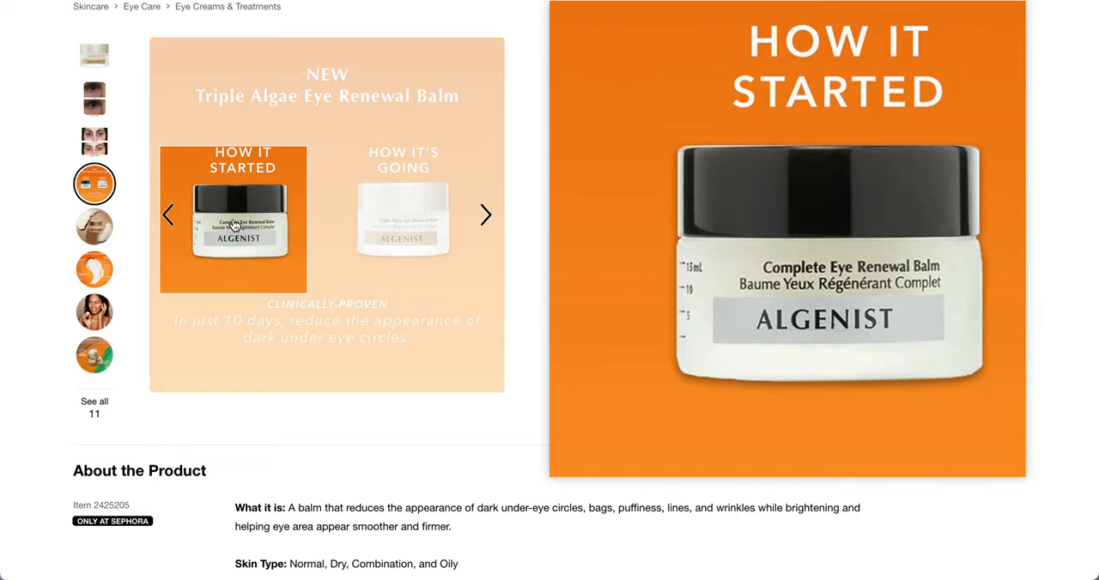
{"action": "left_click", "coordinate": [404, 219]}
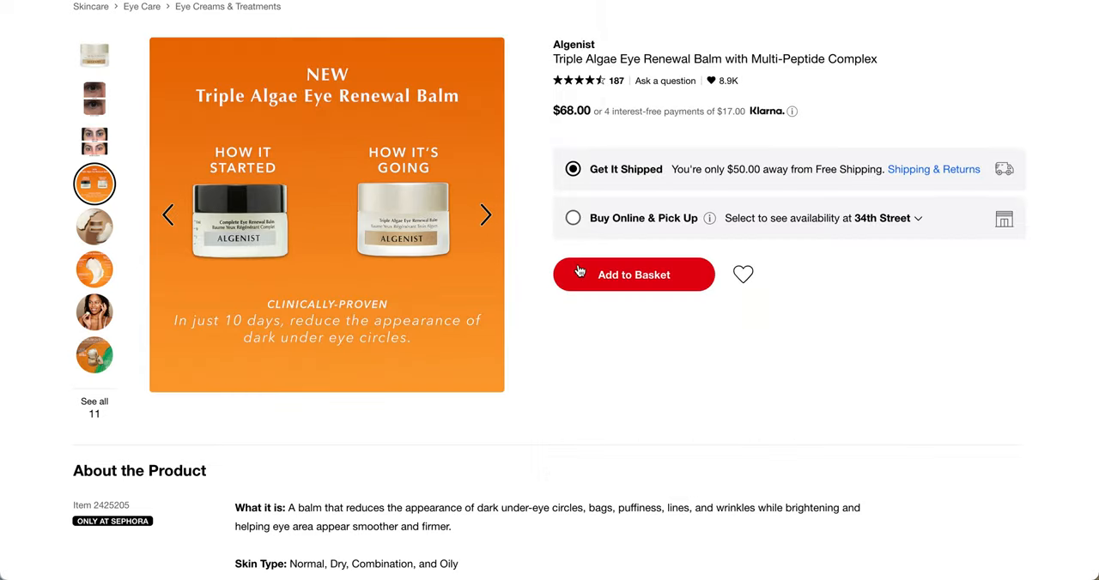
{"action": "left_click", "coordinate": [93, 269]}
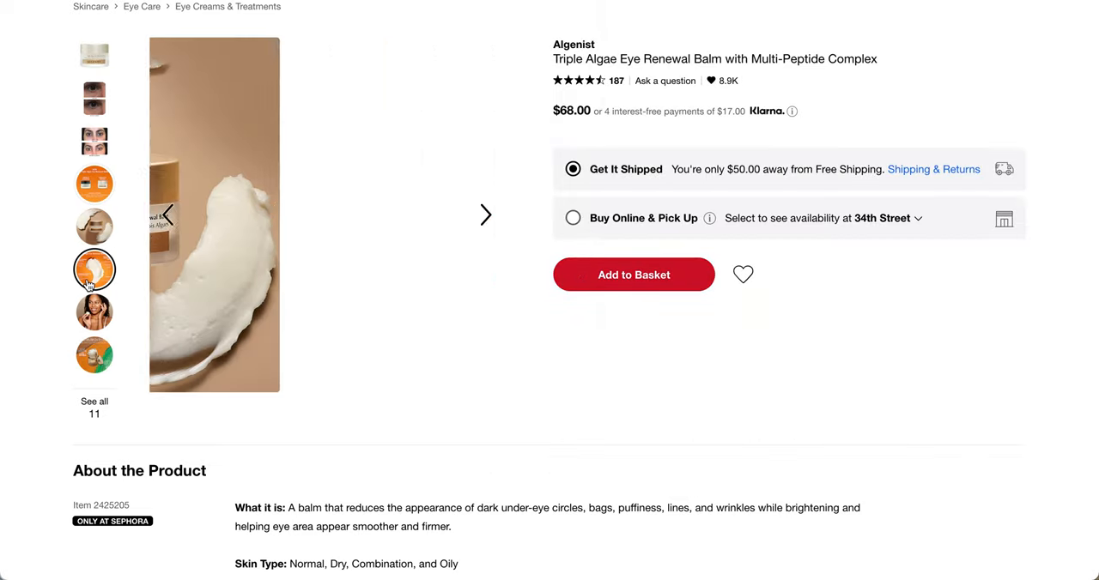
{"action": "left_click", "coordinate": [94, 270]}
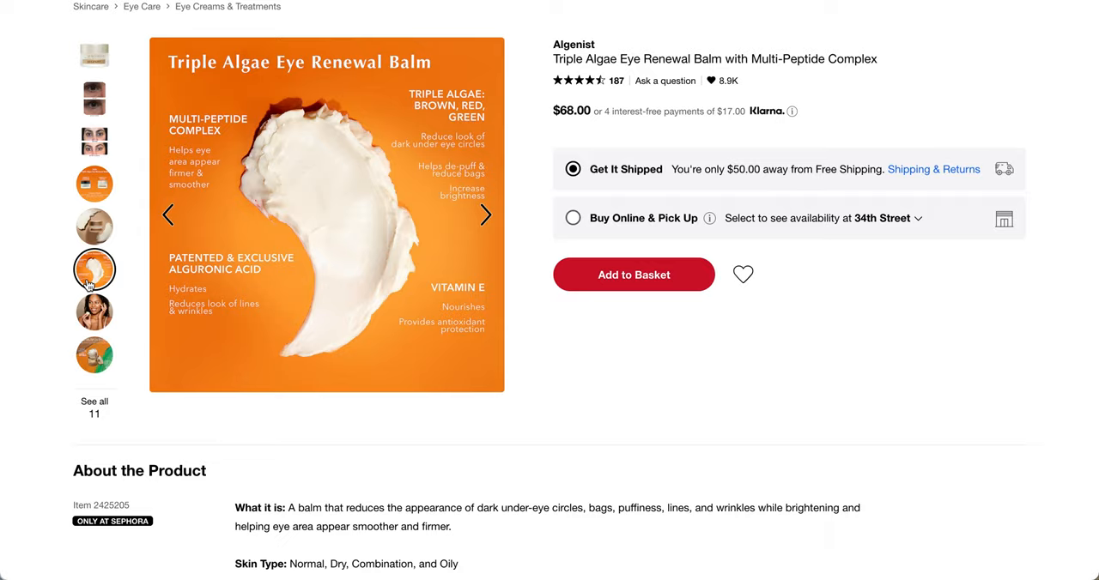
- Read the Algenist balm's description, full ingredient list and twice-daily usage directions
{"action": "scroll", "scroll_direction": "down", "scroll_amount": 3}
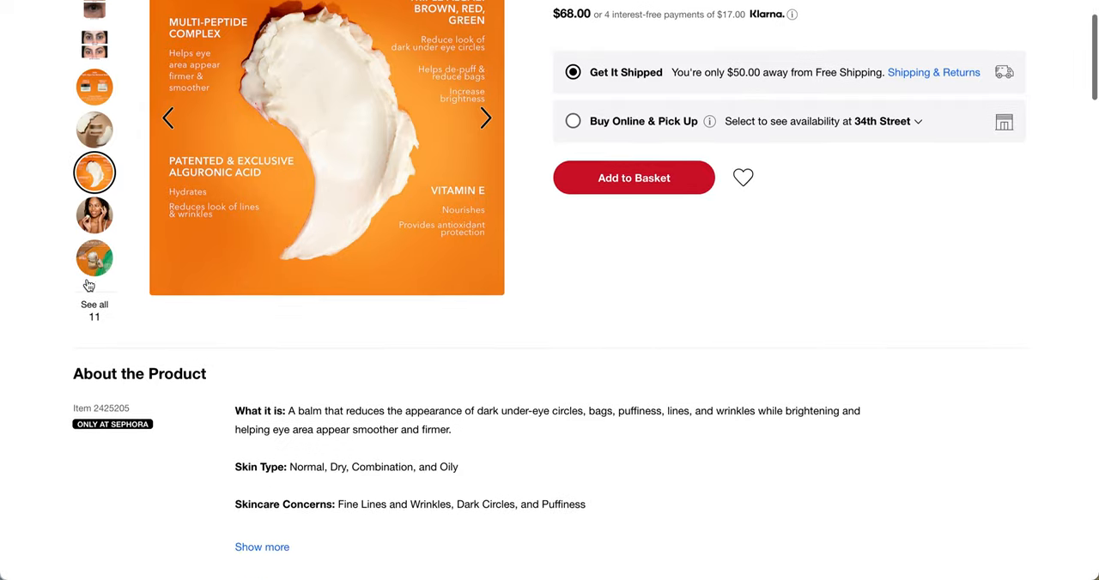
{"action": "scroll", "scroll_direction": "down", "scroll_amount": 3}
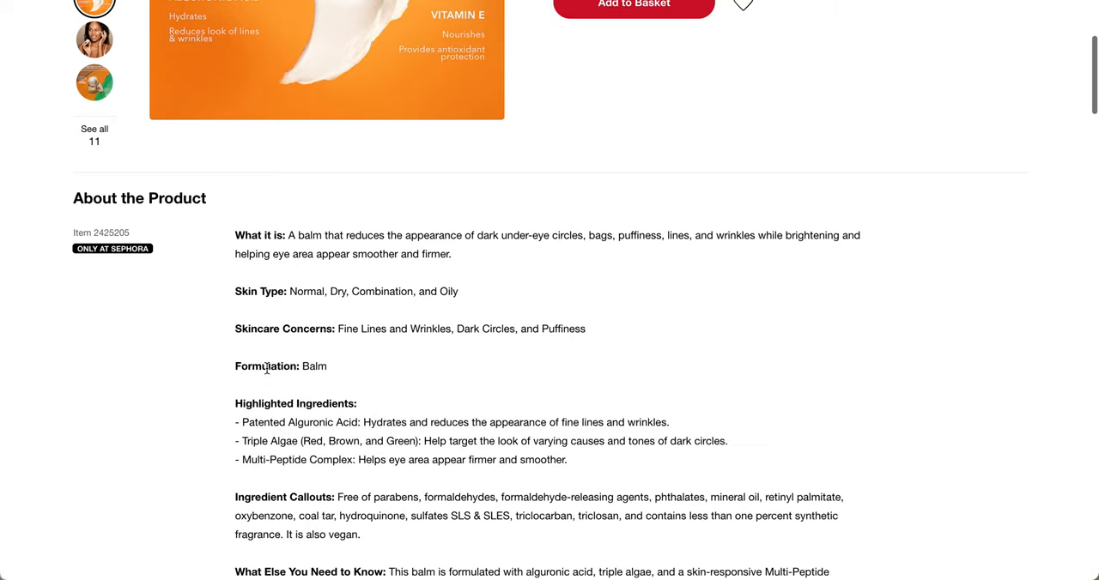
{"action": "scroll", "scroll_direction": "down", "scroll_amount": 3}
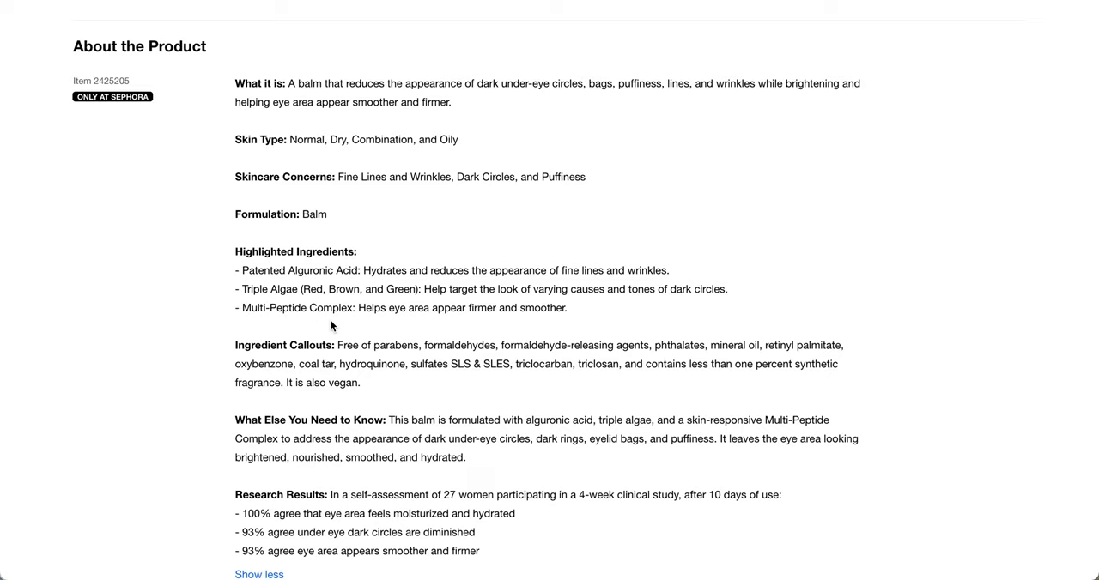
{"action": "scroll", "scroll_direction": "down", "scroll_amount": 3}
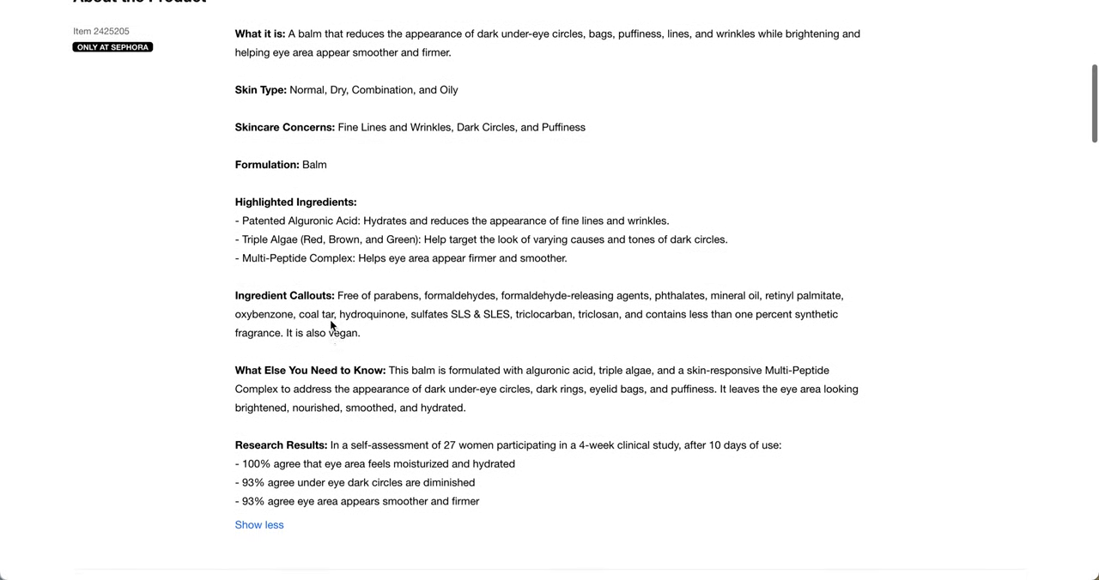
{"action": "scroll", "scroll_direction": "down", "scroll_amount": 3}
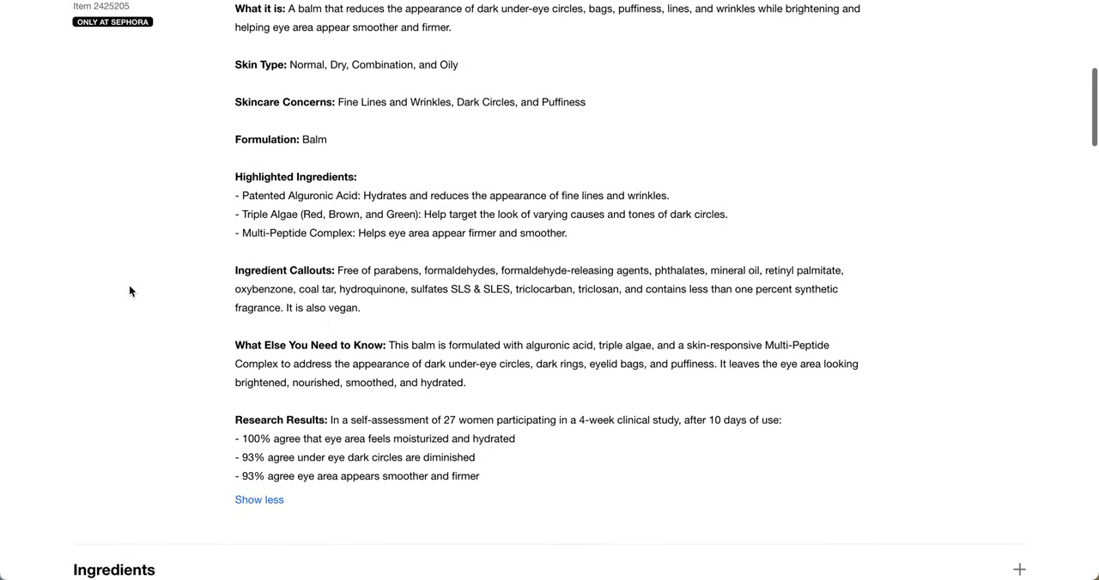
{"action": "mouse_move", "coordinate": [278, 292]}
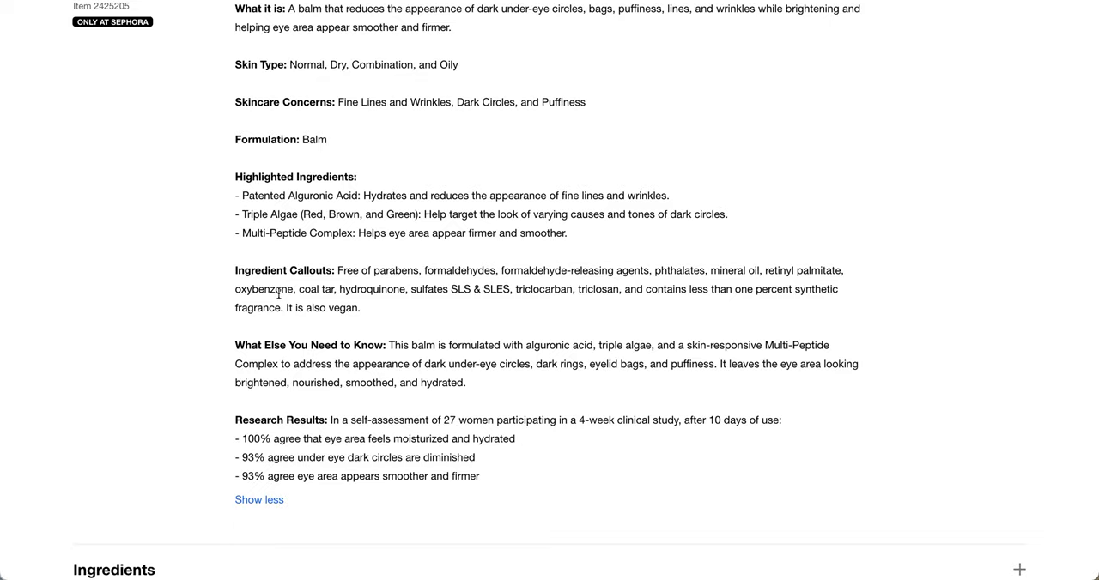
{"action": "scroll", "scroll_direction": "down", "scroll_amount": 3}
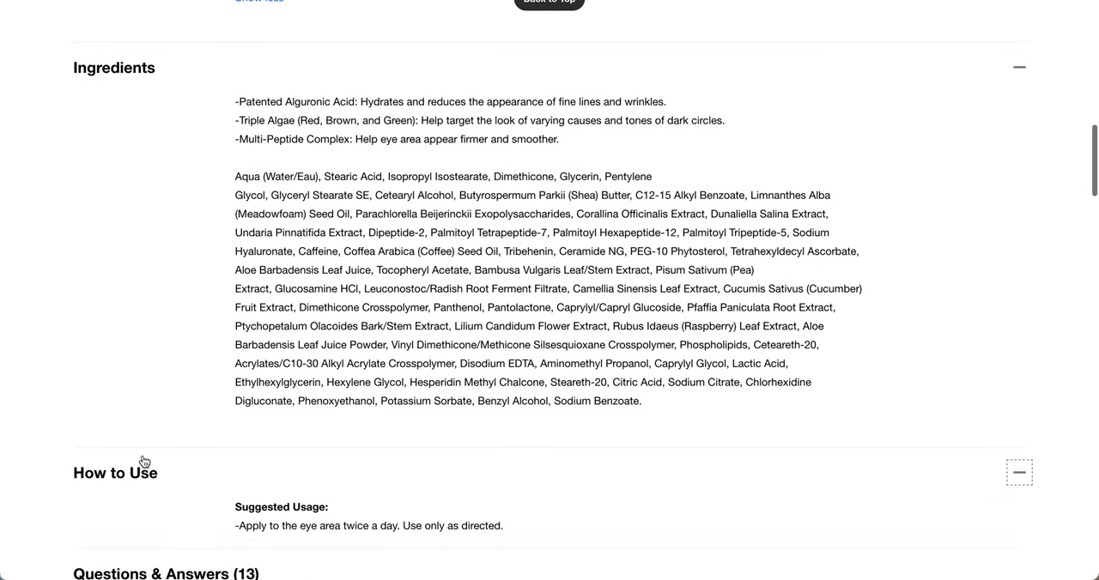
{"action": "scroll", "scroll_direction": "down", "scroll_amount": 3}
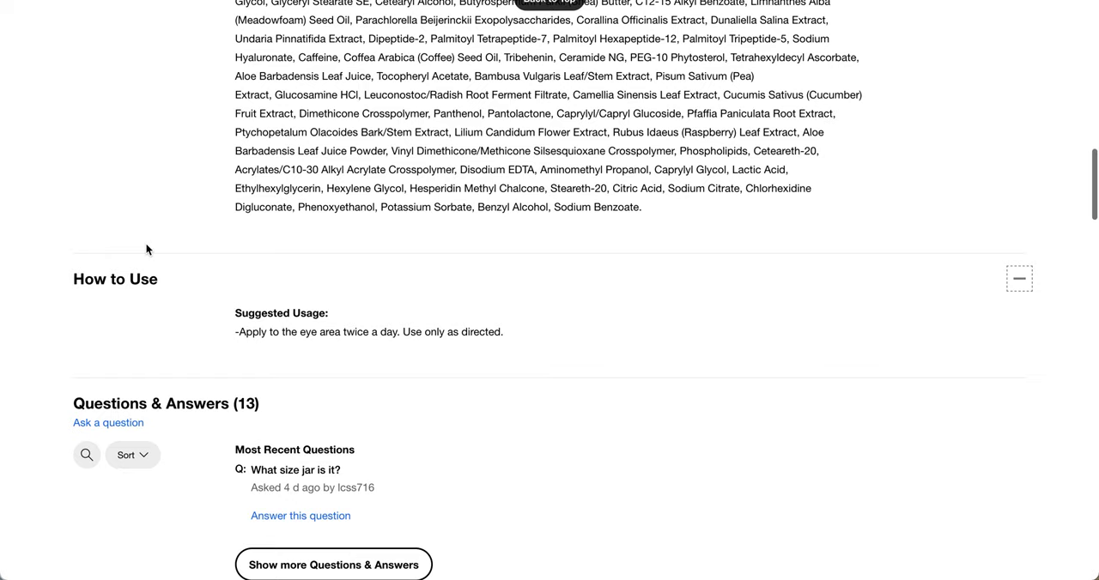
{"action": "scroll", "scroll_direction": "down", "scroll_amount": 3}
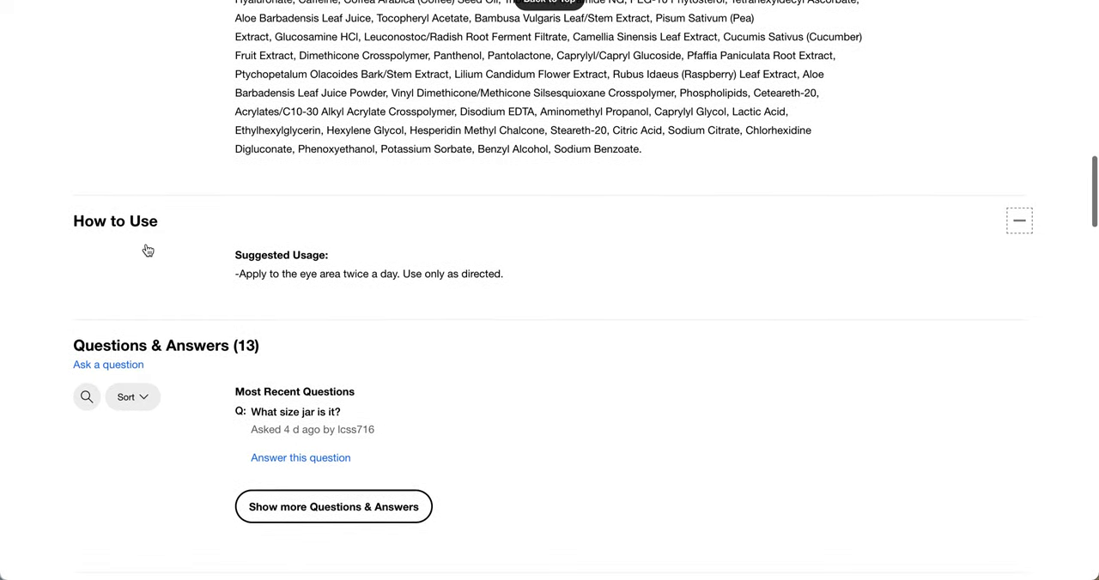
{"action": "scroll", "scroll_direction": "down", "scroll_amount": 3}
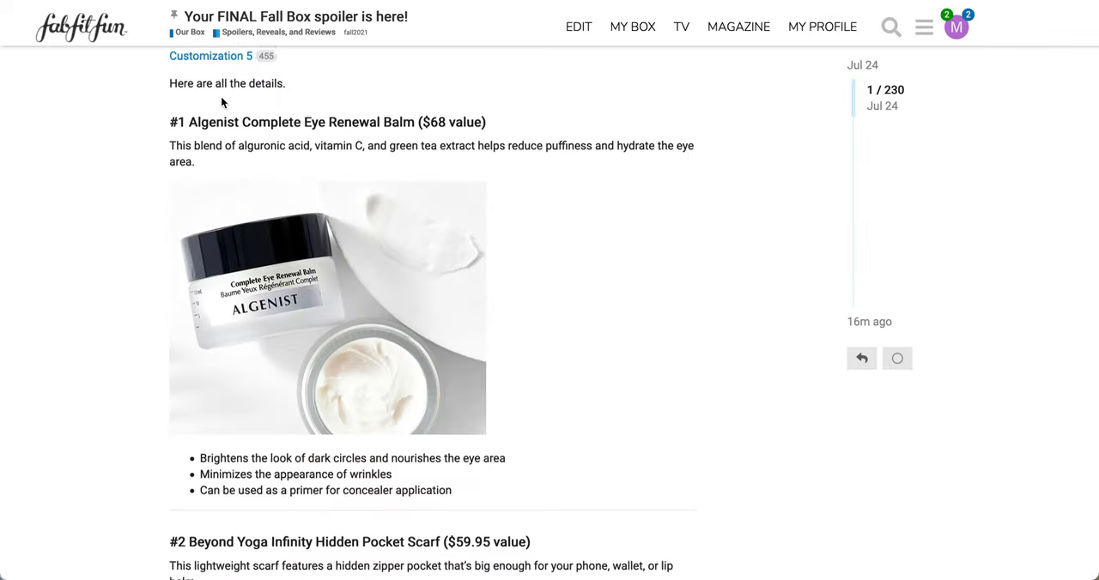
- Scroll the FabFitFun spoiler post down to item #2, the Beyond Yoga Infinity Hidden Pocket Scarf
{"action": "scroll", "scroll_direction": "down", "scroll_amount": 3}
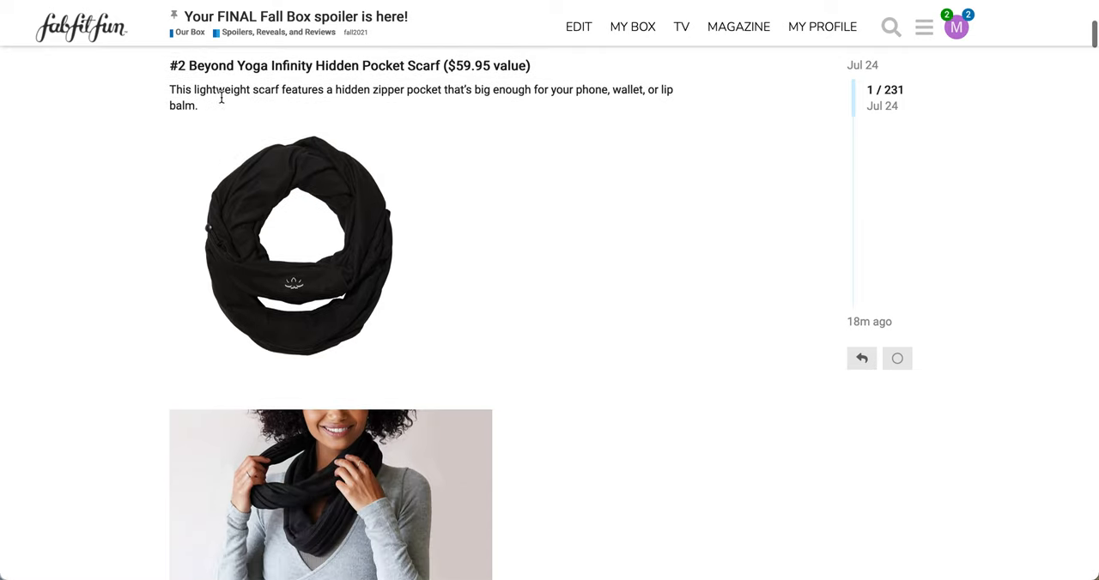
{"action": "scroll", "scroll_direction": "down", "scroll_amount": 3}
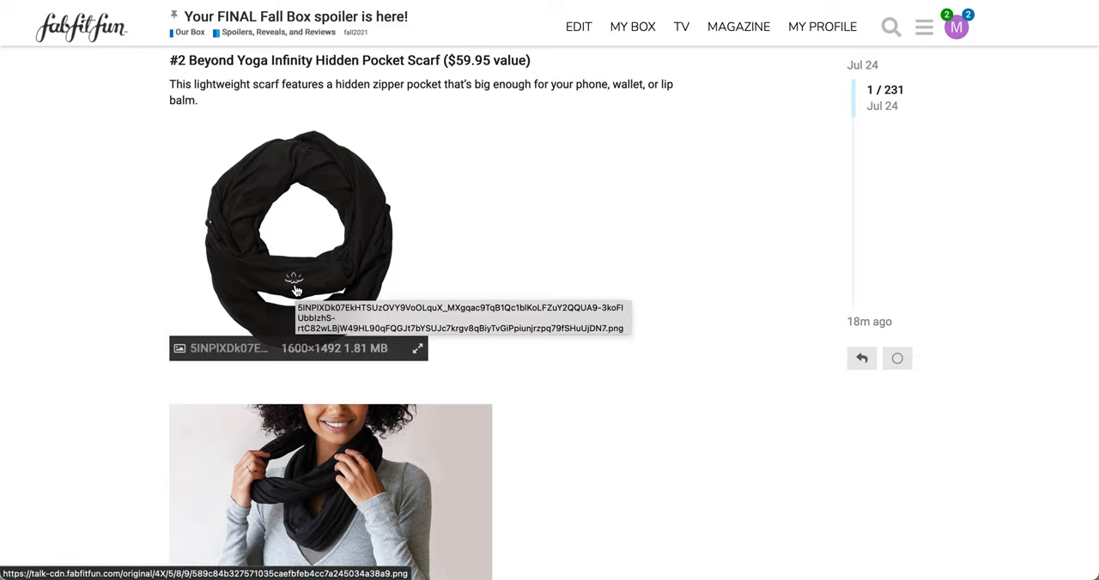
{"action": "mouse_move", "coordinate": [133, 252]}
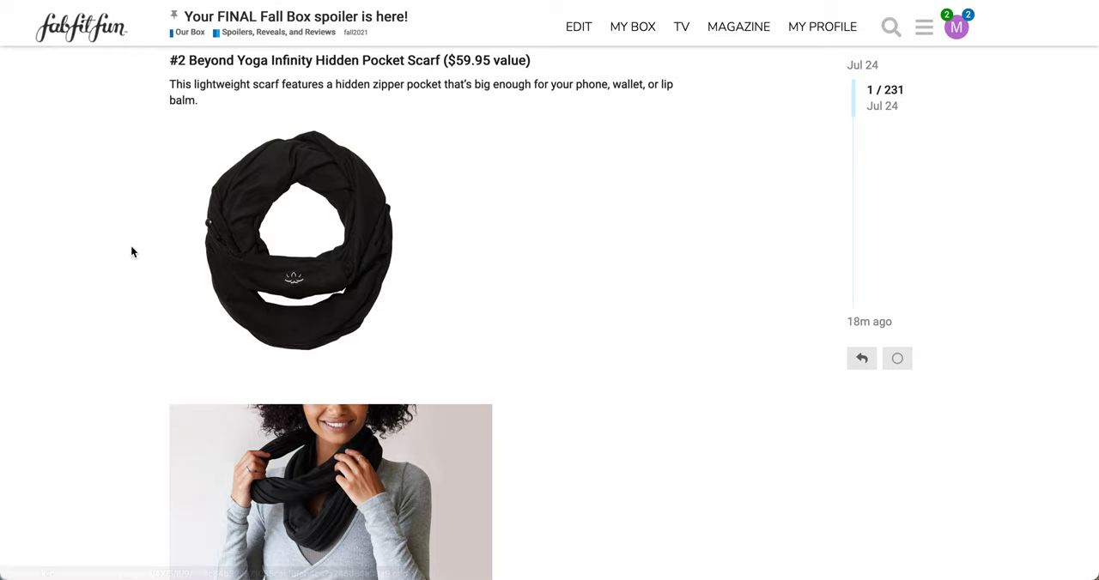
{"action": "scroll", "scroll_direction": "down", "scroll_amount": 3}
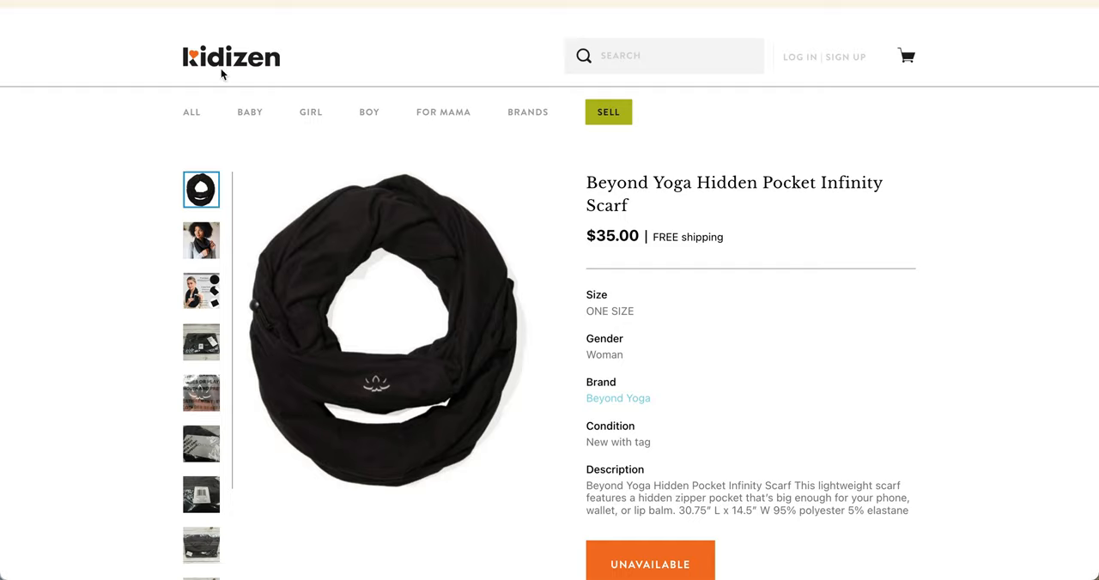
{"action": "mouse_move", "coordinate": [197, 98]}
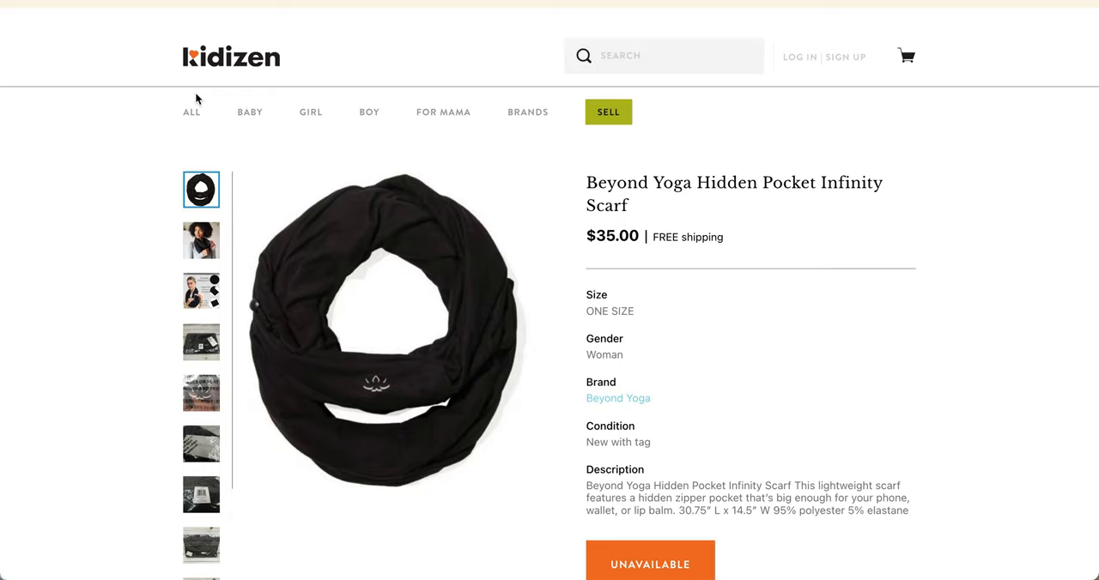
- Browse the scarf's worn, zipper pocket, packaging, logo and brand tag photos, then read its details
{"action": "scroll", "scroll_direction": "down", "scroll_amount": 3}
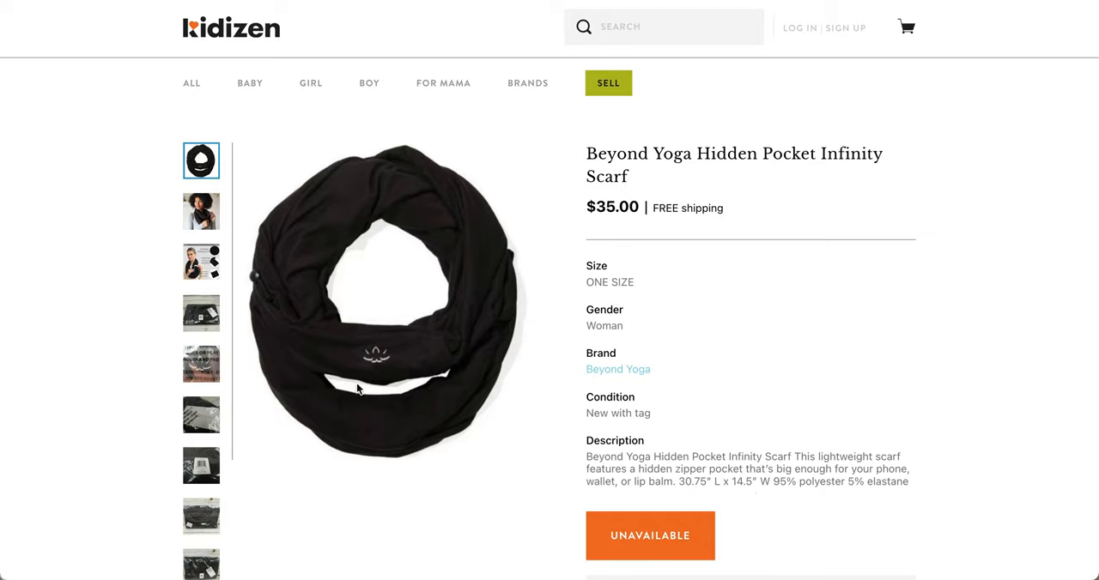
{"action": "left_click", "coordinate": [201, 212]}
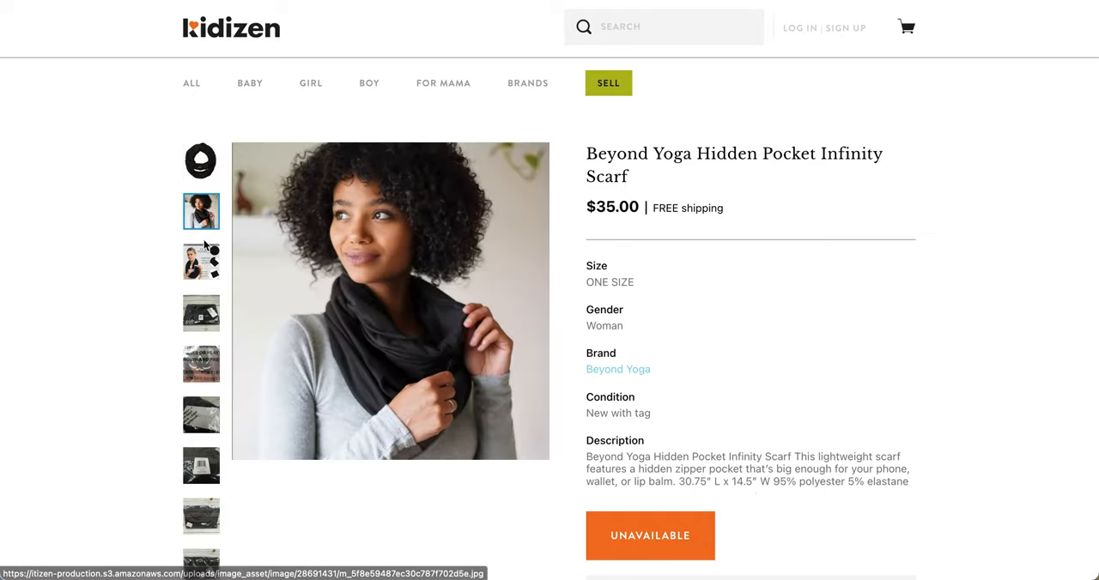
{"action": "left_click", "coordinate": [201, 261]}
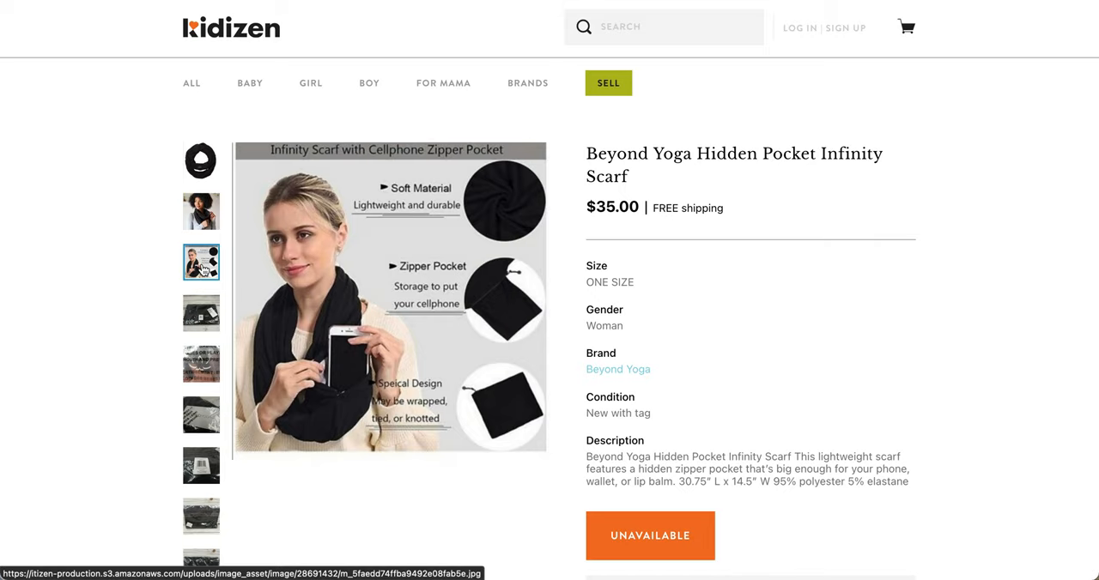
{"action": "left_click", "coordinate": [201, 313]}
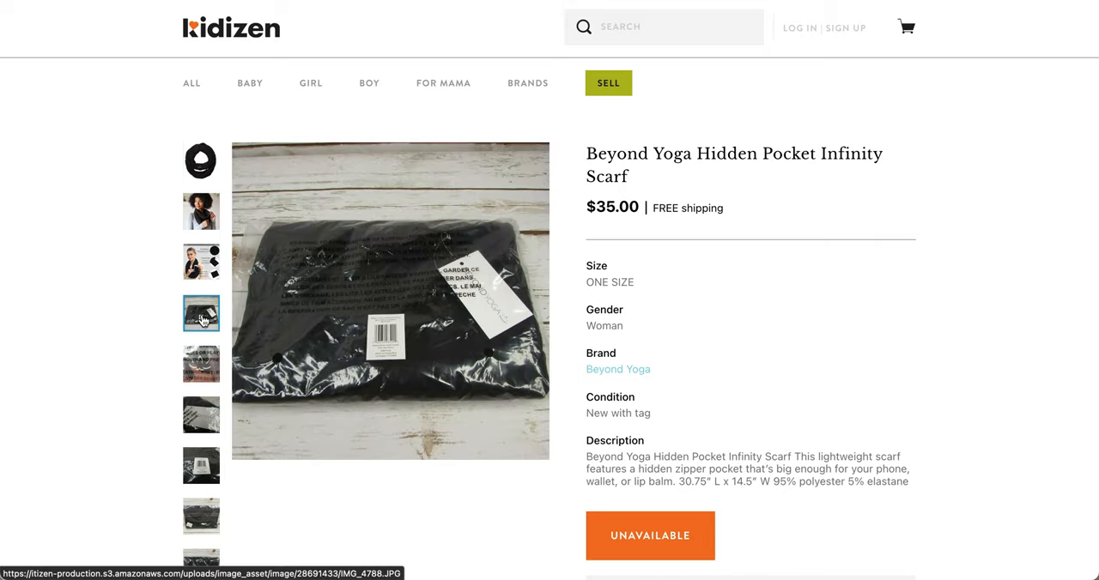
{"action": "left_click", "coordinate": [200, 364]}
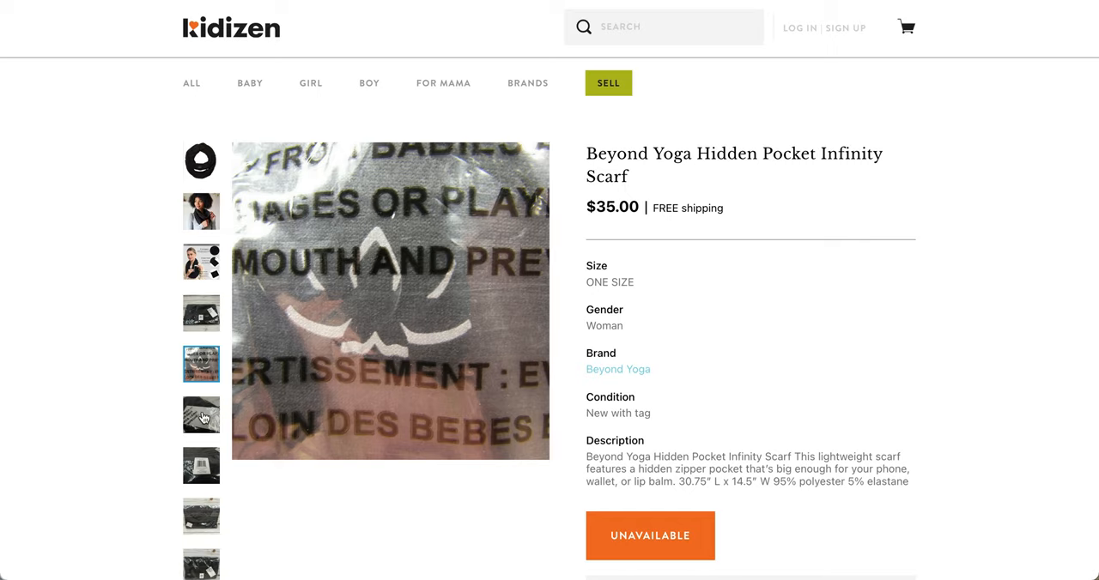
{"action": "left_click", "coordinate": [201, 414]}
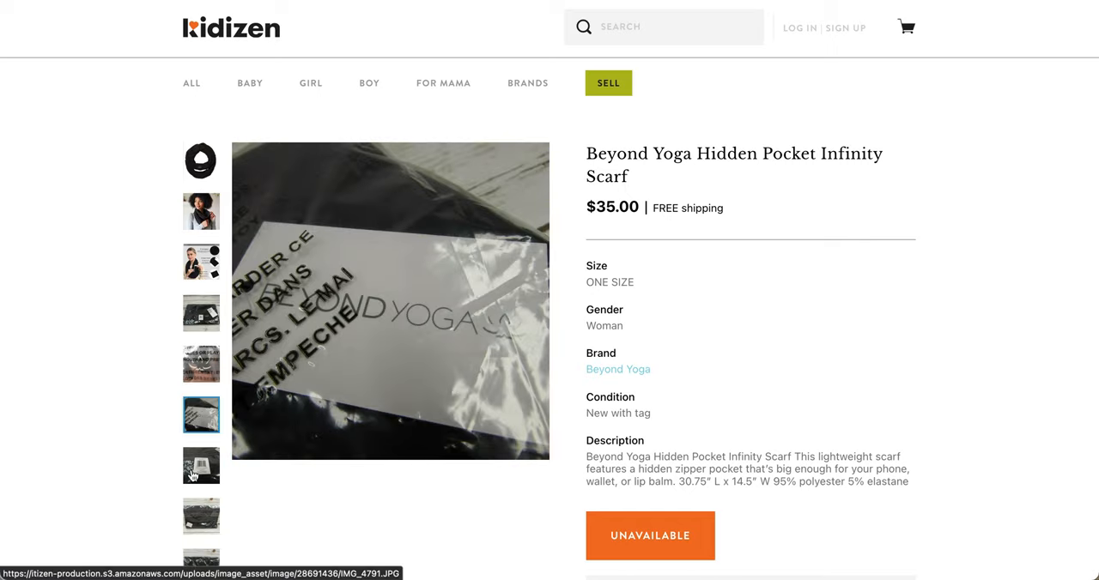
{"action": "left_click", "coordinate": [201, 466]}
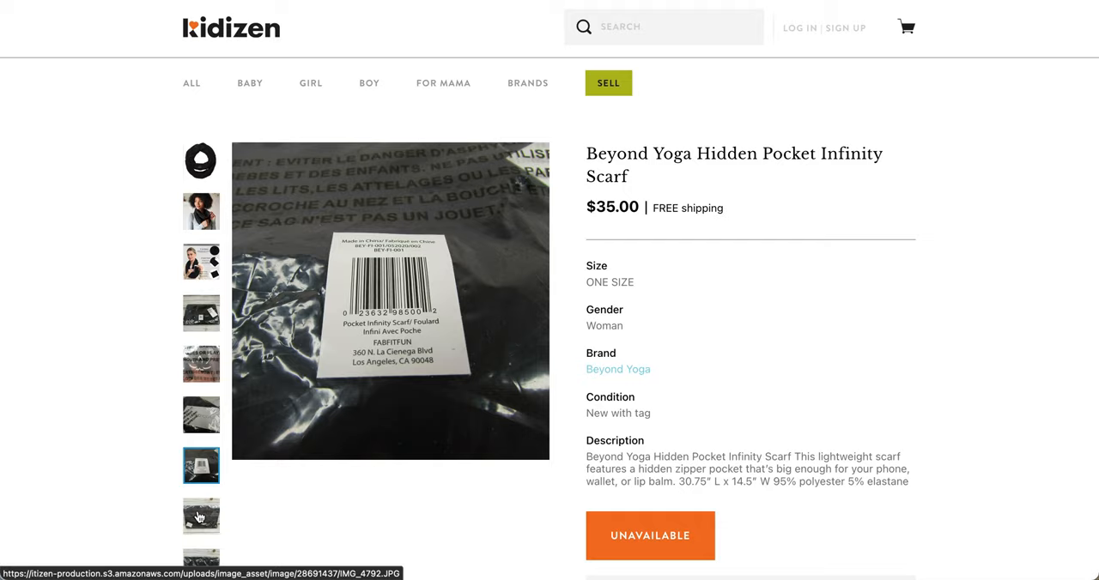
{"action": "scroll", "scroll_direction": "down", "scroll_amount": 3}
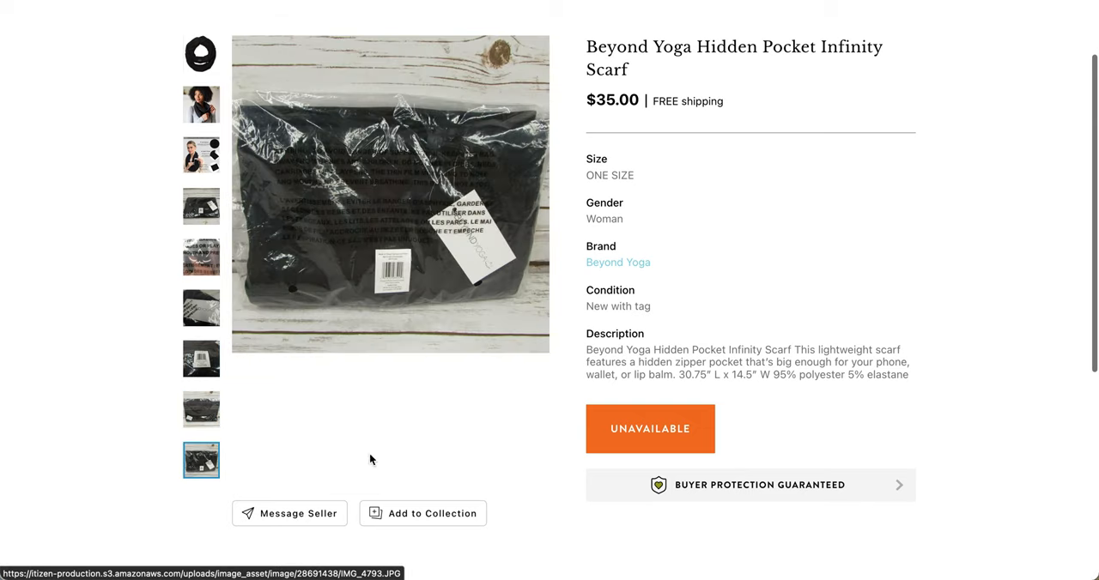
{"action": "scroll", "scroll_direction": "down", "scroll_amount": 3}
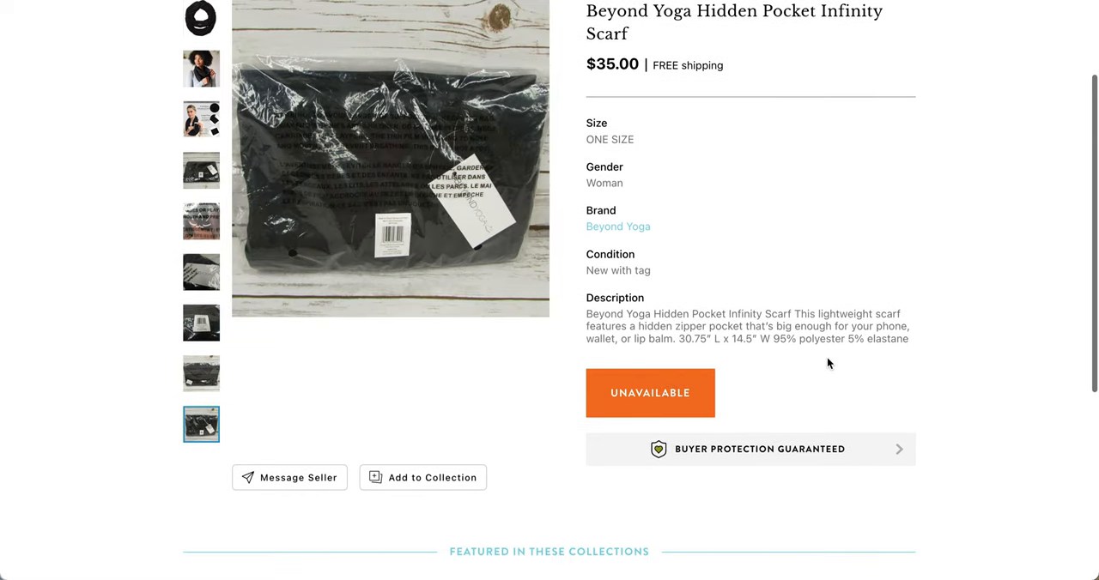
{"action": "mouse_move", "coordinate": [238, 102]}
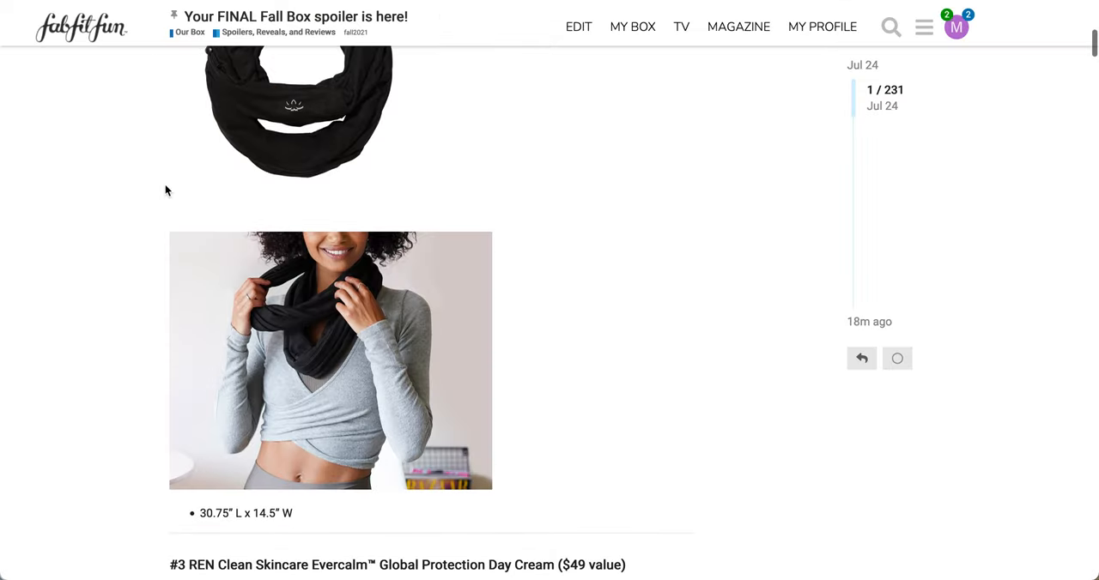
- Scroll past the scarf images to #3, REN Evercalm Global Protection Day Cream ($49 value)
{"action": "scroll", "scroll_direction": "down", "scroll_amount": 3}
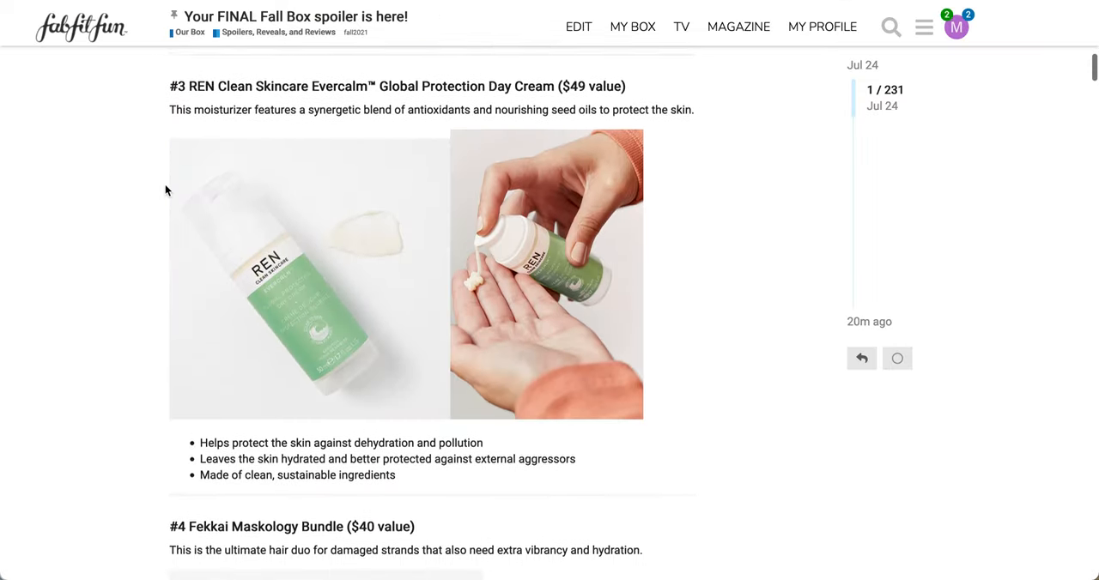
{"action": "scroll", "scroll_direction": "down", "scroll_amount": 3}
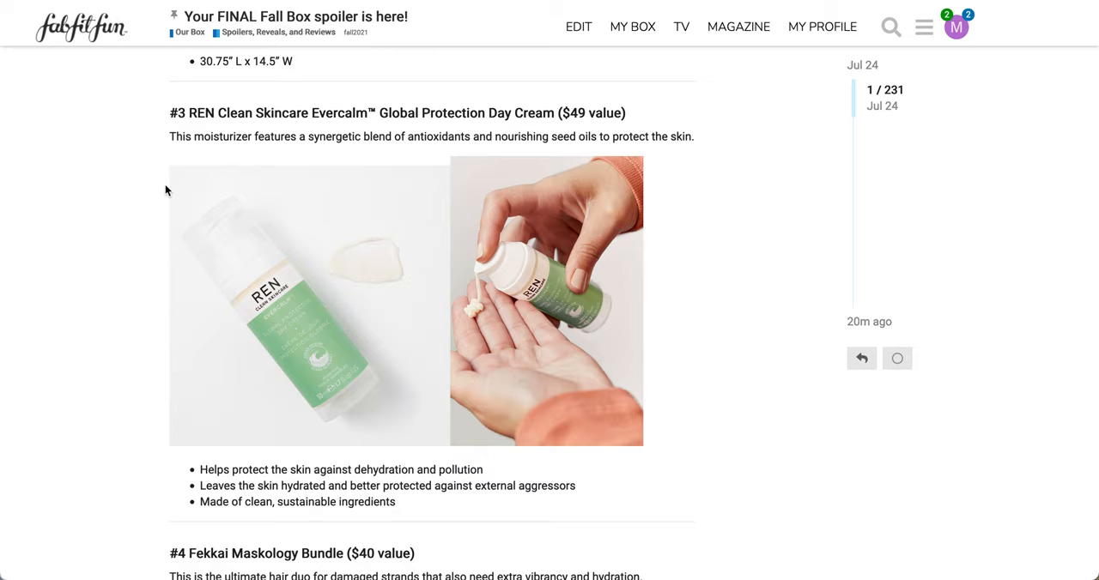
{"action": "mouse_move", "coordinate": [475, 284]}
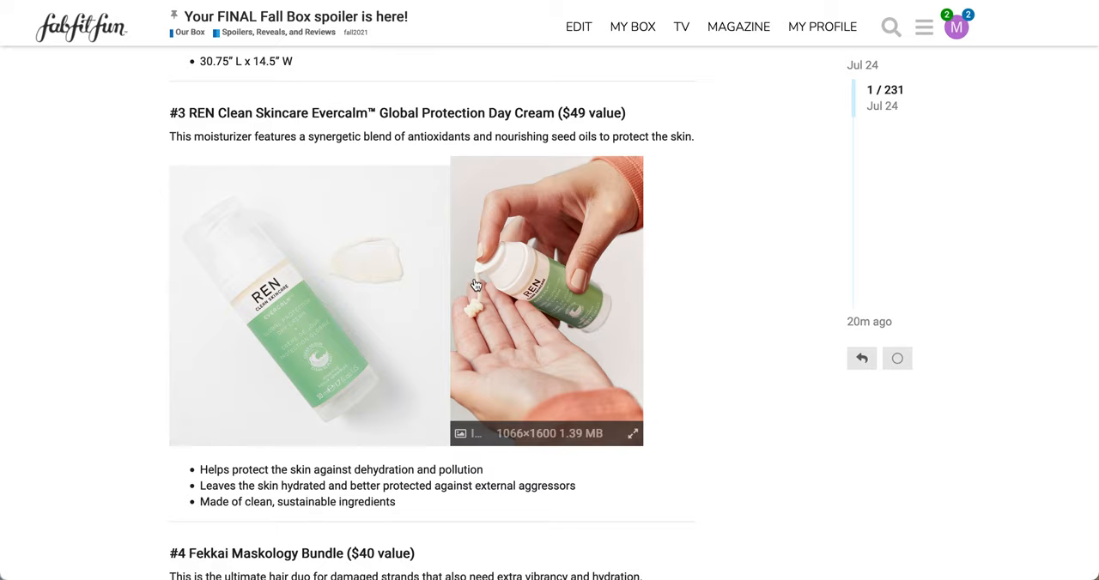
{"action": "mouse_move", "coordinate": [482, 313]}
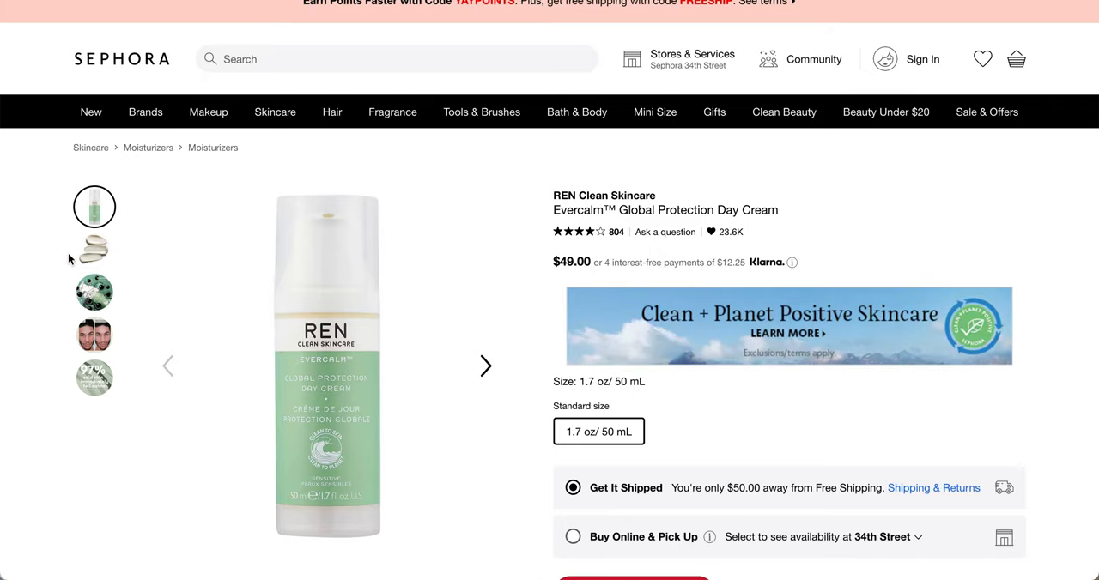
- View the REN cream's texture, blackcurrant seed oil, before/after and 97% calmer photos
{"action": "left_click", "coordinate": [94, 249]}
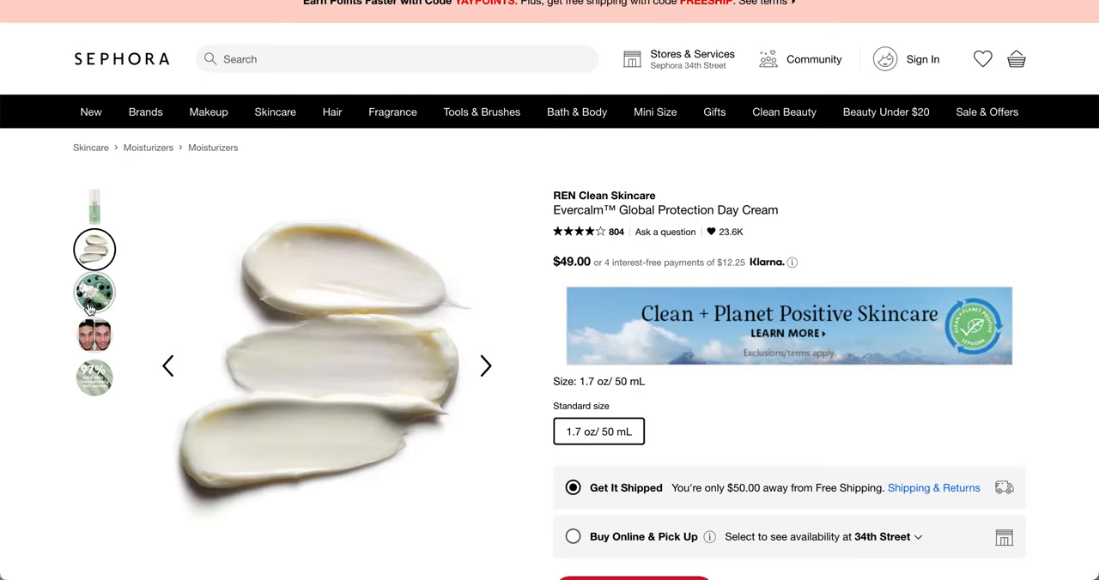
{"action": "left_click", "coordinate": [95, 292]}
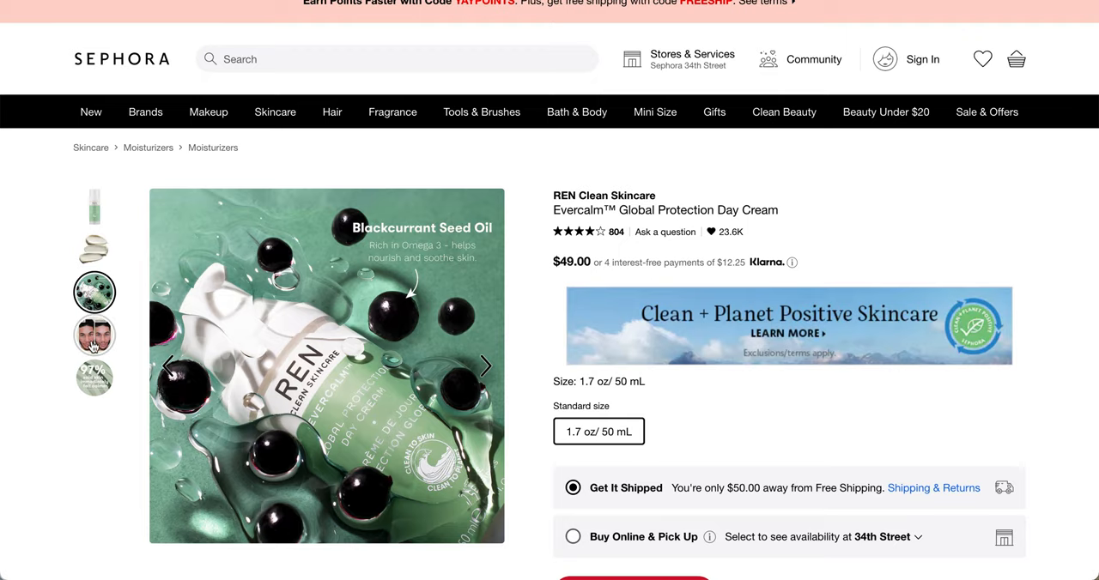
{"action": "left_click", "coordinate": [94, 336]}
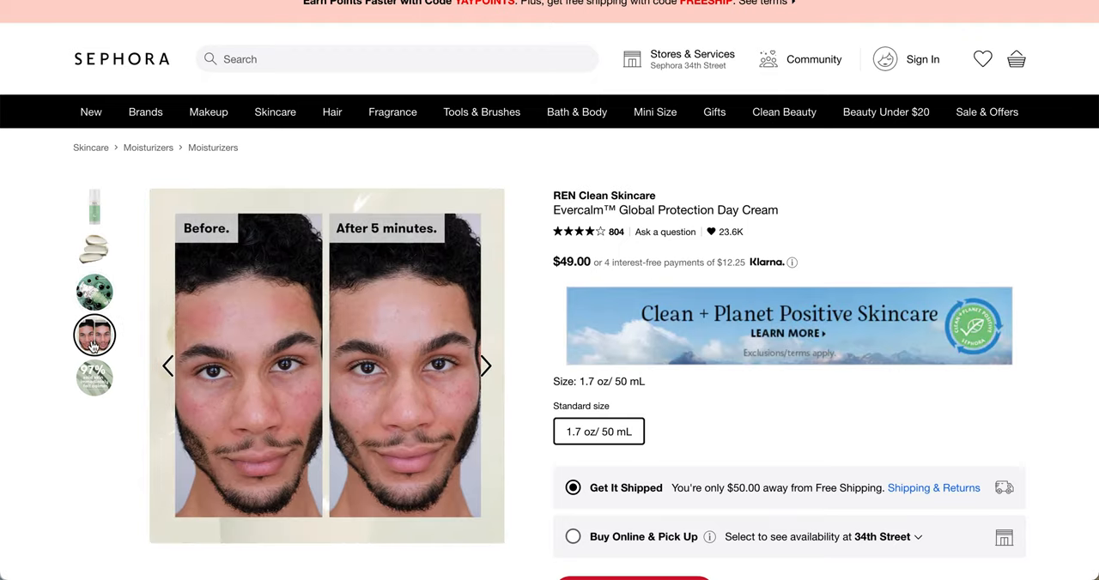
{"action": "left_click", "coordinate": [93, 378]}
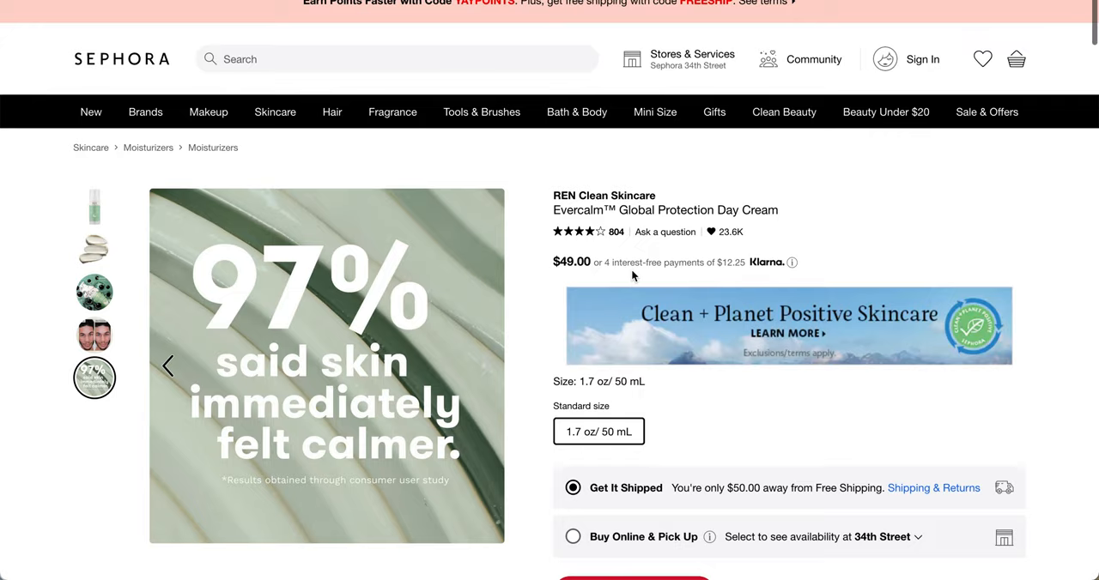
{"action": "mouse_move", "coordinate": [623, 393]}
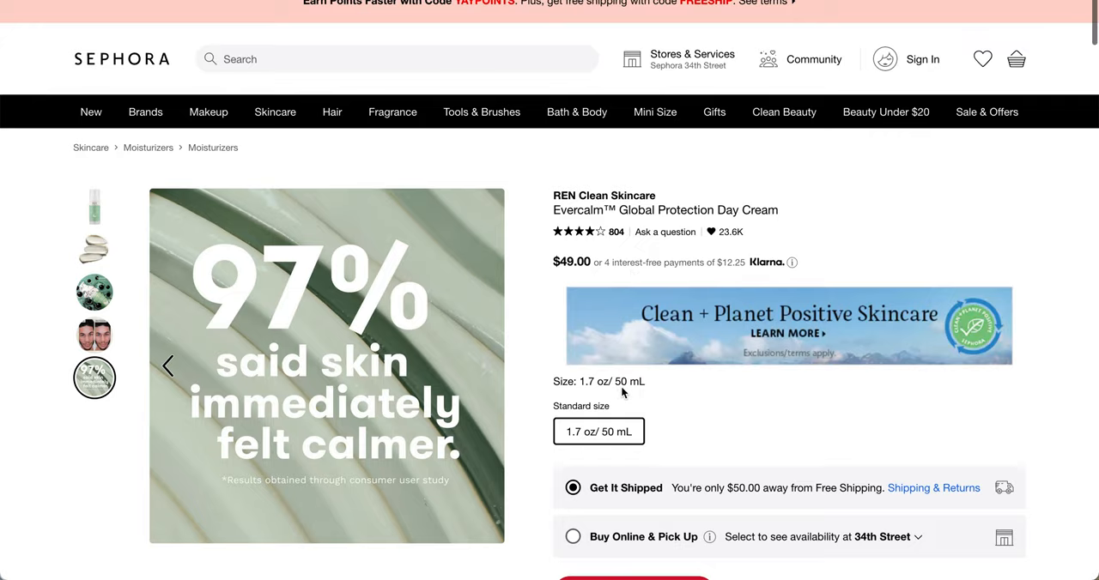
- Scroll through the day cream's description and expand its full ingredients list
{"action": "scroll", "scroll_direction": "down", "scroll_amount": 3}
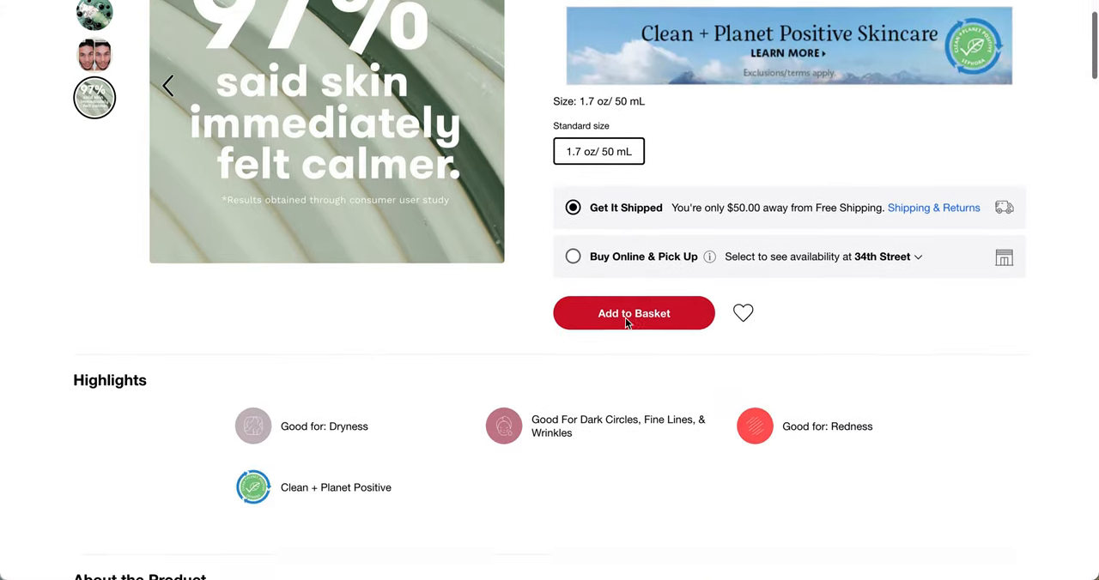
{"action": "scroll", "scroll_direction": "down", "scroll_amount": 3}
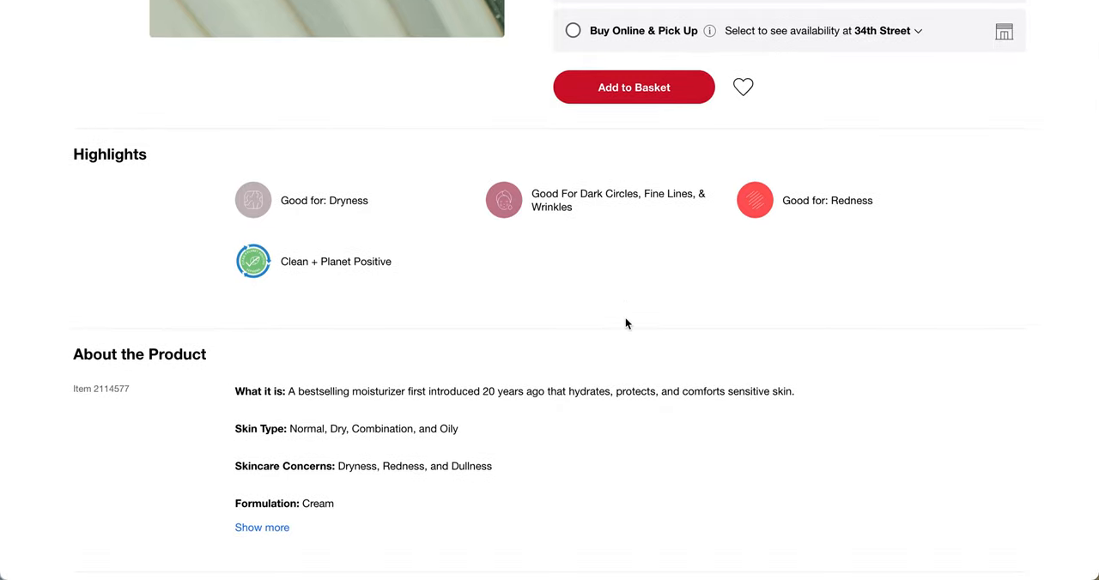
{"action": "scroll", "scroll_direction": "down", "scroll_amount": 3}
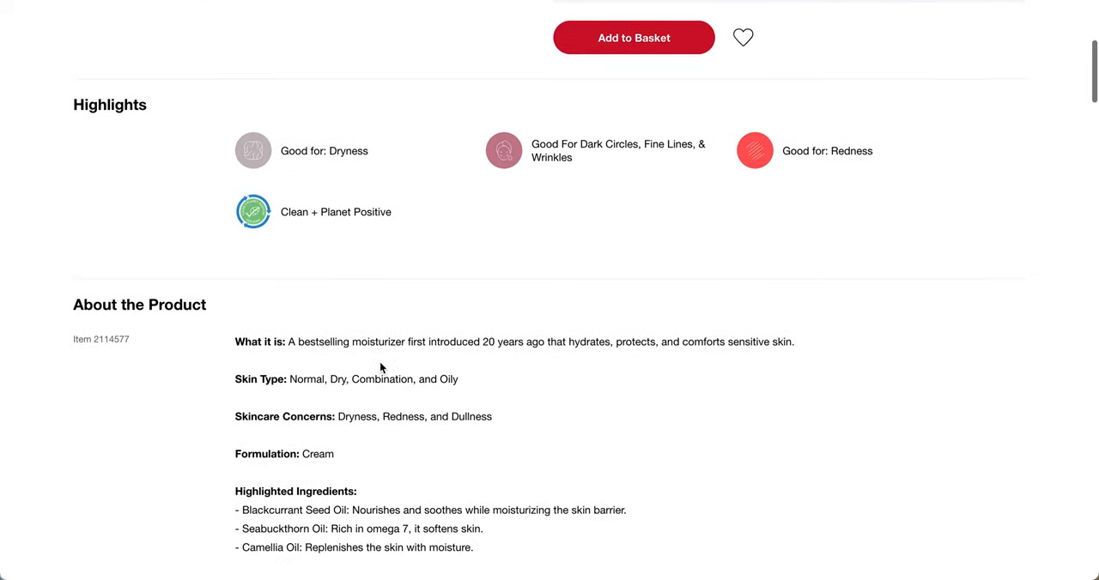
{"action": "scroll", "scroll_direction": "down", "scroll_amount": 3}
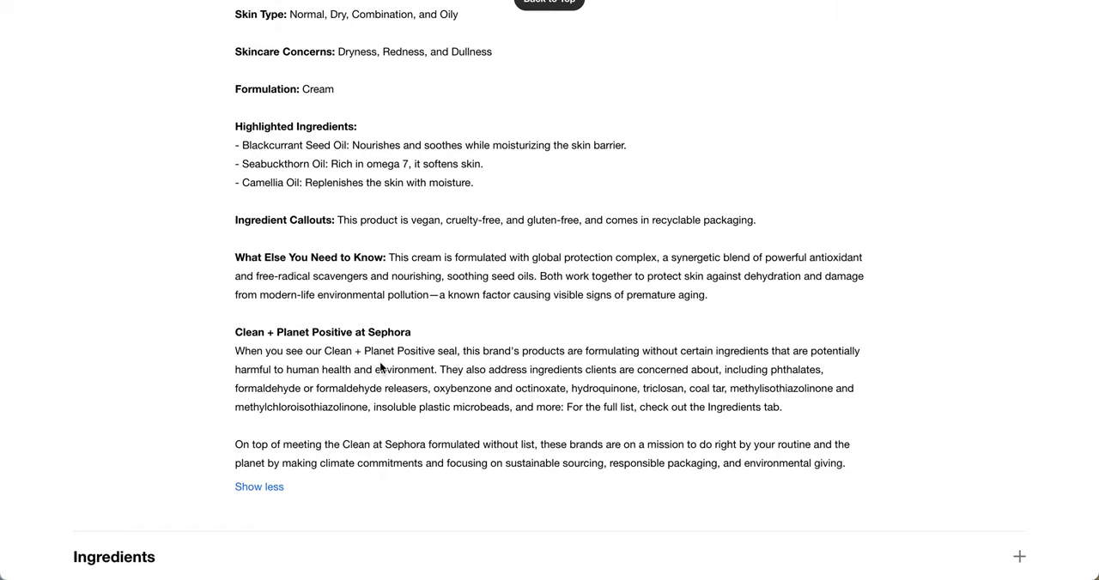
{"action": "scroll", "scroll_direction": "down", "scroll_amount": 3}
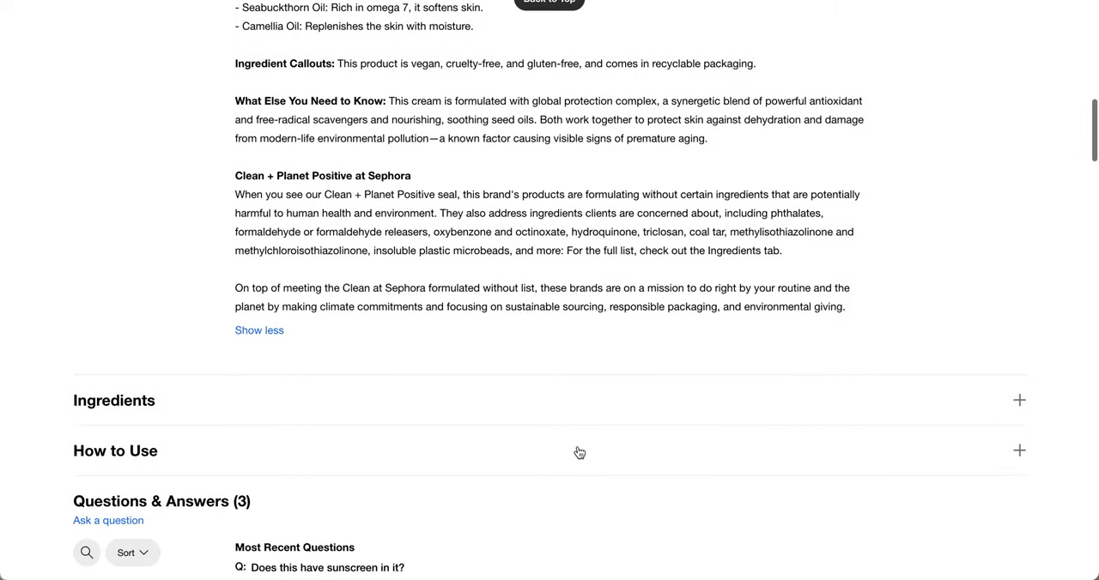
{"action": "left_click", "coordinate": [1014, 400]}
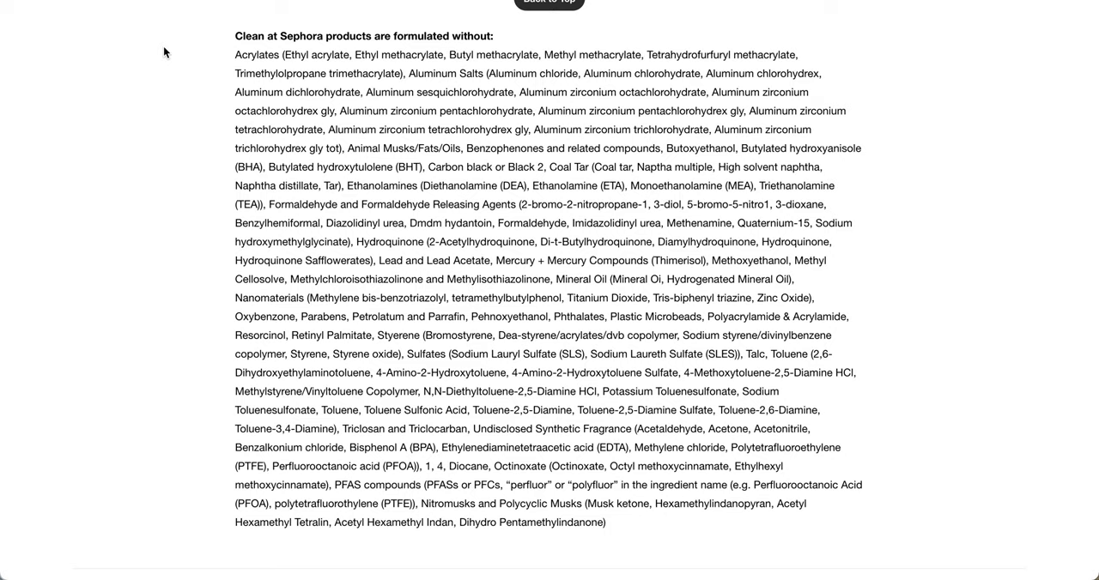
- Reveal the cream's usage directions and scroll through its Q&A and 4.2-star ratings
{"action": "scroll", "scroll_direction": "down", "scroll_amount": 3}
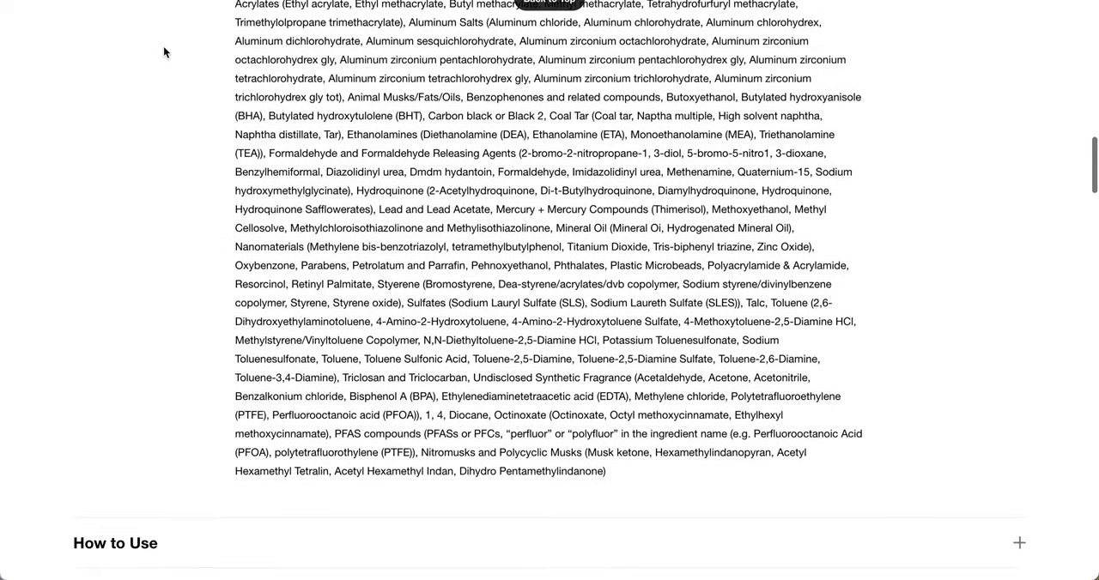
{"action": "scroll", "scroll_direction": "down", "scroll_amount": 3}
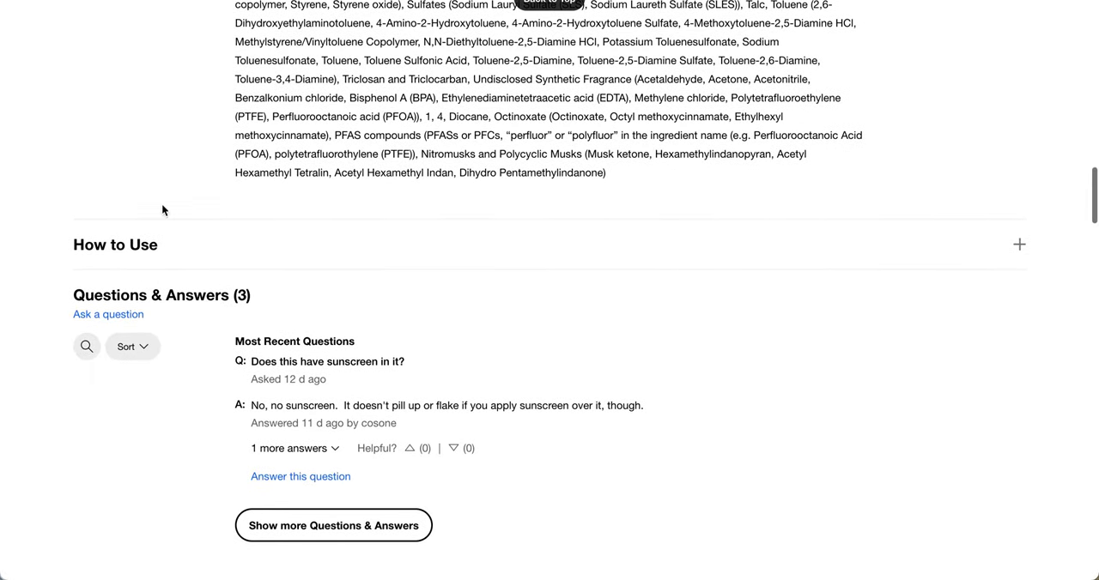
{"action": "left_click", "coordinate": [1019, 244]}
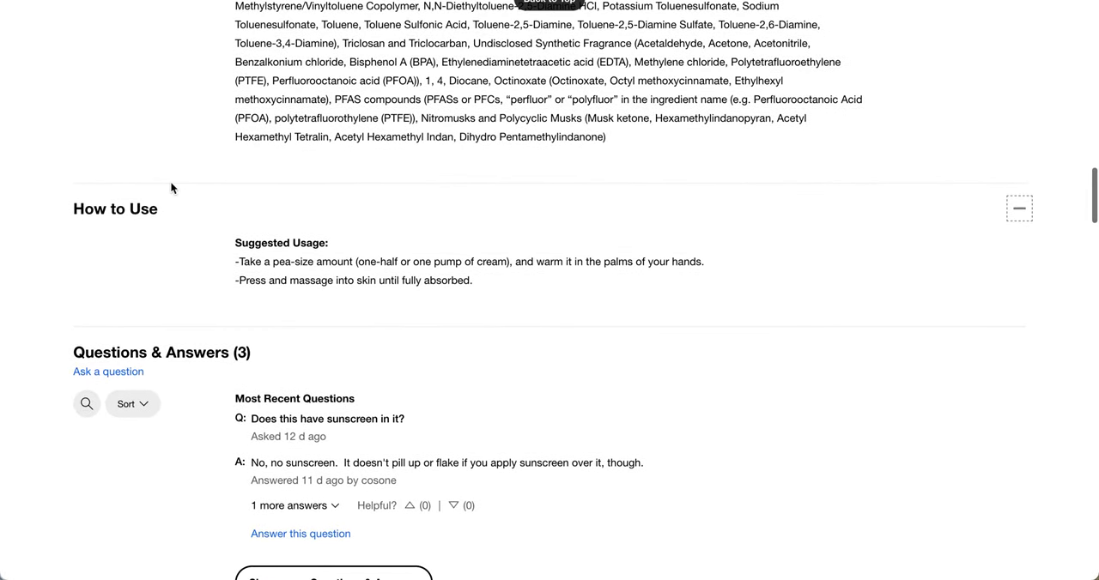
{"action": "scroll", "scroll_direction": "down", "scroll_amount": 3}
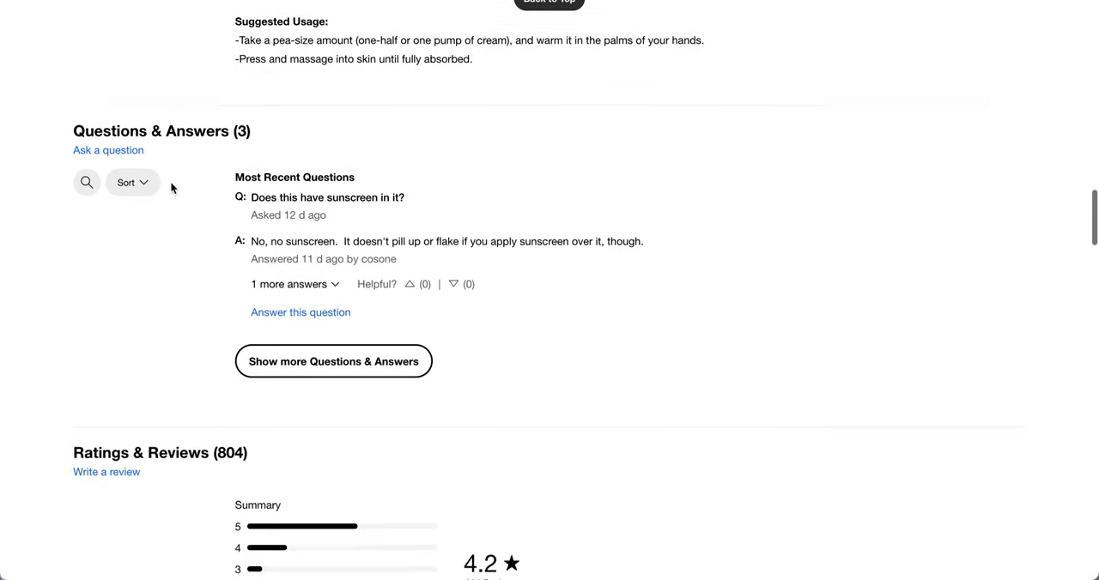
{"action": "scroll", "scroll_direction": "down", "scroll_amount": 3}
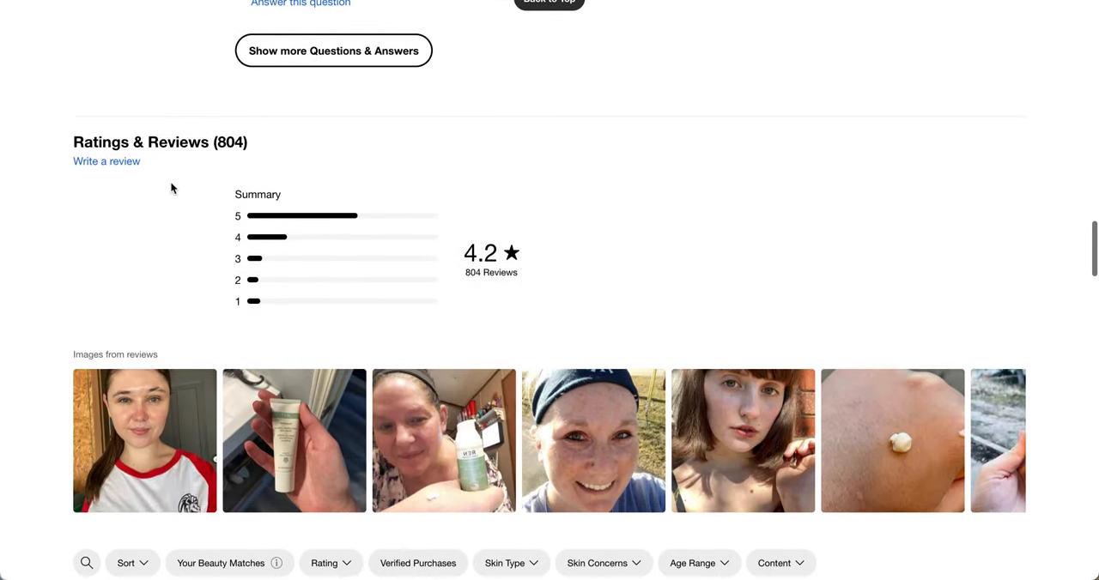
{"action": "mouse_move", "coordinate": [172, 238]}
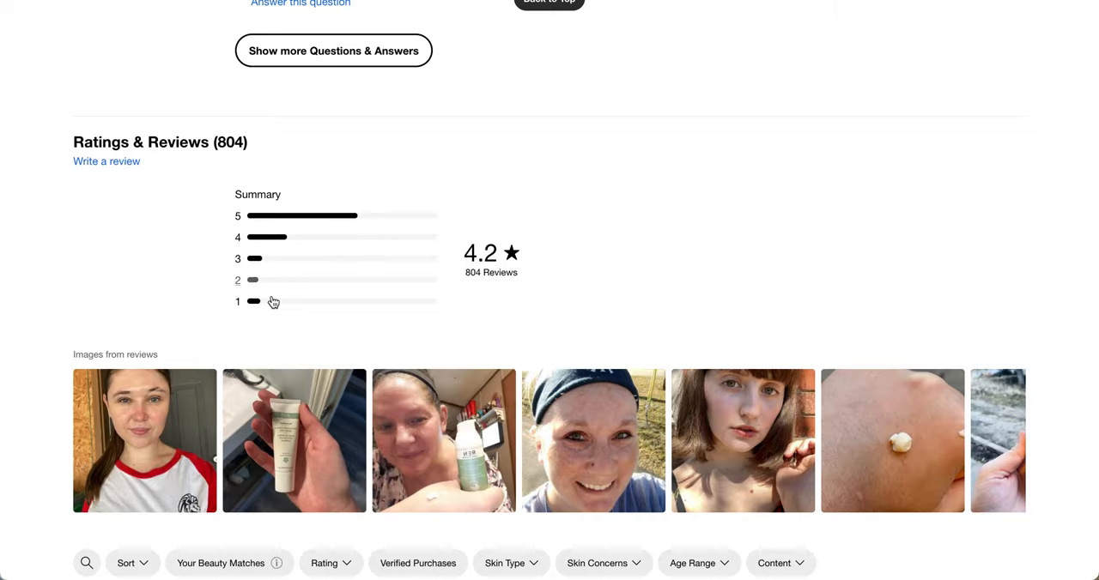
{"action": "scroll", "scroll_direction": "down", "scroll_amount": 3}
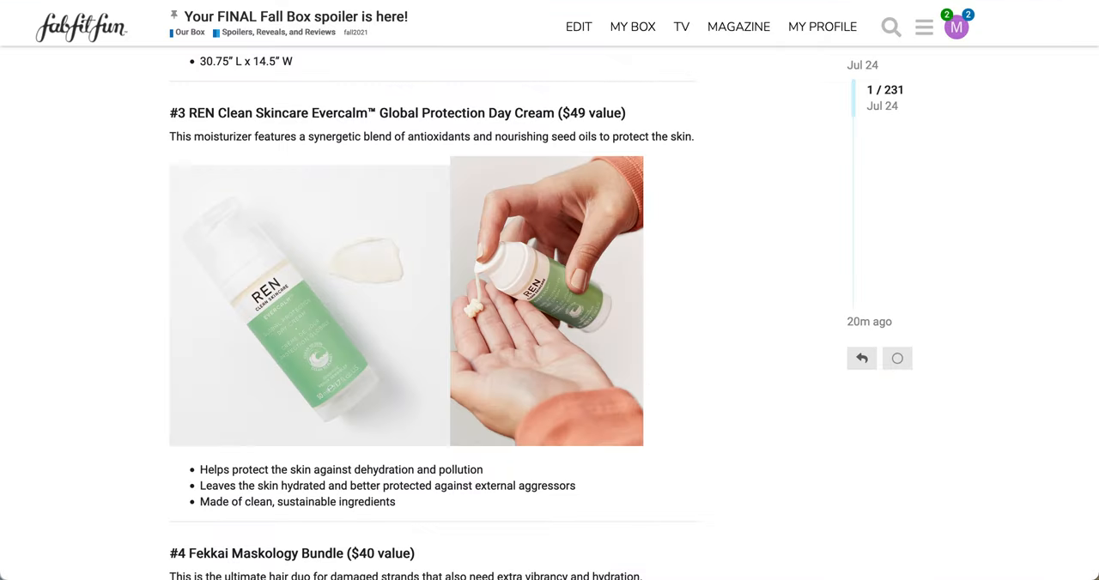
- Scroll the spoiler post down to item #4, the Fekkai Maskology Bundle
{"action": "scroll", "scroll_direction": "down", "scroll_amount": 3}
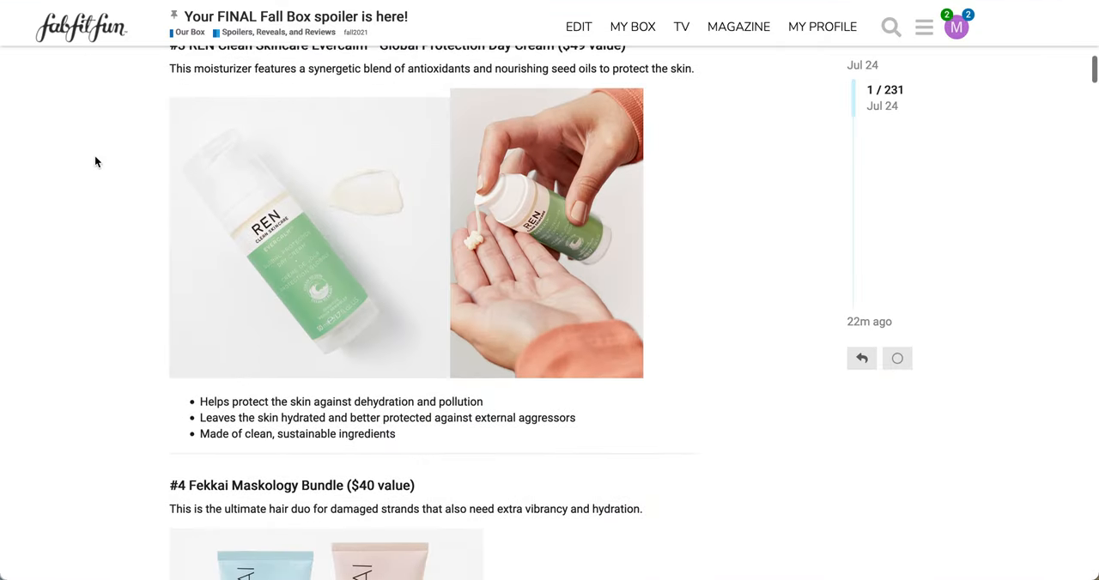
{"action": "scroll", "scroll_direction": "down", "scroll_amount": 3}
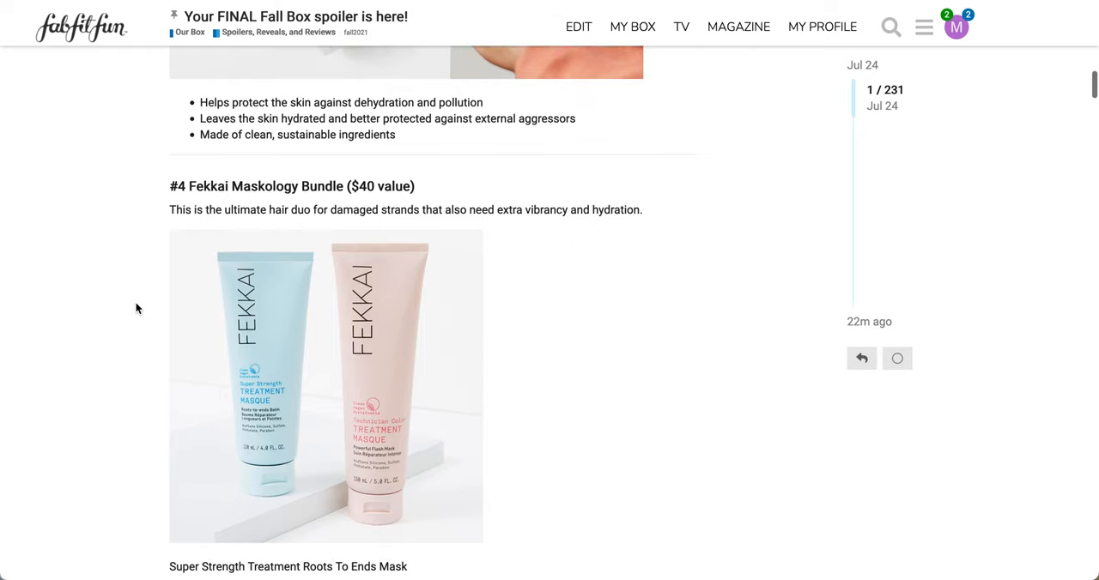
{"action": "scroll", "scroll_direction": "down", "scroll_amount": 3}
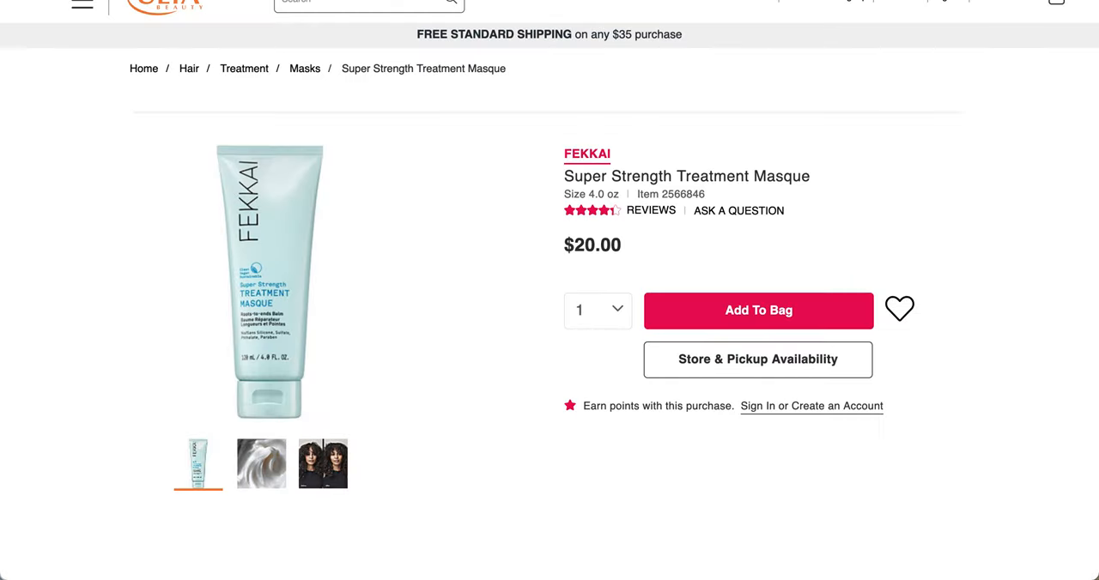
{"action": "mouse_move", "coordinate": [499, 149]}
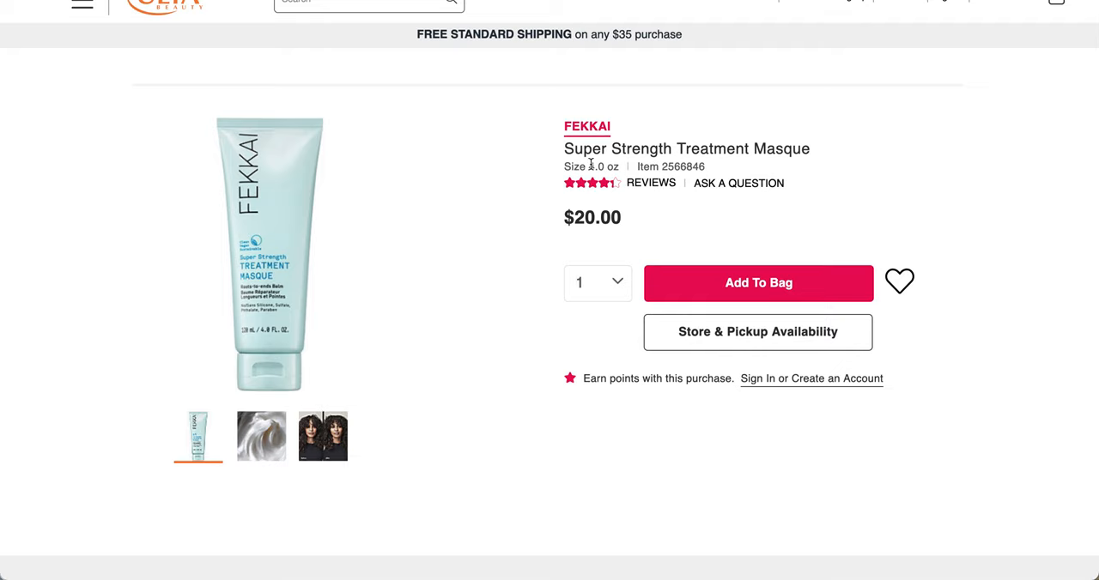
{"action": "mouse_move", "coordinate": [471, 285]}
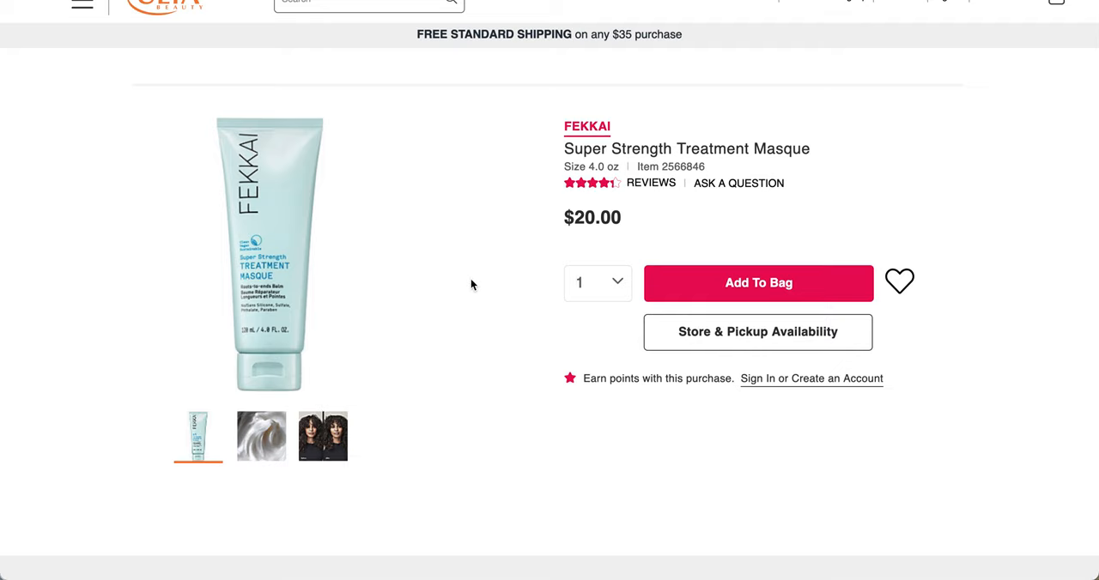
- View the Super Strength masque's texture and before/after photos, then its usage, ingredients and 4.3-star reviews
{"action": "left_click", "coordinate": [261, 437]}
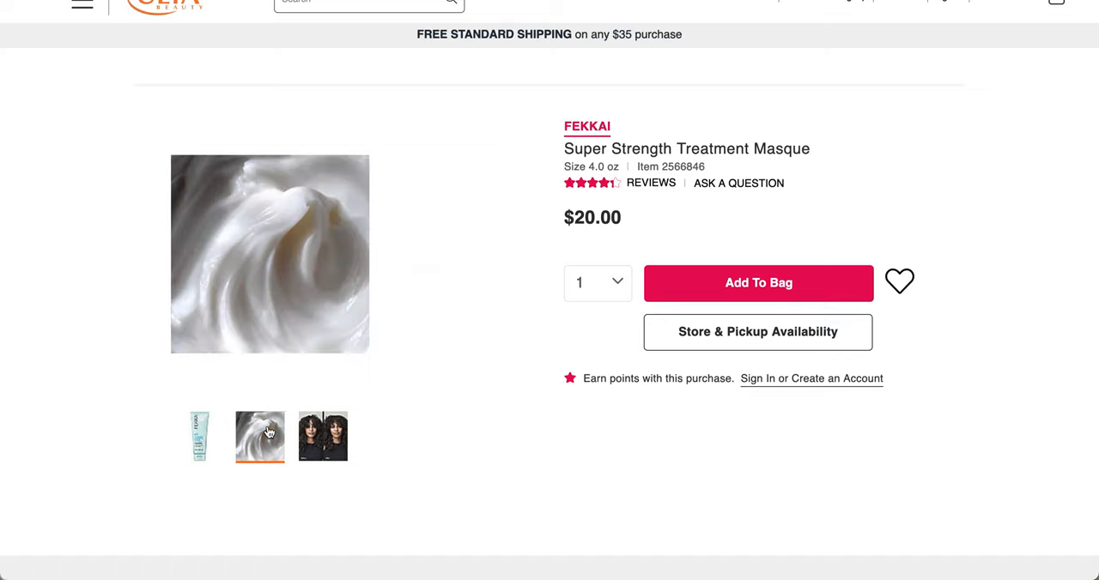
{"action": "left_click", "coordinate": [322, 436]}
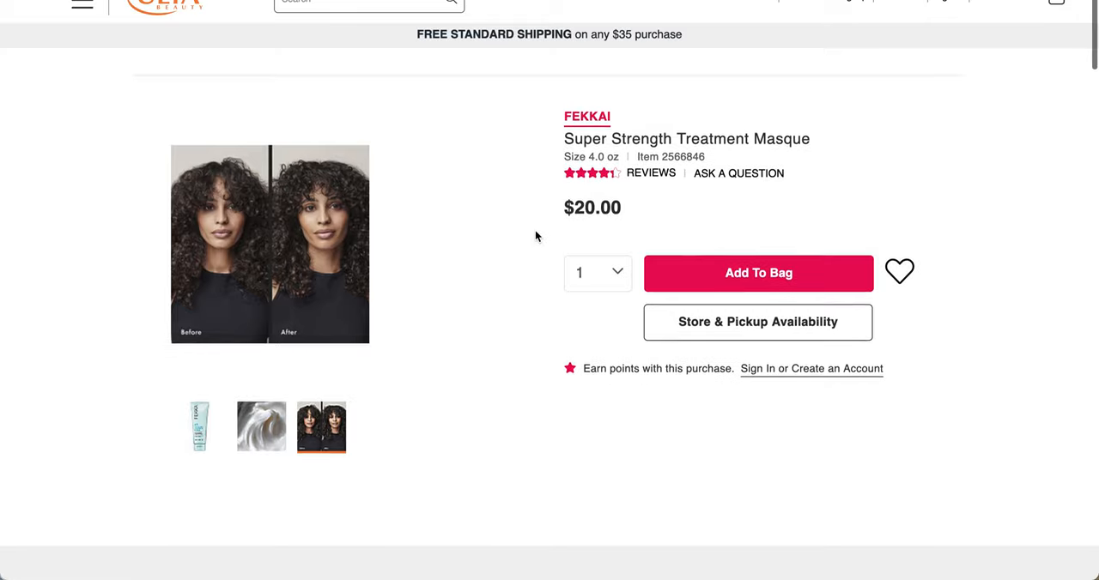
{"action": "scroll", "scroll_direction": "down", "scroll_amount": 3}
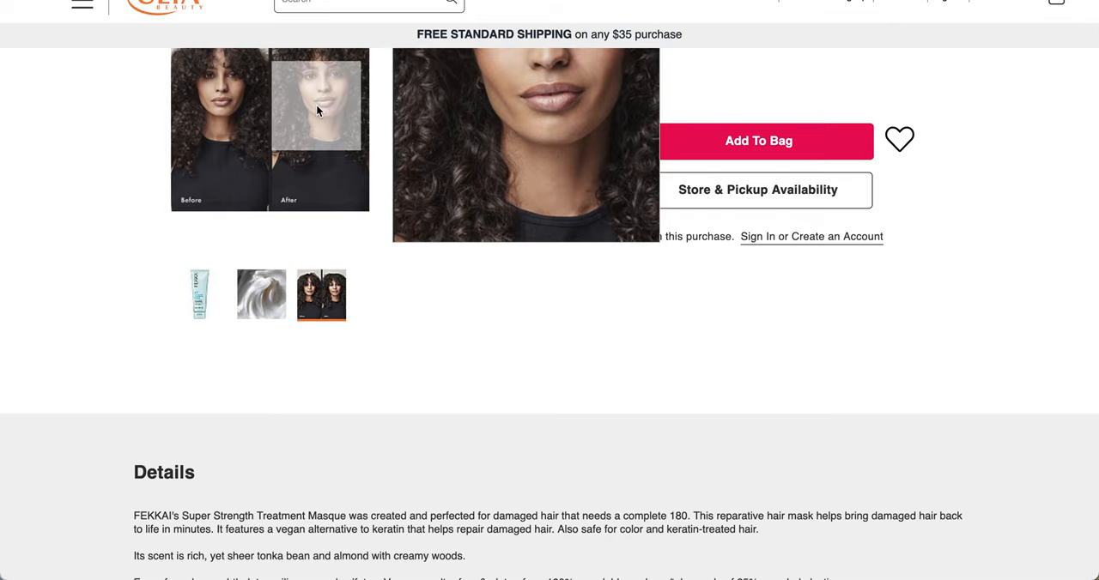
{"action": "scroll", "scroll_direction": "down", "scroll_amount": 3}
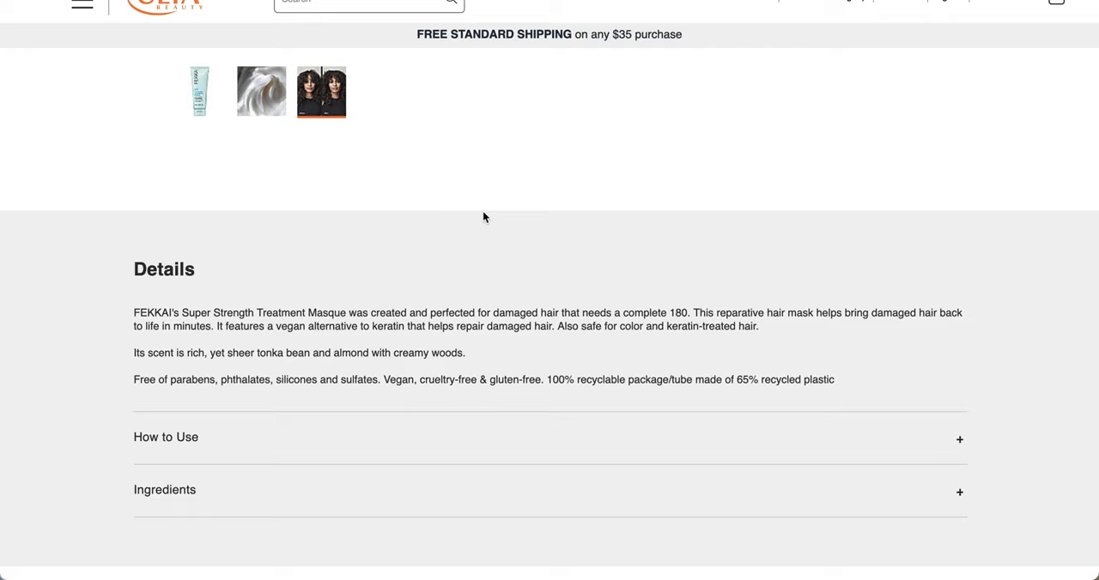
{"action": "scroll", "scroll_direction": "down", "scroll_amount": 3}
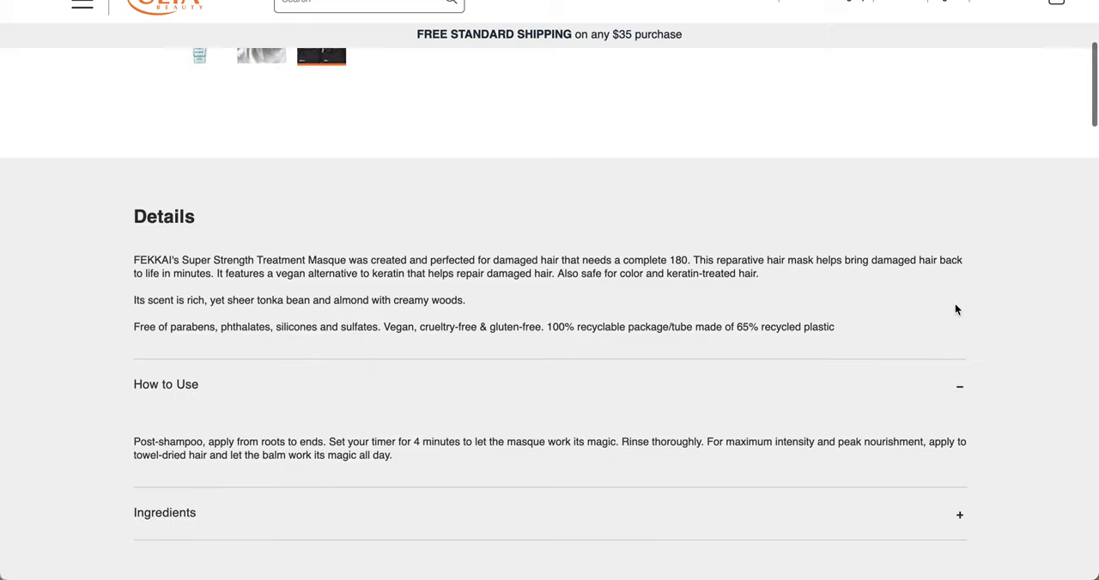
{"action": "scroll", "scroll_direction": "down", "scroll_amount": 3}
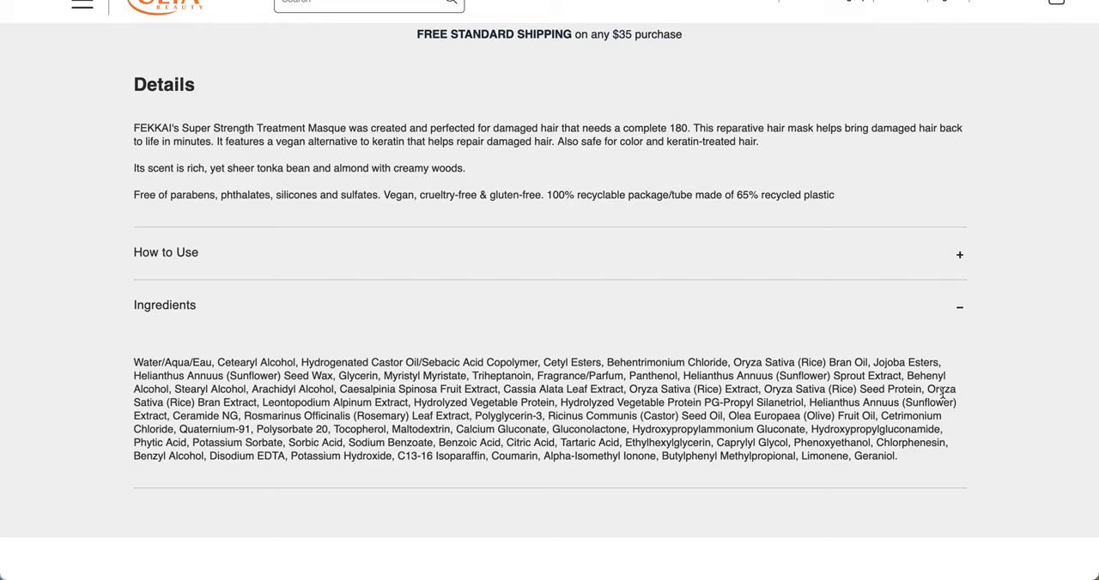
{"action": "scroll", "scroll_direction": "down", "scroll_amount": 3}
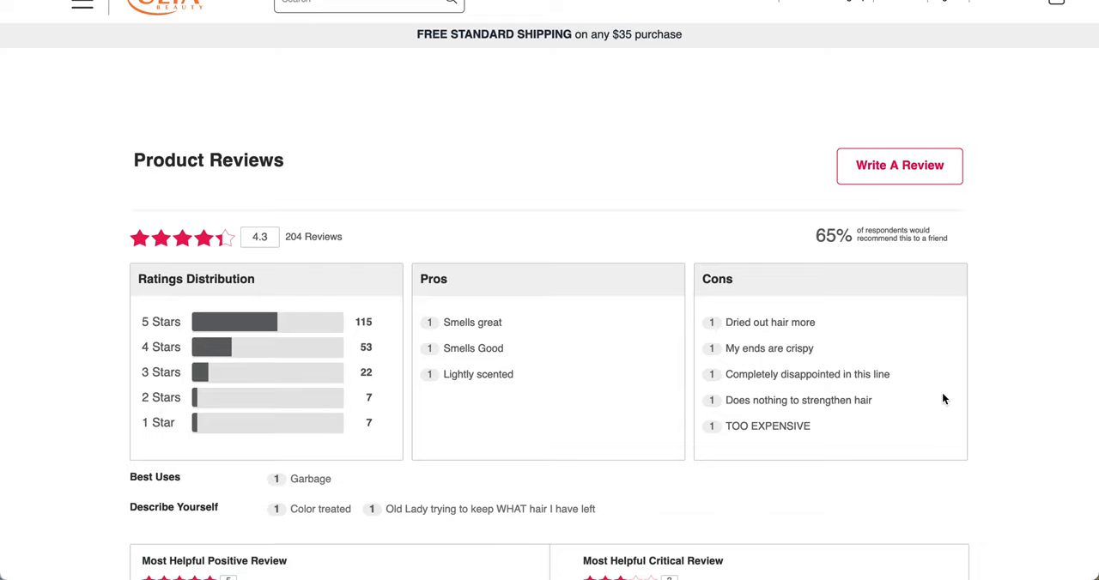
{"action": "mouse_move", "coordinate": [608, 366]}
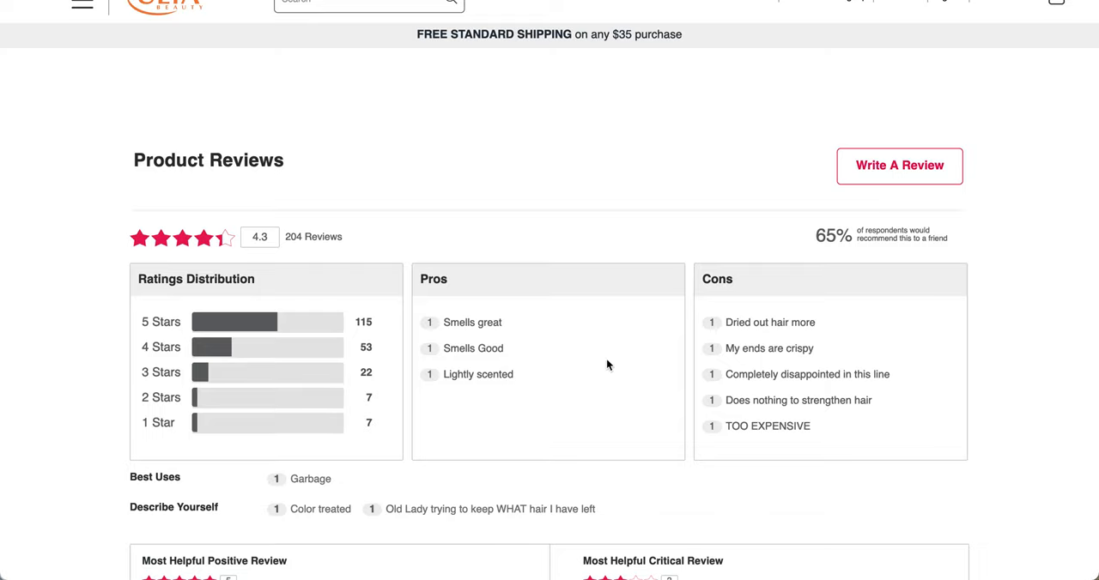
{"action": "mouse_move", "coordinate": [577, 321]}
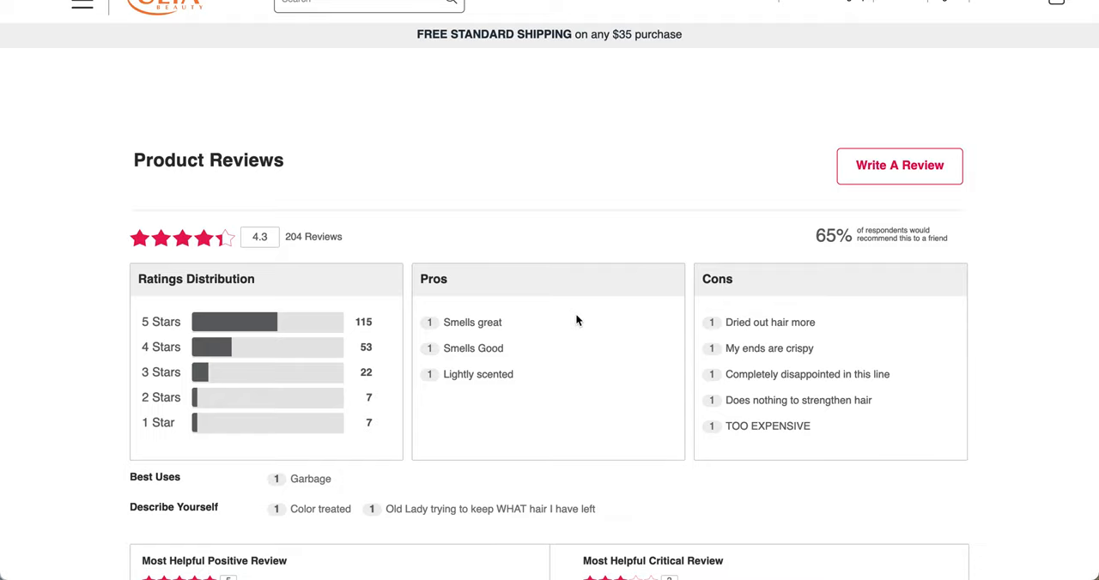
{"action": "mouse_move", "coordinate": [809, 267]}
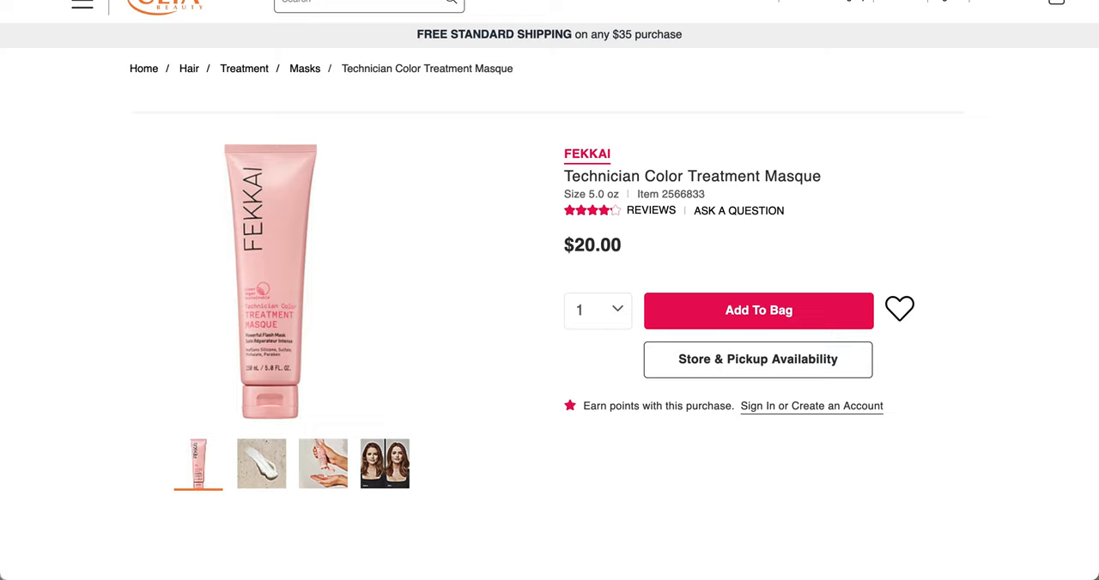
- View the Technician Color masque's texture swatch, in-hand and before/after photos, and scroll its details
{"action": "left_click", "coordinate": [261, 464]}
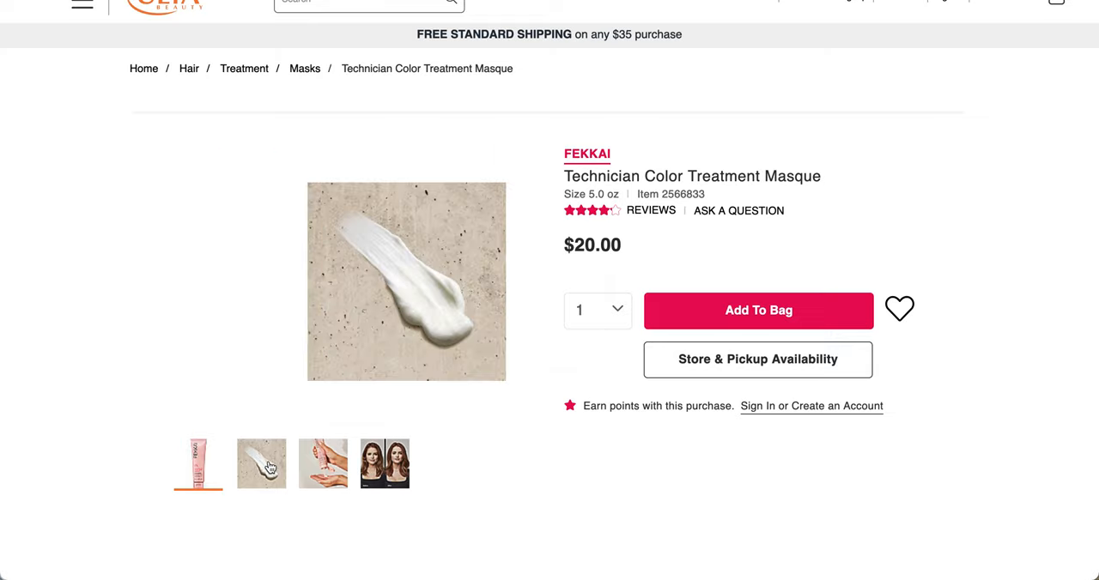
{"action": "left_click", "coordinate": [322, 463]}
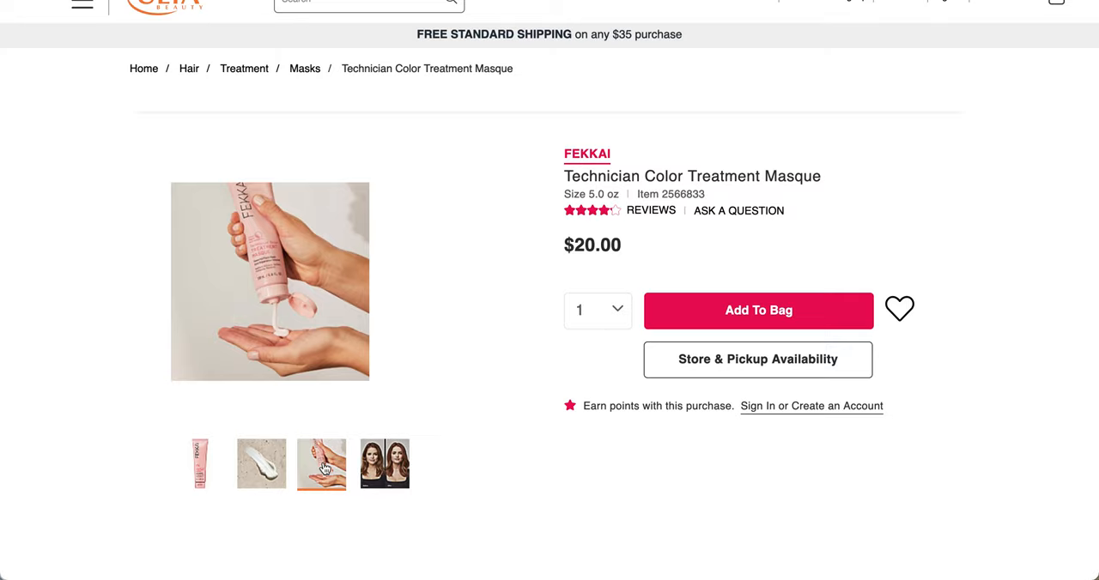
{"action": "left_click", "coordinate": [383, 463]}
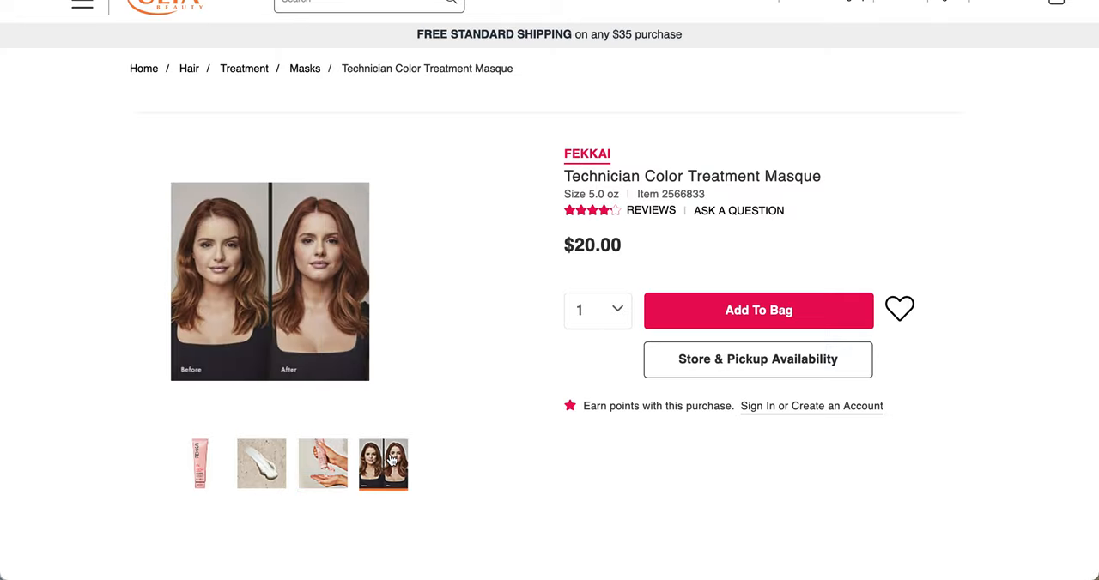
{"action": "scroll", "scroll_direction": "down", "scroll_amount": 3}
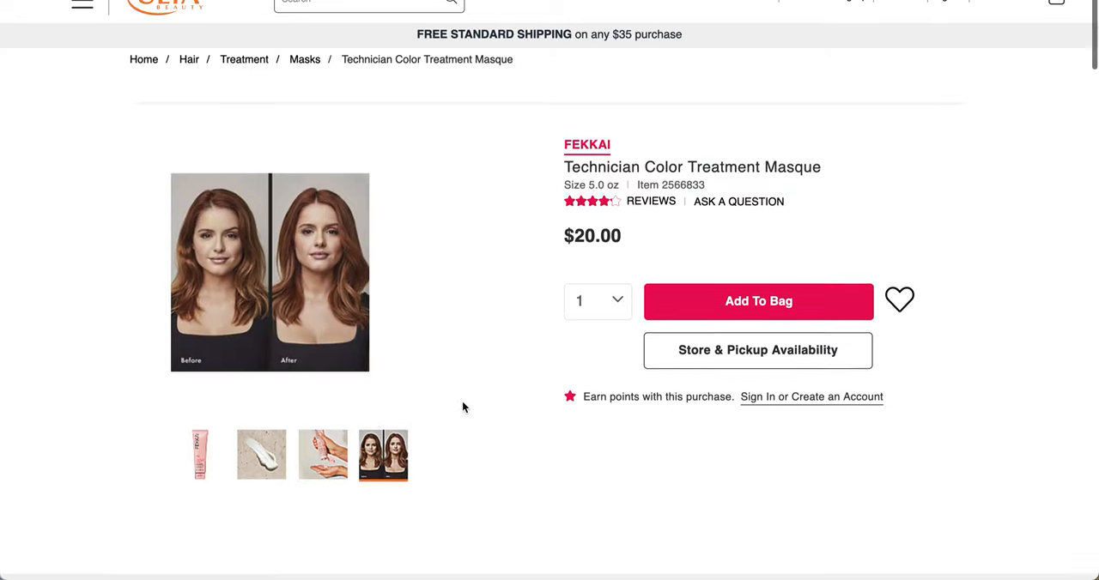
{"action": "scroll", "scroll_direction": "down", "scroll_amount": 3}
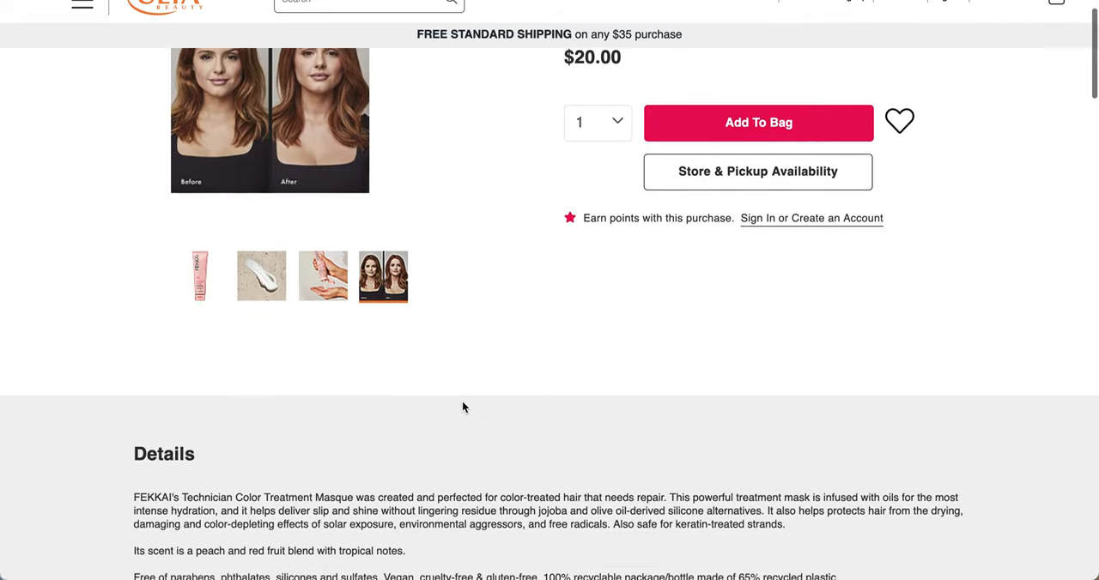
{"action": "scroll", "scroll_direction": "down", "scroll_amount": 3}
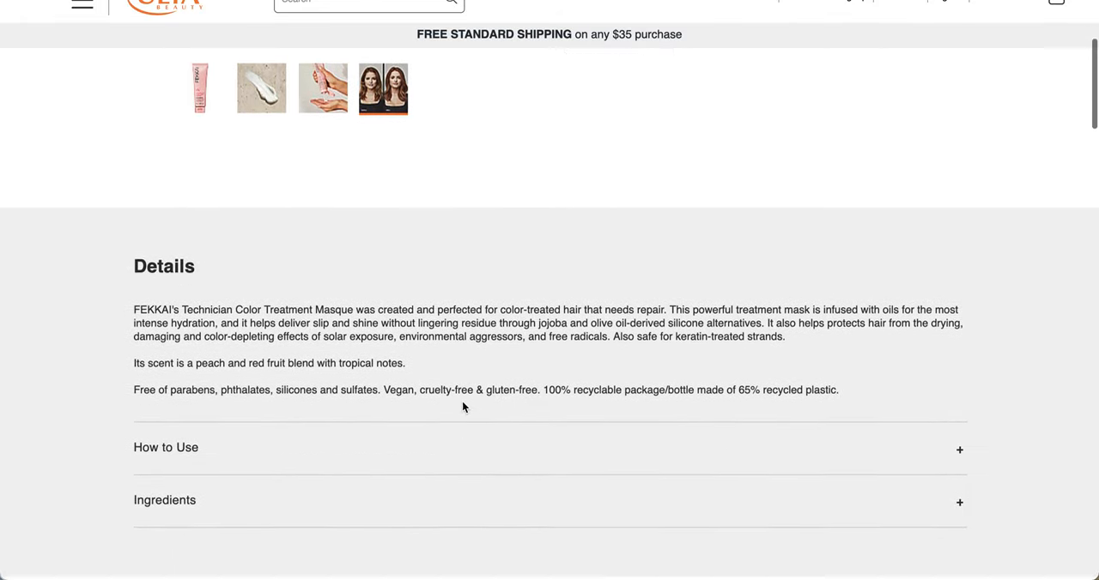
{"action": "scroll", "scroll_direction": "down", "scroll_amount": 3}
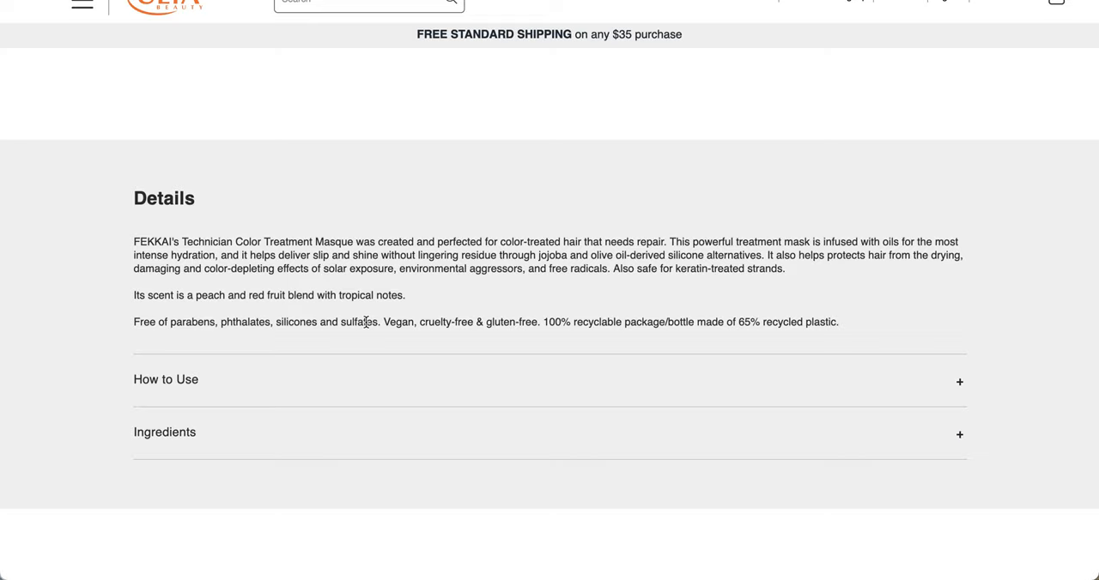
{"action": "mouse_move", "coordinate": [848, 322]}
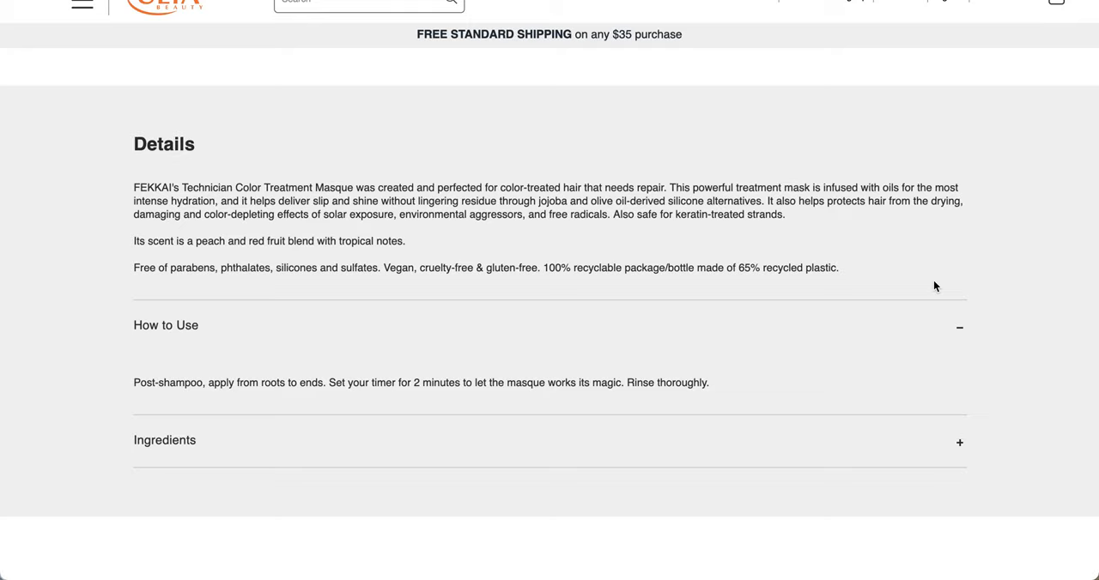
{"action": "mouse_move", "coordinate": [971, 433]}
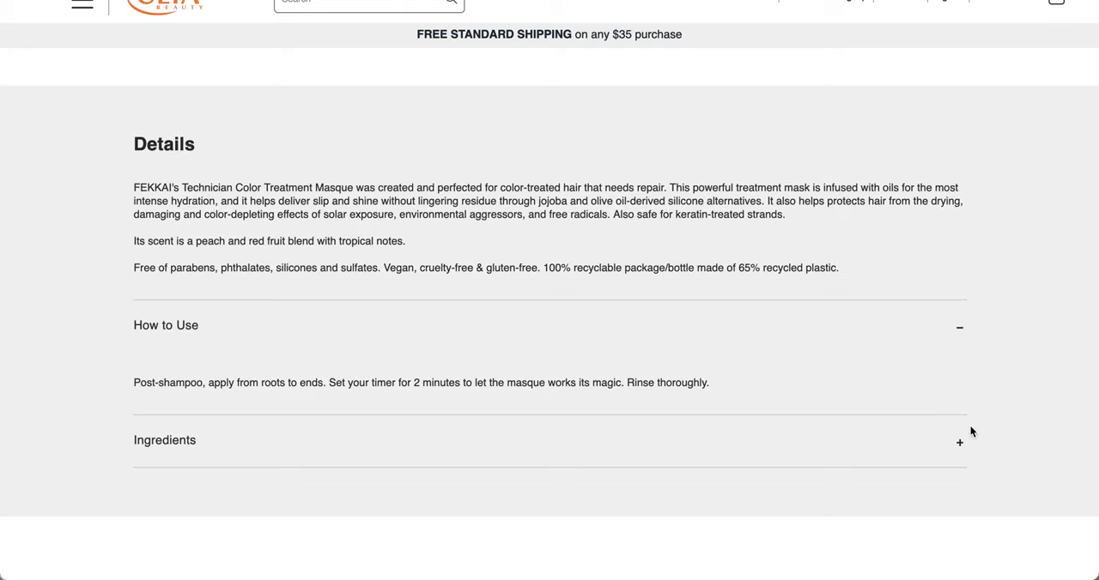
- Expand the Technician Color masque's ingredients and scroll to its 4.2-star, 215-review summary
{"action": "left_click", "coordinate": [957, 442]}
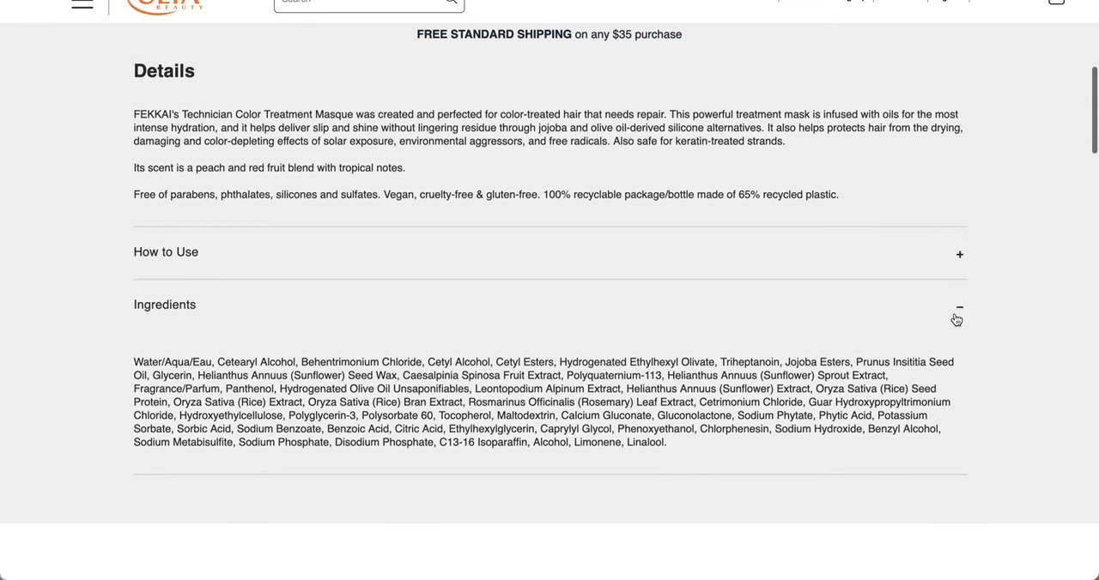
{"action": "scroll", "scroll_direction": "down", "scroll_amount": 3}
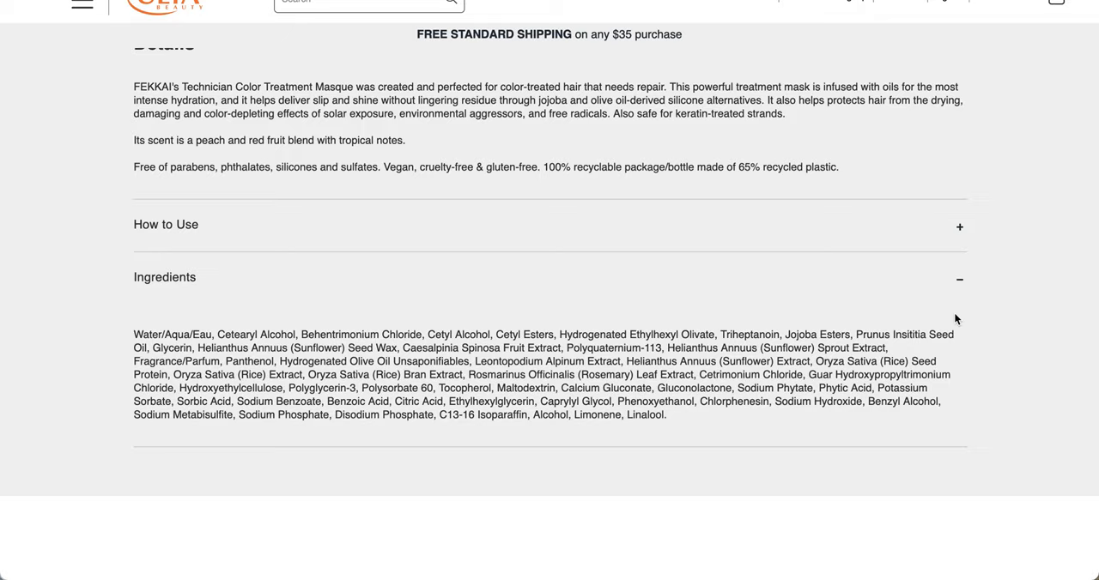
{"action": "scroll", "scroll_direction": "down", "scroll_amount": 3}
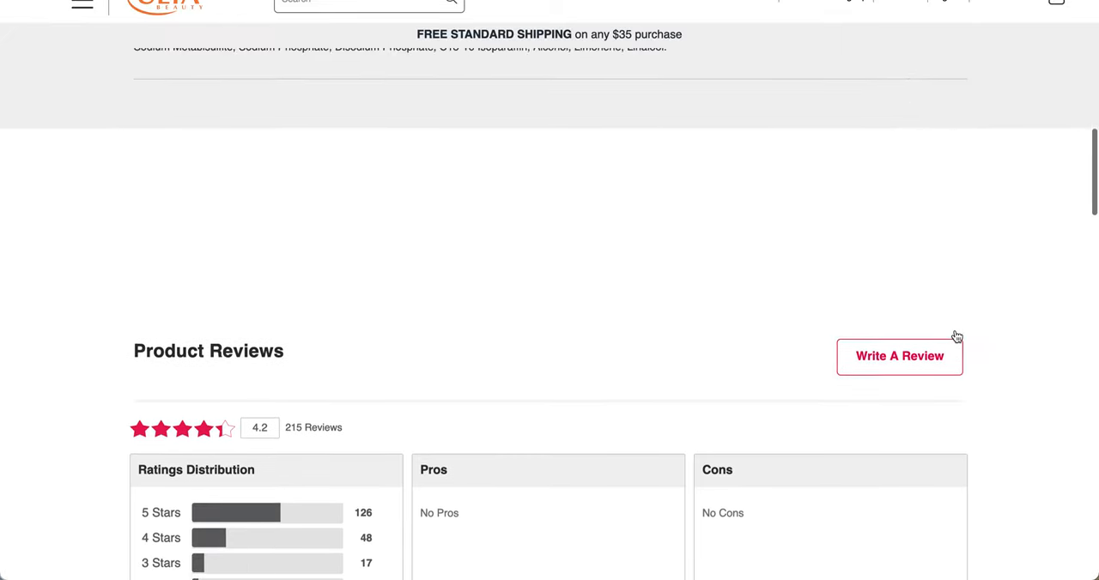
{"action": "scroll", "scroll_direction": "down", "scroll_amount": 3}
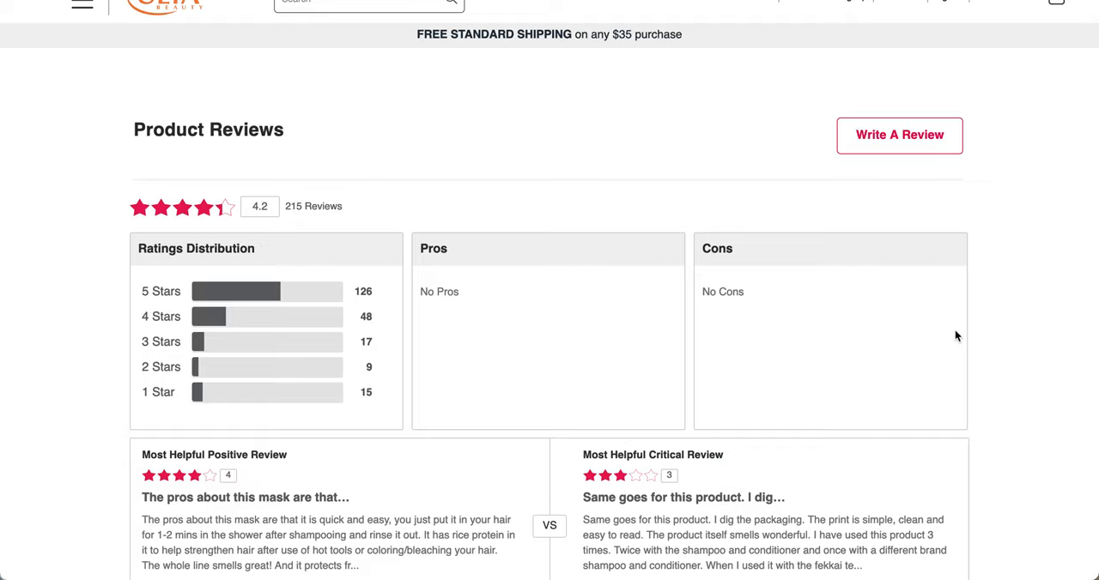
{"action": "mouse_move", "coordinate": [940, 234]}
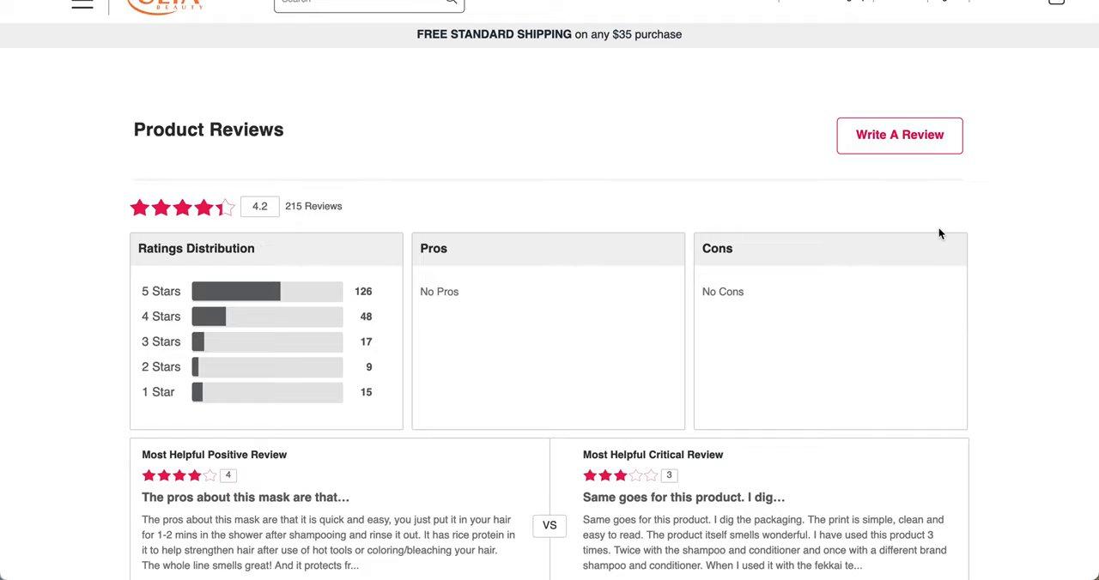
{"action": "scroll", "scroll_direction": "down", "scroll_amount": 3}
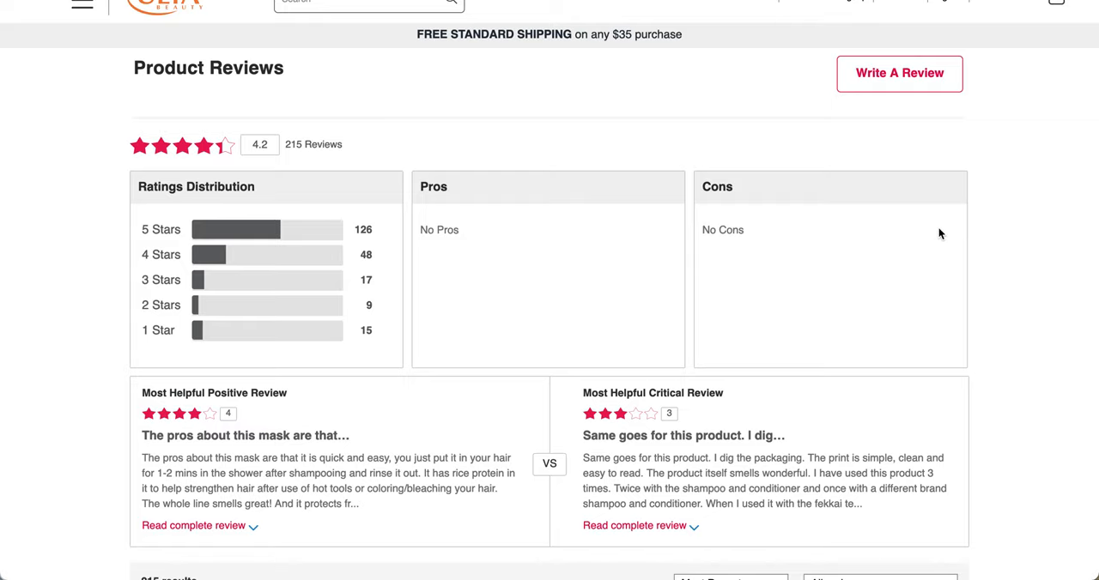
{"action": "mouse_move", "coordinate": [325, 91]}
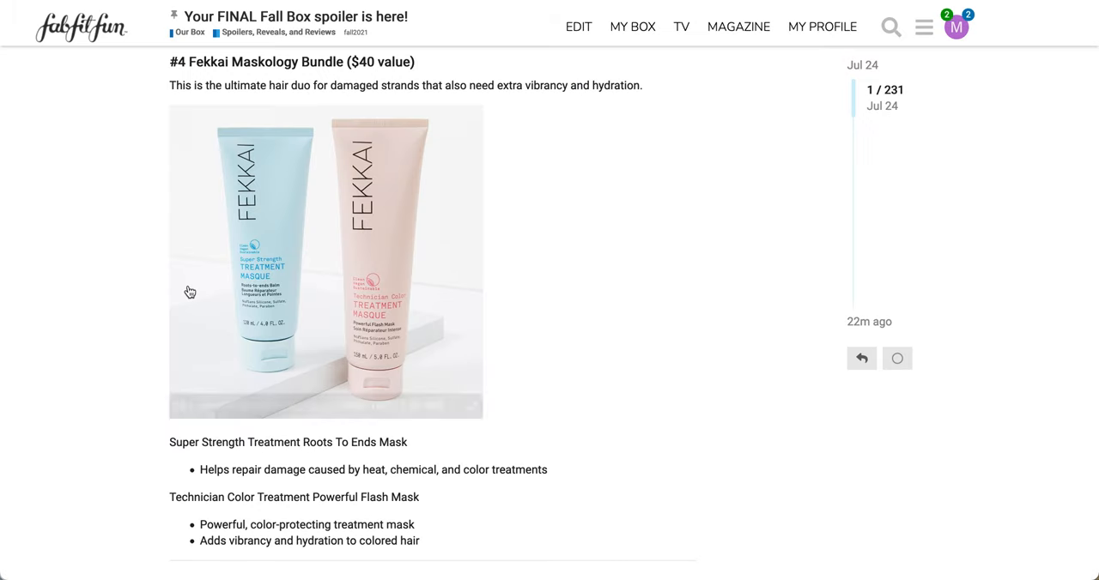
- Scroll to #5 Jenny Bird Austin Cuff ($135 value) and its extender-chain and materials details
{"action": "scroll", "scroll_direction": "down", "scroll_amount": 3}
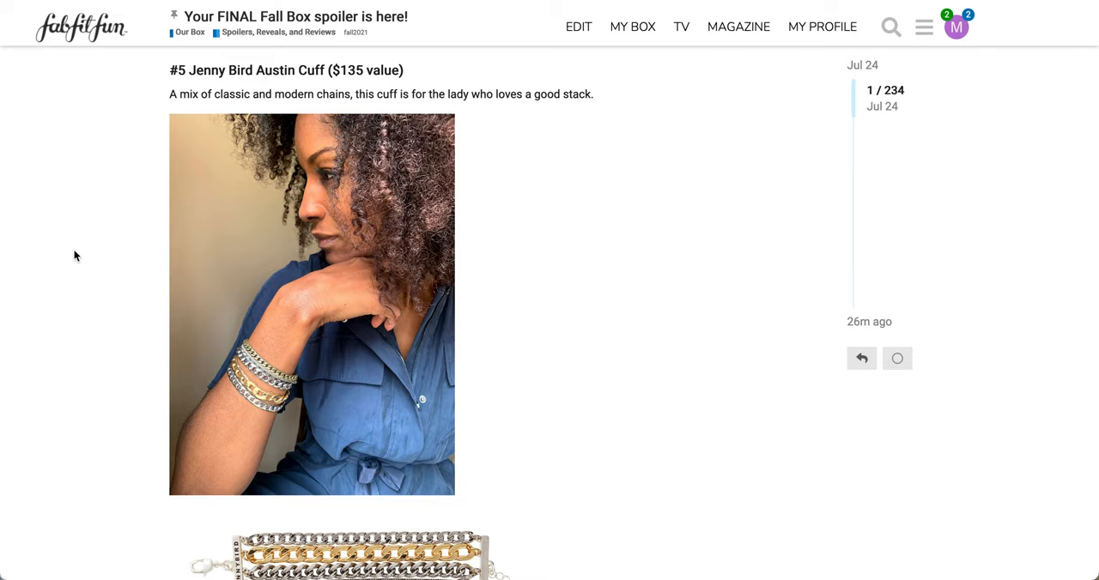
{"action": "scroll", "scroll_direction": "down", "scroll_amount": 3}
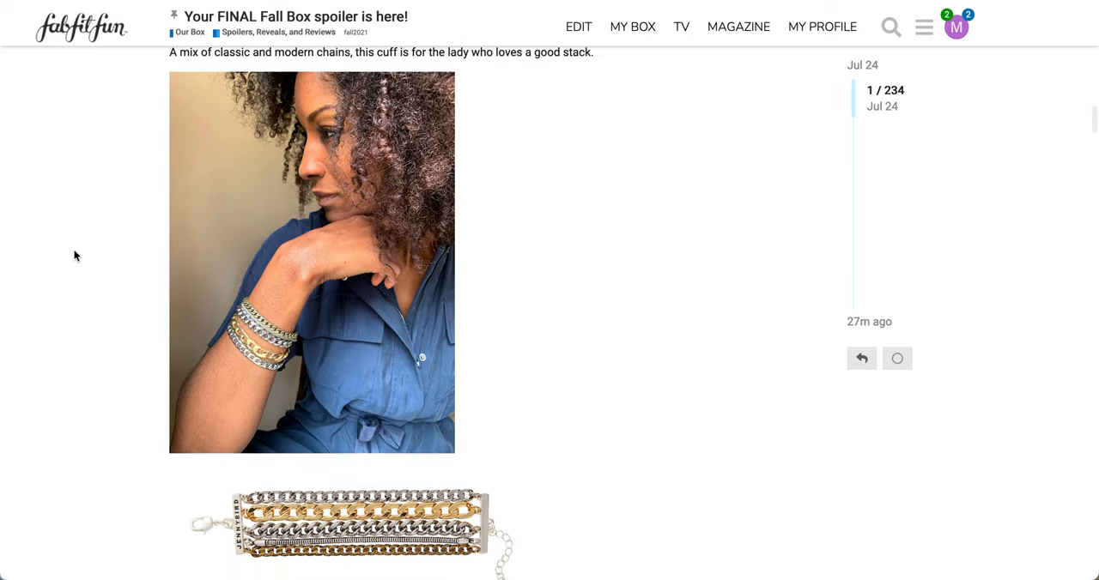
{"action": "scroll", "scroll_direction": "down", "scroll_amount": 3}
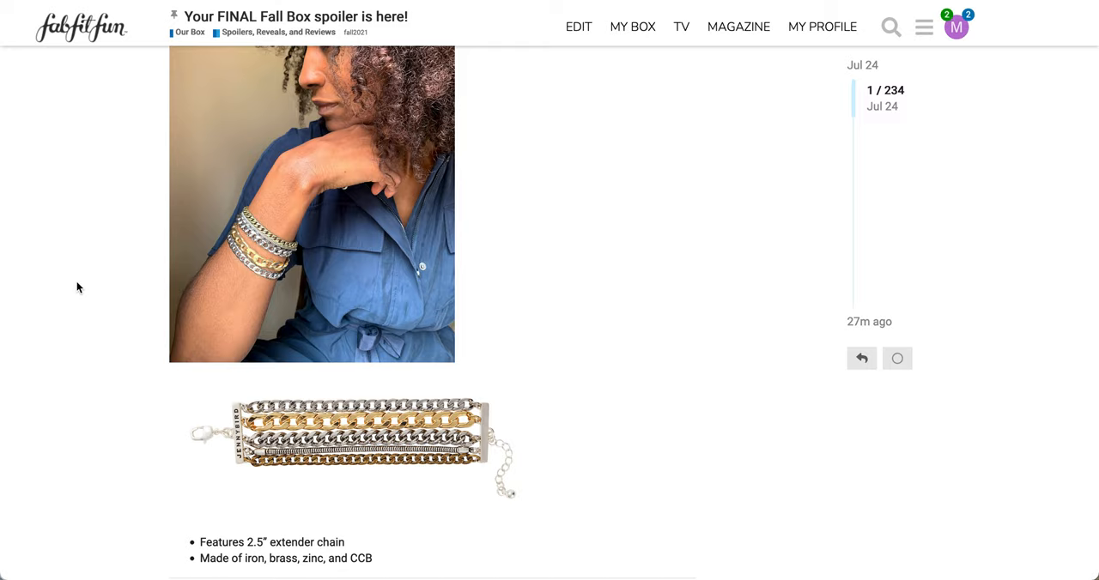
- Scroll the spoiler thread to bundle #6 ($50): Beauty Papier shower gel and Makeupdrop applicator
{"action": "scroll", "scroll_direction": "down", "scroll_amount": 3}
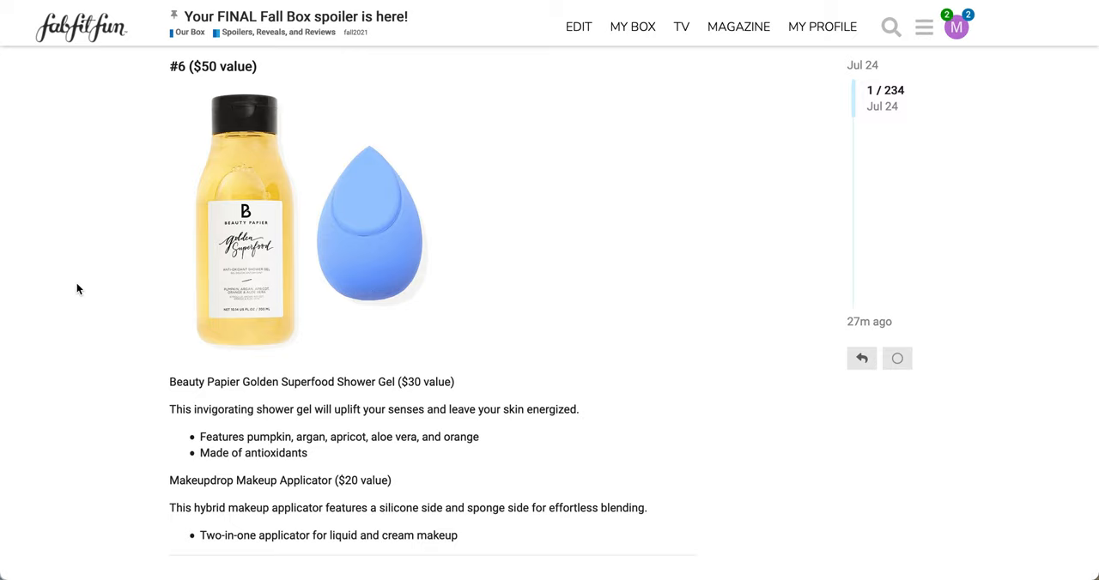
{"action": "mouse_move", "coordinate": [171, 268]}
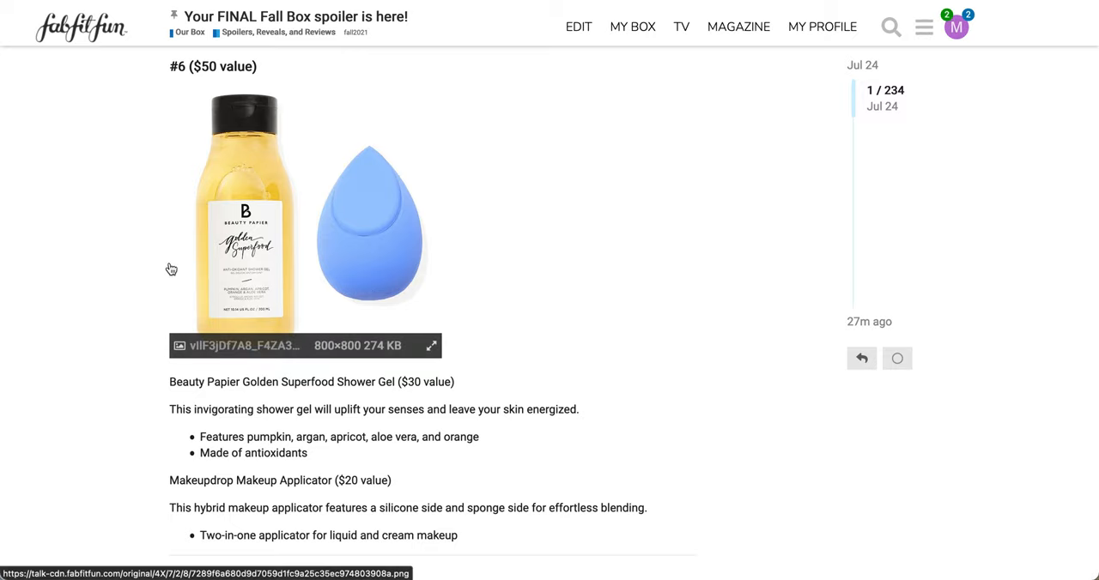
{"action": "mouse_move", "coordinate": [276, 213]}
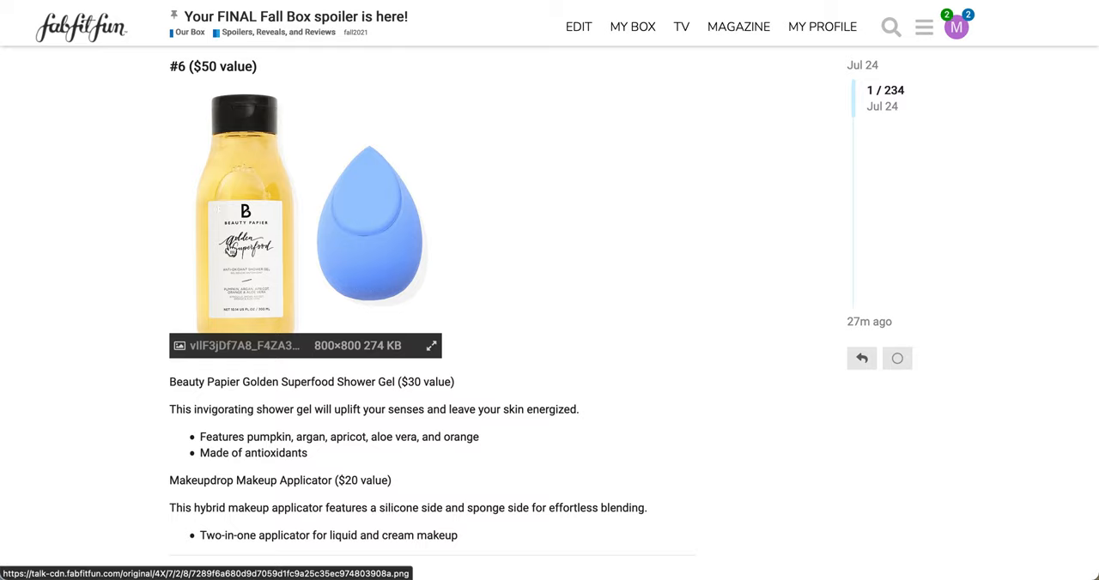
{"action": "mouse_move", "coordinate": [125, 224]}
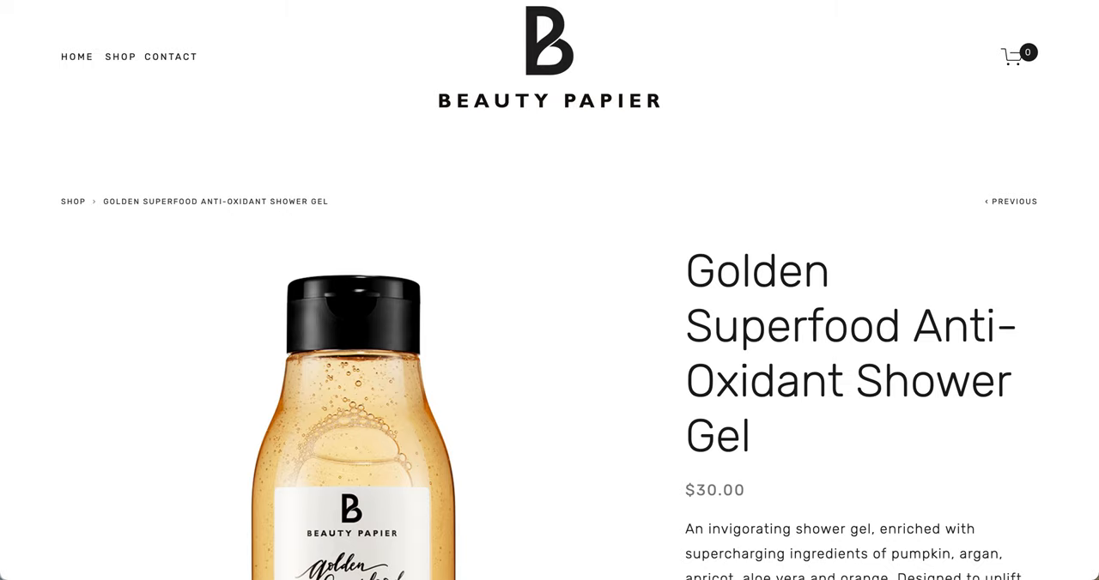
- Read the Beauty Papier Golden Superfood Shower Gel's $30.00 price, description and quantity options
{"action": "scroll", "scroll_direction": "down", "scroll_amount": 3}
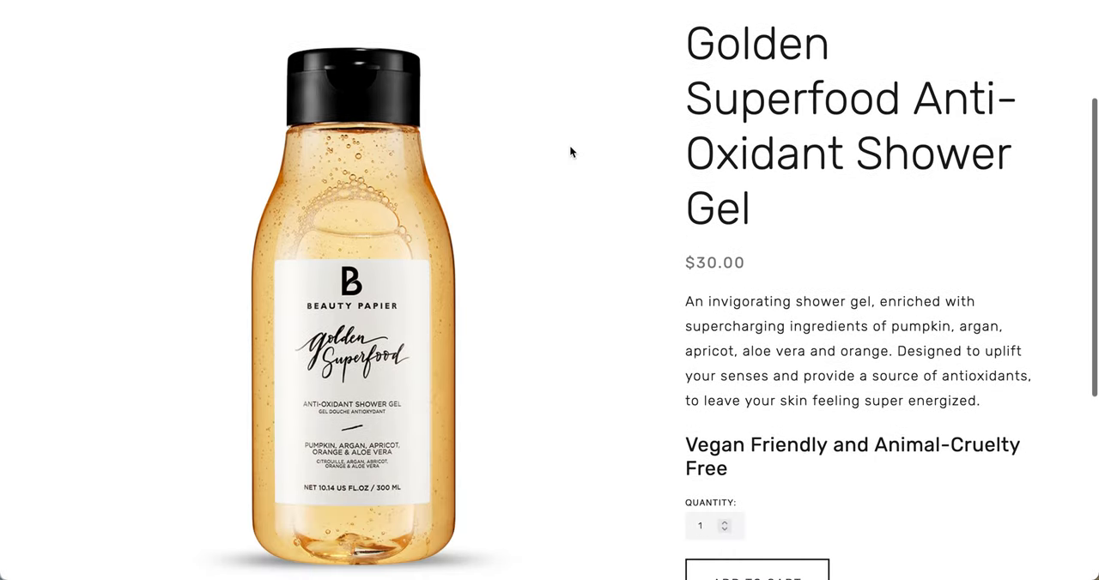
{"action": "mouse_move", "coordinate": [359, 499]}
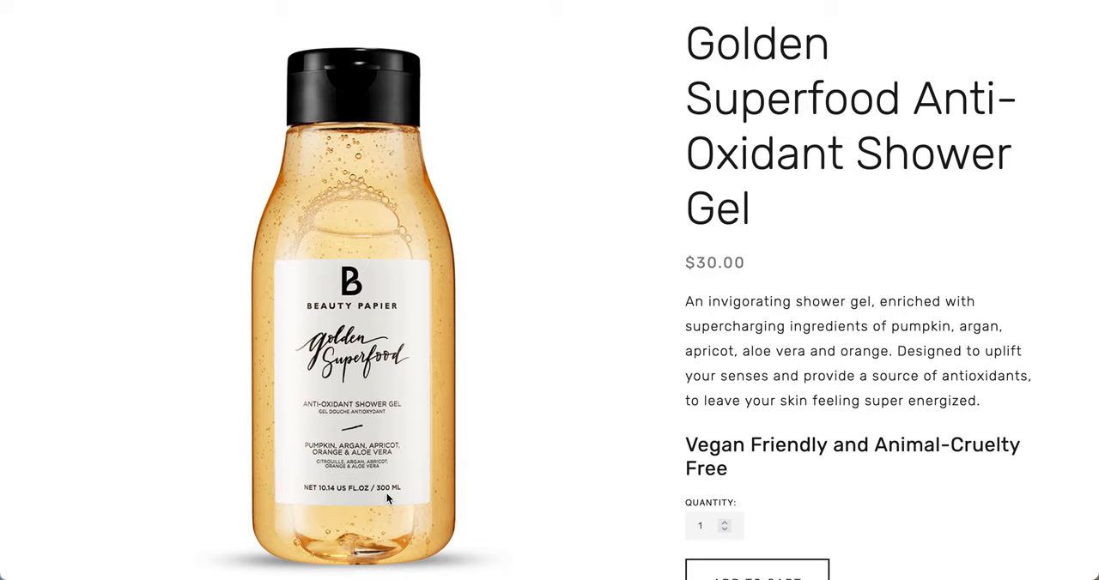
{"action": "scroll", "scroll_direction": "down", "scroll_amount": 3}
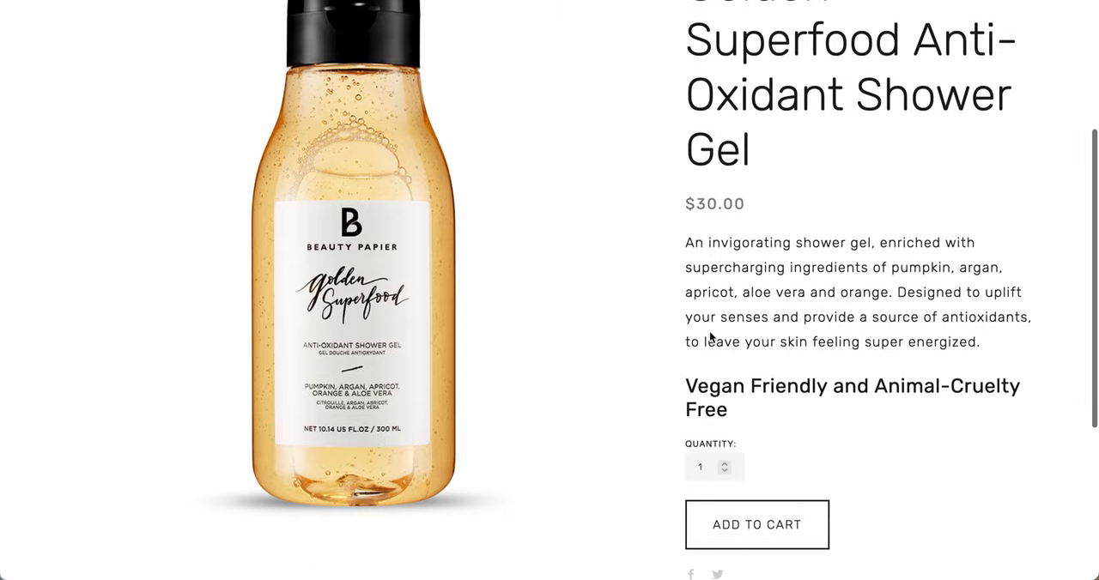
{"action": "scroll", "scroll_direction": "down", "scroll_amount": 3}
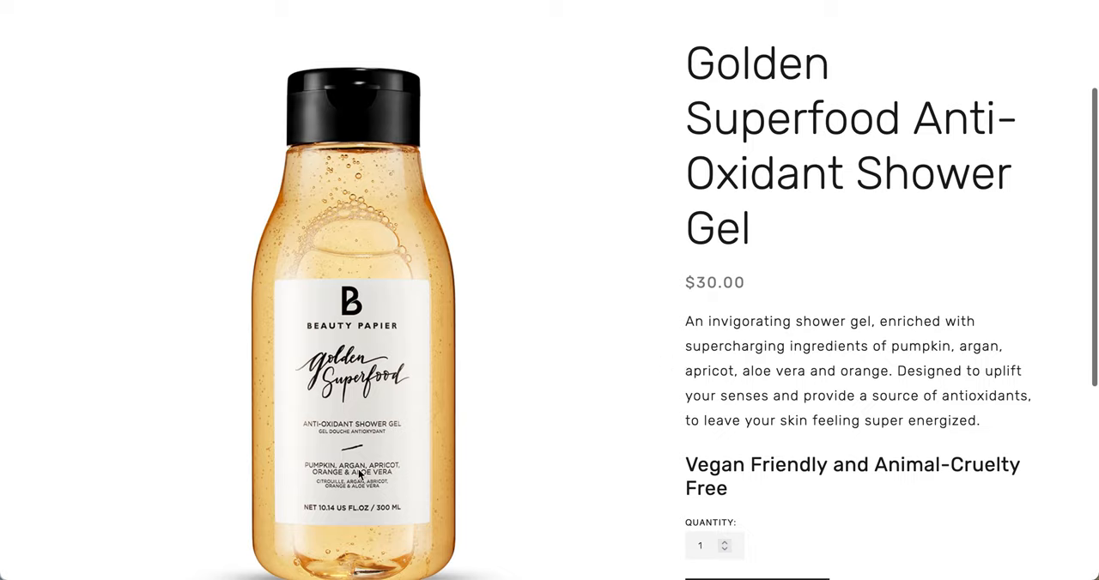
{"action": "mouse_move", "coordinate": [330, 481]}
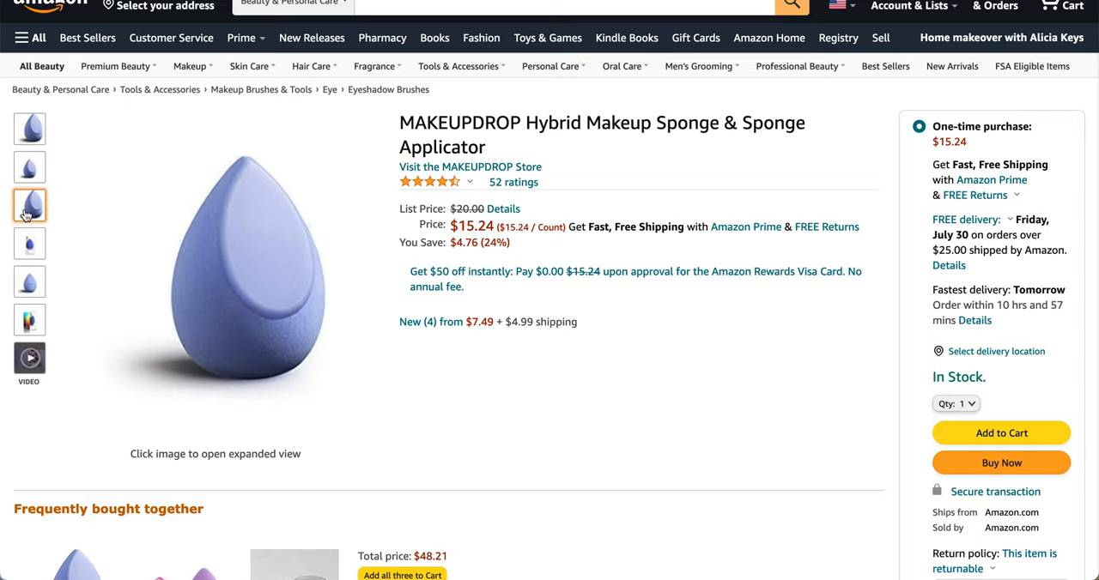
- View another MAKEUPDROP sponge photo and reach the From the manufacturer section
{"action": "left_click", "coordinate": [29, 243]}
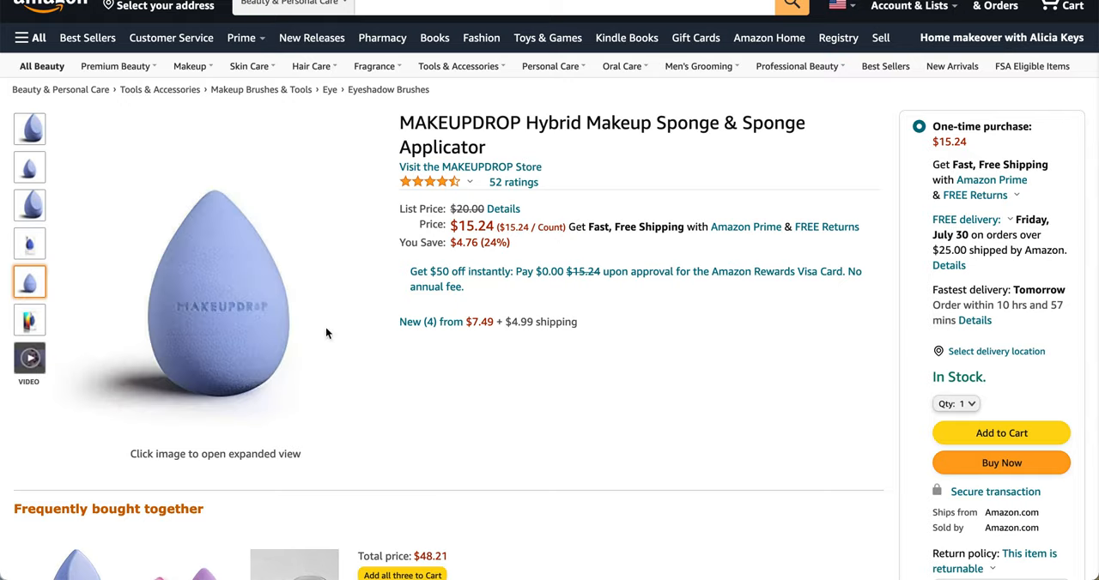
{"action": "scroll", "scroll_direction": "down", "scroll_amount": 3}
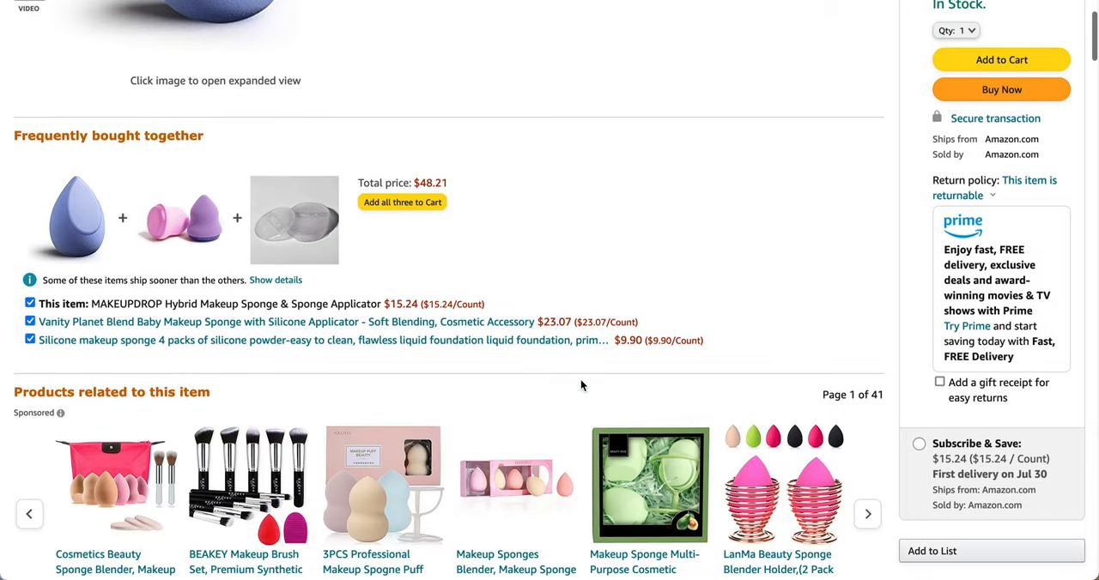
{"action": "scroll", "scroll_direction": "down", "scroll_amount": 3}
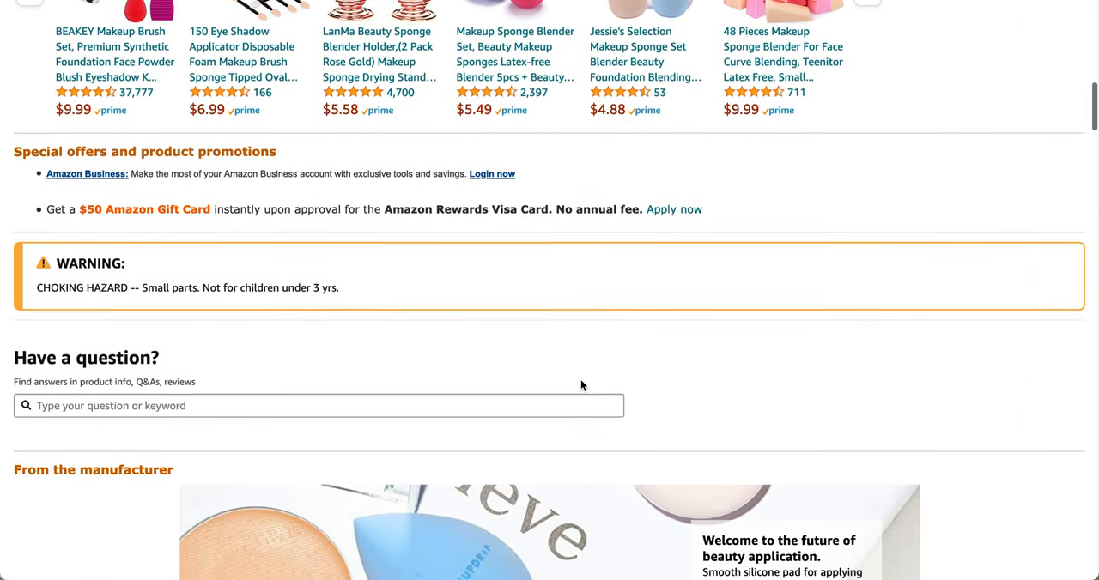
{"action": "scroll", "scroll_direction": "down", "scroll_amount": 3}
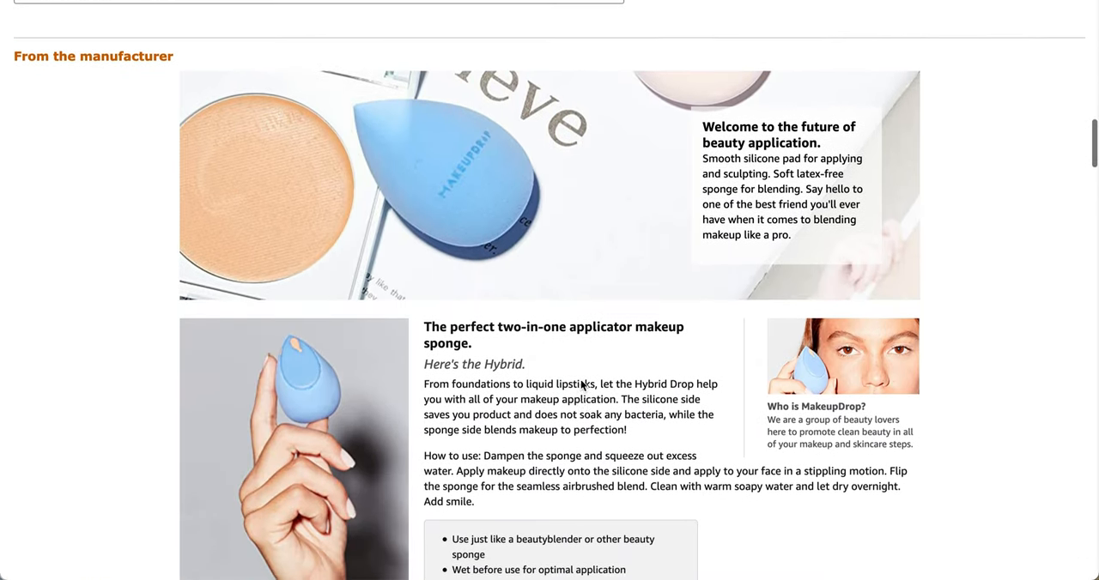
{"action": "scroll", "scroll_direction": "down", "scroll_amount": 3}
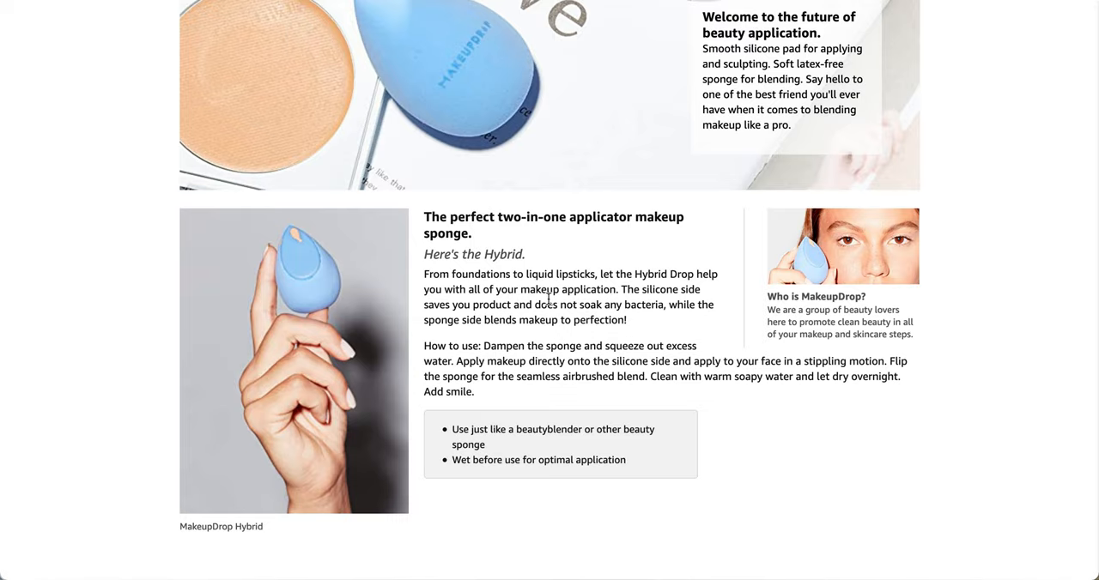
{"action": "mouse_move", "coordinate": [331, 280]}
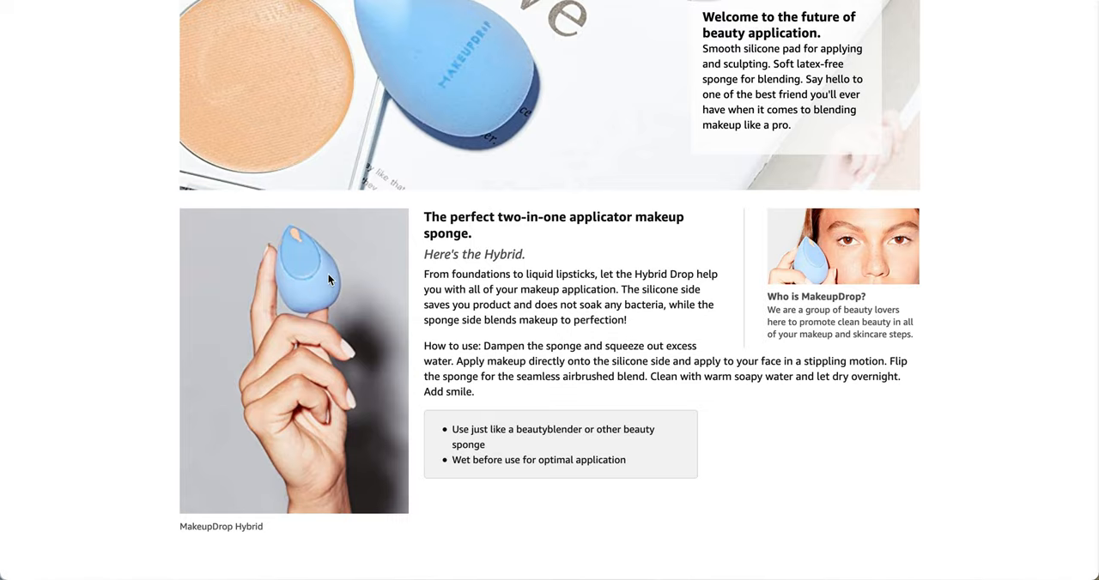
- Scroll the MAKEUPDROP listing through product details, ingredients, directions and 4.4-star, 52-rating reviews
{"action": "scroll", "scroll_direction": "down", "scroll_amount": 3}
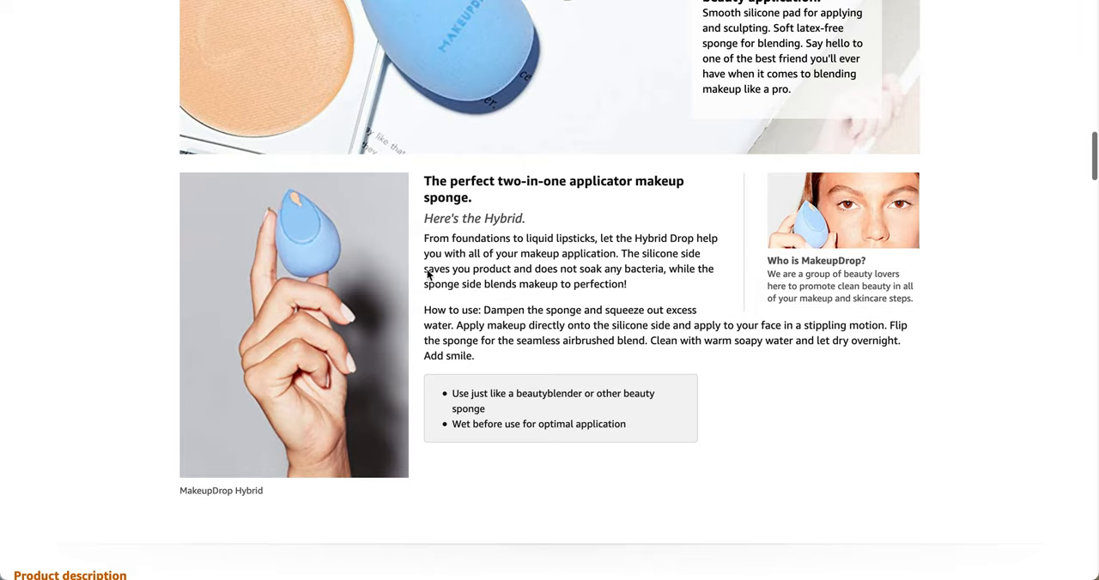
{"action": "scroll", "scroll_direction": "down", "scroll_amount": 3}
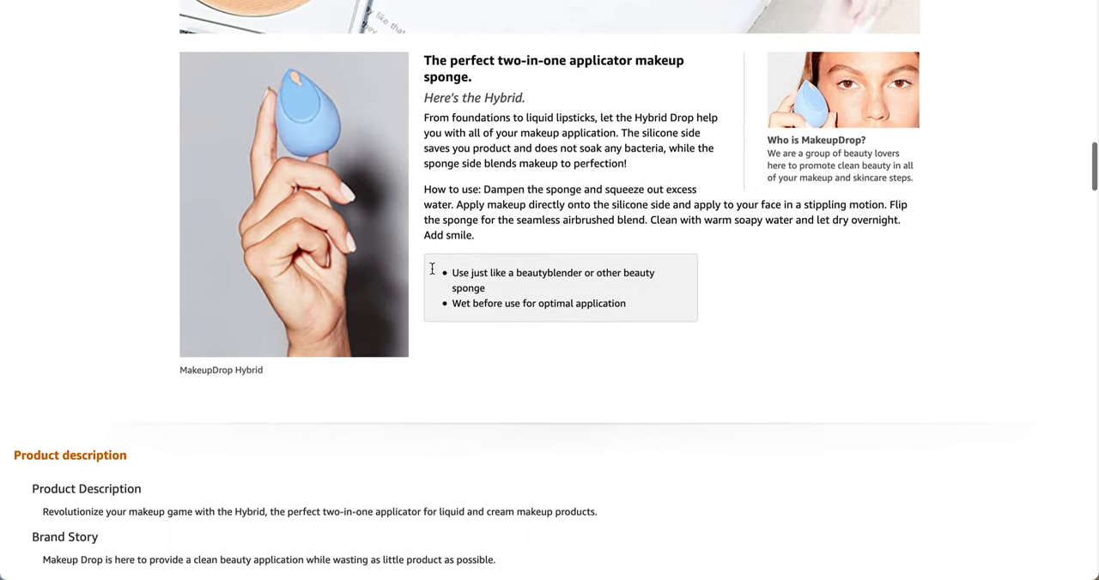
{"action": "scroll", "scroll_direction": "down", "scroll_amount": 3}
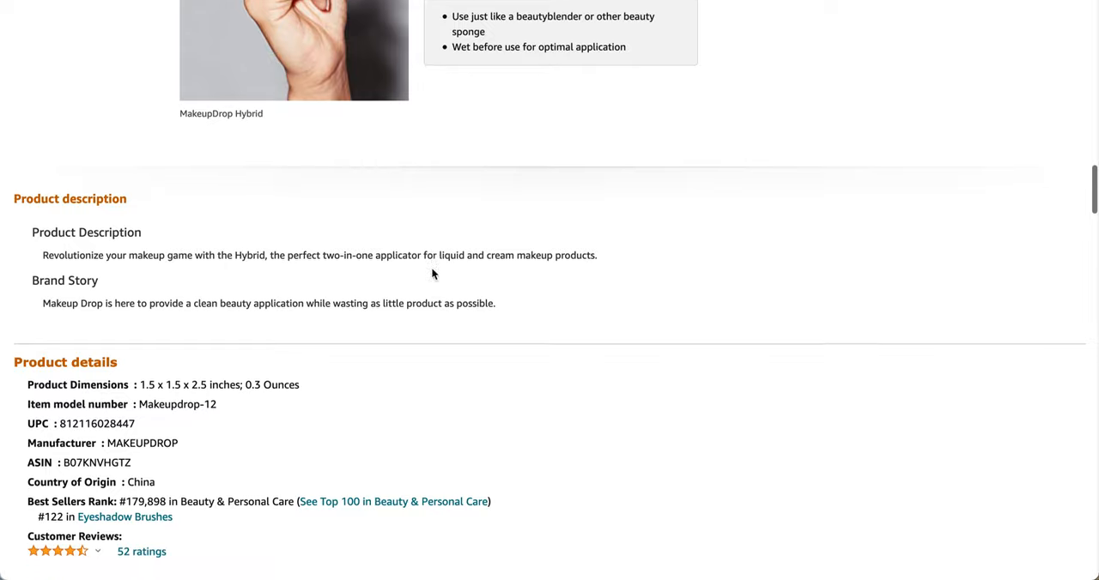
{"action": "scroll", "scroll_direction": "down", "scroll_amount": 3}
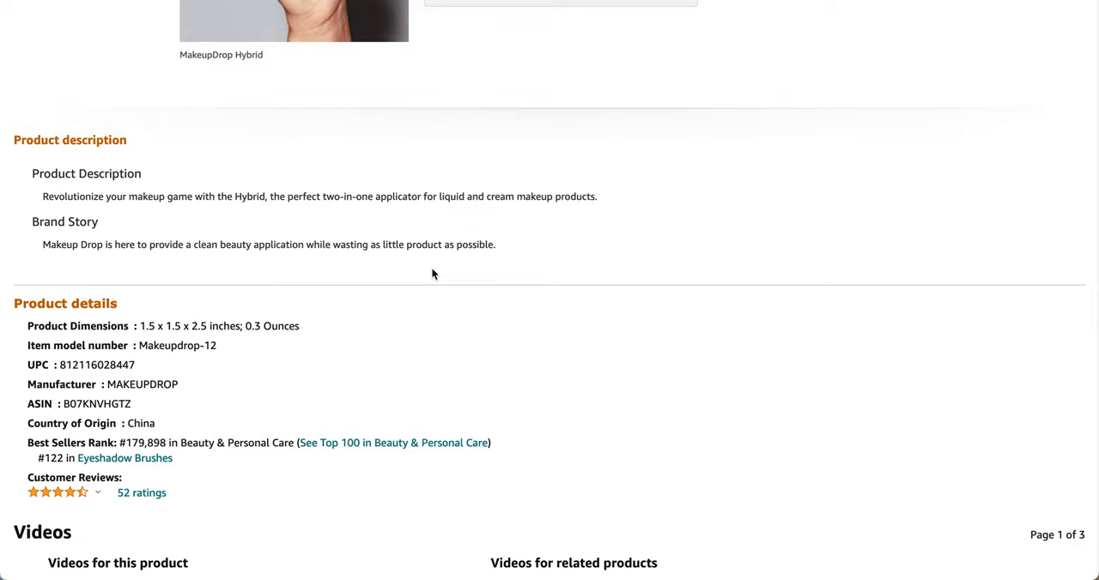
{"action": "scroll", "scroll_direction": "down", "scroll_amount": 3}
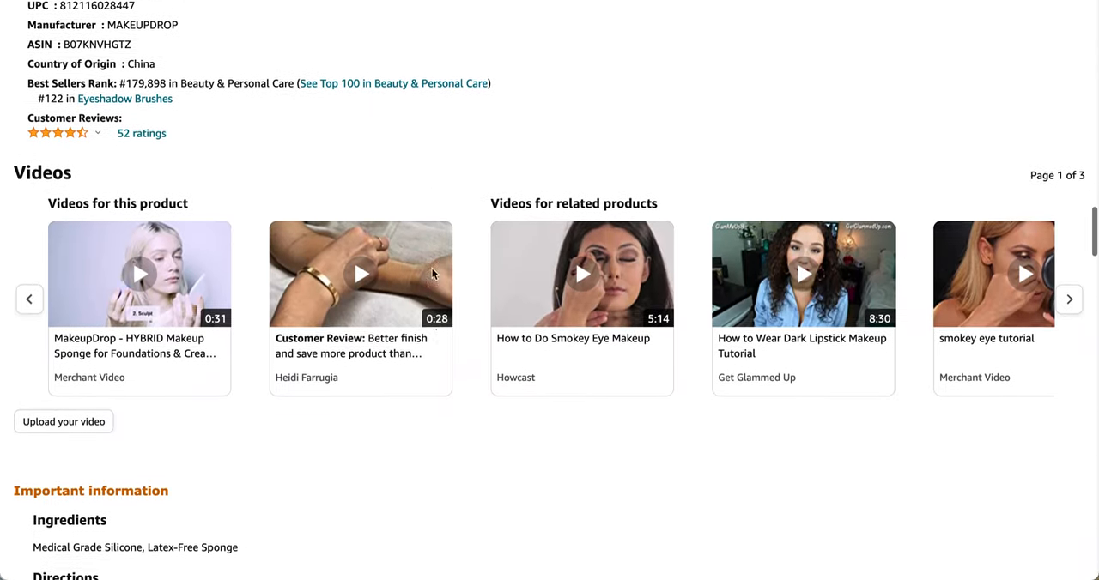
{"action": "scroll", "scroll_direction": "down", "scroll_amount": 3}
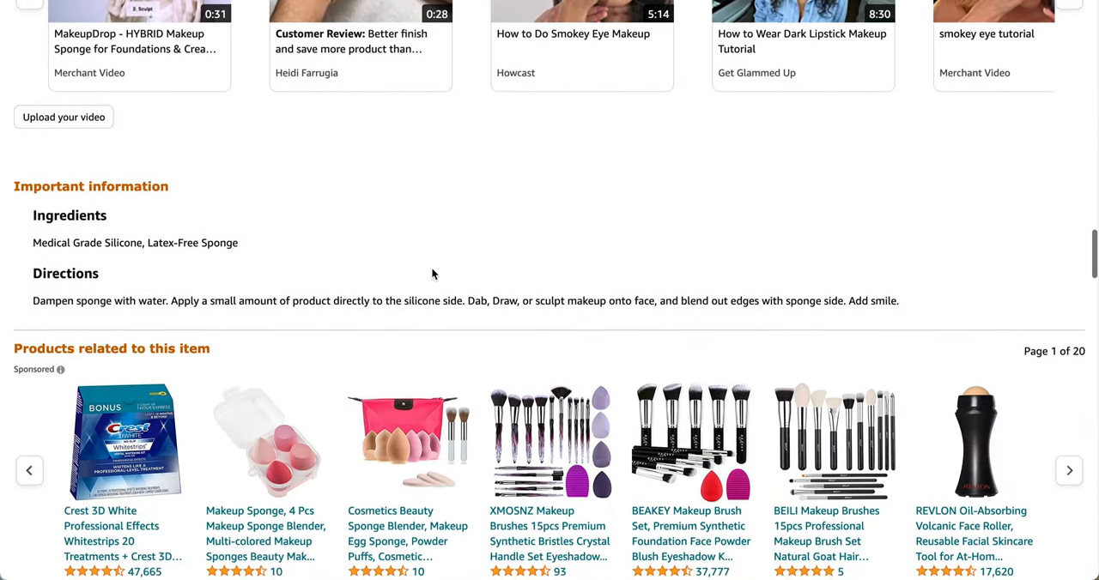
{"action": "scroll", "scroll_direction": "down", "scroll_amount": 3}
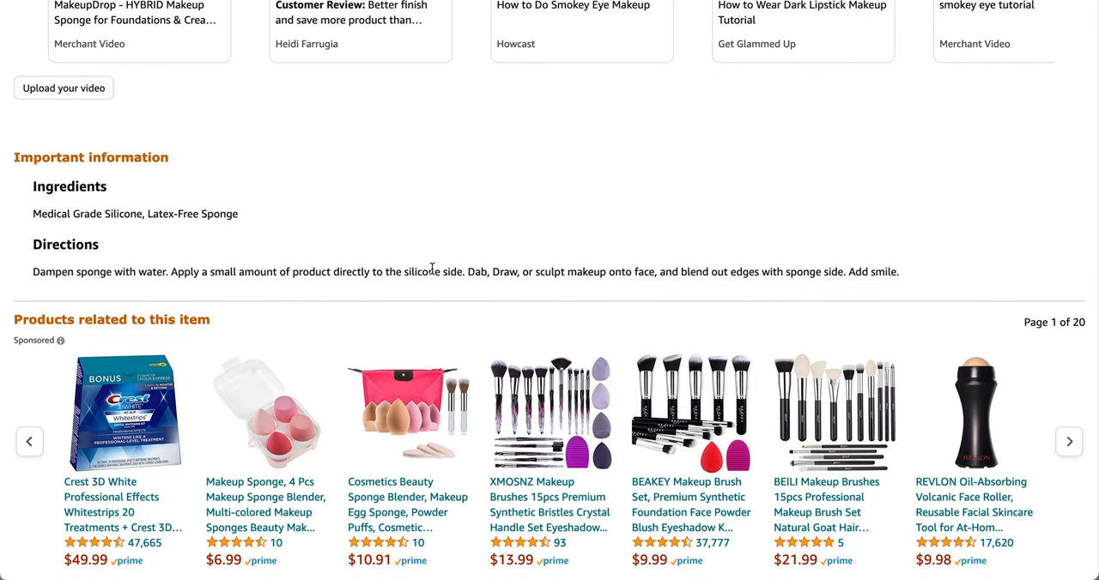
{"action": "scroll", "scroll_direction": "down", "scroll_amount": 3}
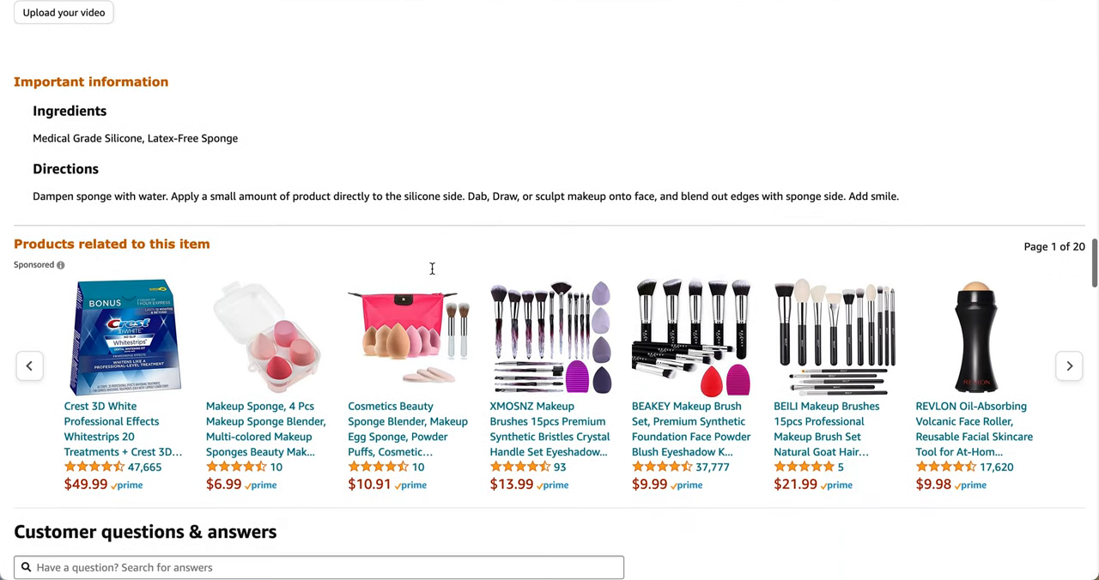
{"action": "scroll", "scroll_direction": "down", "scroll_amount": 3}
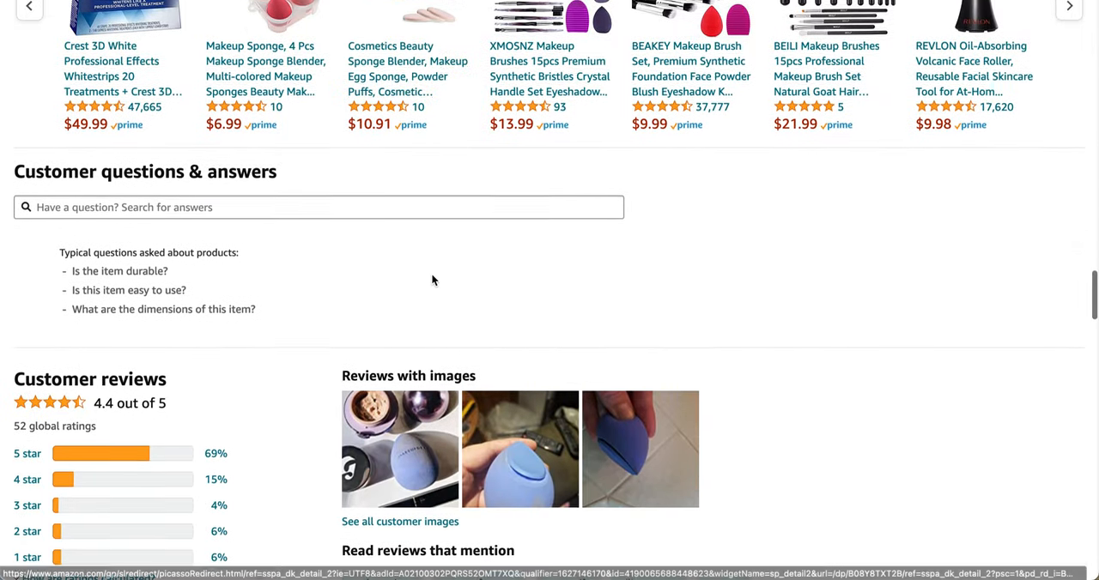
{"action": "scroll", "scroll_direction": "down", "scroll_amount": 3}
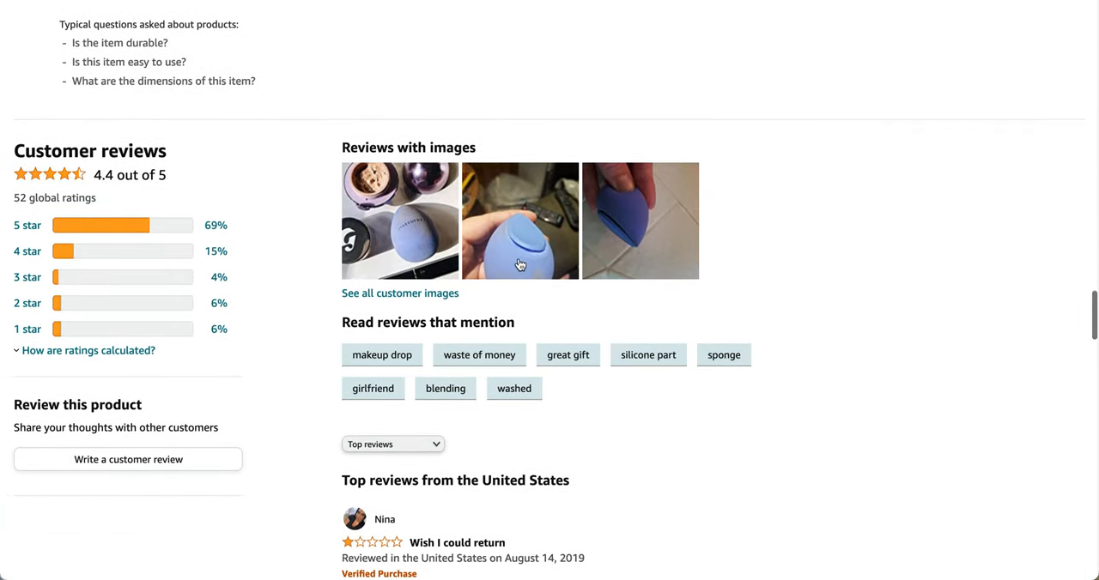
{"action": "mouse_move", "coordinate": [180, 201]}
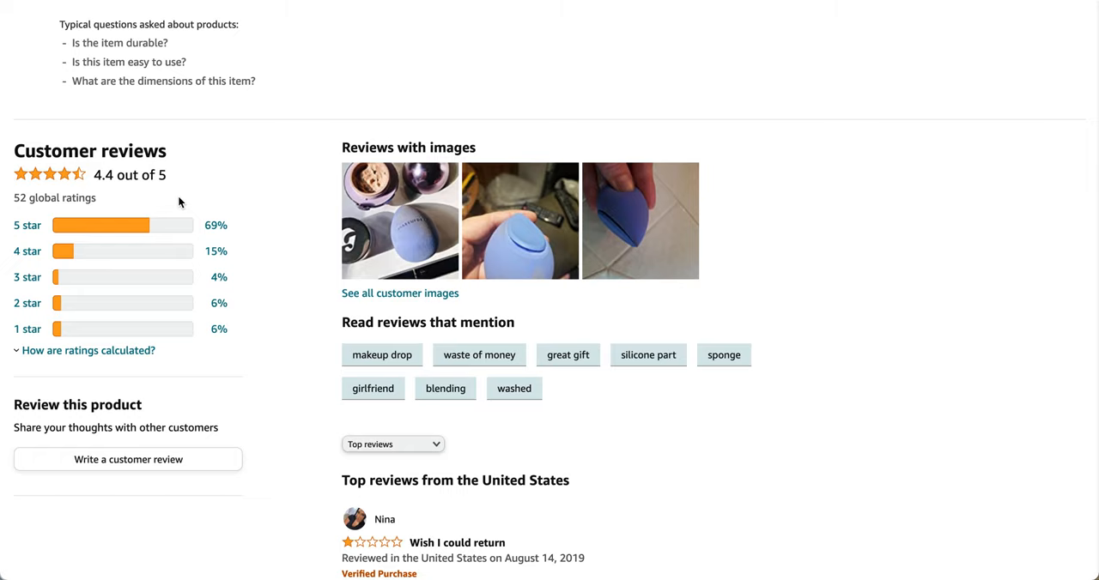
{"action": "scroll", "scroll_direction": "down", "scroll_amount": 3}
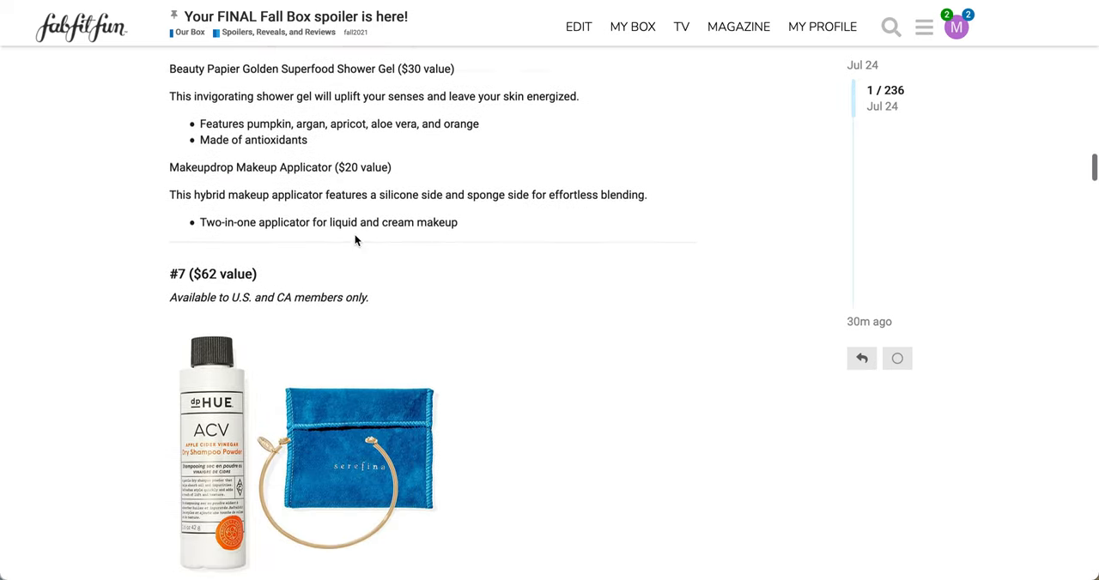
- Scroll the spoiler thread to bundle #7 ($62): dpHUE dry shampoo and Serefina cuff bracelet
{"action": "scroll", "scroll_direction": "down", "scroll_amount": 3}
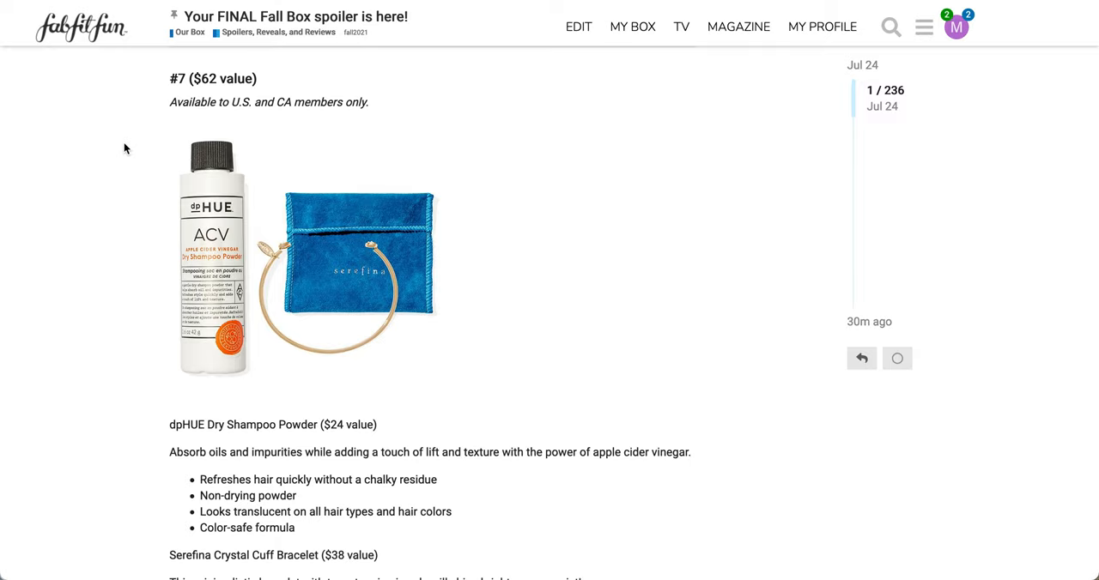
{"action": "scroll", "scroll_direction": "down", "scroll_amount": 3}
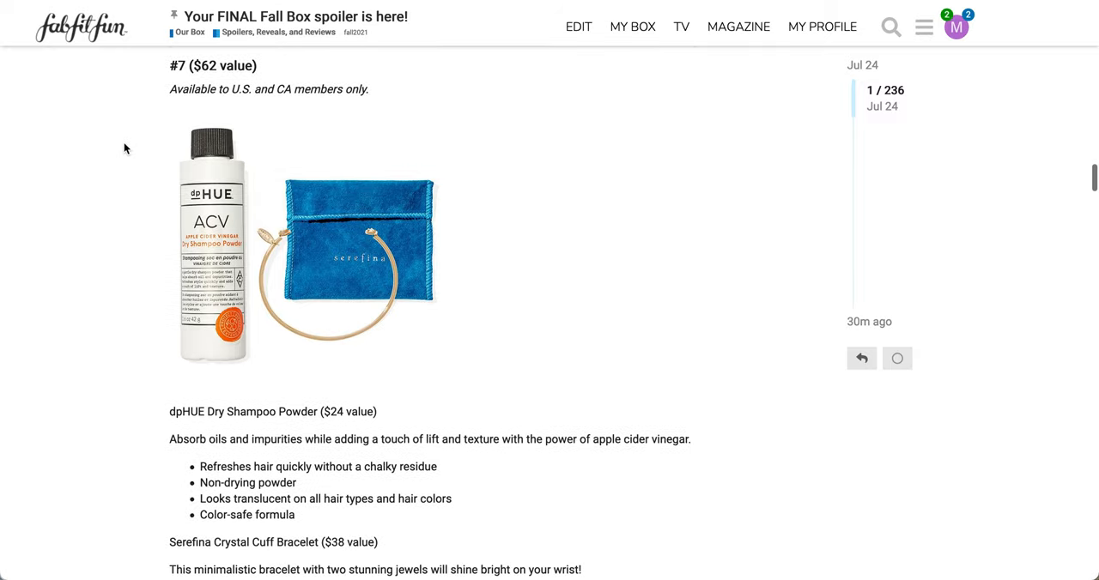
{"action": "scroll", "scroll_direction": "down", "scroll_amount": 3}
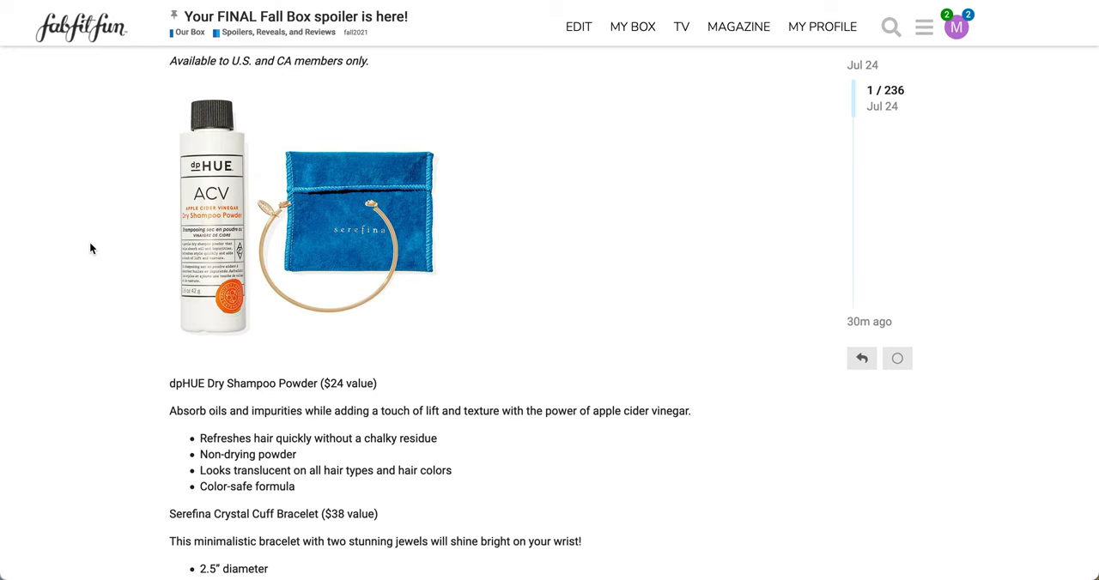
{"action": "scroll", "scroll_direction": "down", "scroll_amount": 3}
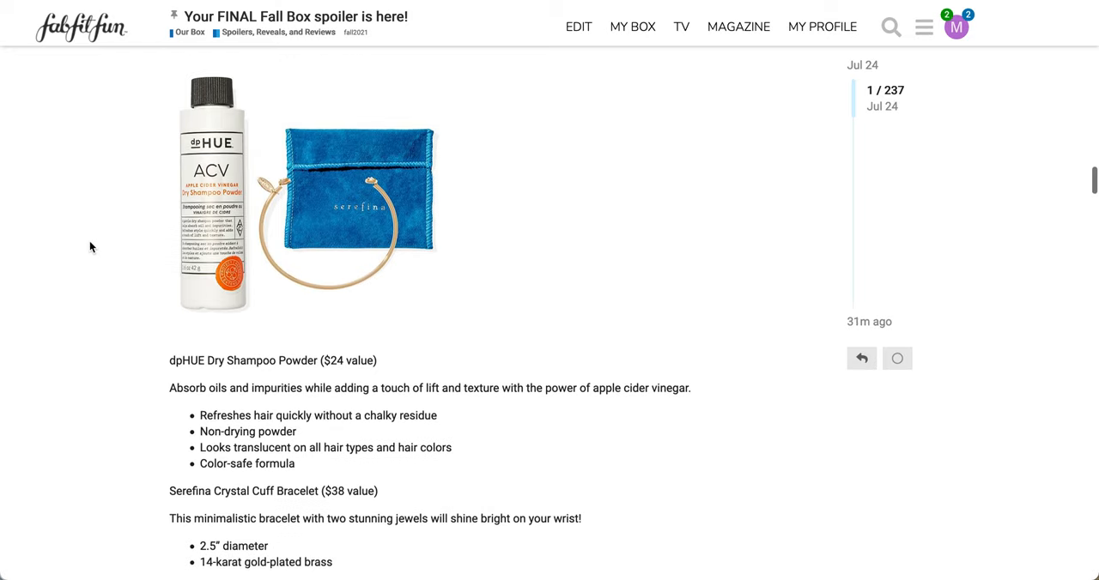
{"action": "mouse_move", "coordinate": [174, 540]}
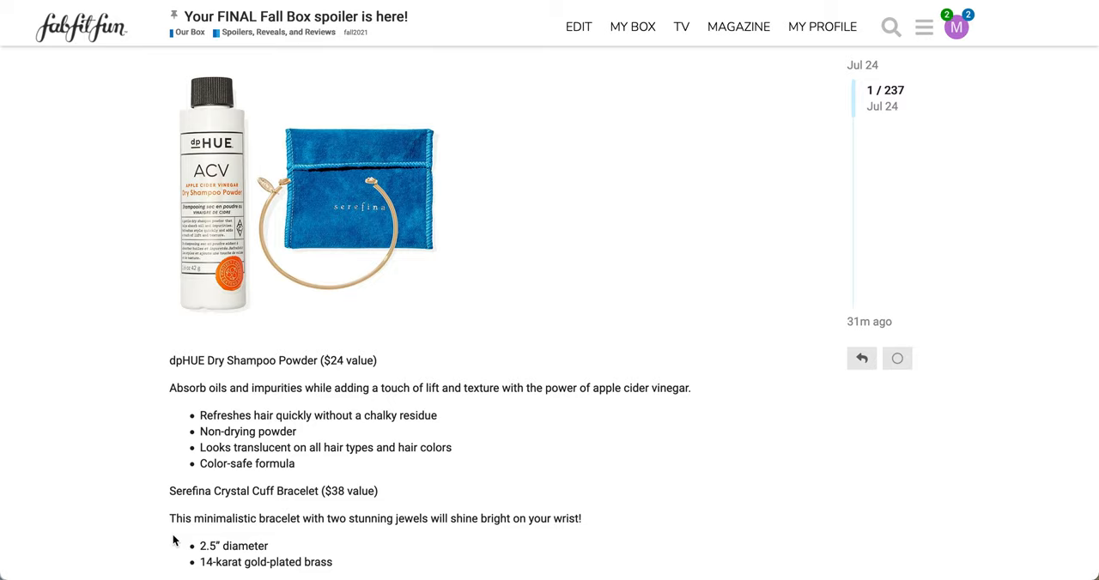
{"action": "mouse_move", "coordinate": [376, 103]}
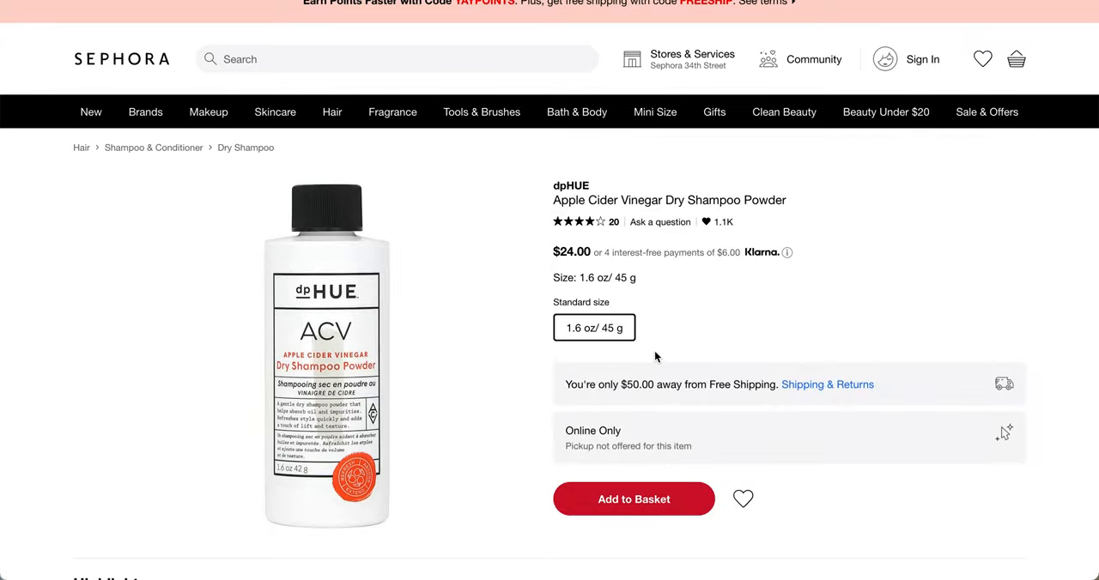
{"action": "mouse_move", "coordinate": [608, 225]}
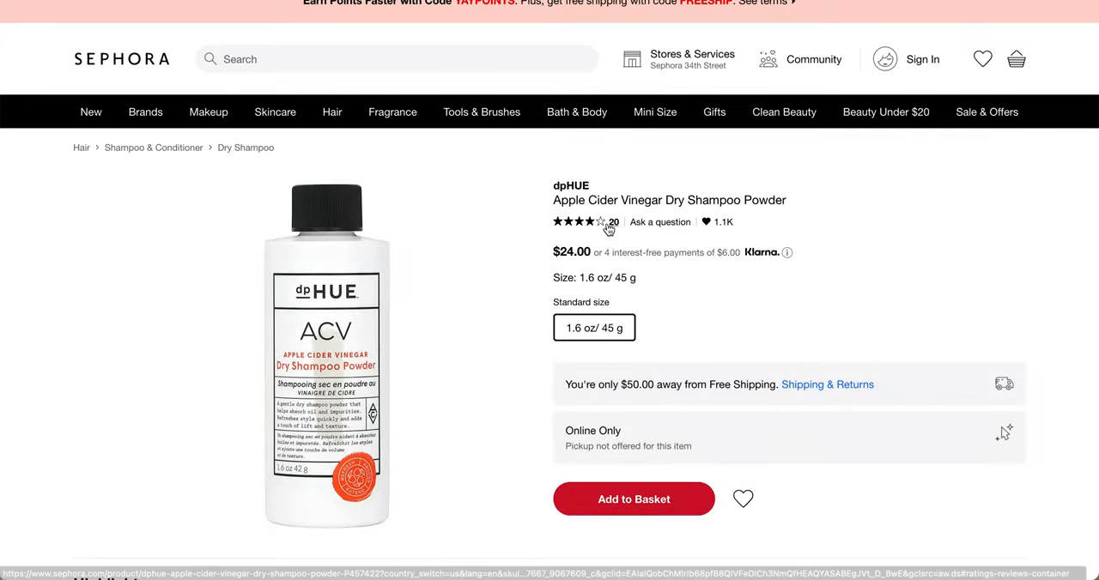
- Expand and read the full About the Product text for Sephora's $24.00 dpHUE dry shampoo
{"action": "scroll", "scroll_direction": "down", "scroll_amount": 3}
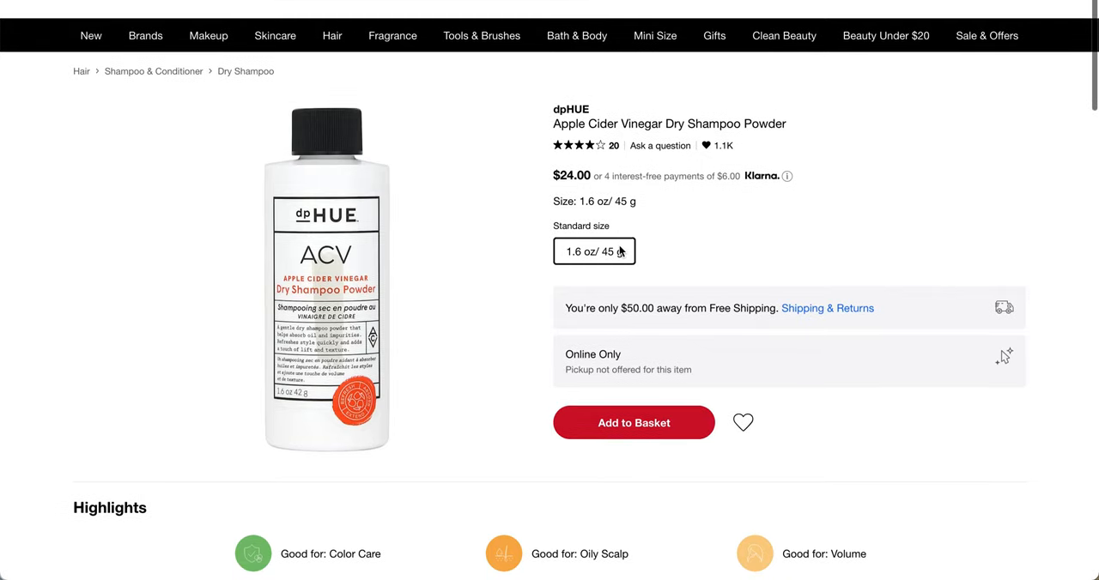
{"action": "scroll", "scroll_direction": "down", "scroll_amount": 3}
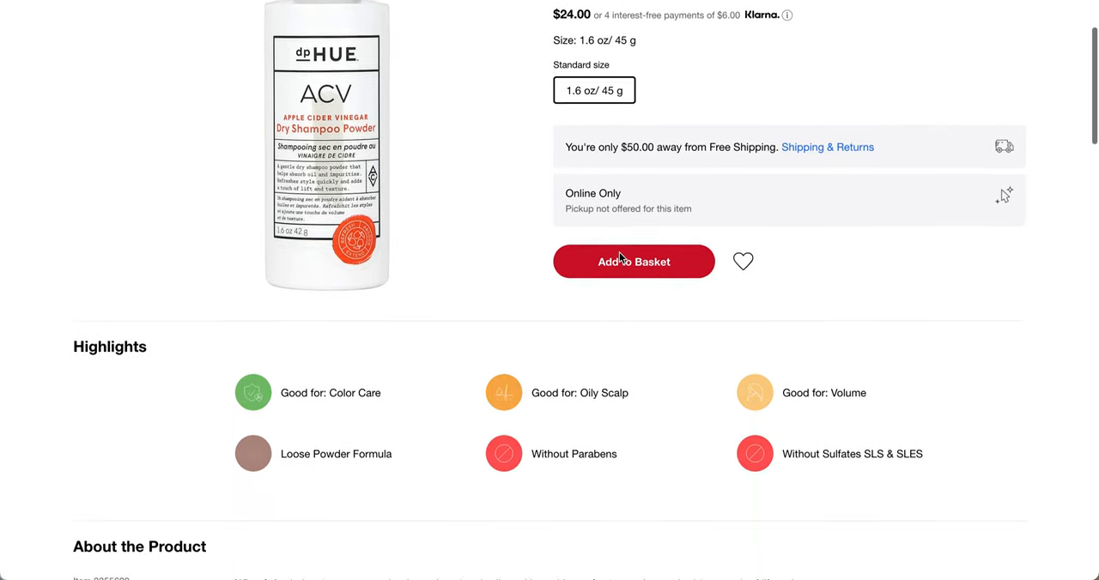
{"action": "scroll", "scroll_direction": "down", "scroll_amount": 3}
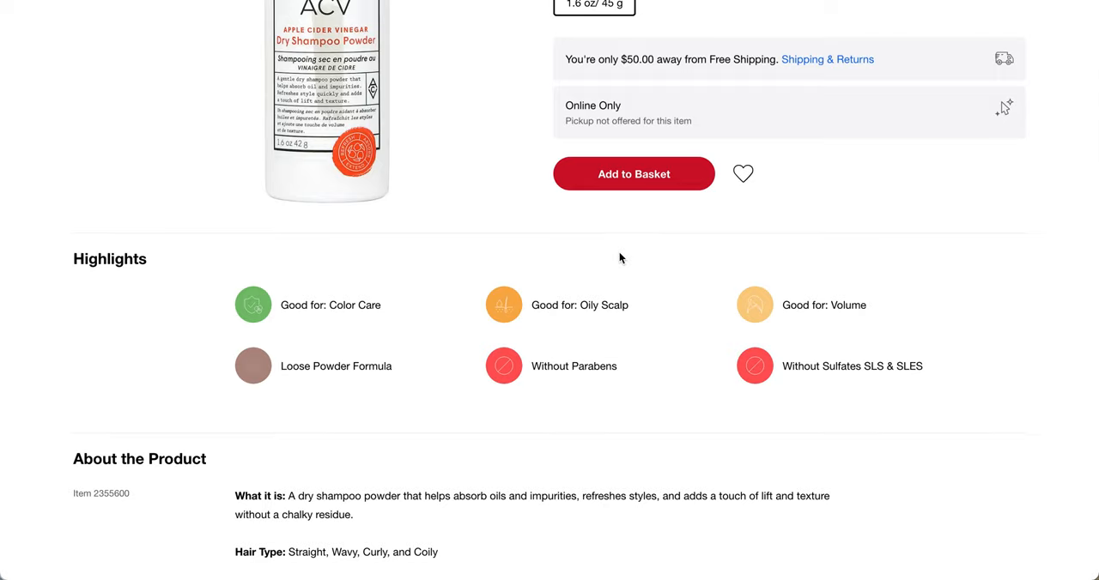
{"action": "scroll", "scroll_direction": "down", "scroll_amount": 3}
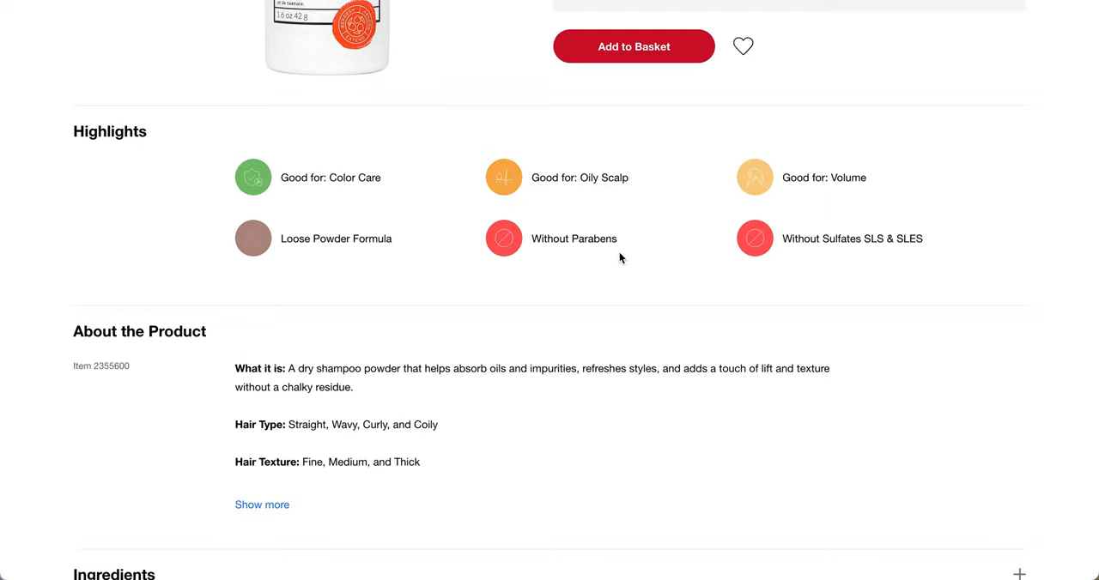
{"action": "left_click", "coordinate": [262, 504]}
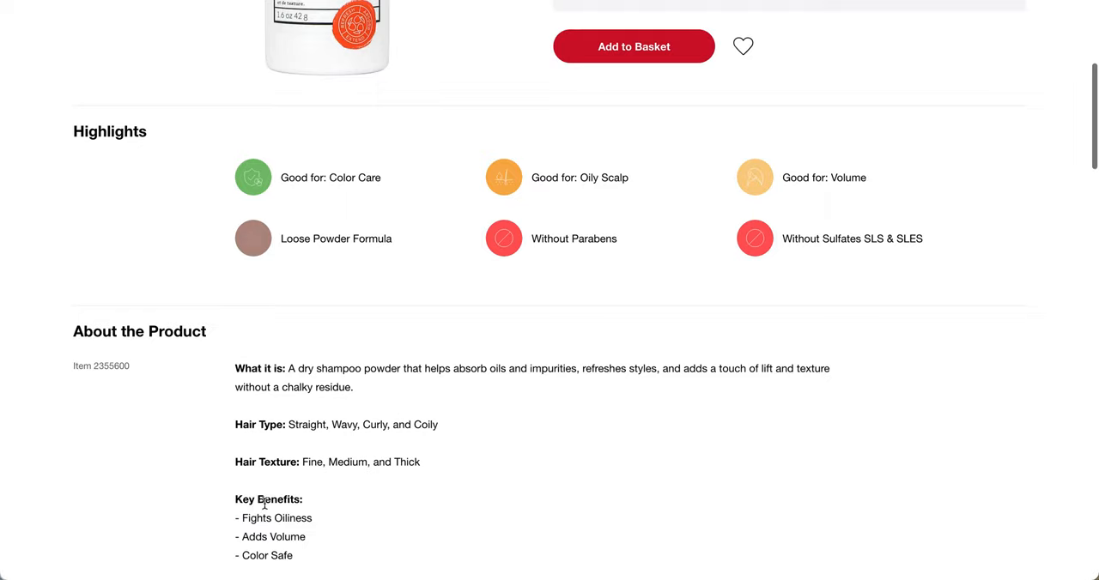
{"action": "scroll", "scroll_direction": "down", "scroll_amount": 3}
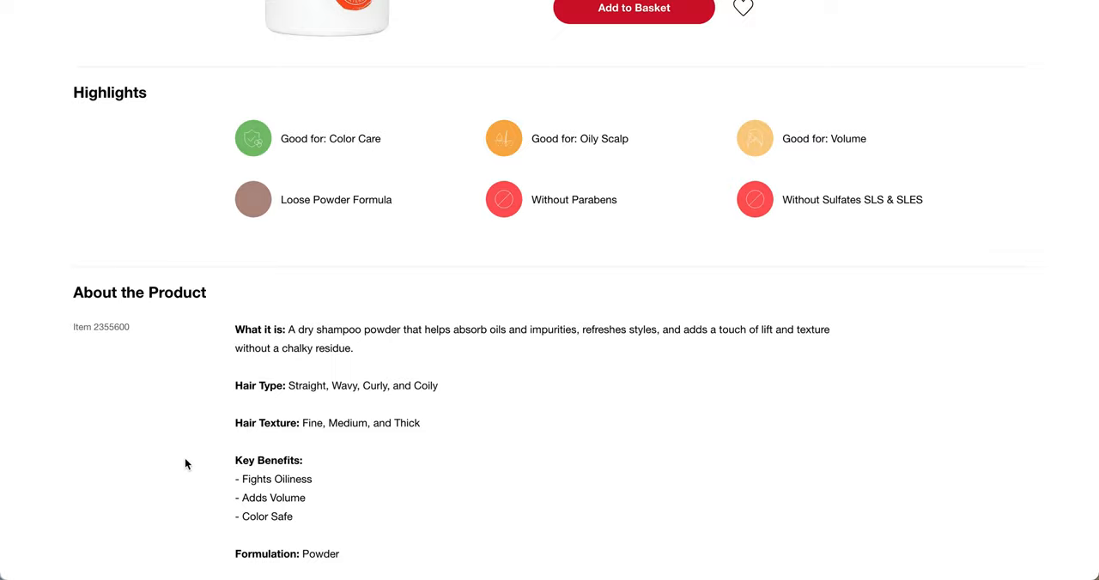
{"action": "scroll", "scroll_direction": "down", "scroll_amount": 3}
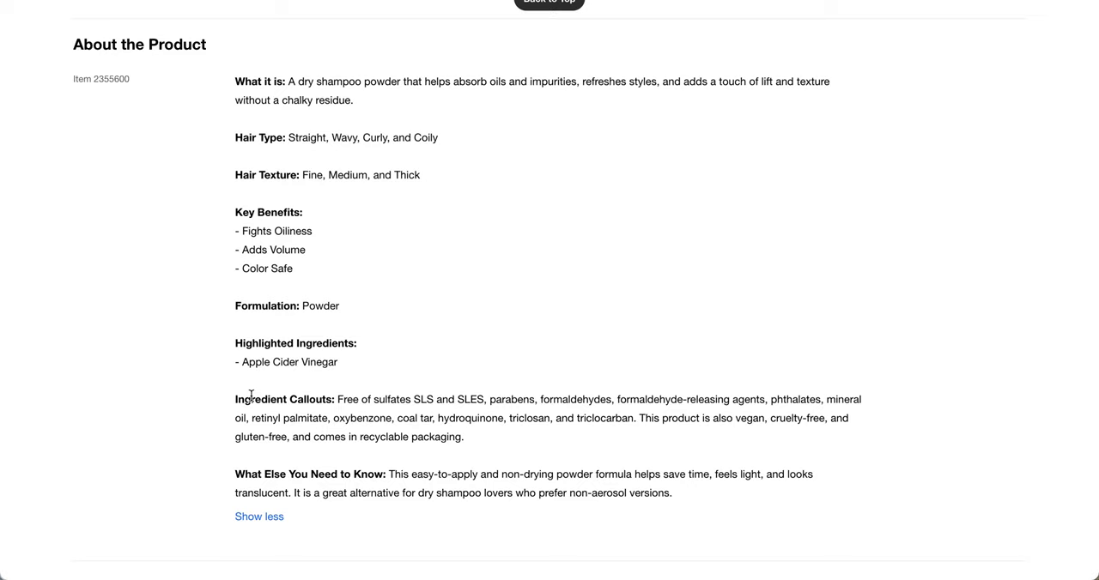
{"action": "scroll", "scroll_direction": "down", "scroll_amount": 3}
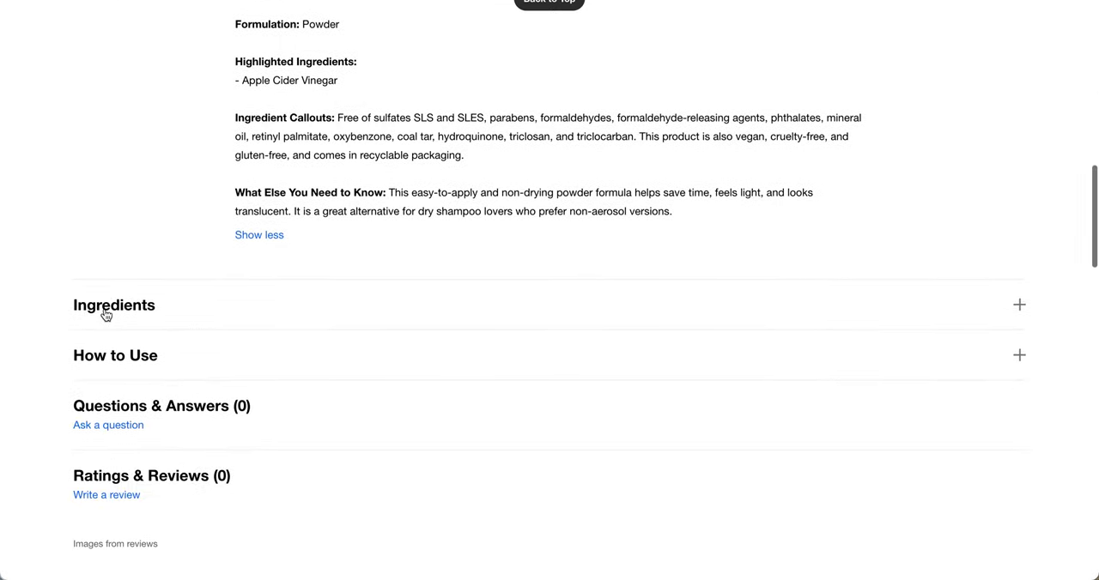
- Expand the dry shampoo's Ingredients and scroll to its 4.0-star, 20-review ratings
{"action": "left_click", "coordinate": [113, 305]}
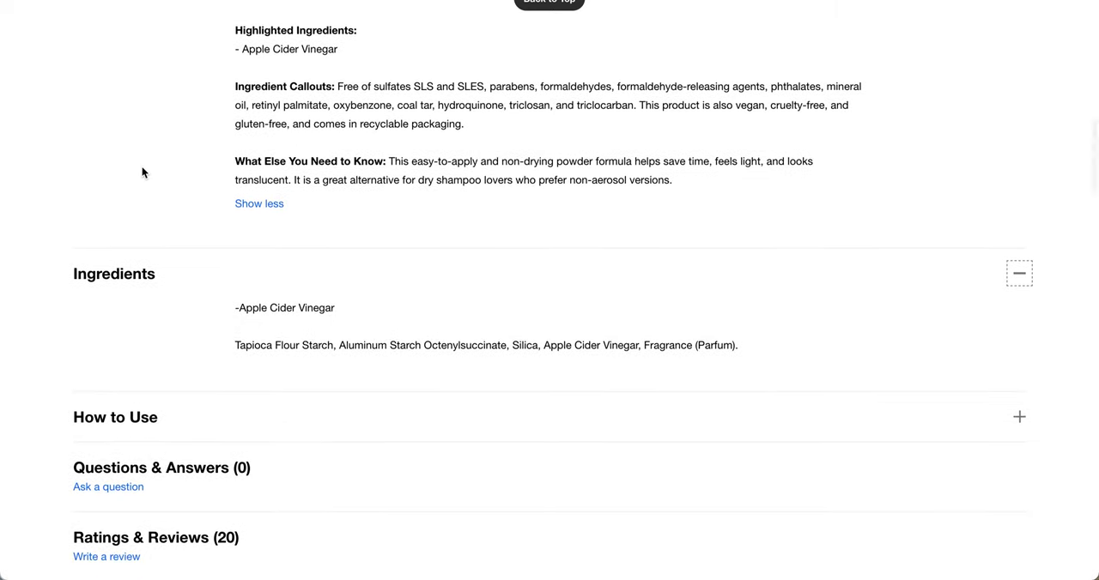
{"action": "scroll", "scroll_direction": "down", "scroll_amount": 3}
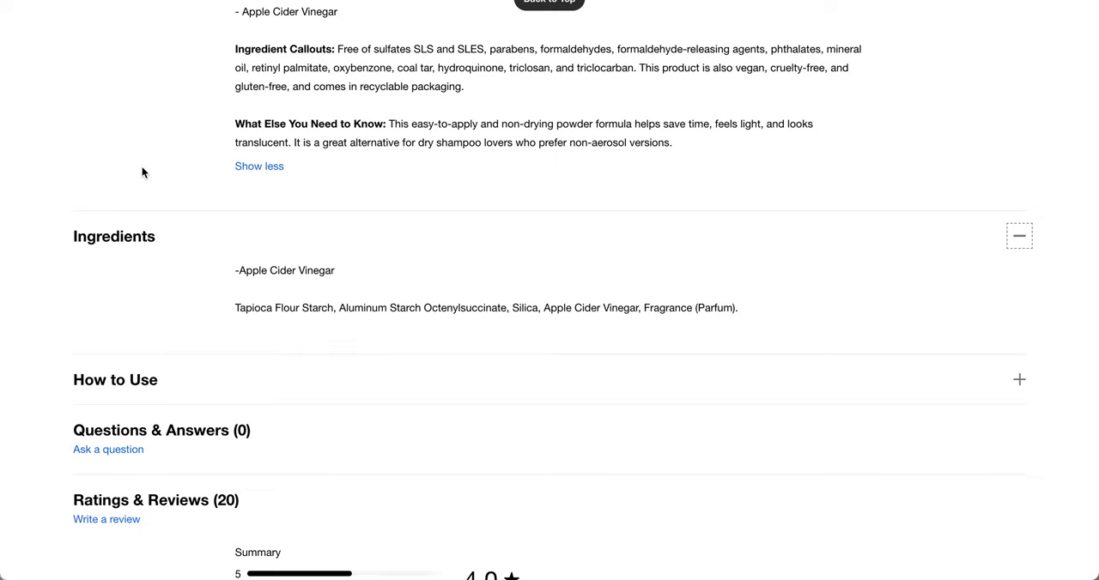
{"action": "scroll", "scroll_direction": "down", "scroll_amount": 3}
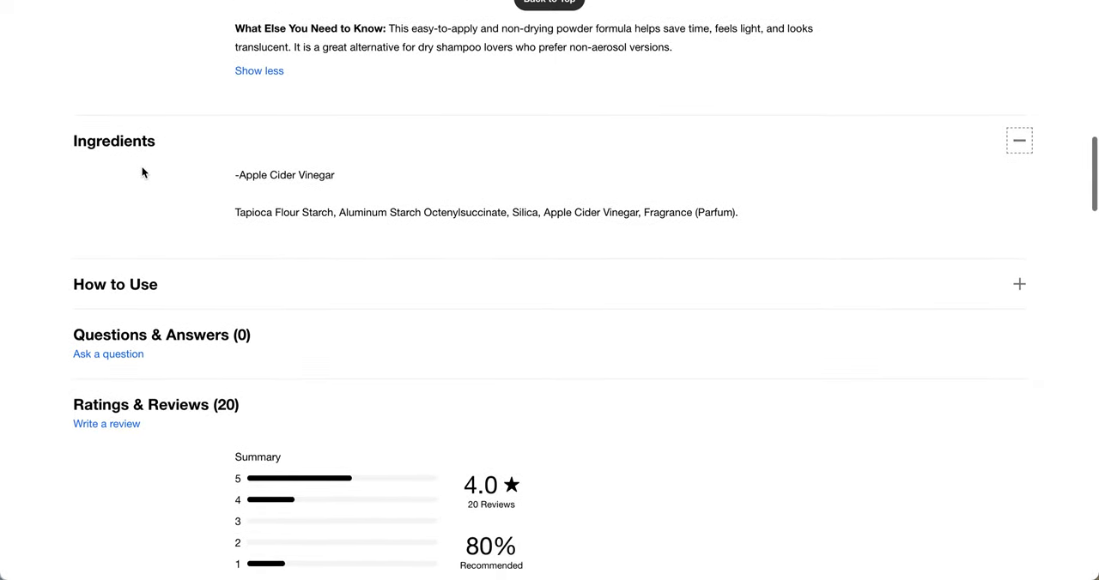
{"action": "scroll", "scroll_direction": "down", "scroll_amount": 3}
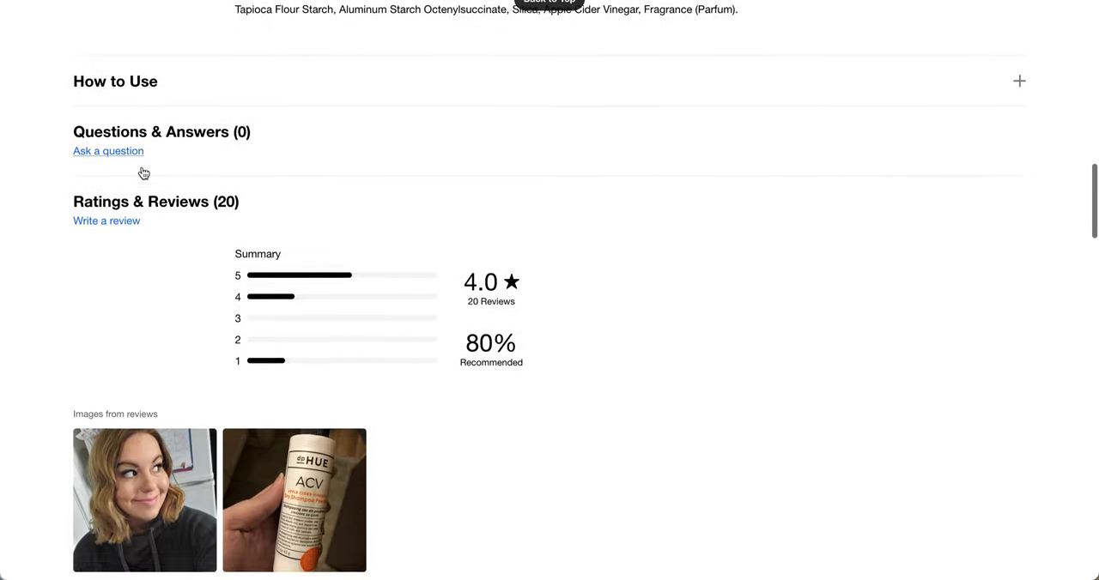
{"action": "scroll", "scroll_direction": "down", "scroll_amount": 3}
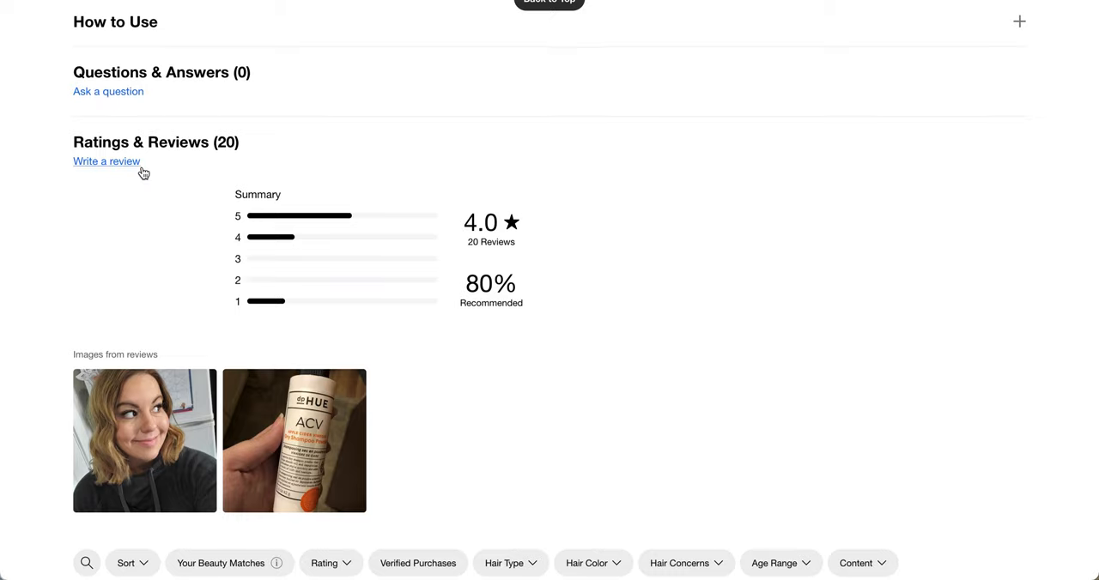
{"action": "scroll", "scroll_direction": "down", "scroll_amount": 3}
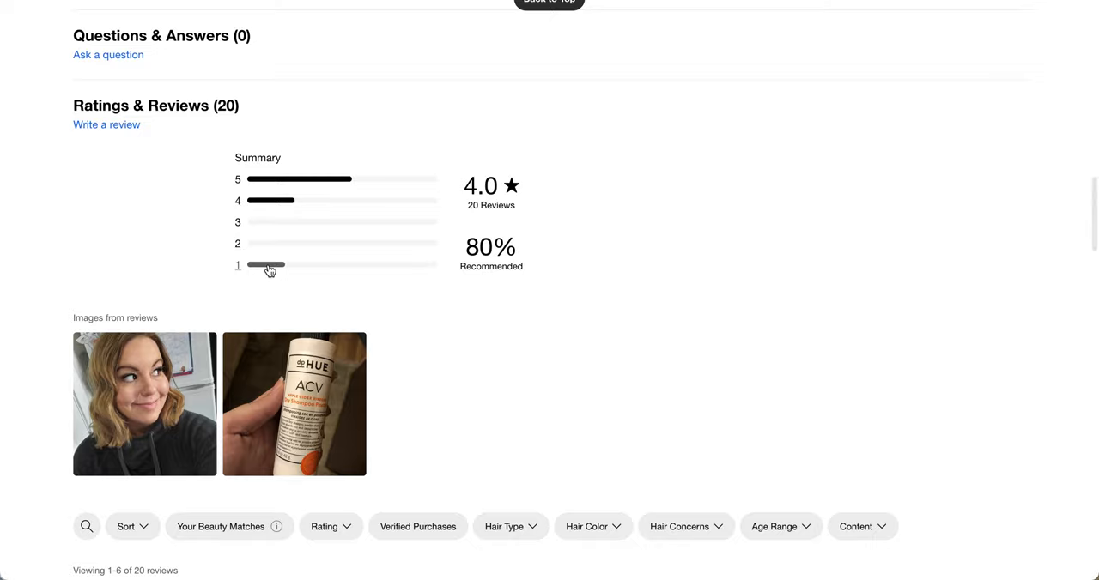
{"action": "scroll", "scroll_direction": "down", "scroll_amount": 3}
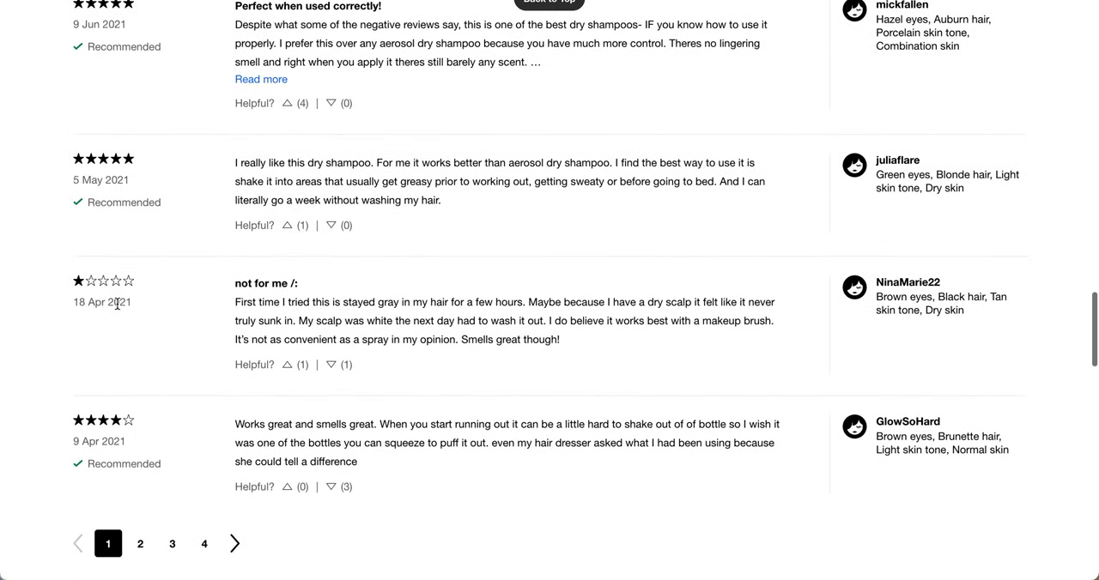
{"action": "mouse_move", "coordinate": [361, 315]}
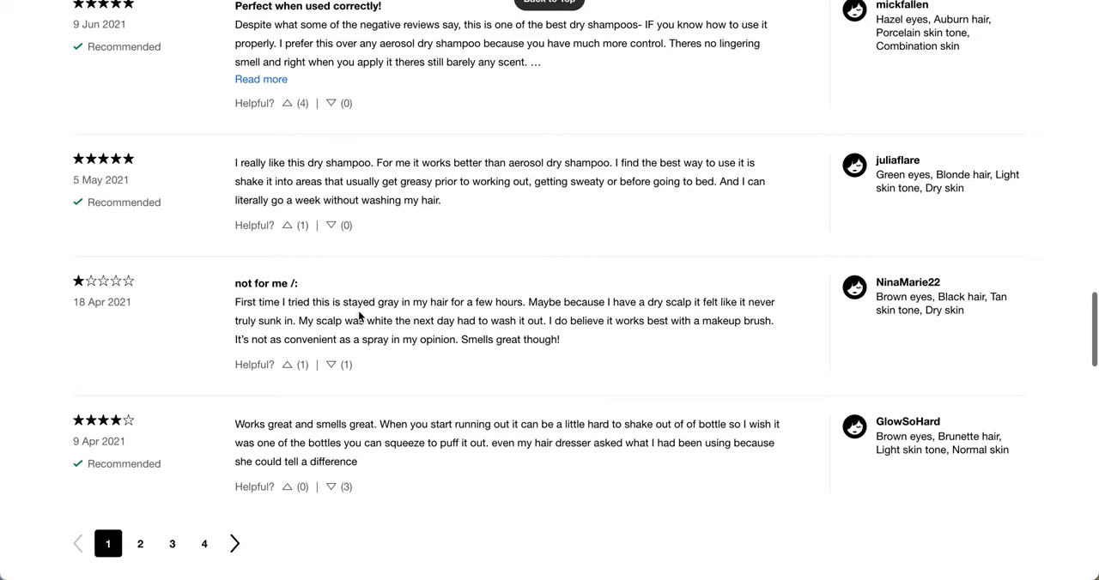
{"action": "mouse_move", "coordinate": [650, 319]}
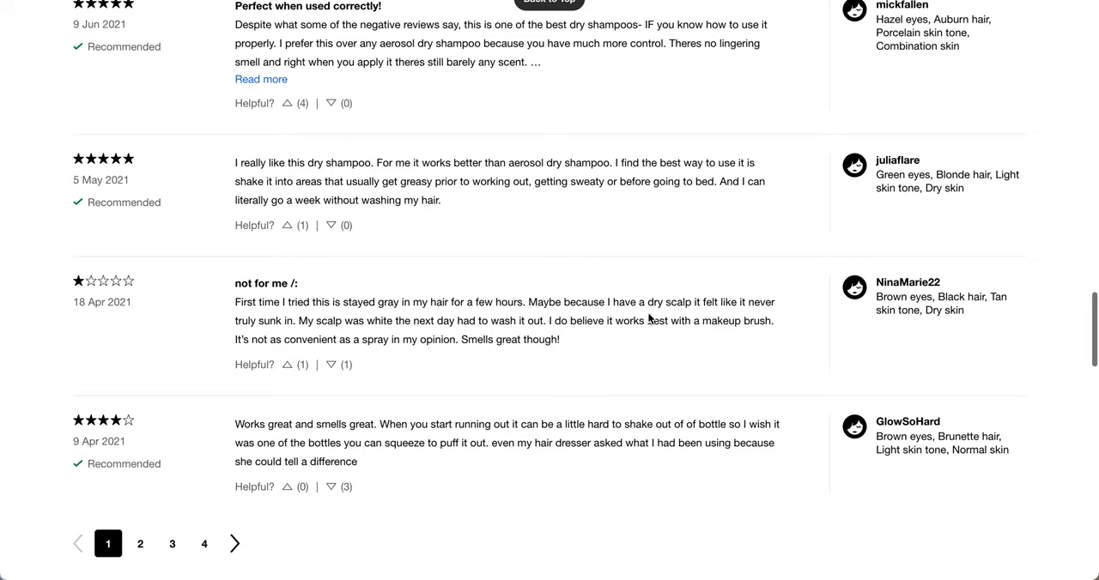
{"action": "mouse_move", "coordinate": [502, 358]}
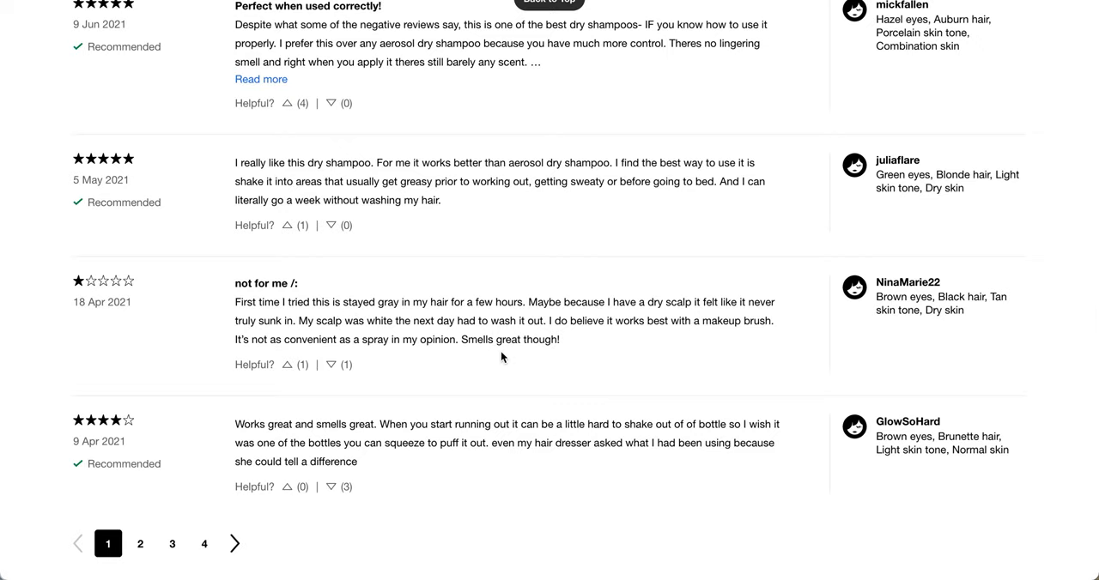
{"action": "mouse_move", "coordinate": [449, 332]}
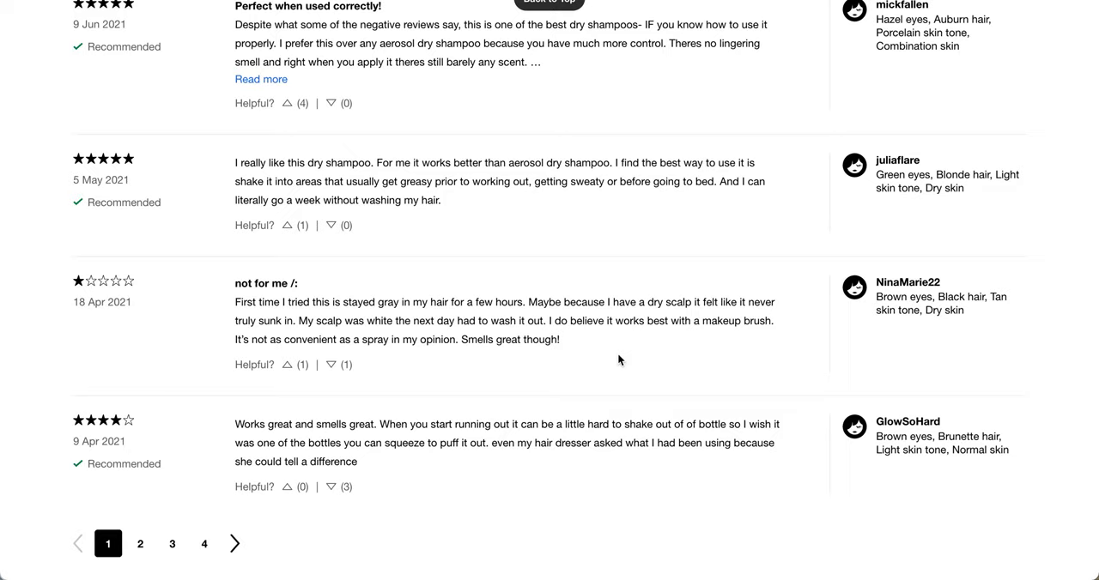
{"action": "mouse_move", "coordinate": [412, 66]}
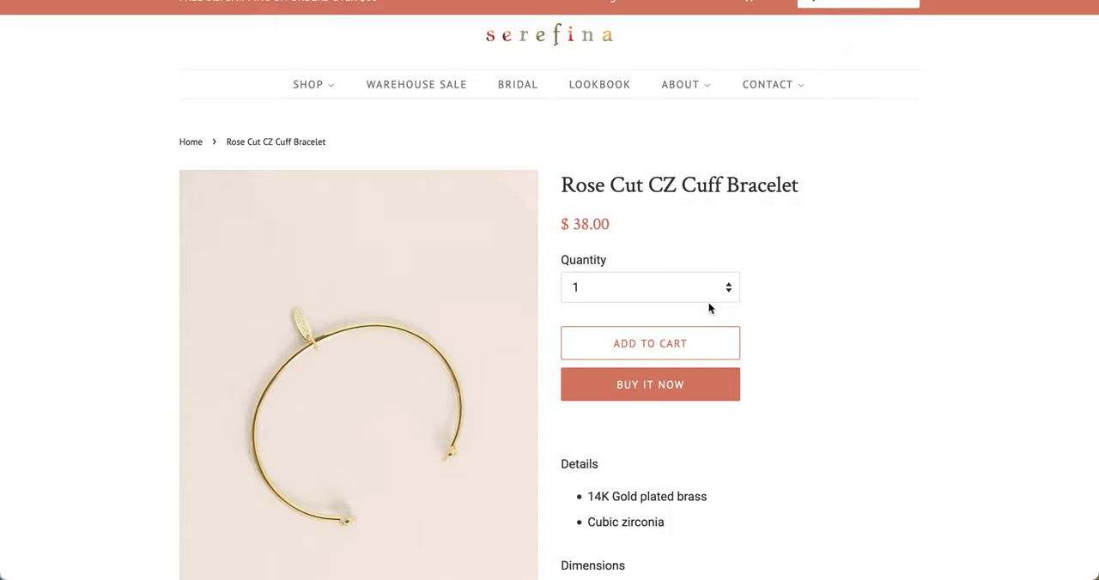
- Show the stone close-up photo of Serefina's $38 Rose Cut CZ Cuff Bracelet
{"action": "scroll", "scroll_direction": "down", "scroll_amount": 3}
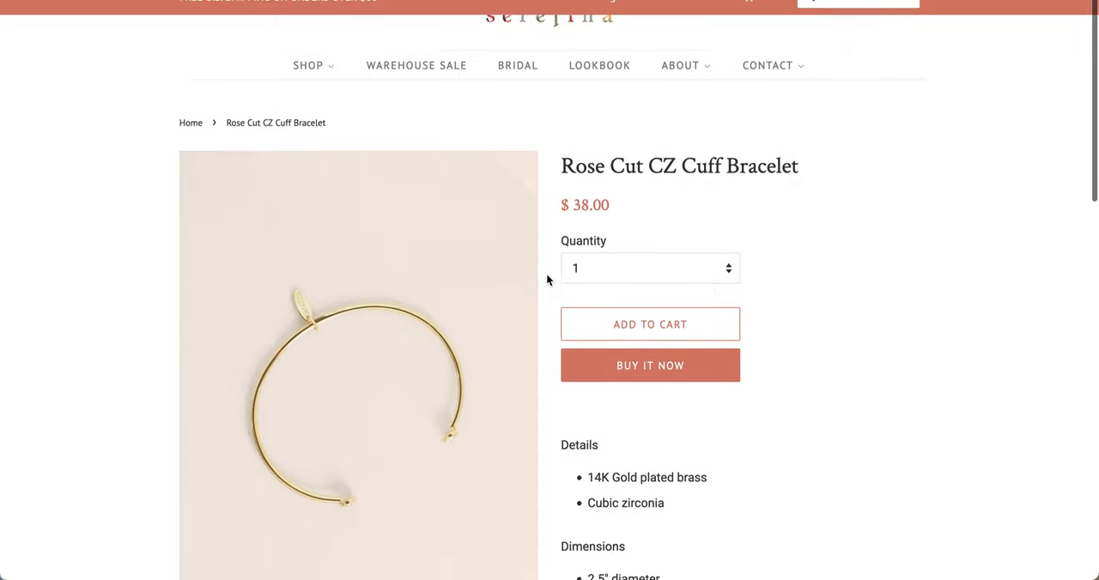
{"action": "scroll", "scroll_direction": "down", "scroll_amount": 3}
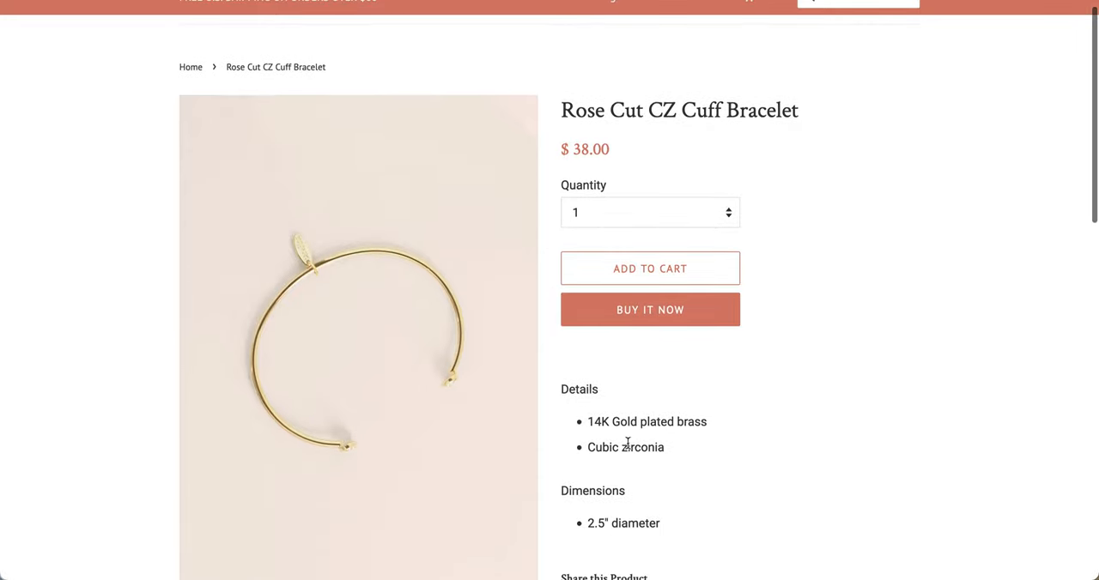
{"action": "mouse_move", "coordinate": [691, 448]}
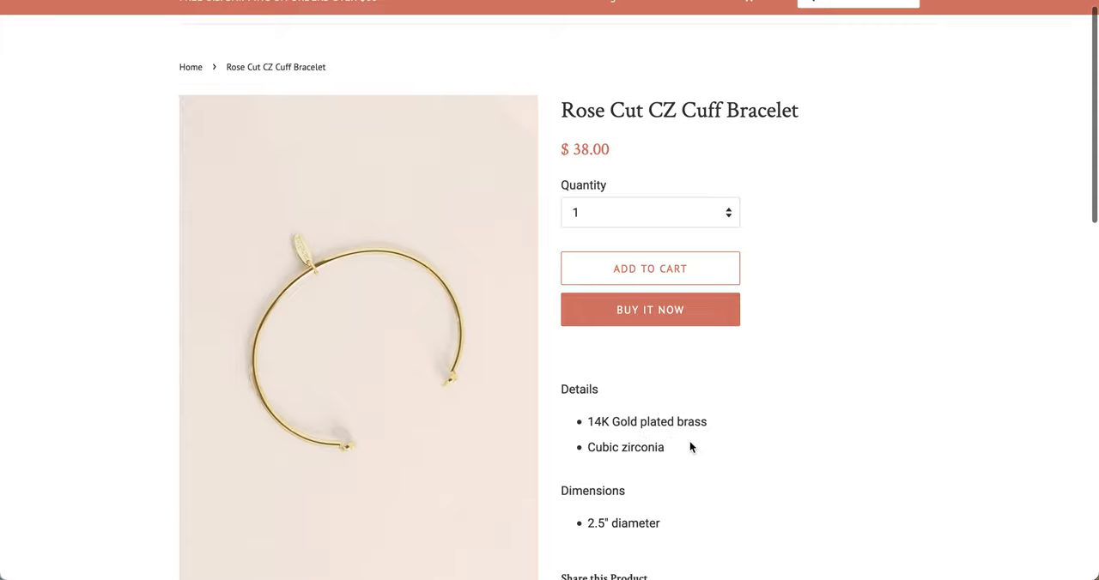
{"action": "scroll", "scroll_direction": "down", "scroll_amount": 3}
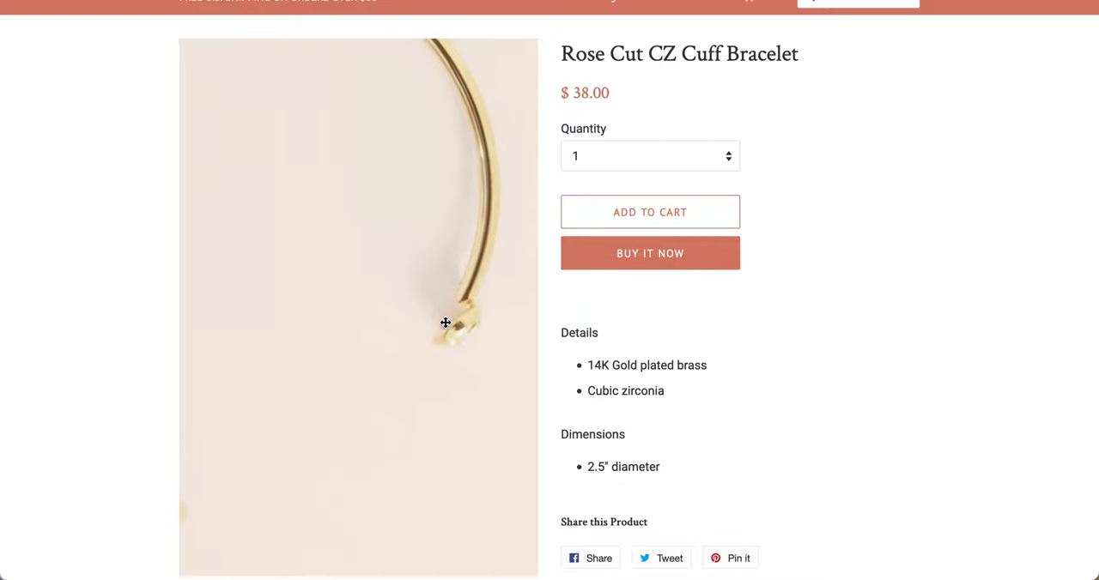
{"action": "scroll", "scroll_direction": "down", "scroll_amount": 3}
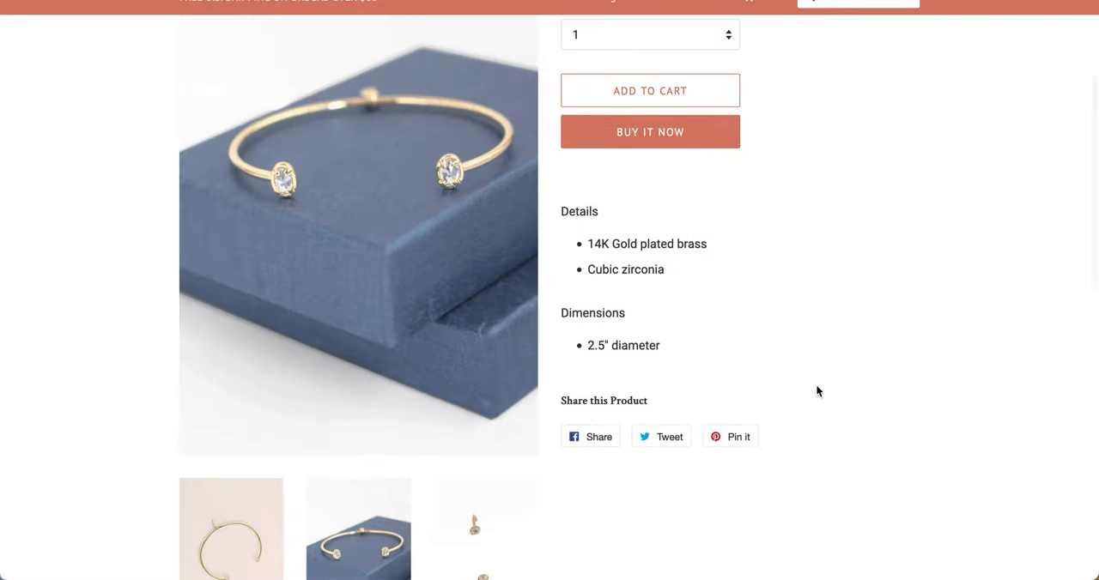
{"action": "left_click", "coordinate": [477, 528]}
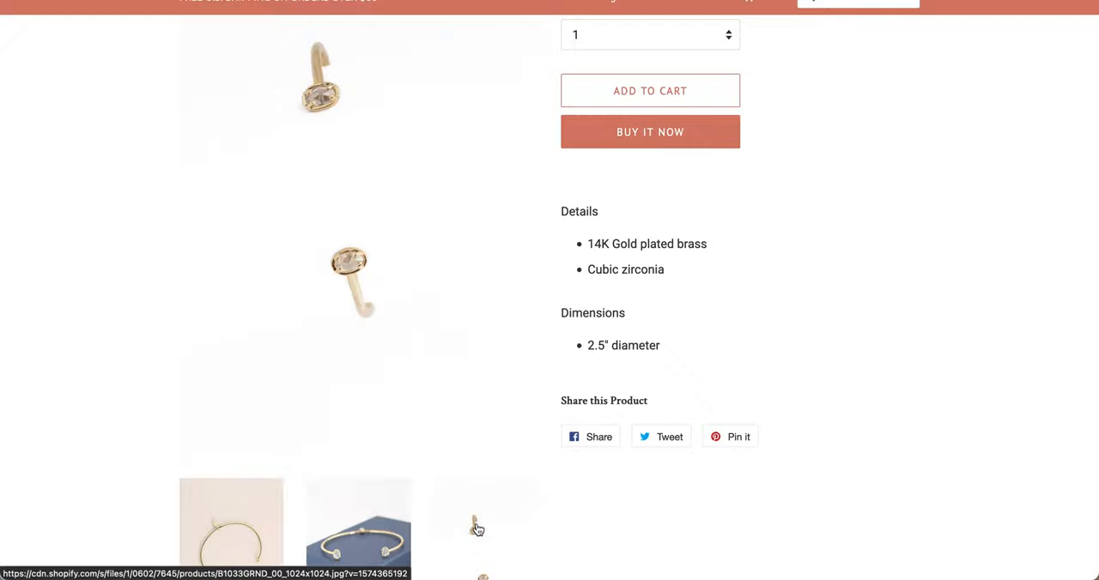
{"action": "scroll", "scroll_direction": "down", "scroll_amount": 3}
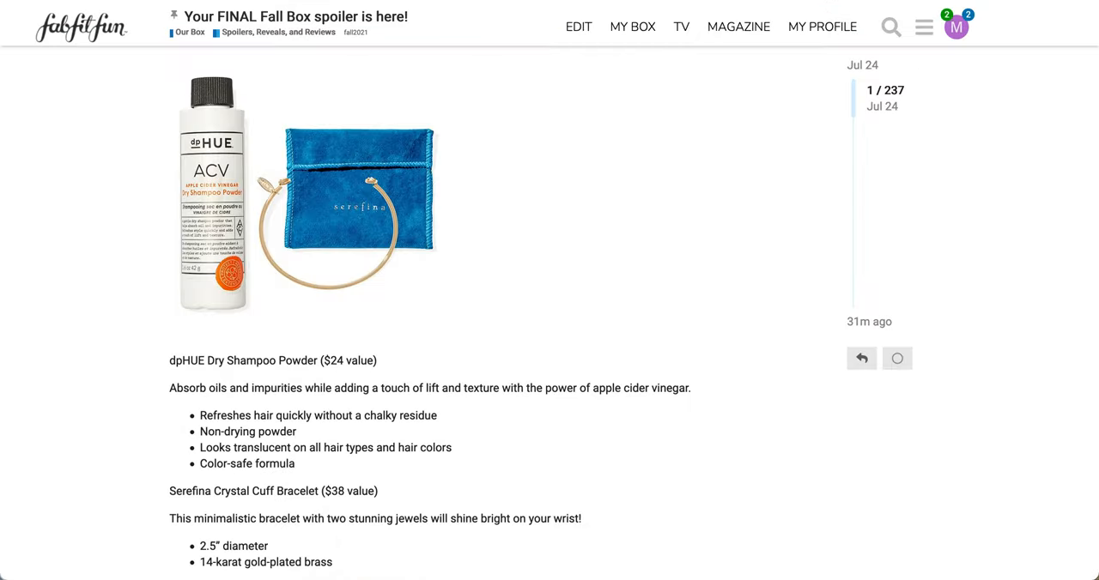
- Scroll the spoiler post to bundle #8 ($50): Babe lash lifter, Kayo scrubber, Doctor Rogers lip balm
{"action": "scroll", "scroll_direction": "down", "scroll_amount": 3}
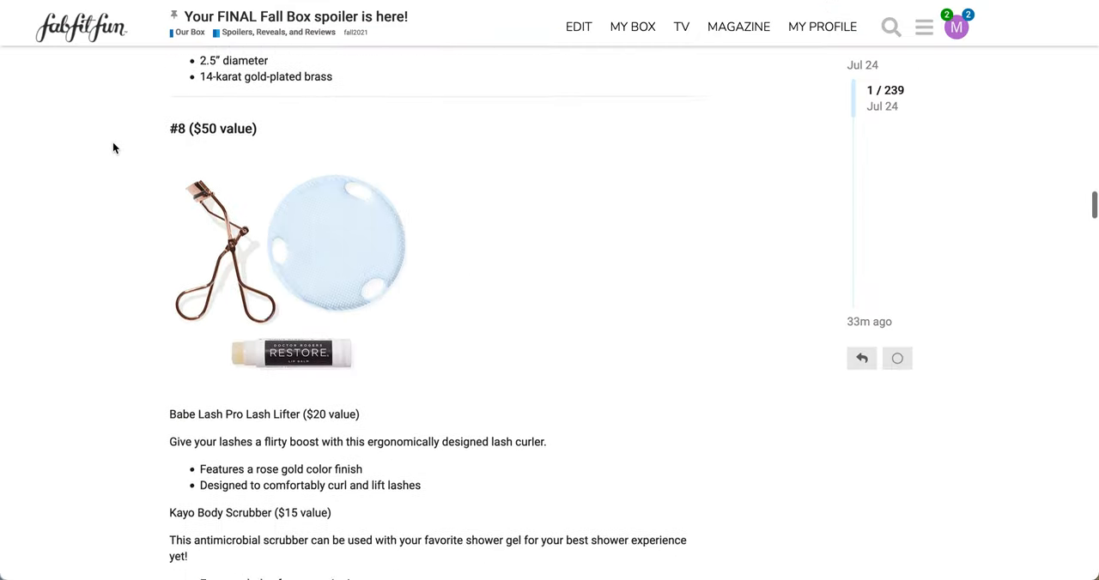
{"action": "scroll", "scroll_direction": "down", "scroll_amount": 3}
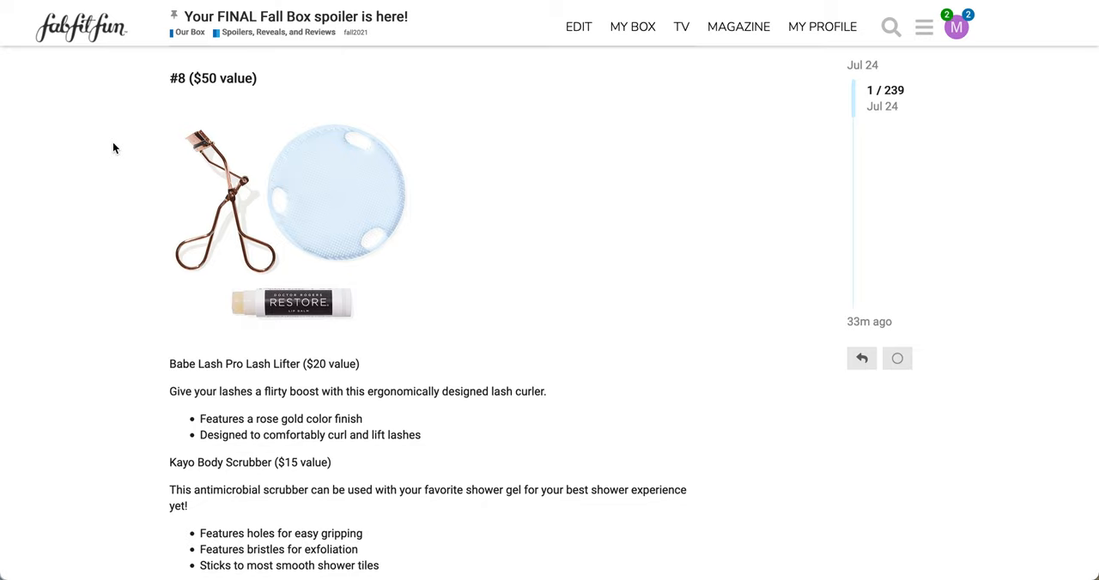
{"action": "scroll", "scroll_direction": "down", "scroll_amount": 3}
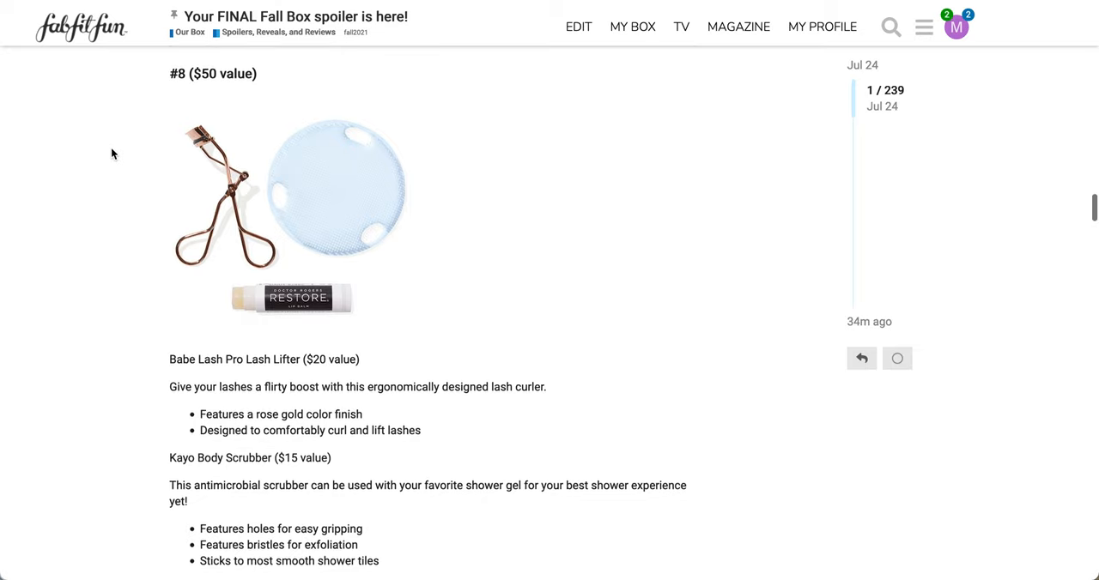
{"action": "scroll", "scroll_direction": "down", "scroll_amount": 3}
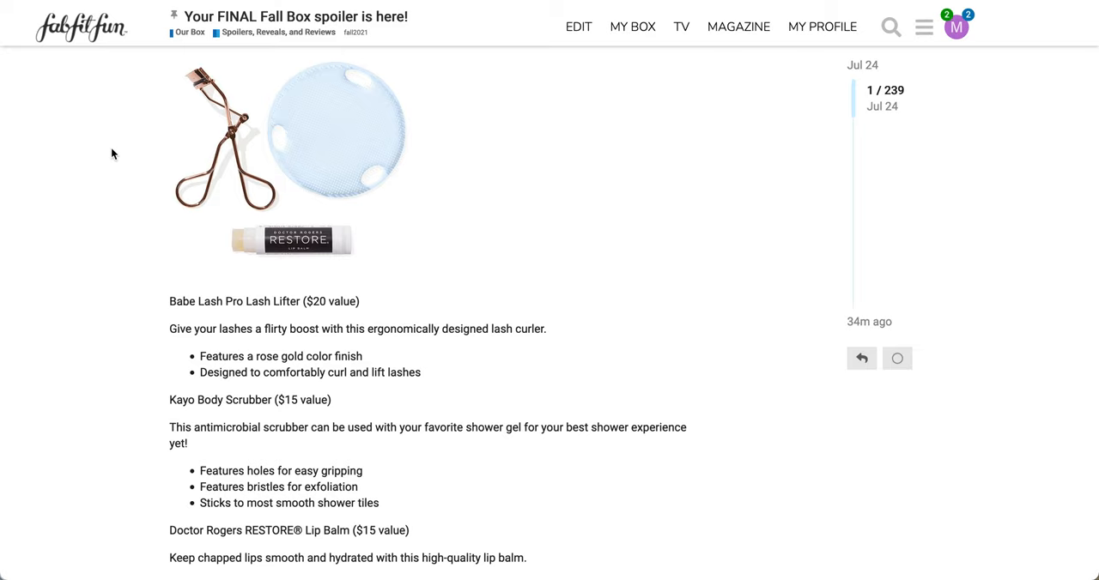
{"action": "scroll", "scroll_direction": "down", "scroll_amount": 3}
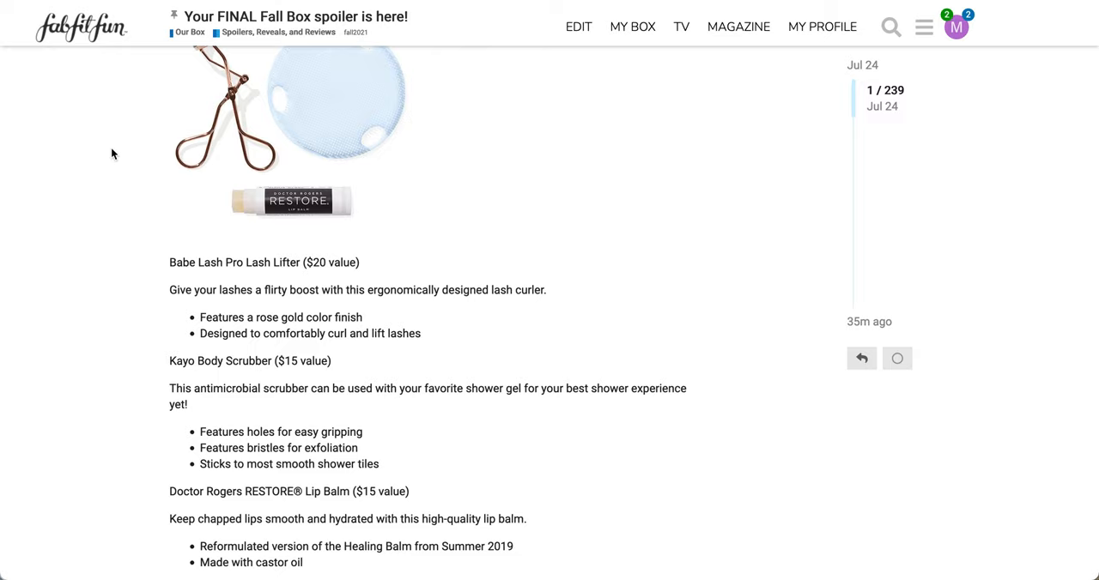
{"action": "mouse_move", "coordinate": [665, 7]}
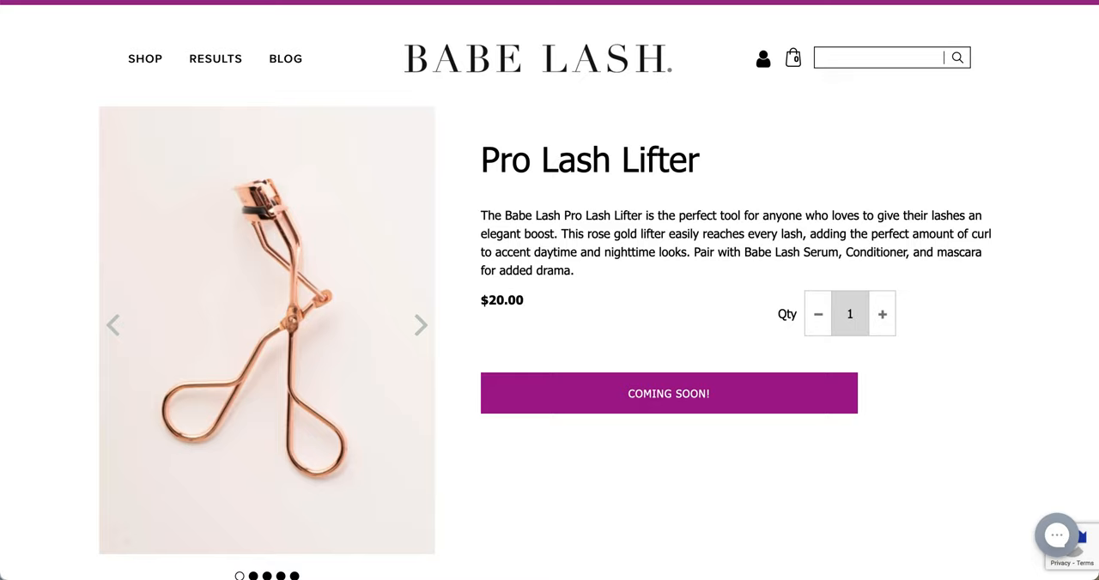
- Cycle the $20.00 Pro Lash Lifter's photos through the before-and-after and in-use shots
{"action": "left_click", "coordinate": [420, 325]}
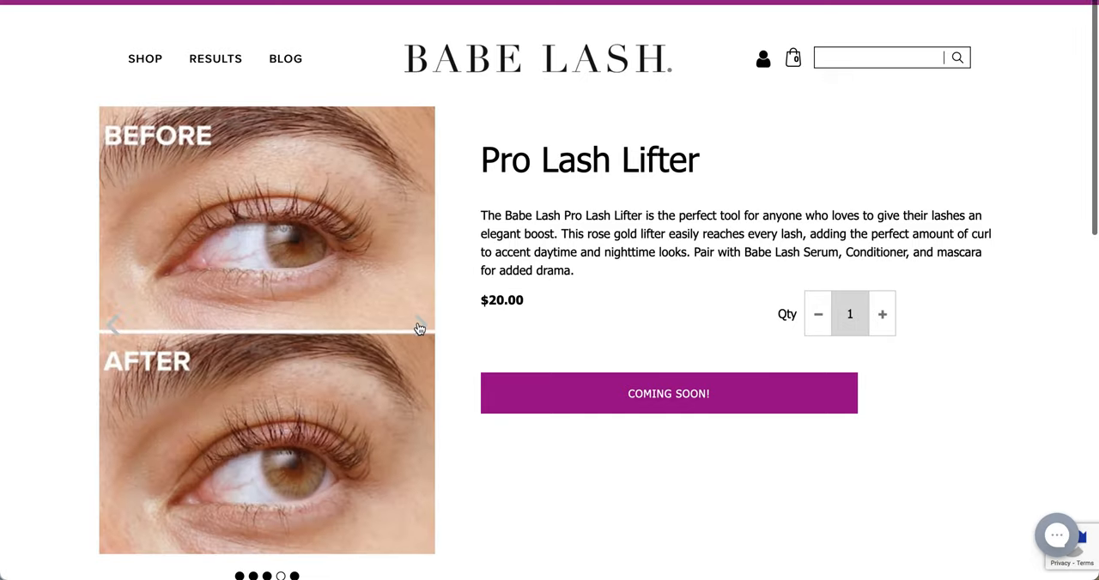
{"action": "left_click", "coordinate": [420, 324]}
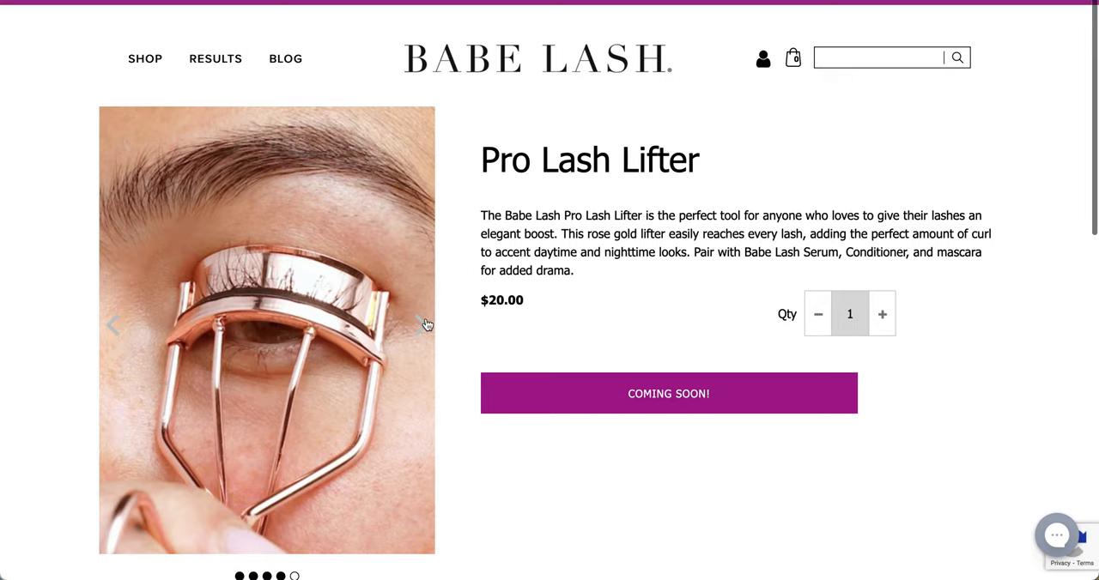
{"action": "left_click", "coordinate": [420, 324]}
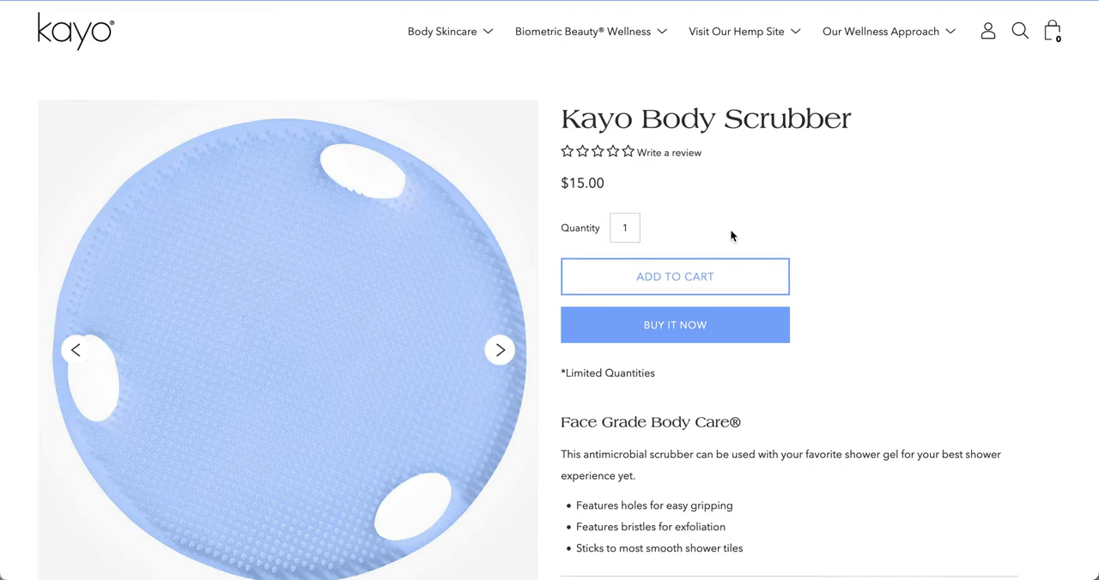
- Cycle through Kayo's Body Scrubber photos in the carousel
{"action": "scroll", "scroll_direction": "down", "scroll_amount": 3}
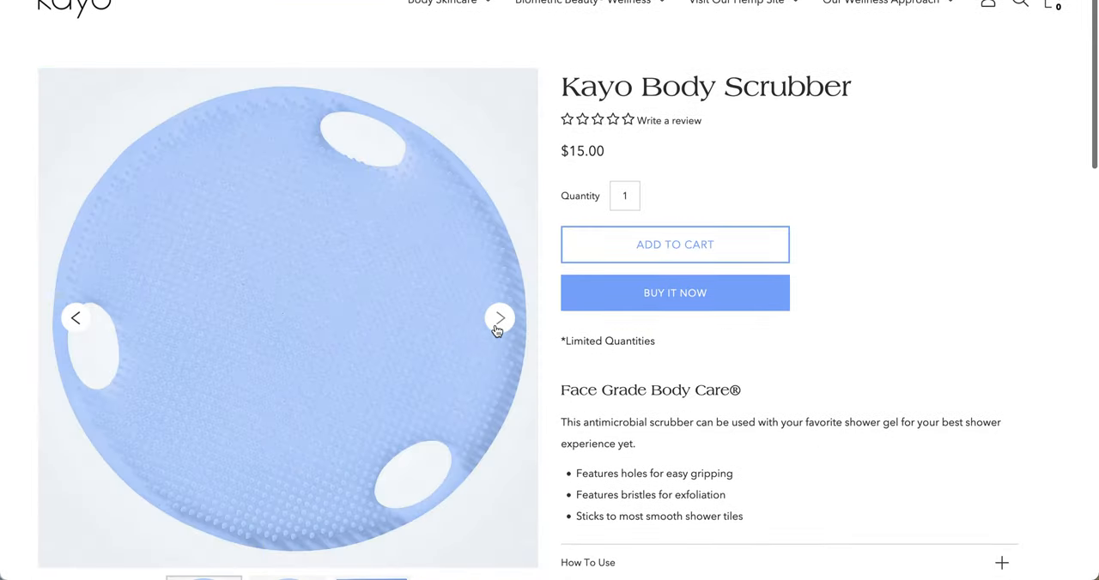
{"action": "left_click", "coordinate": [500, 318]}
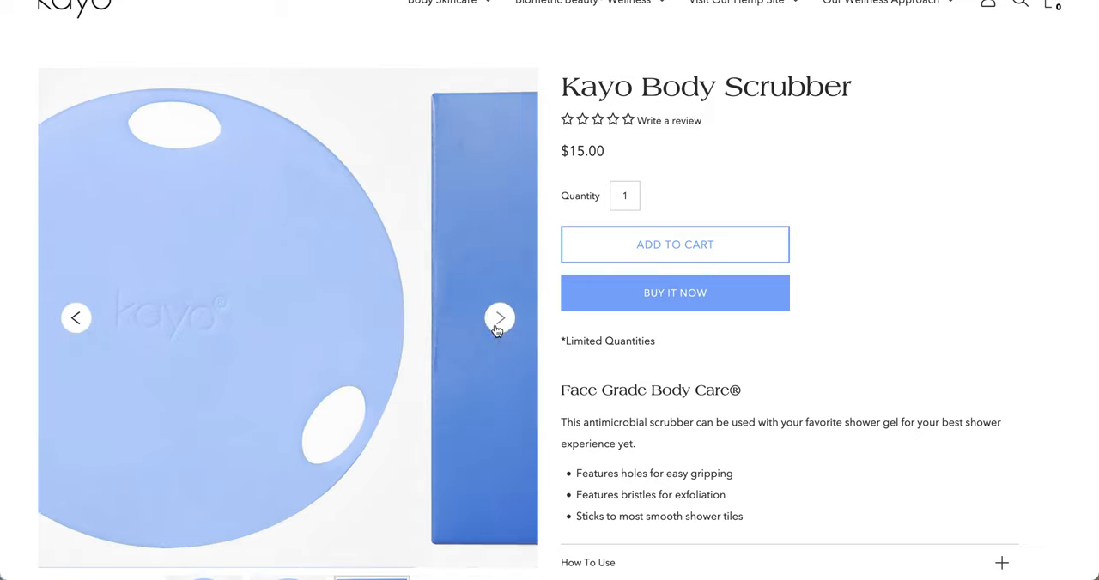
{"action": "left_click", "coordinate": [500, 318]}
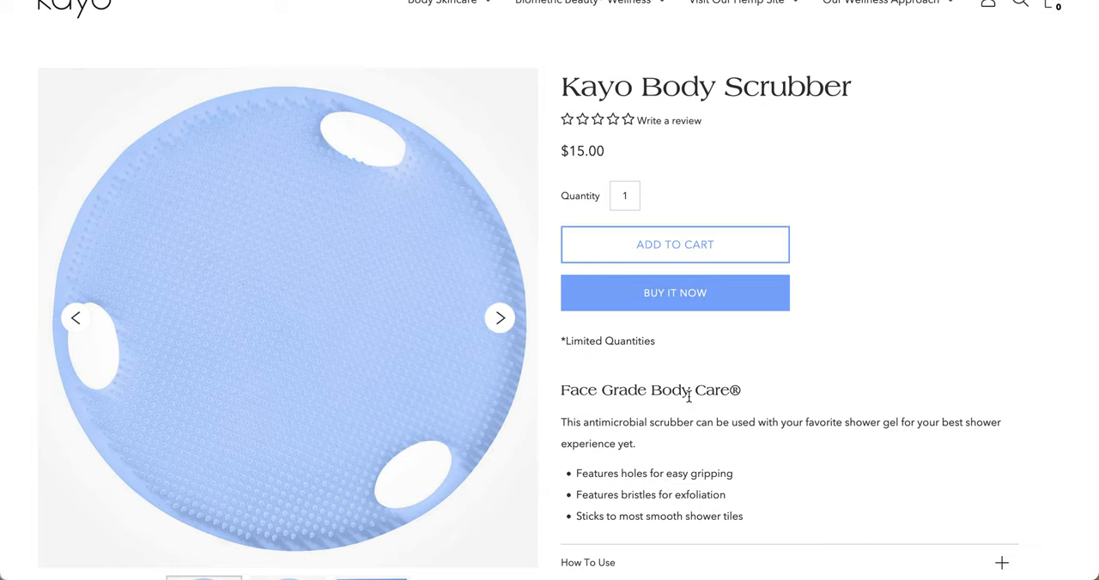
- Expand the Body Scrubber's How To Use directions and TPE Material Content sections
{"action": "scroll", "scroll_direction": "down", "scroll_amount": 3}
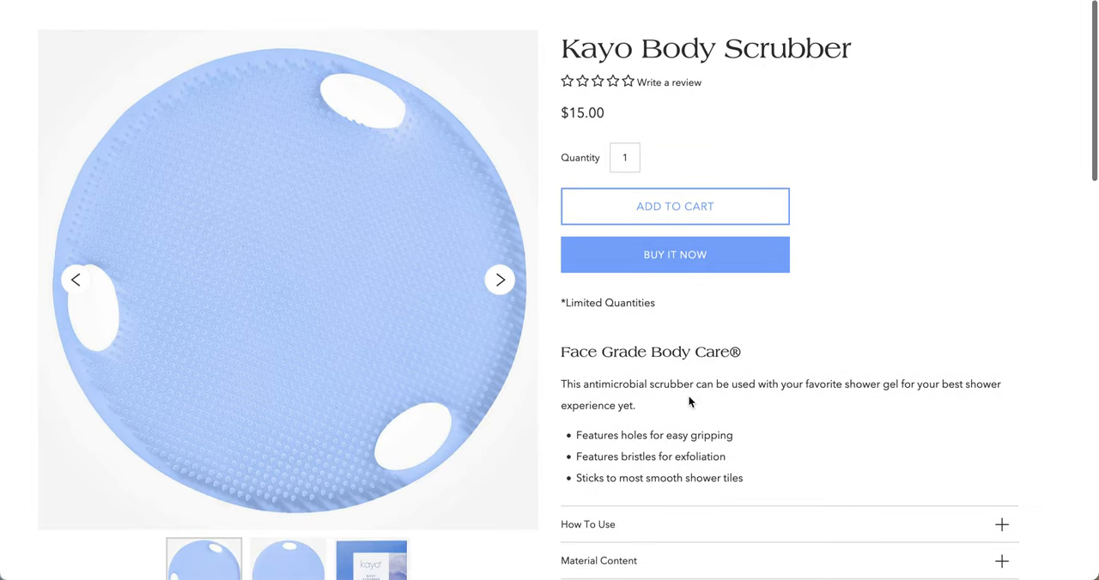
{"action": "scroll", "scroll_direction": "down", "scroll_amount": 3}
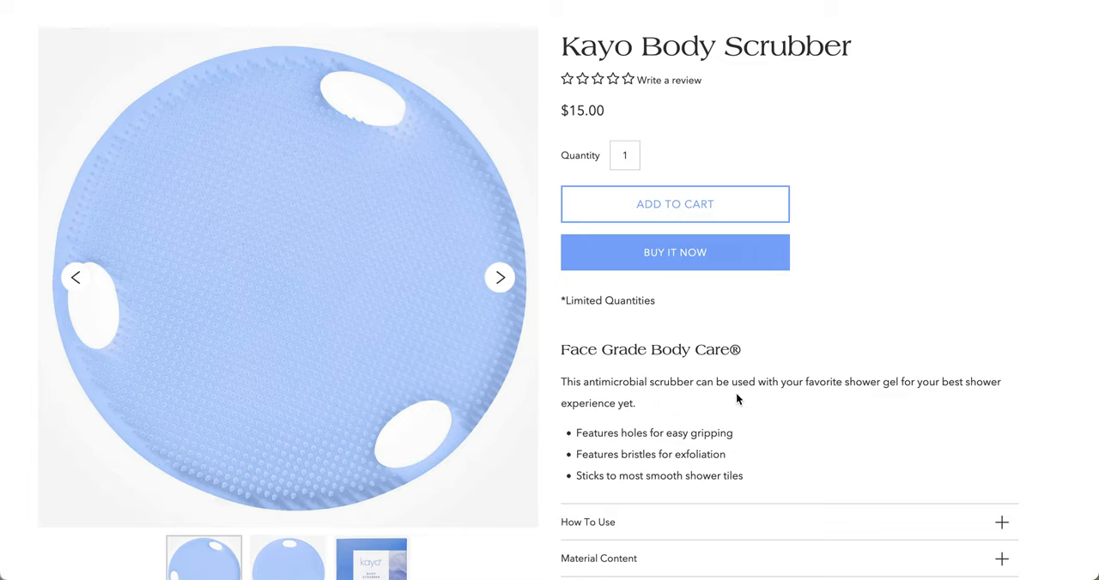
{"action": "mouse_move", "coordinate": [666, 423]}
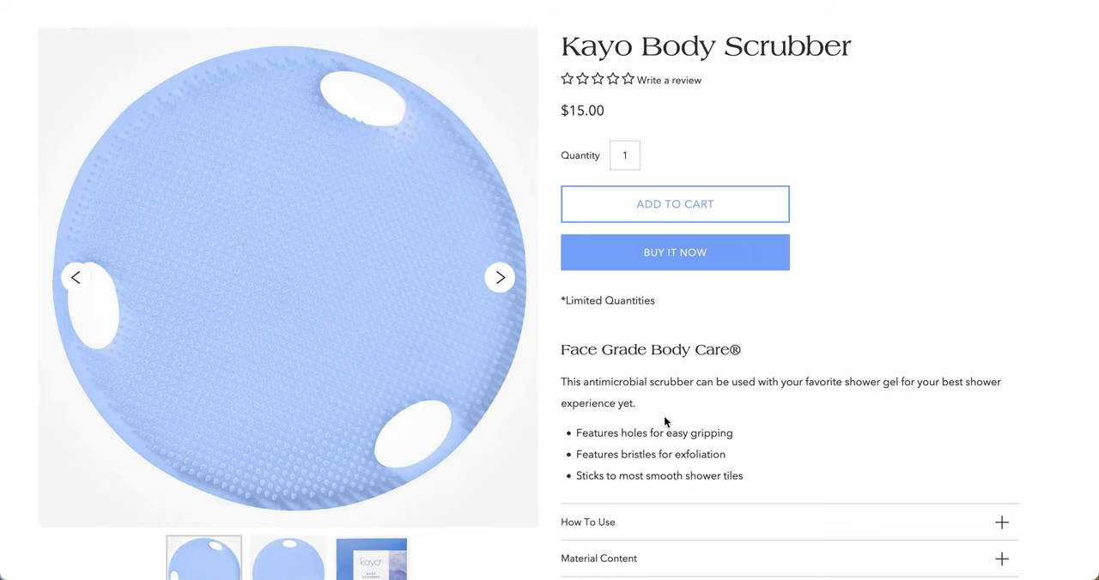
{"action": "scroll", "scroll_direction": "down", "scroll_amount": 3}
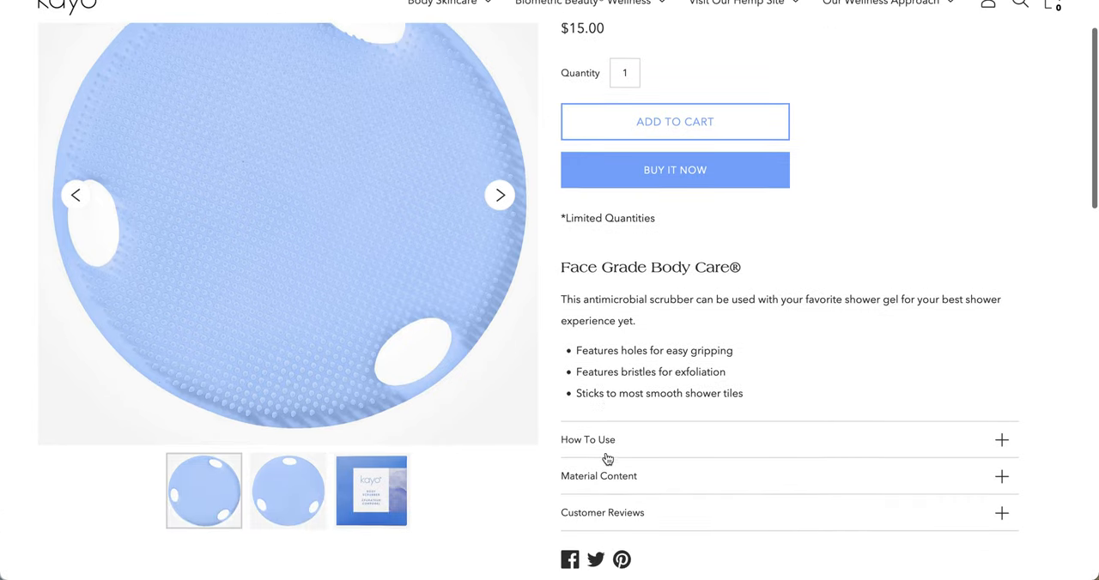
{"action": "left_click", "coordinate": [587, 439]}
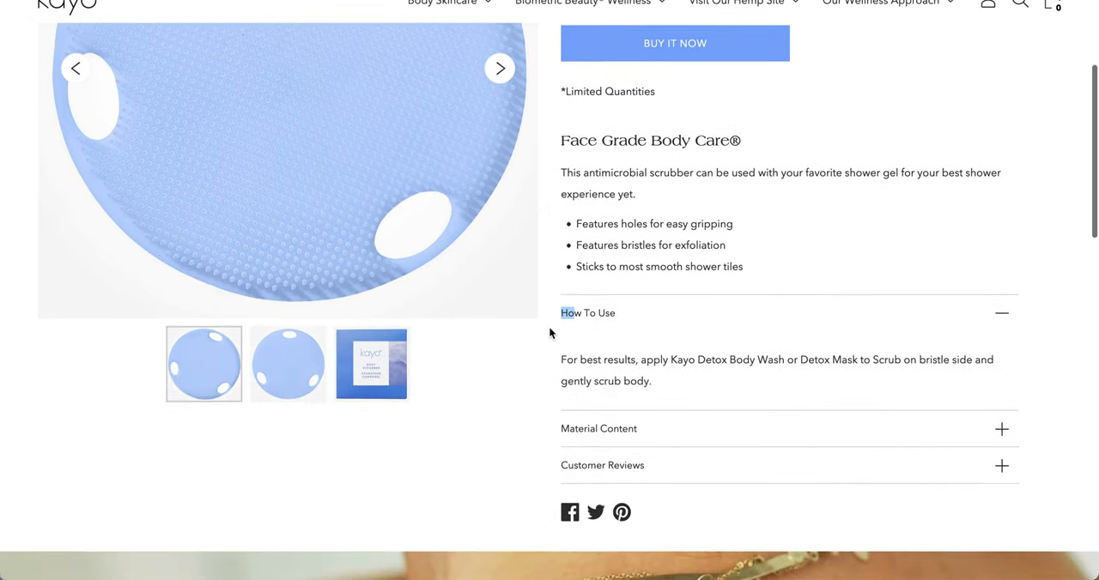
{"action": "mouse_move", "coordinate": [492, 395]}
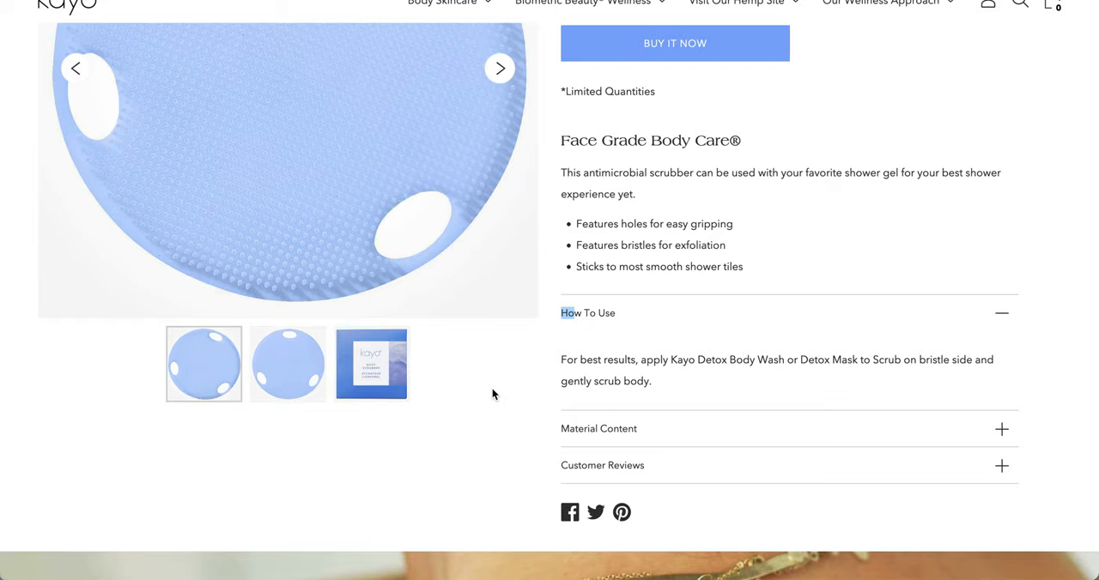
{"action": "mouse_move", "coordinate": [573, 431]}
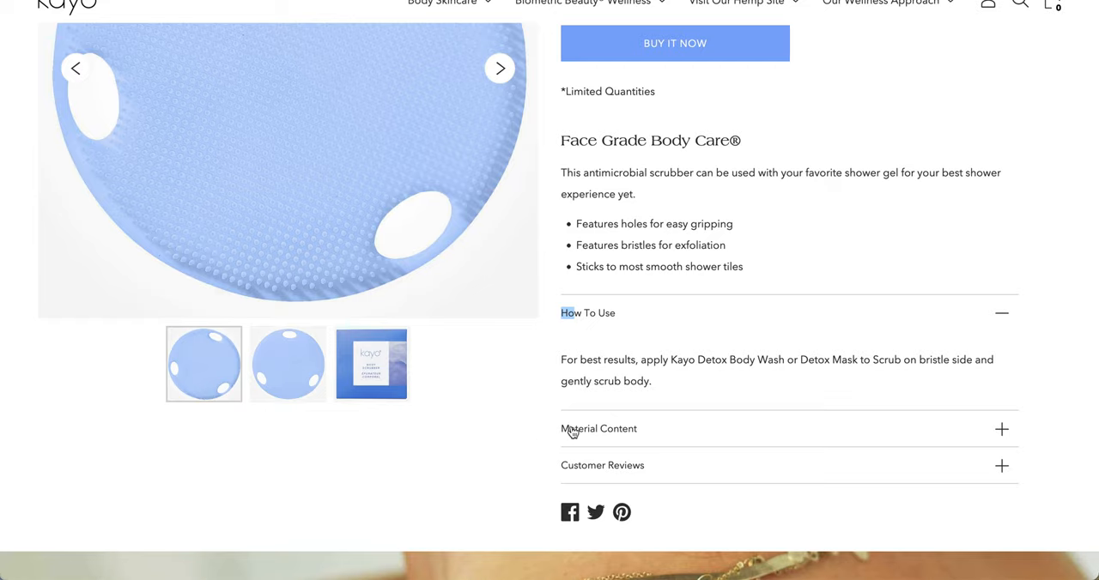
{"action": "left_click", "coordinate": [598, 428]}
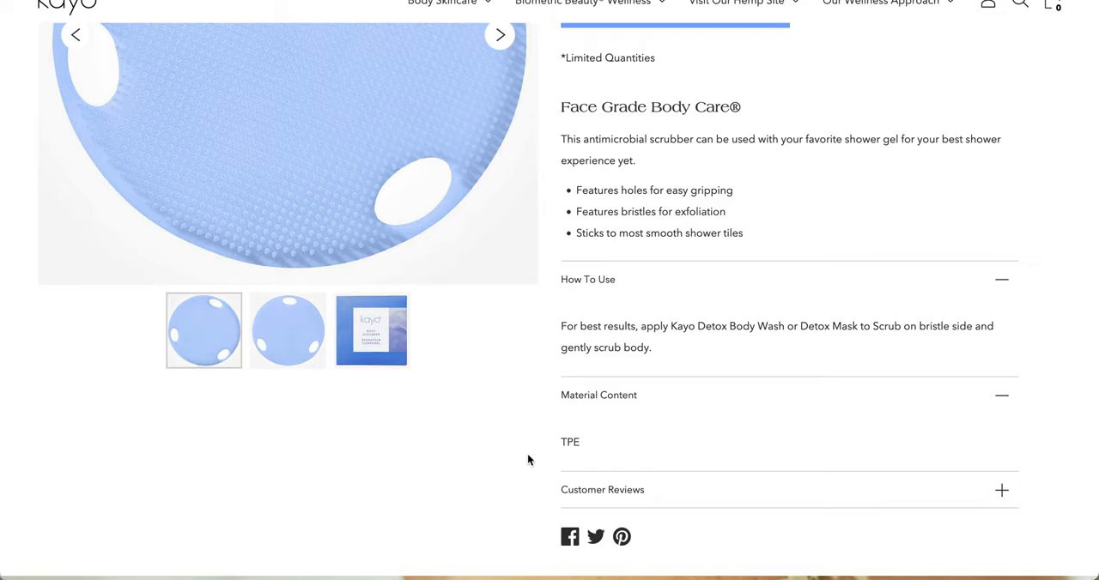
{"action": "scroll", "scroll_direction": "down", "scroll_amount": 3}
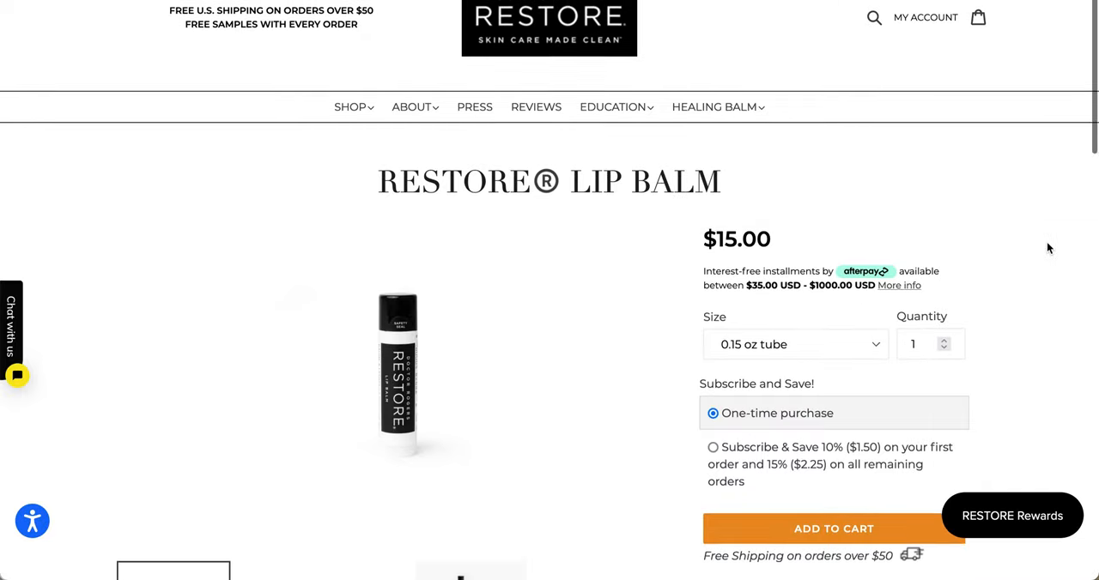
- View the triple-pack and scattered-tubes photos of the RESTORE Lip Balm
{"action": "scroll", "scroll_direction": "down", "scroll_amount": 3}
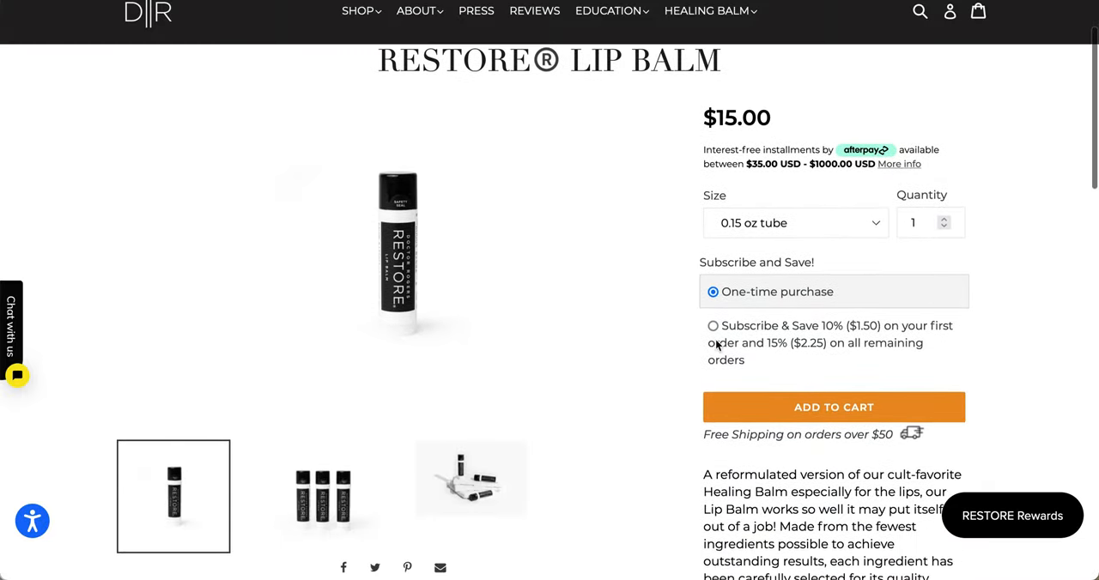
{"action": "left_click", "coordinate": [322, 495]}
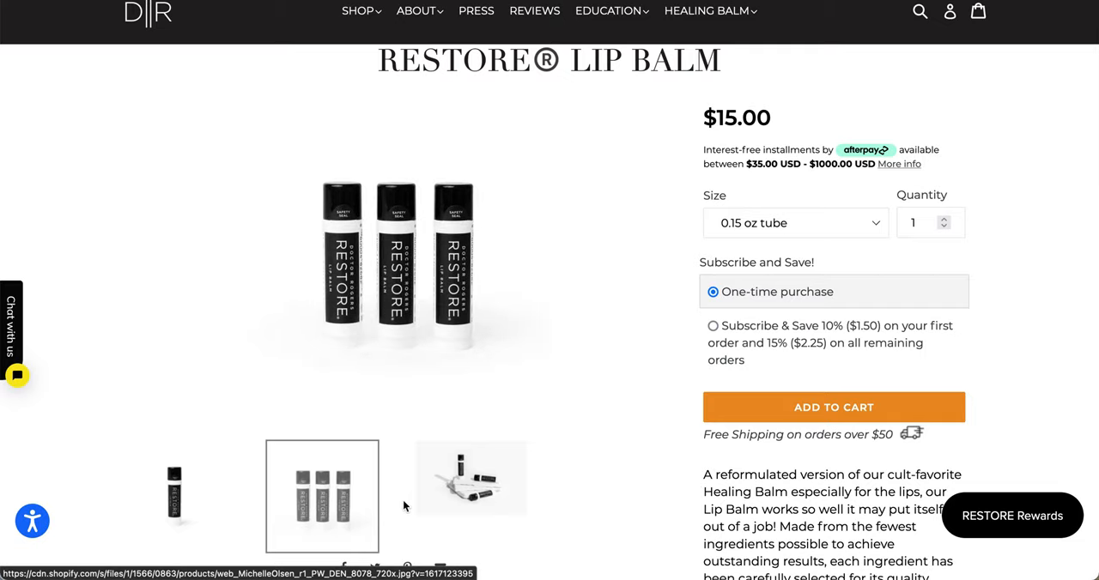
{"action": "left_click", "coordinate": [471, 477]}
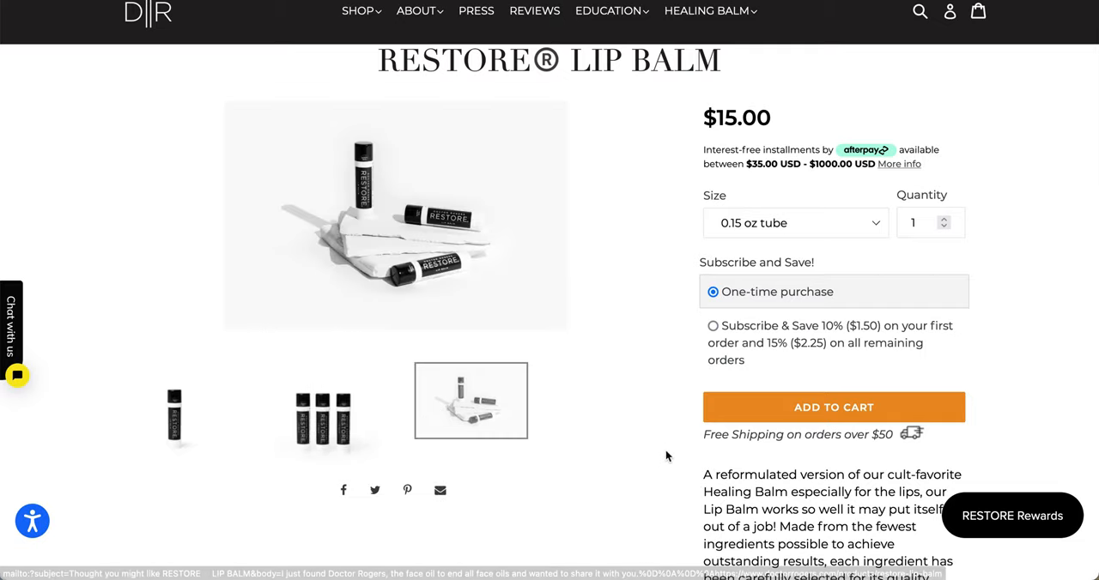
- Read the lip balm's Directions, Ingredients, Testing and Transparency sections
{"action": "scroll", "scroll_direction": "down", "scroll_amount": 3}
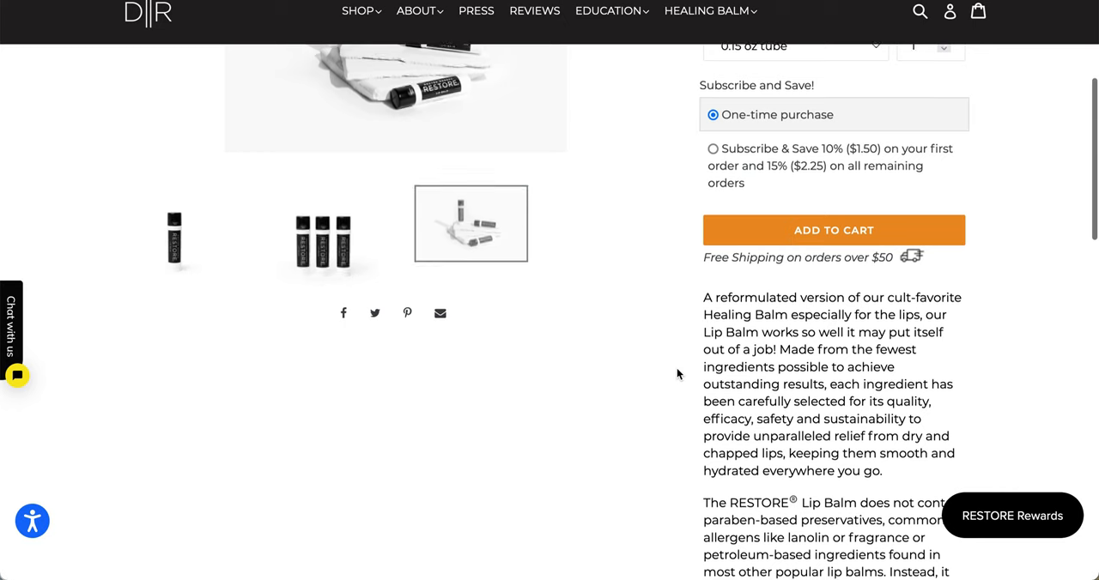
{"action": "scroll", "scroll_direction": "down", "scroll_amount": 3}
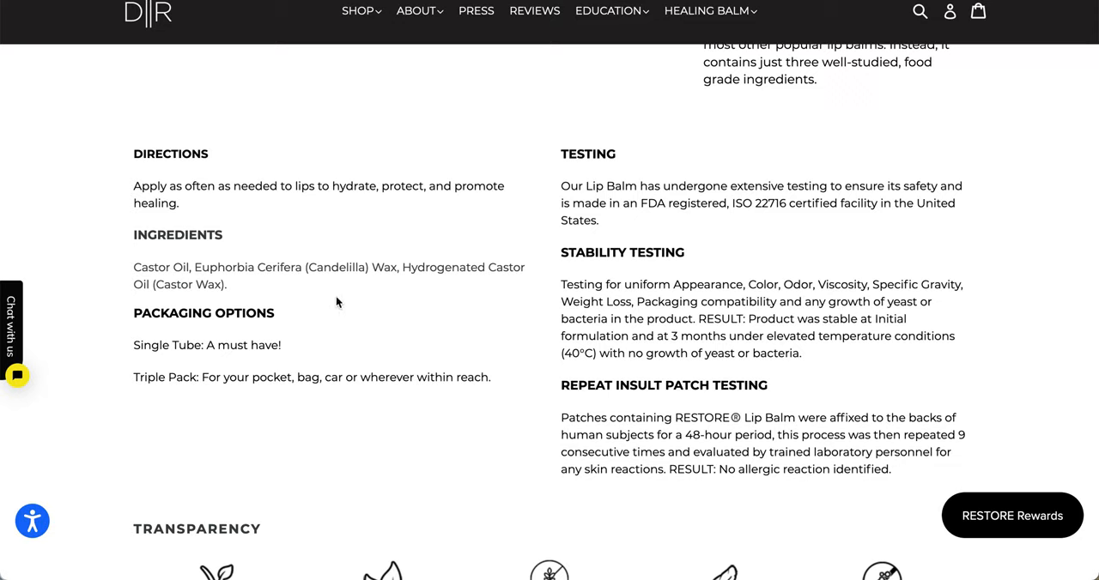
{"action": "mouse_move", "coordinate": [221, 349]}
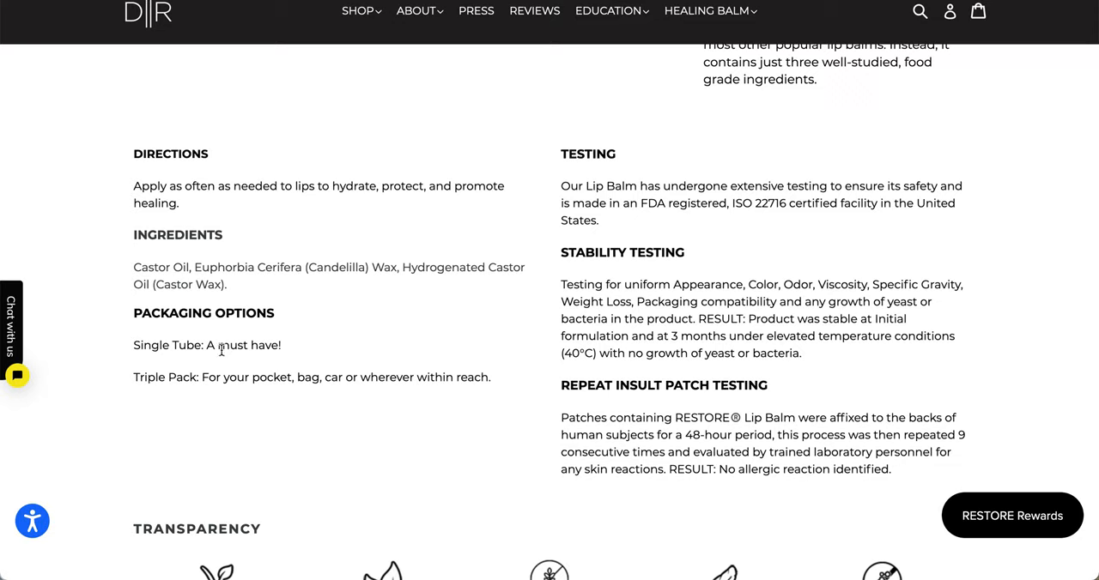
{"action": "mouse_move", "coordinate": [552, 409]}
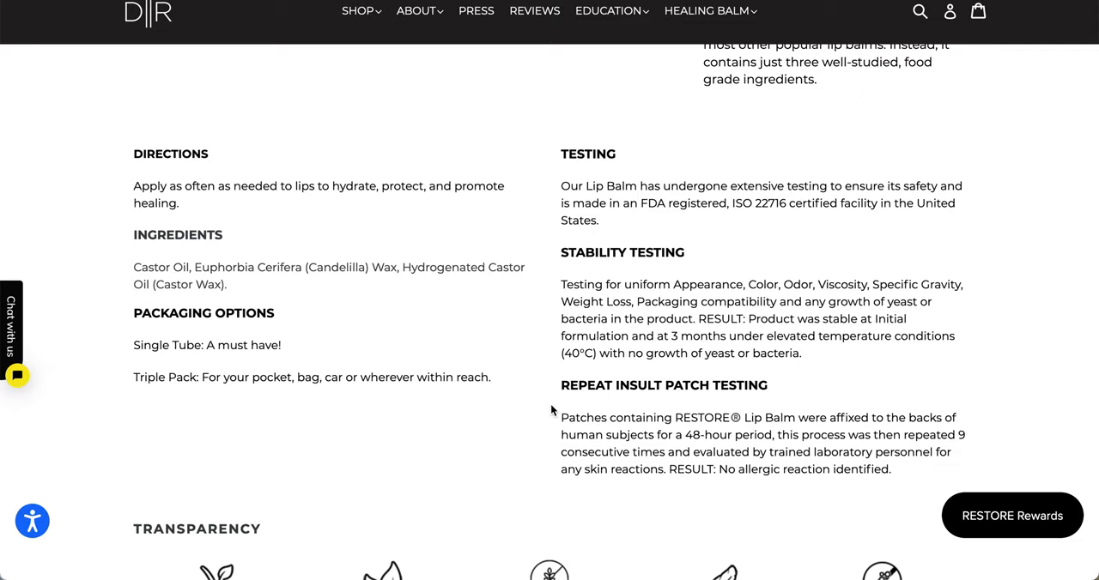
{"action": "mouse_move", "coordinate": [679, 220]}
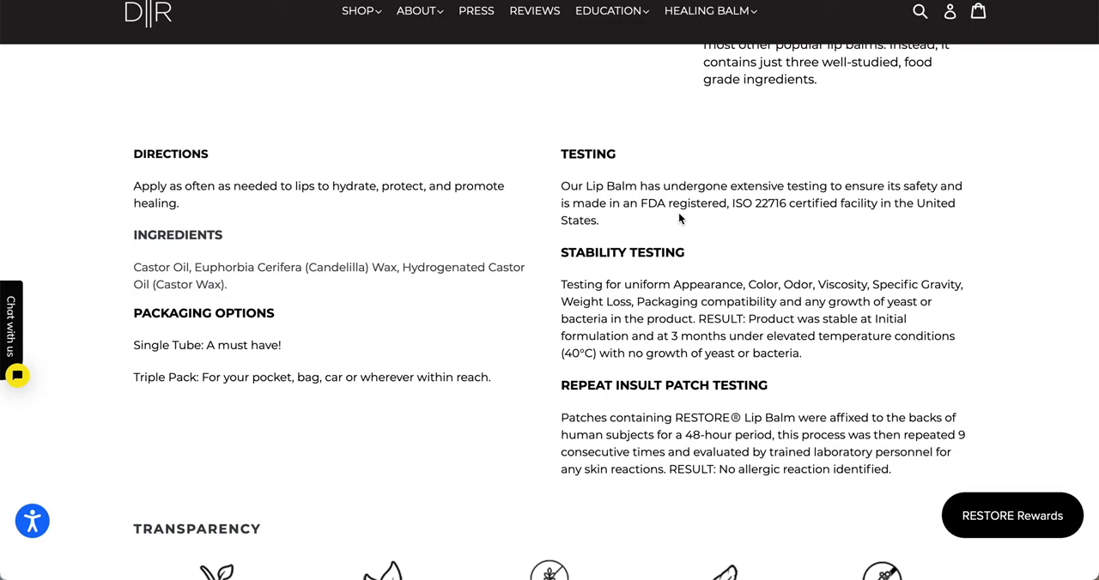
{"action": "scroll", "scroll_direction": "down", "scroll_amount": 3}
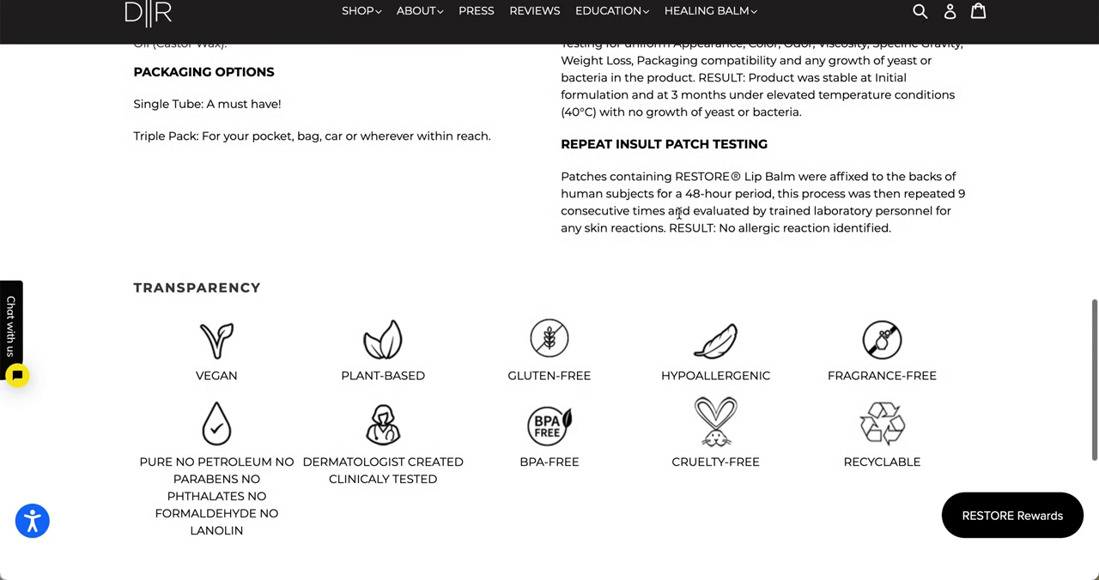
{"action": "scroll", "scroll_direction": "down", "scroll_amount": 3}
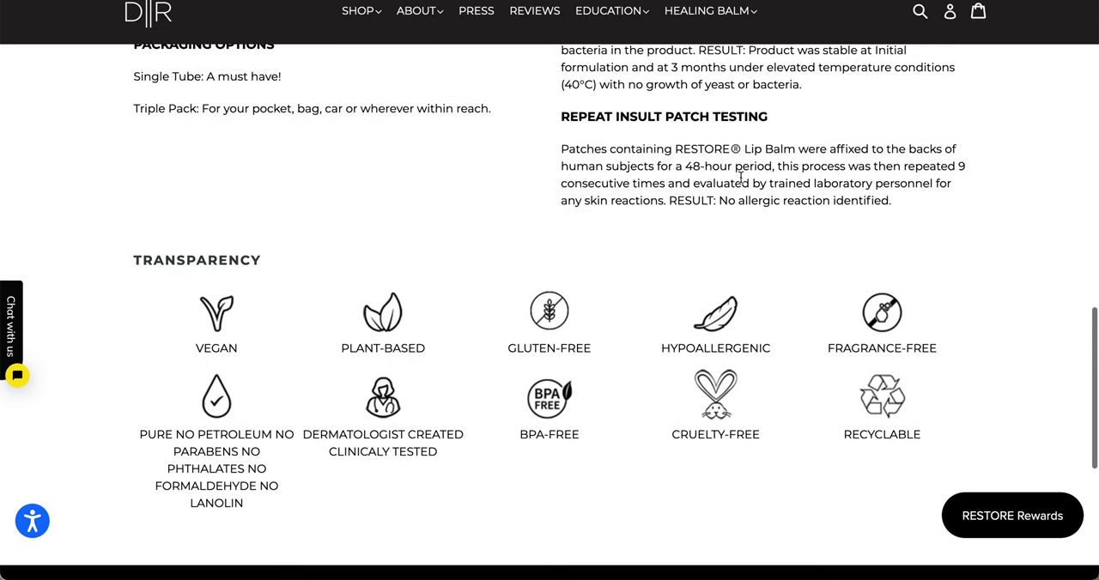
{"action": "mouse_move", "coordinate": [799, 256]}
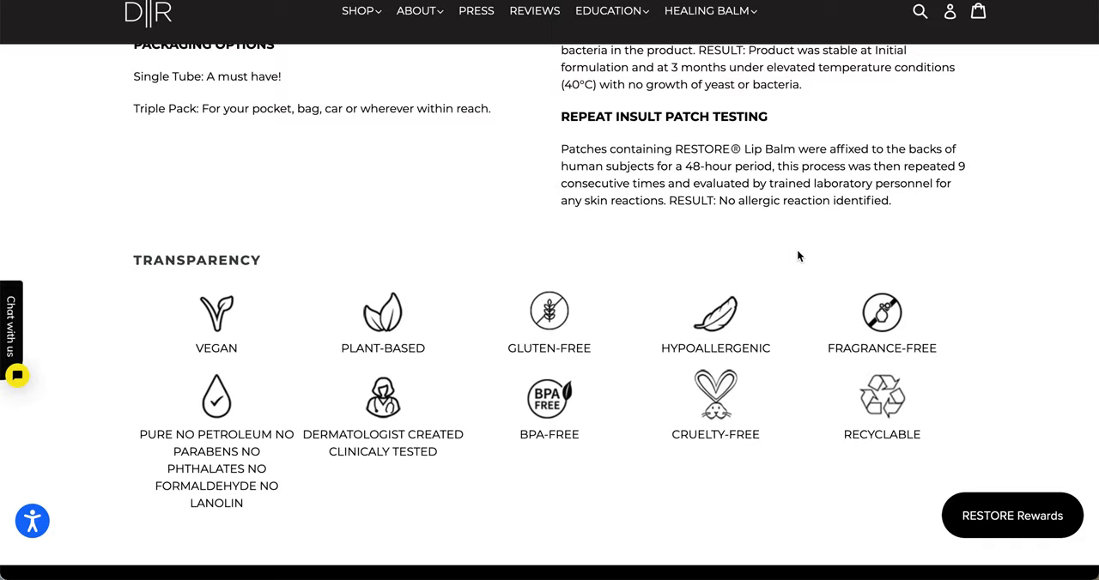
{"action": "scroll", "scroll_direction": "down", "scroll_amount": 3}
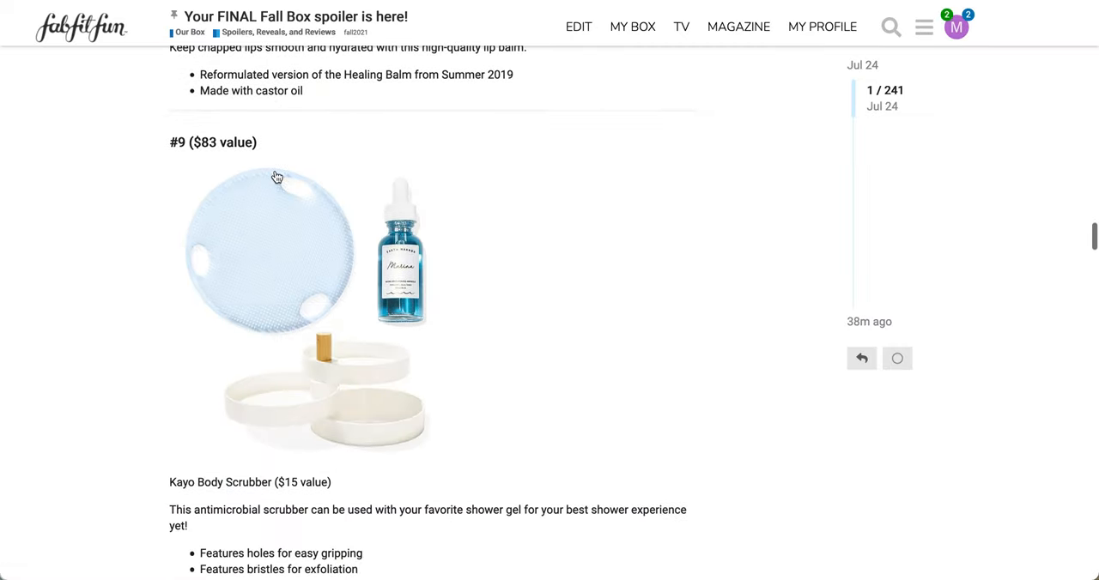
{"action": "scroll", "scroll_direction": "down", "scroll_amount": 3}
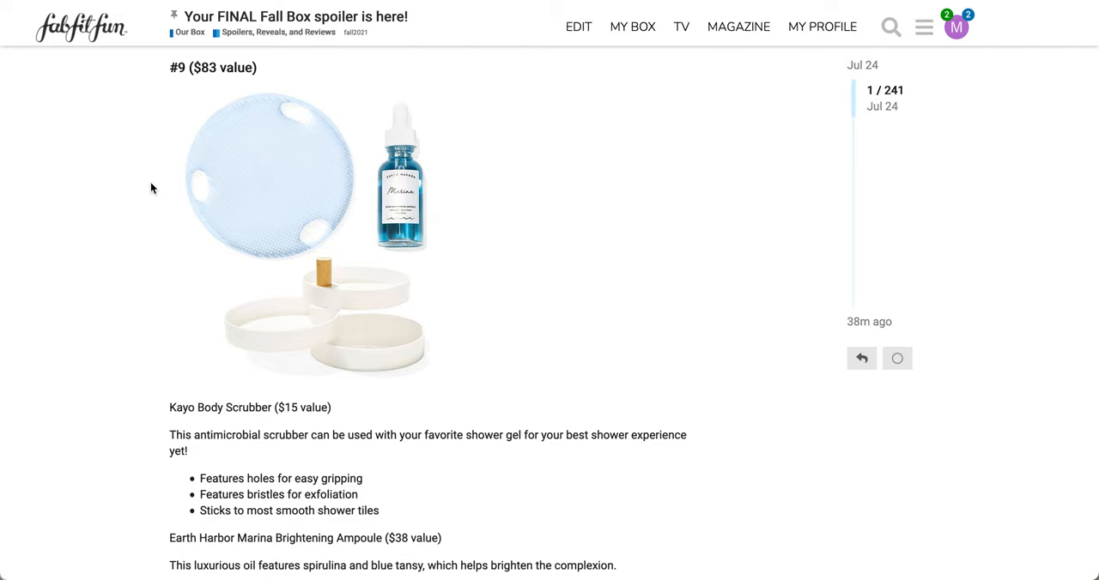
{"action": "scroll", "scroll_direction": "down", "scroll_amount": 3}
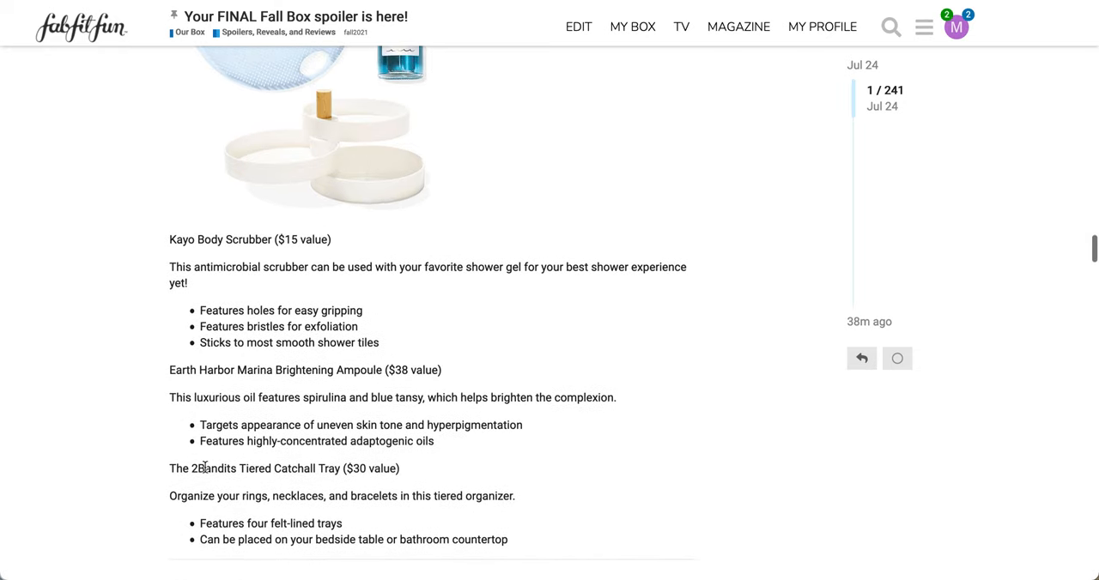
{"action": "mouse_move", "coordinate": [313, 490]}
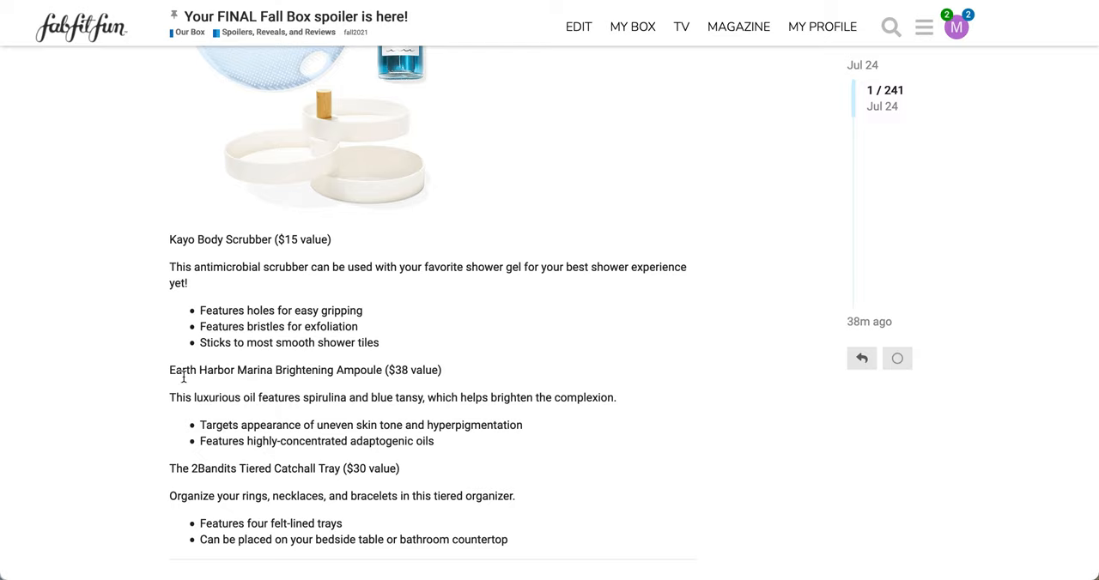
{"action": "mouse_move", "coordinate": [411, 389]}
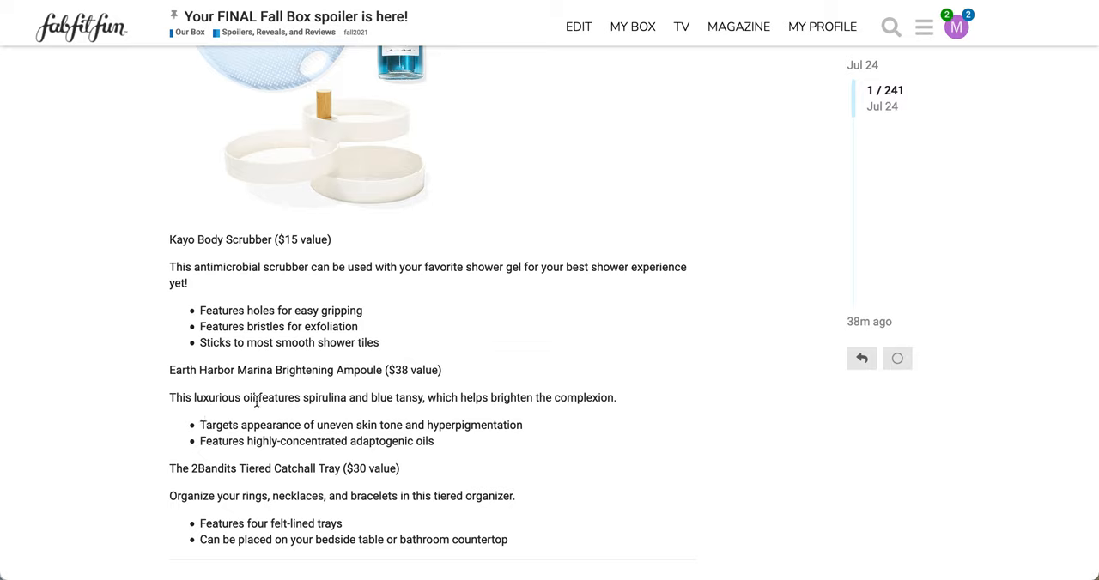
{"action": "mouse_move", "coordinate": [300, 412]}
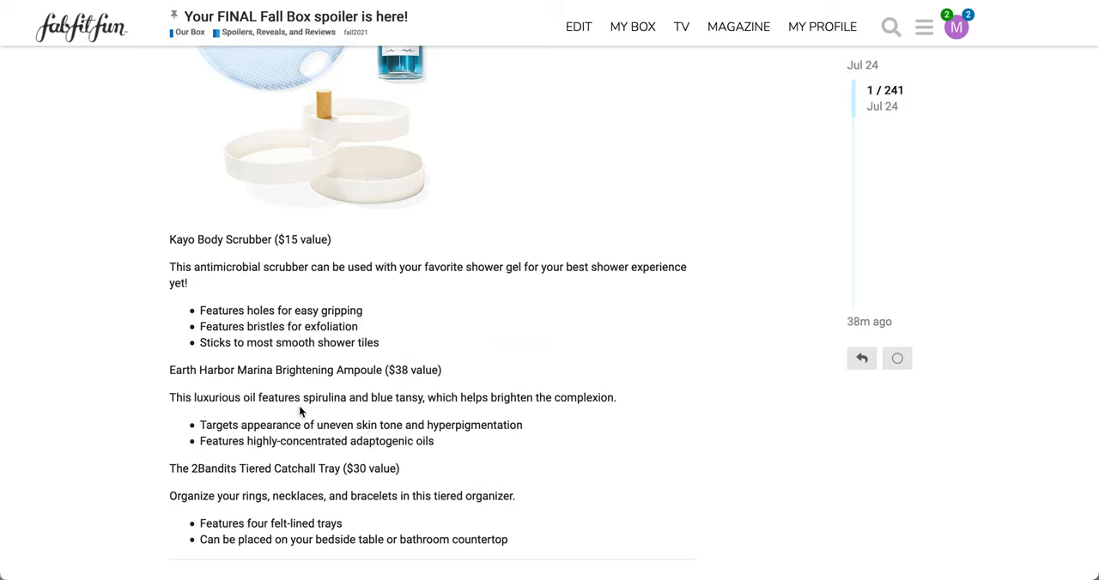
{"action": "mouse_move", "coordinate": [169, 426]}
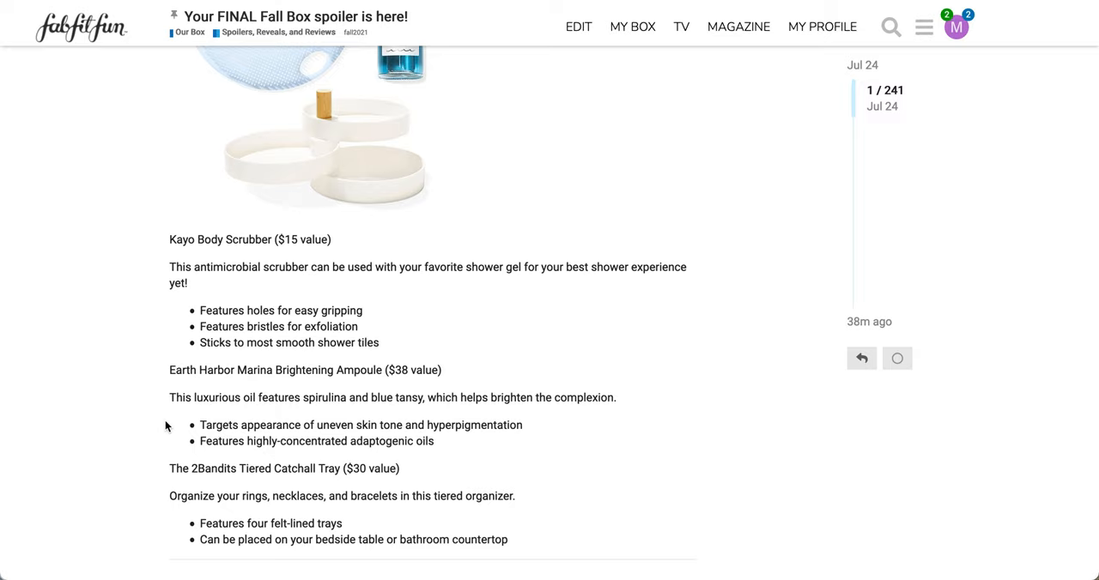
{"action": "mouse_move", "coordinate": [481, 480]}
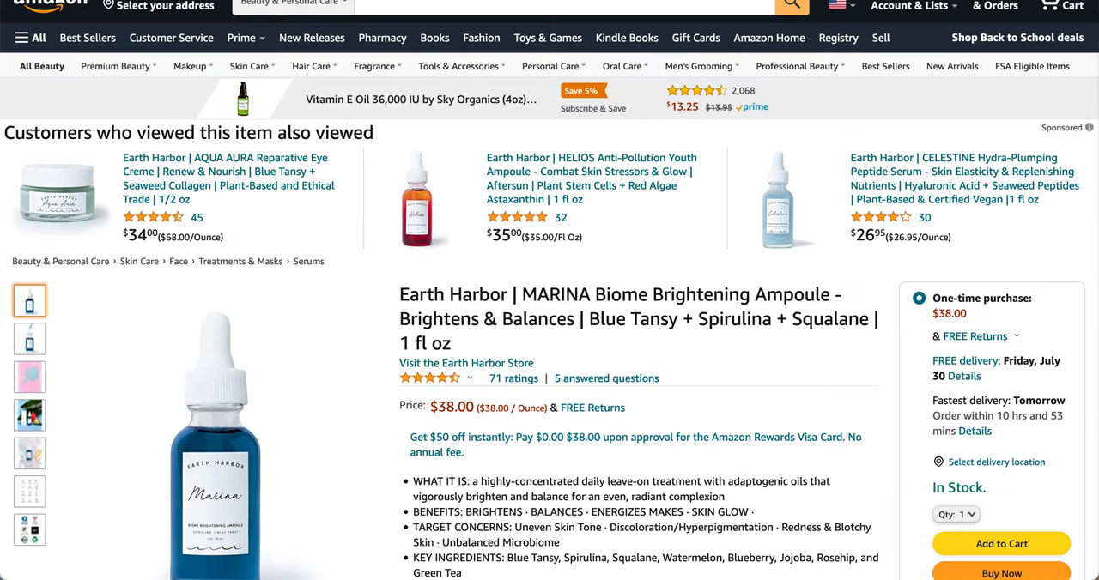
- View the MARINA Ampoule's speech-bubble, value-icon and certification-badge photos on Amazon
{"action": "scroll", "scroll_direction": "down", "scroll_amount": 3}
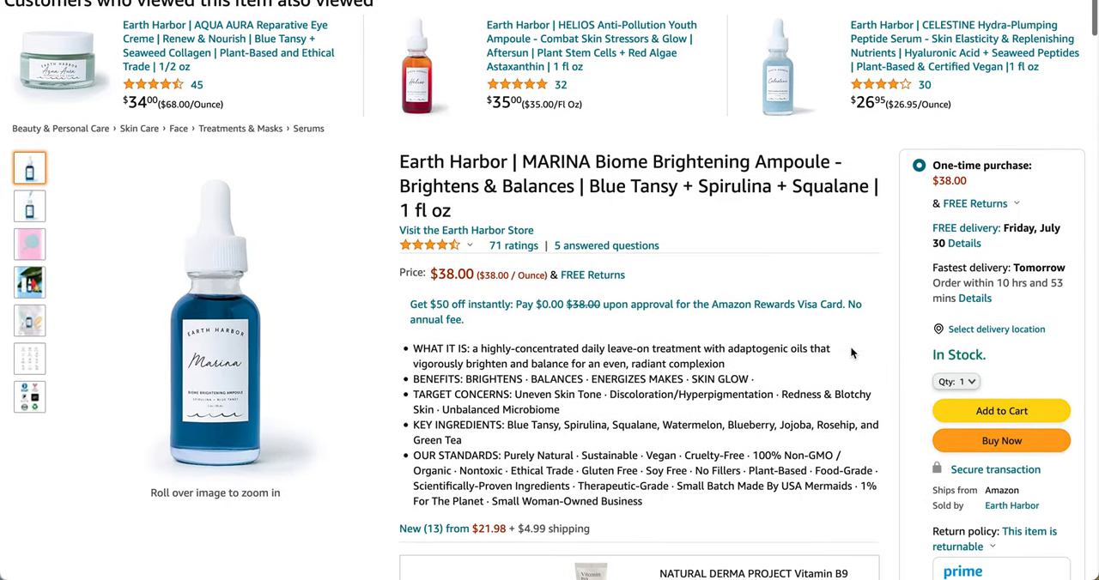
{"action": "scroll", "scroll_direction": "down", "scroll_amount": 3}
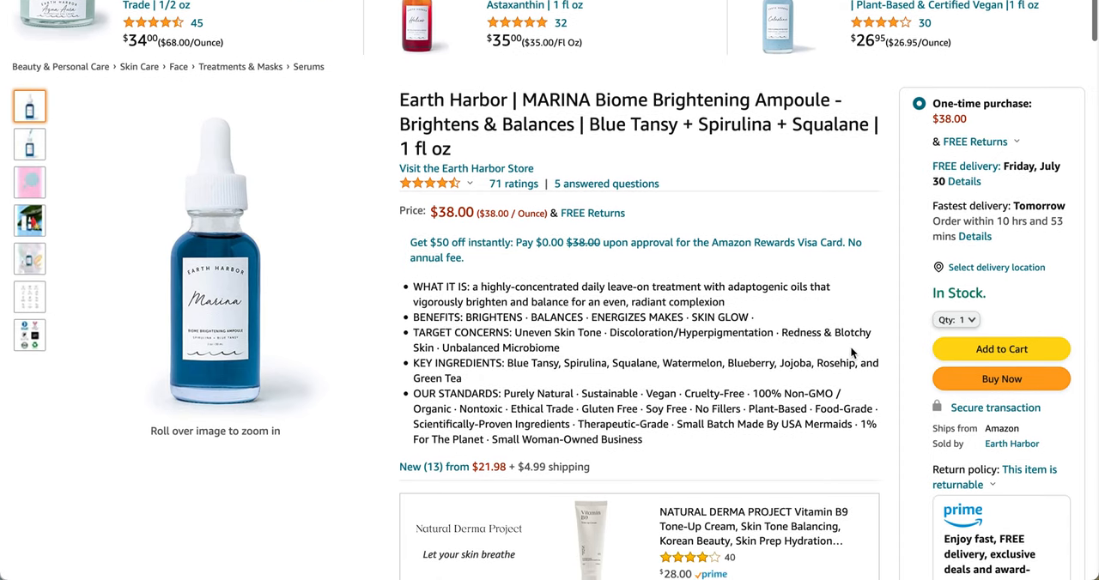
{"action": "mouse_move", "coordinate": [427, 188]}
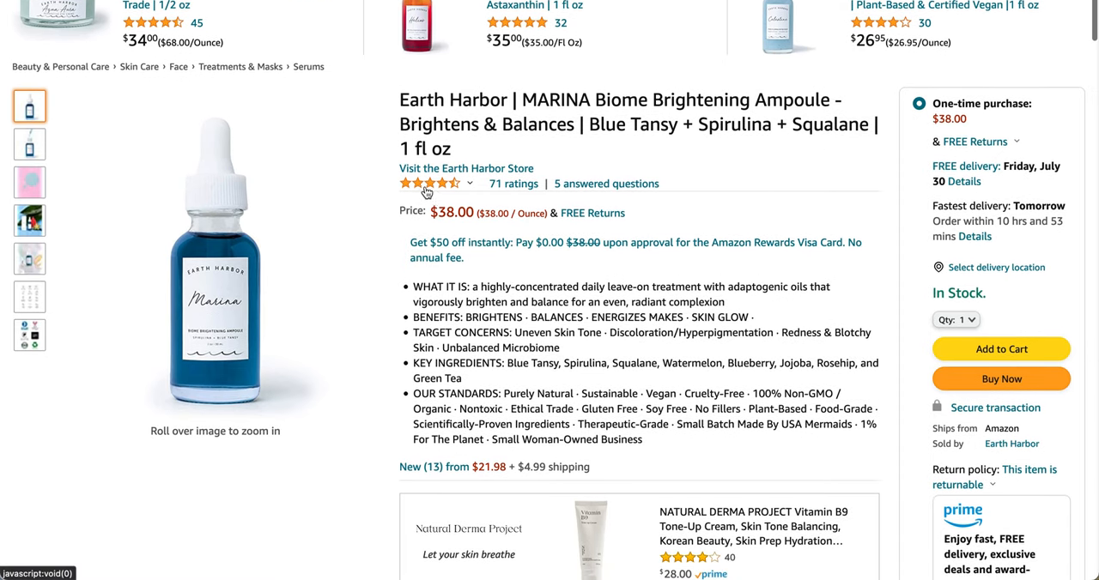
{"action": "mouse_move", "coordinate": [433, 183]}
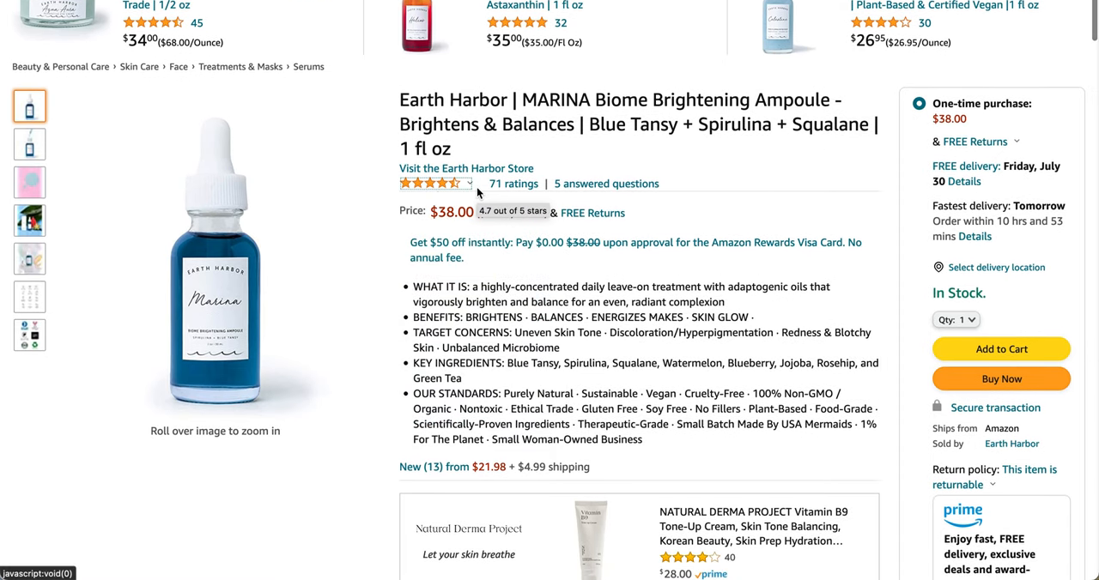
{"action": "mouse_move", "coordinate": [435, 182]}
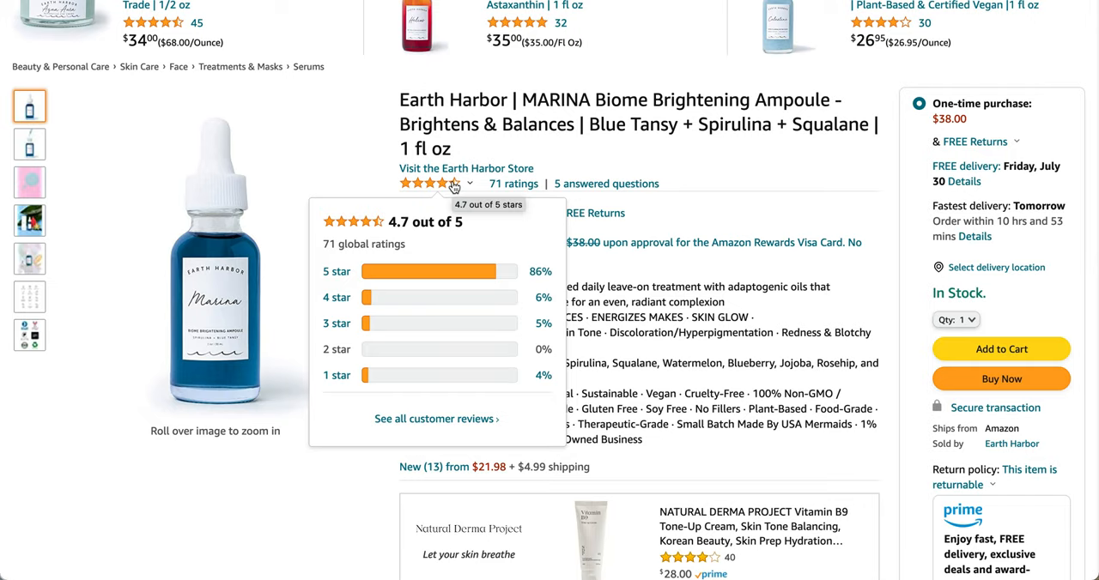
{"action": "mouse_move", "coordinate": [687, 335]}
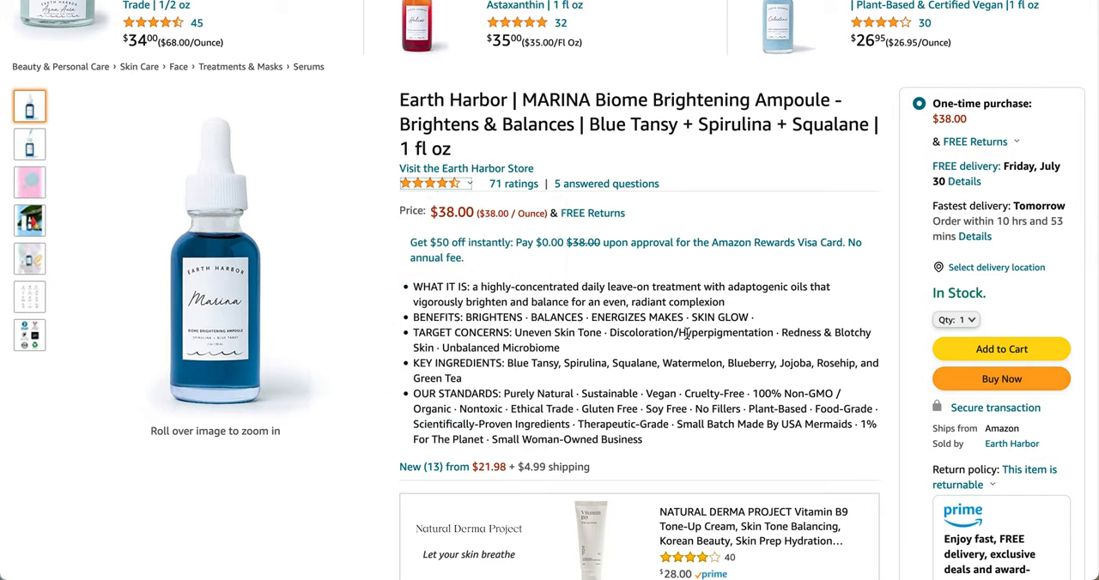
{"action": "scroll", "scroll_direction": "down", "scroll_amount": 3}
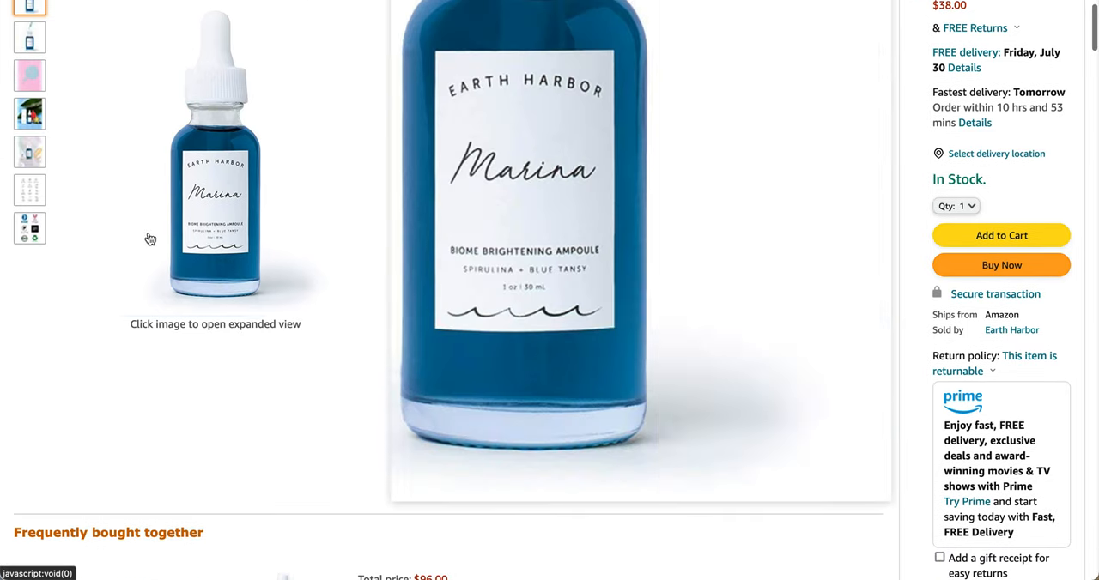
{"action": "left_click", "coordinate": [30, 74]}
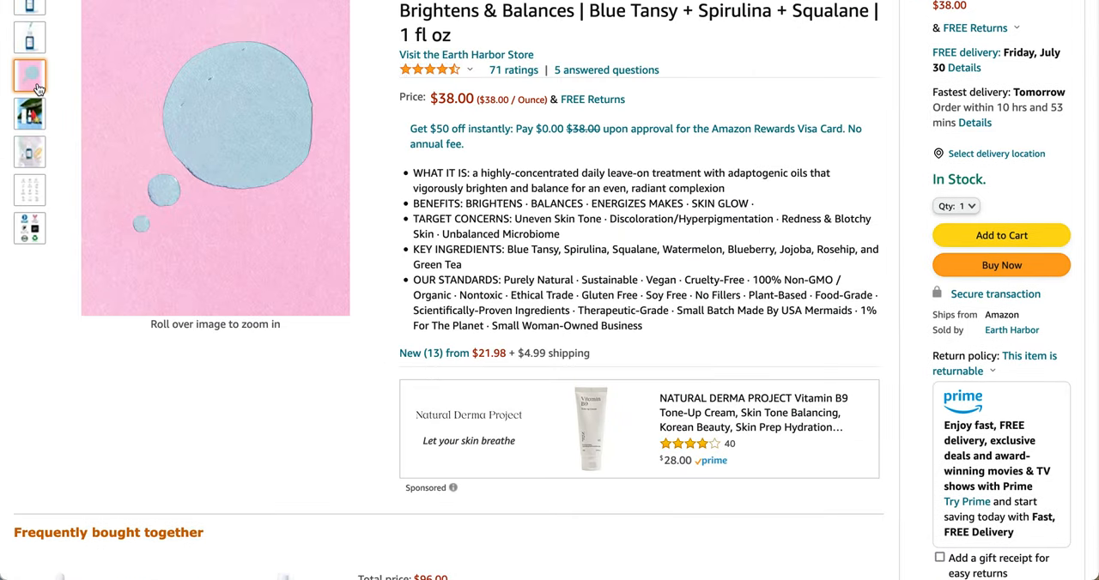
{"action": "left_click", "coordinate": [29, 189]}
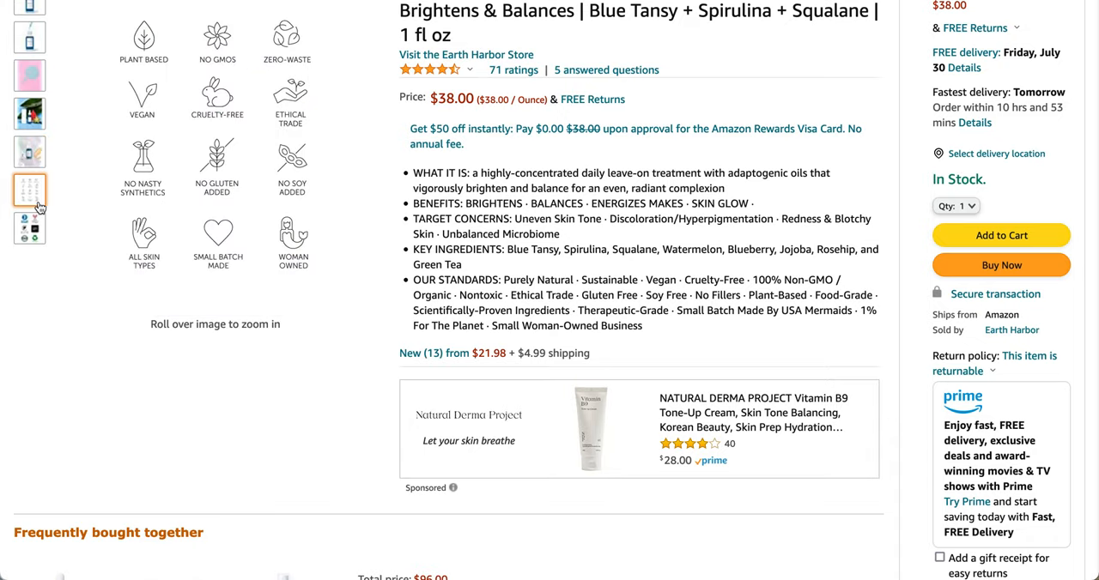
{"action": "left_click", "coordinate": [29, 227]}
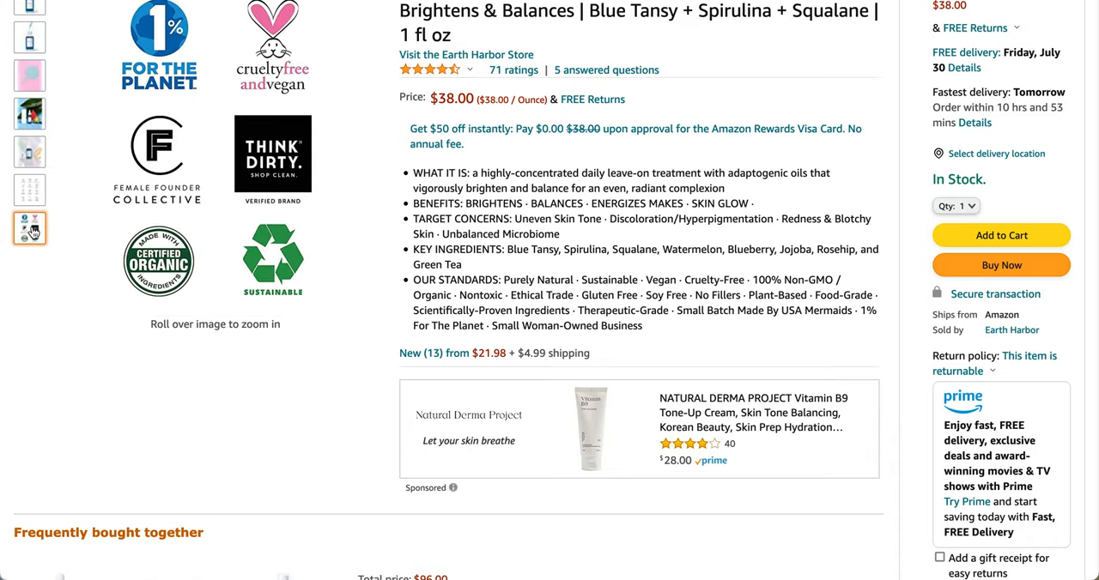
- Review the ampoule's details, ingredients, directions and customer questions
{"action": "scroll", "scroll_direction": "down", "scroll_amount": 3}
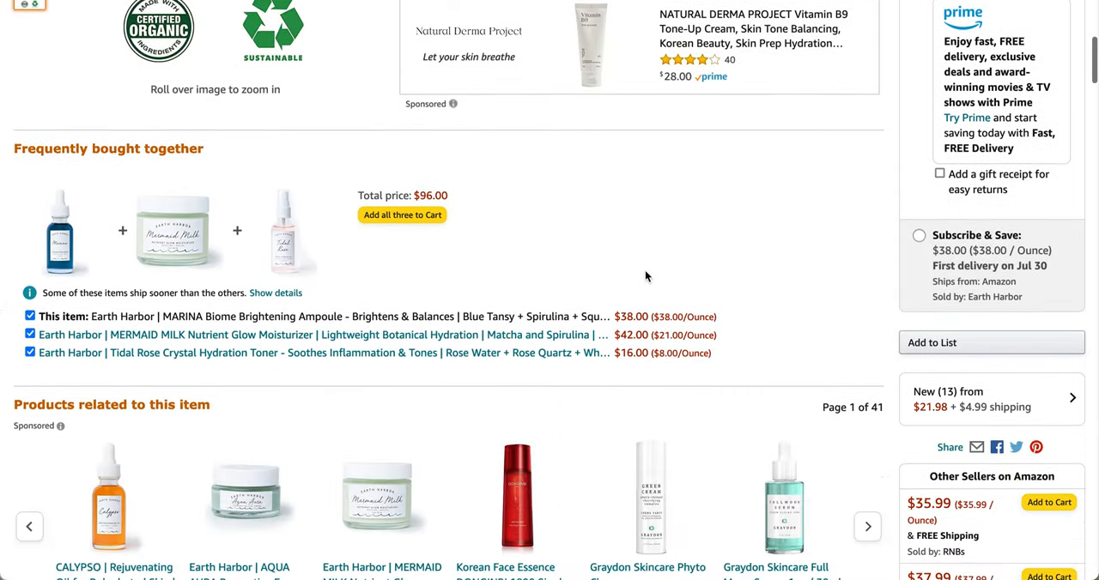
{"action": "scroll", "scroll_direction": "down", "scroll_amount": 3}
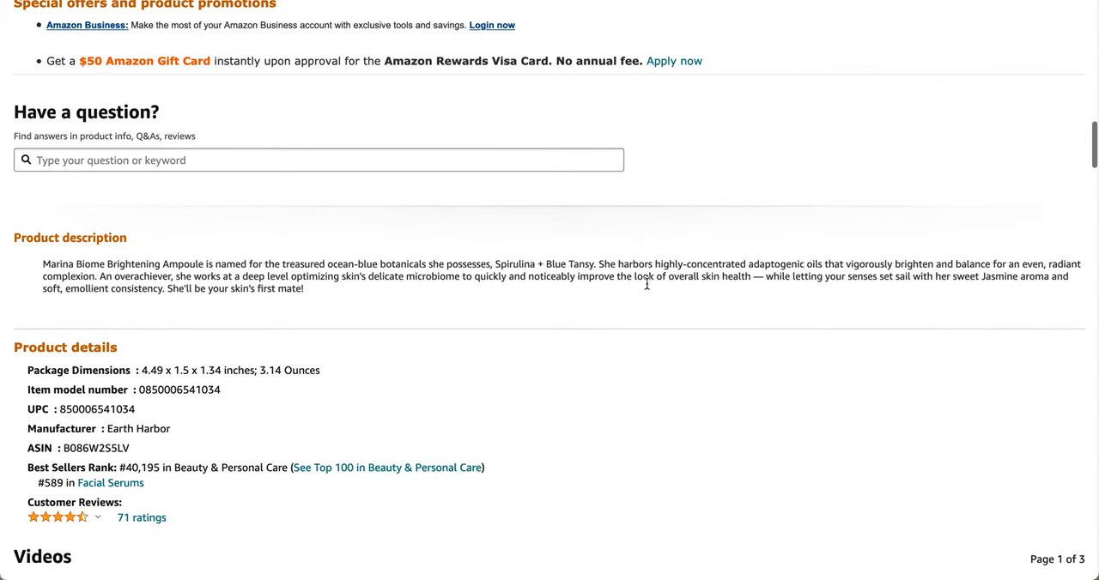
{"action": "scroll", "scroll_direction": "down", "scroll_amount": 3}
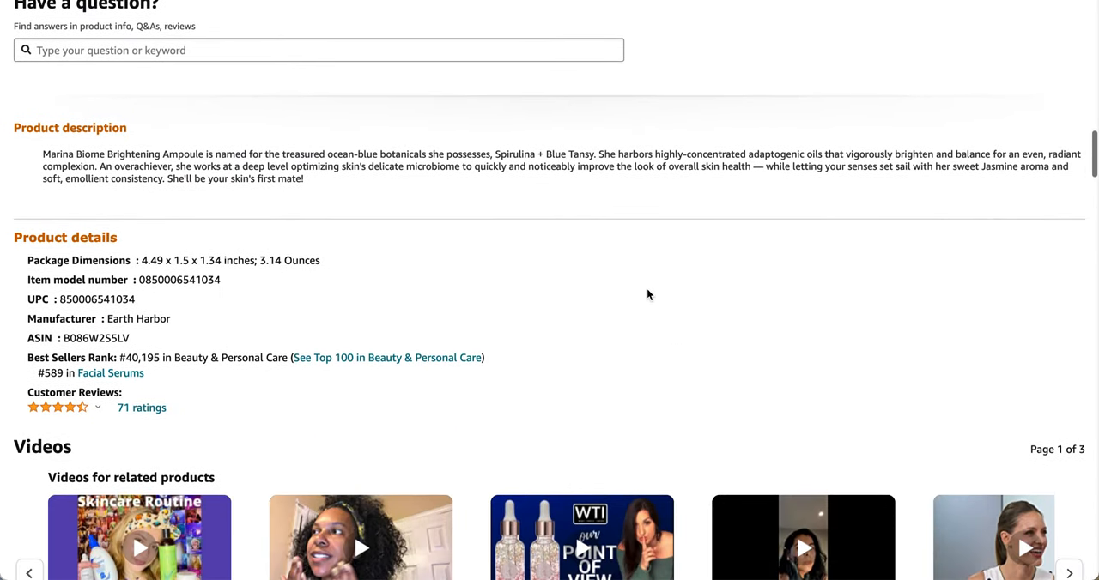
{"action": "scroll", "scroll_direction": "down", "scroll_amount": 3}
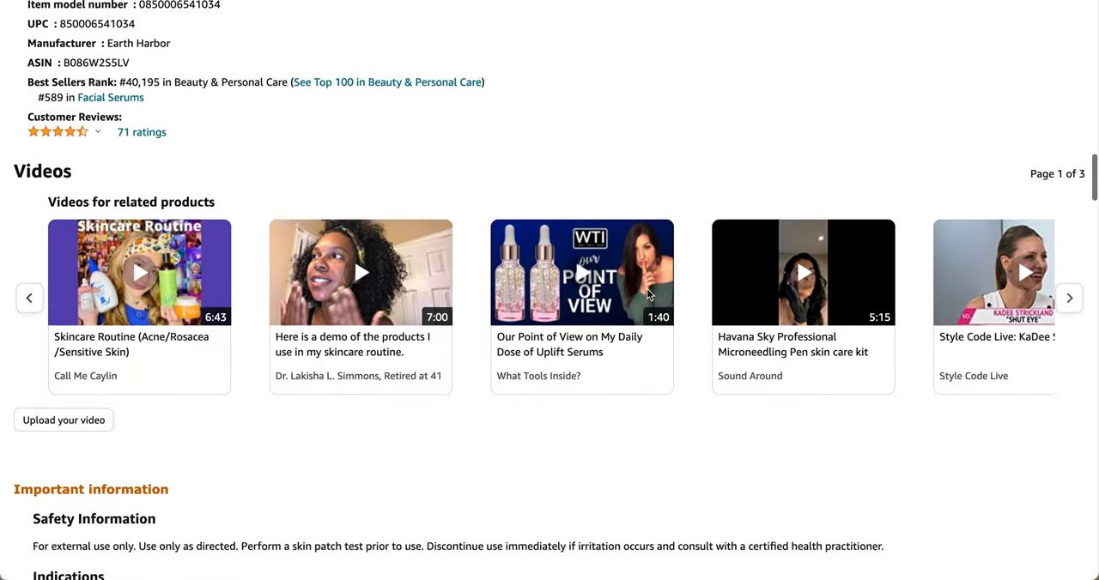
{"action": "scroll", "scroll_direction": "down", "scroll_amount": 3}
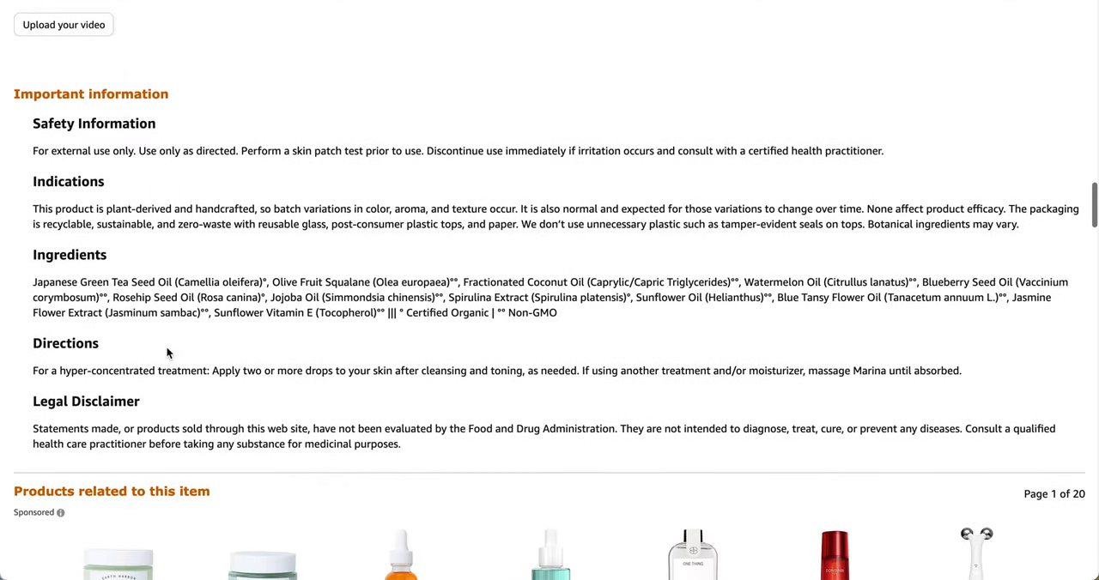
{"action": "mouse_move", "coordinate": [20, 298]}
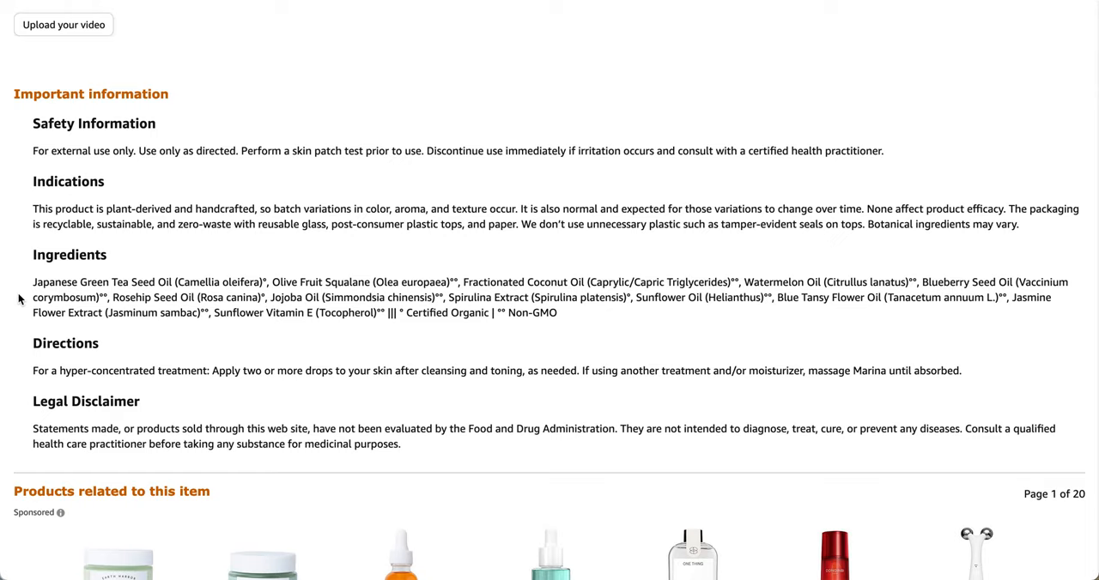
{"action": "scroll", "scroll_direction": "down", "scroll_amount": 3}
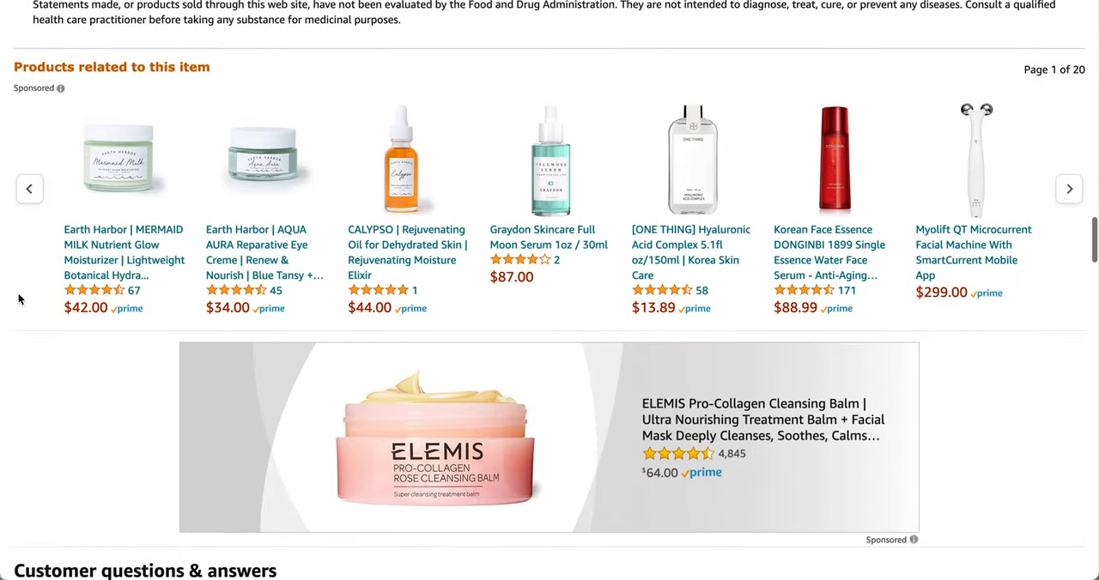
{"action": "scroll", "scroll_direction": "down", "scroll_amount": 3}
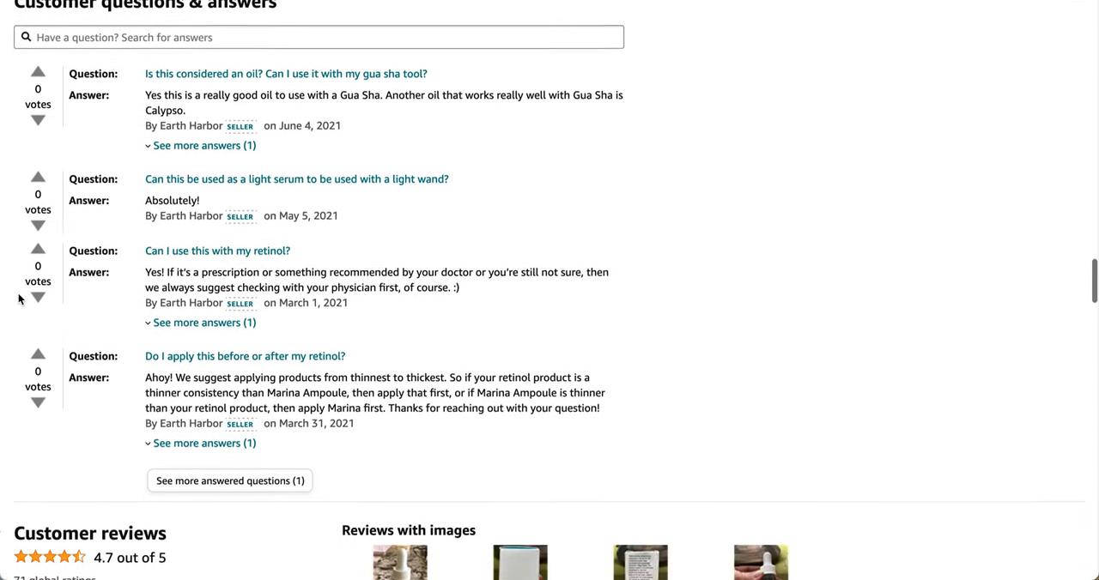
{"action": "scroll", "scroll_direction": "down", "scroll_amount": 3}
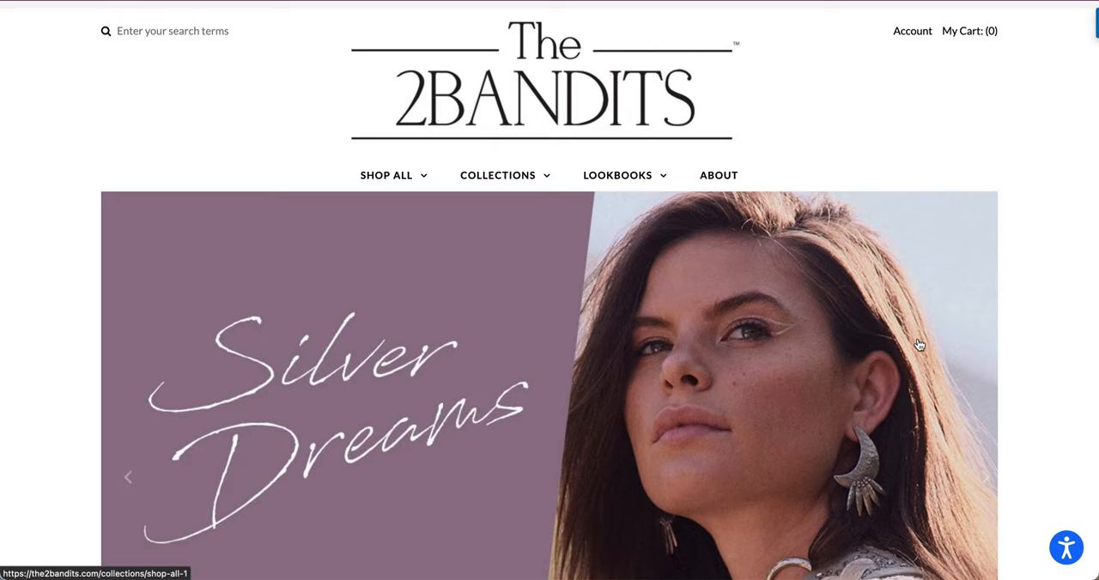
- Browse The 2Bandits homepage from Silver Dreams past Best Sellers to Bandit Faves
{"action": "scroll", "scroll_direction": "down", "scroll_amount": 3}
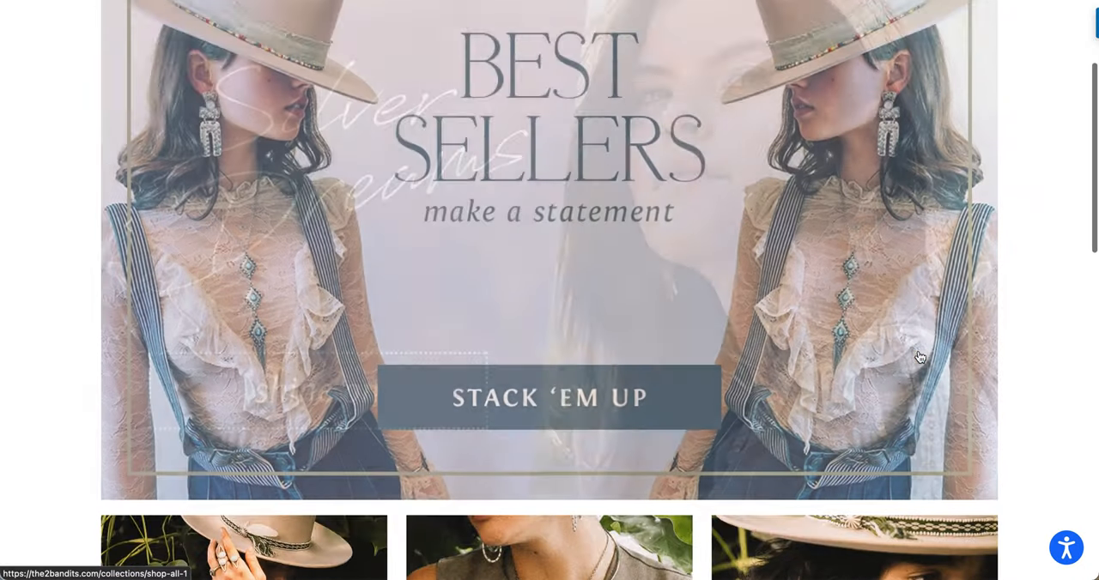
{"action": "scroll", "scroll_direction": "down", "scroll_amount": 3}
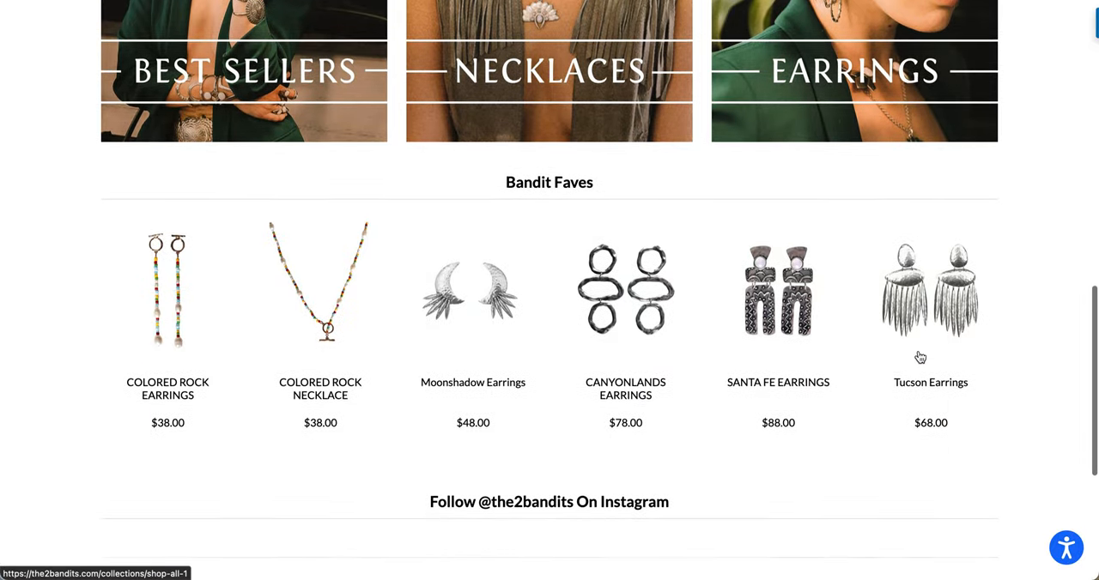
{"action": "scroll", "scroll_direction": "down", "scroll_amount": 3}
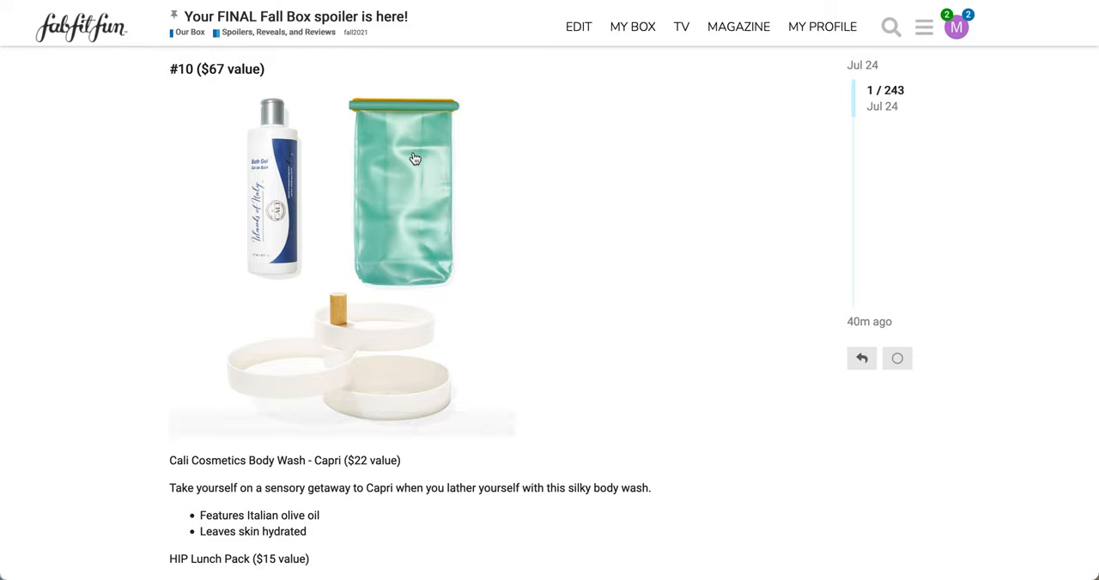
{"action": "mouse_move", "coordinate": [371, 170]}
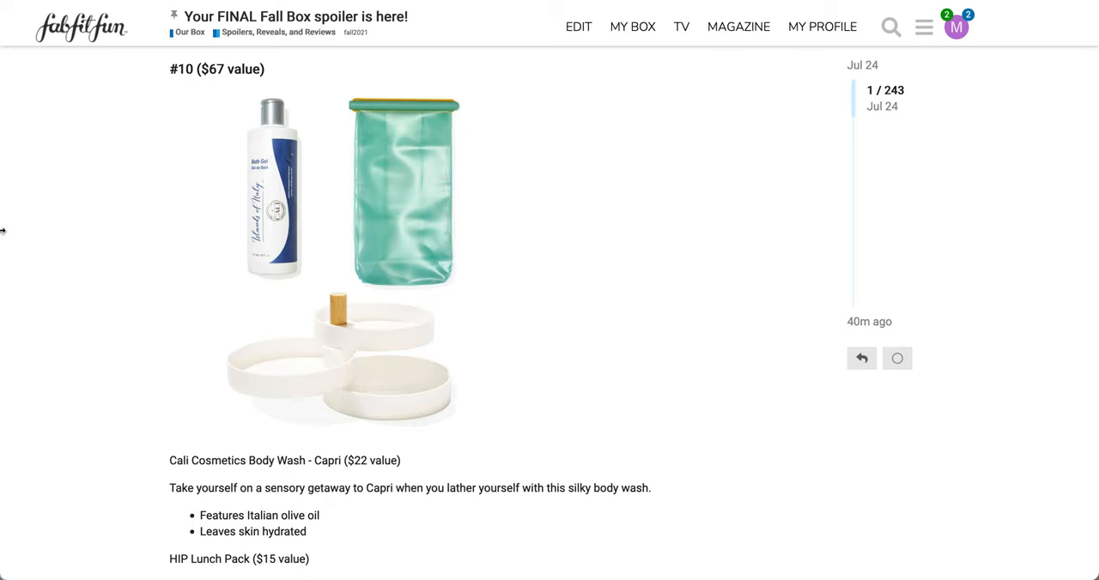
- Show spoiler bundle #10 ($67 value) with Capri body wash and HIP Lunch Pack
{"action": "scroll", "scroll_direction": "down", "scroll_amount": 3}
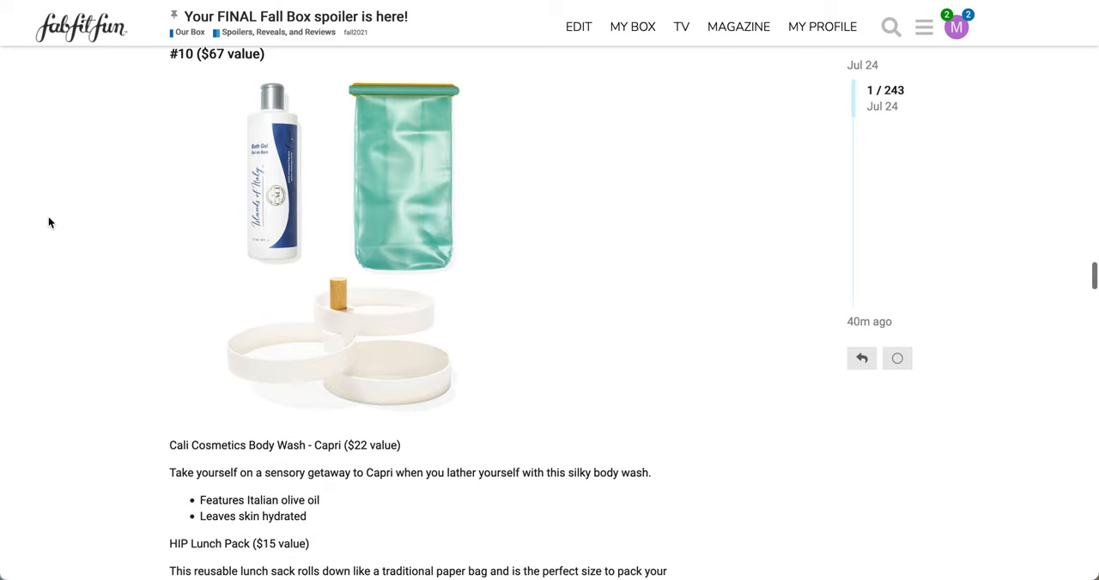
{"action": "scroll", "scroll_direction": "down", "scroll_amount": 3}
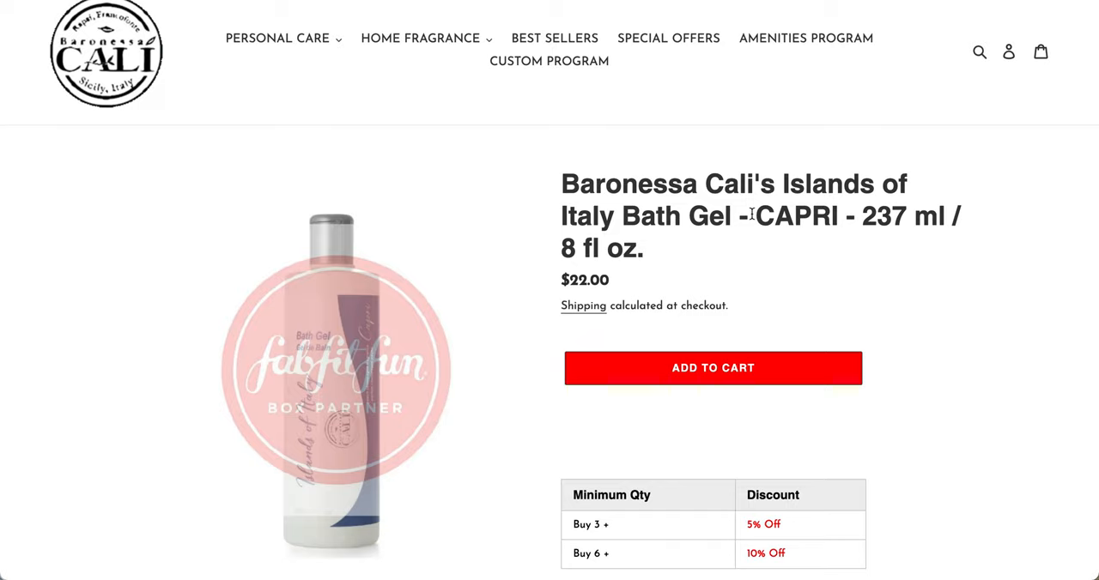
- Show the Capri Bath Gel's badge-free photo, then read its fragrance, benefits and ingredients
{"action": "scroll", "scroll_direction": "down", "scroll_amount": 3}
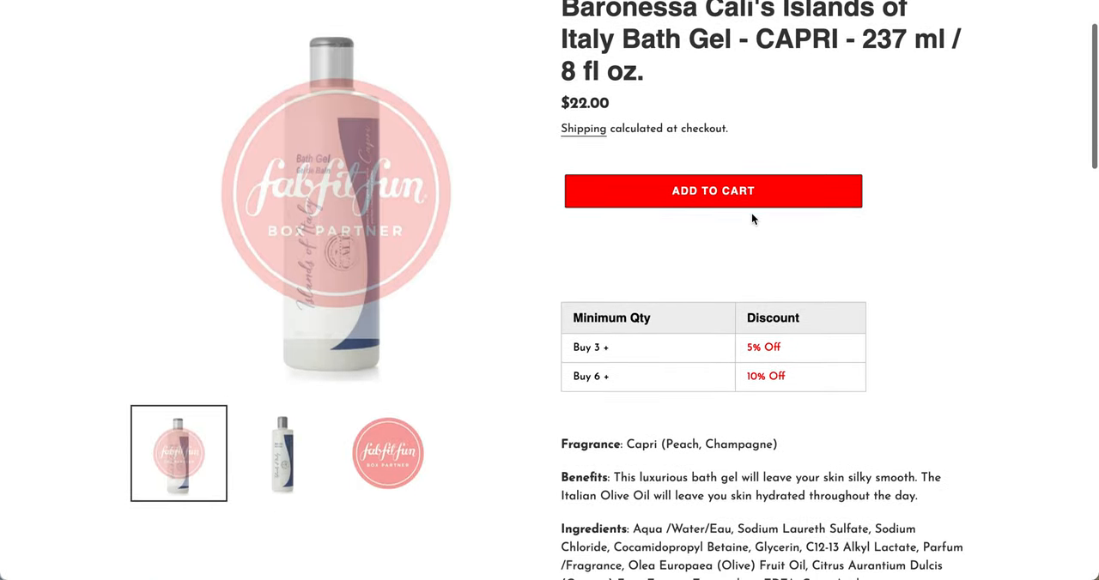
{"action": "left_click", "coordinate": [283, 453]}
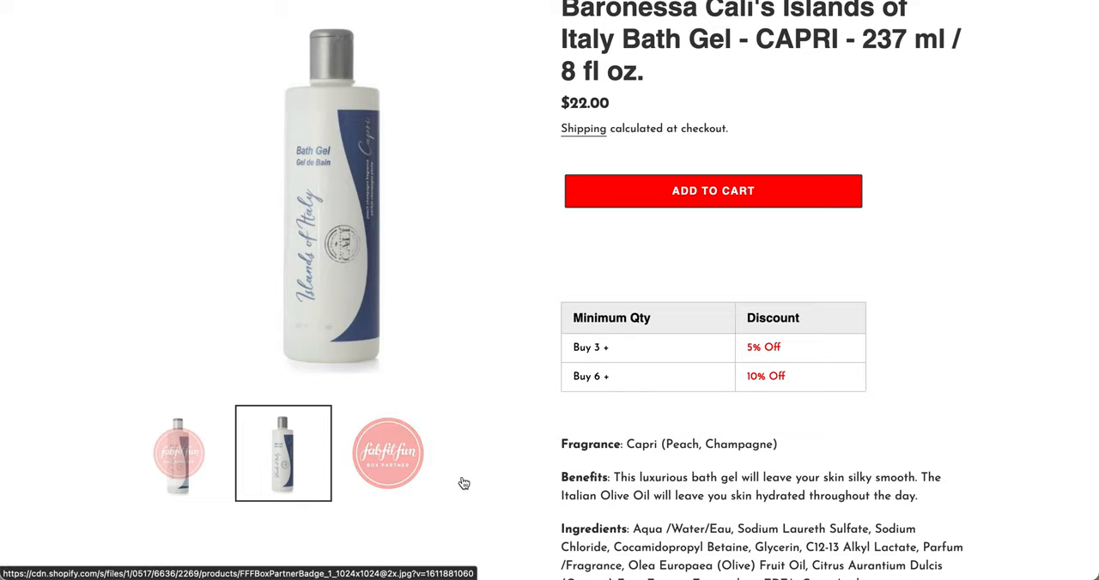
{"action": "scroll", "scroll_direction": "down", "scroll_amount": 3}
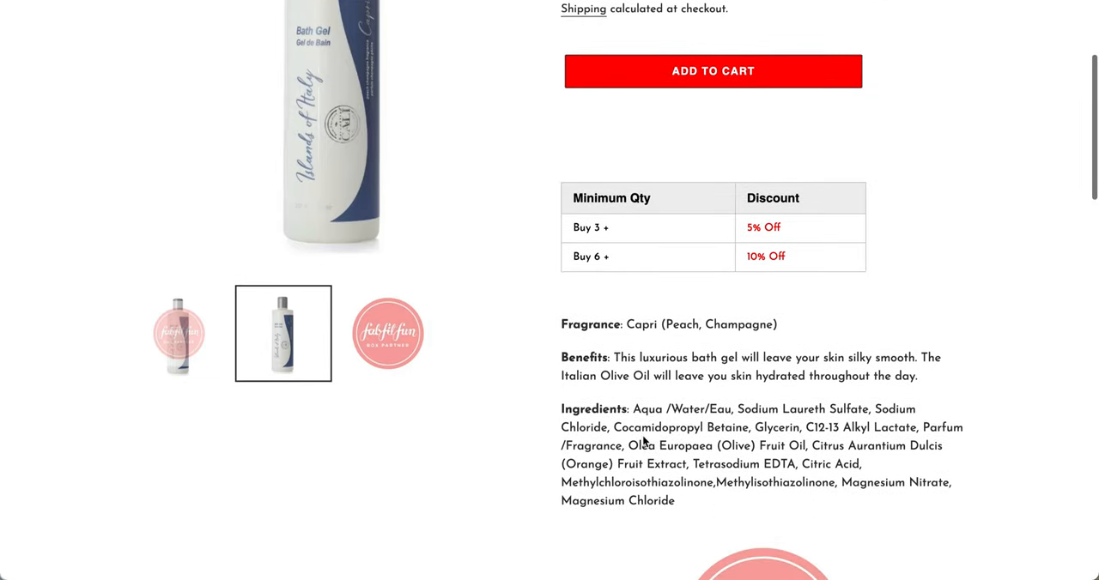
{"action": "scroll", "scroll_direction": "down", "scroll_amount": 3}
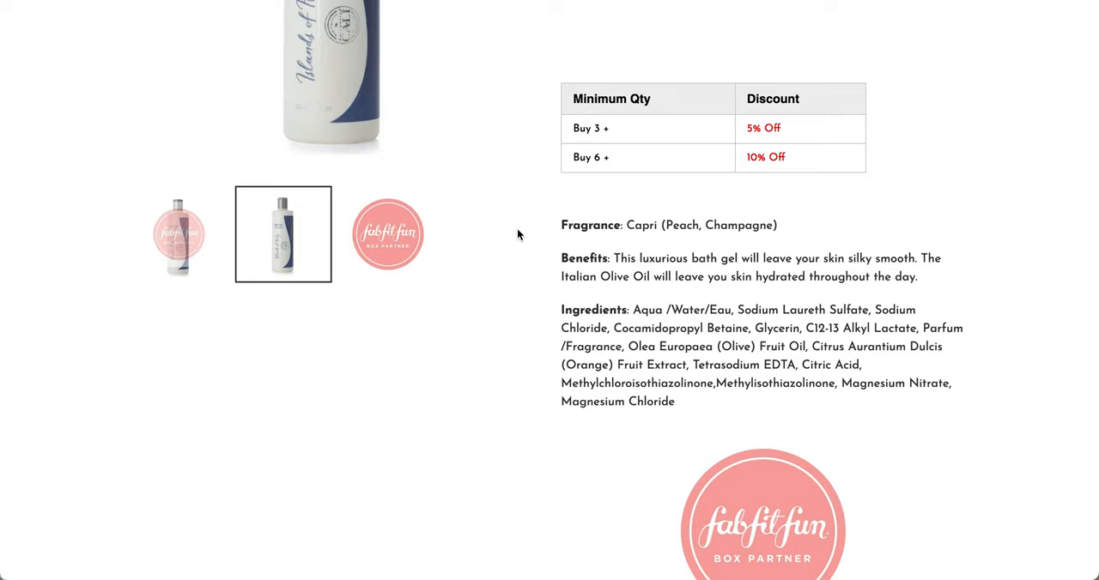
{"action": "mouse_move", "coordinate": [635, 132]}
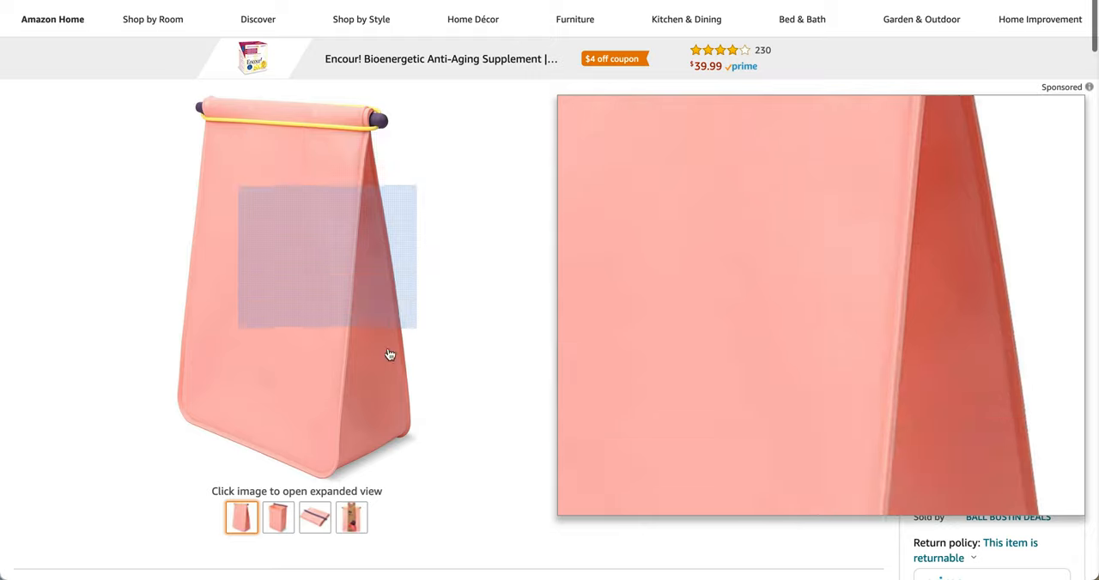
- View the Coral Hip pack's open and packaged photos and its product information
{"action": "left_click", "coordinate": [278, 516]}
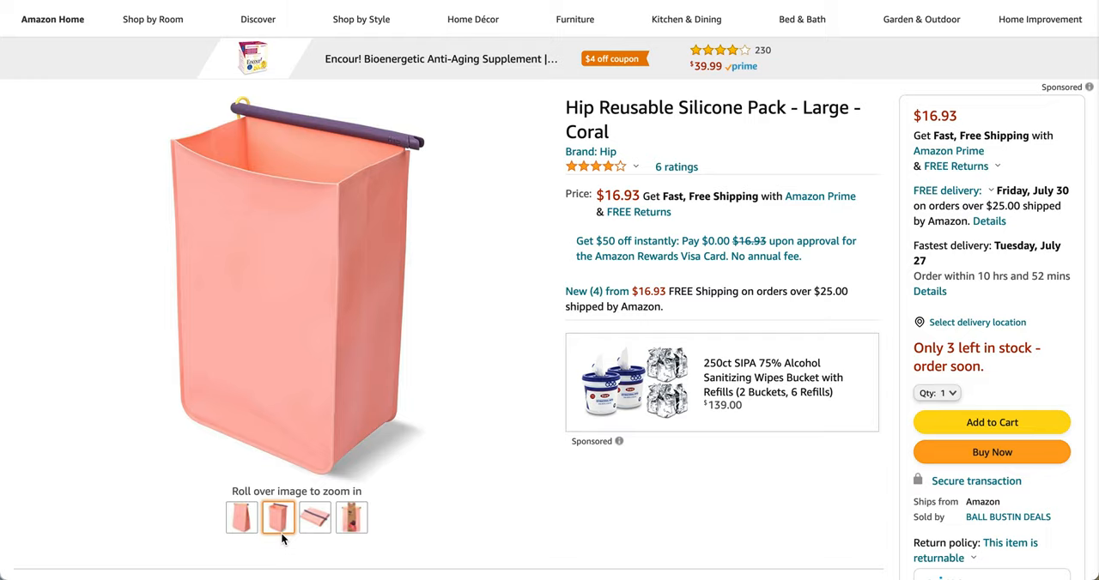
{"action": "left_click", "coordinate": [351, 516]}
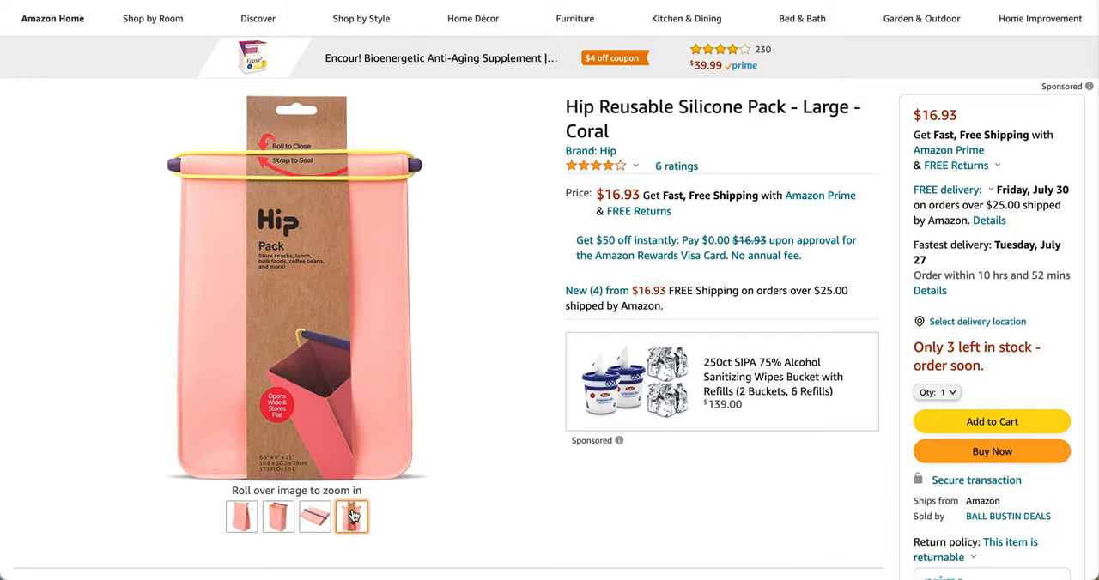
{"action": "scroll", "scroll_direction": "down", "scroll_amount": 3}
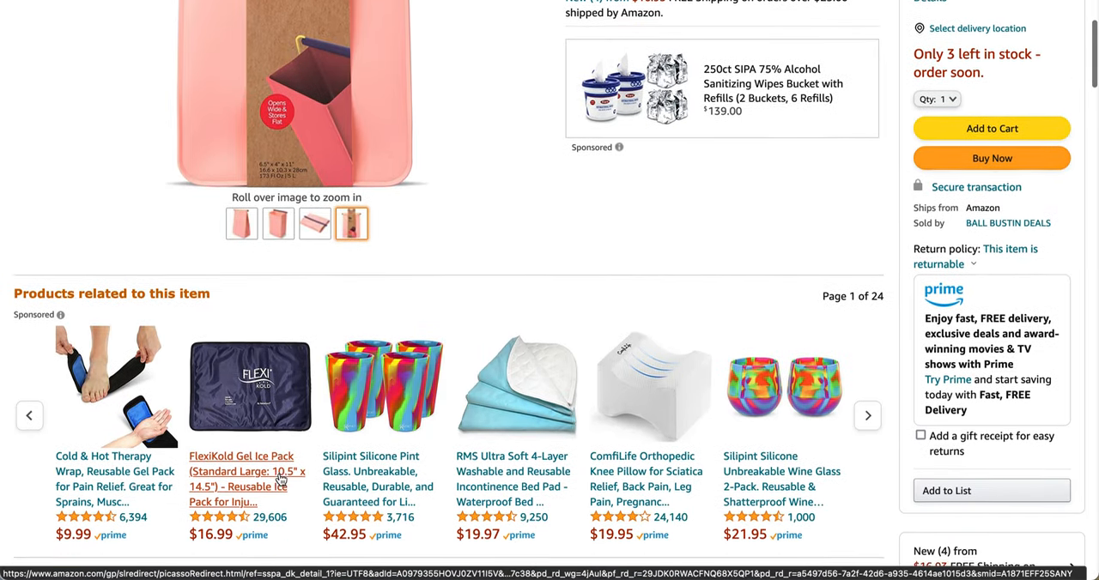
{"action": "scroll", "scroll_direction": "down", "scroll_amount": 3}
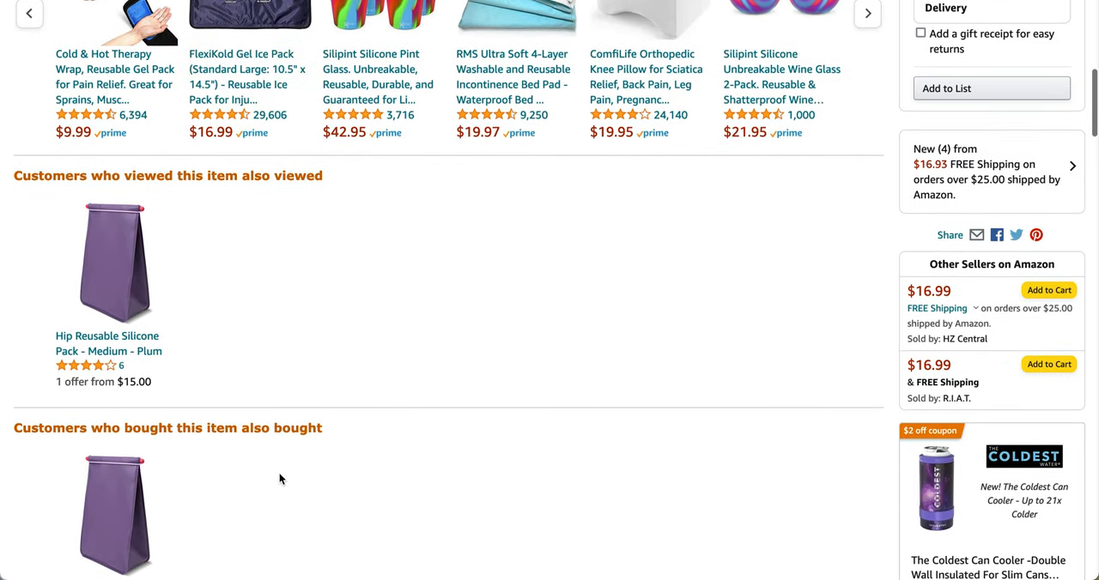
- Read through the Hip Silicone Pack's 4.1-star customer reviews
{"action": "scroll", "scroll_direction": "down", "scroll_amount": 3}
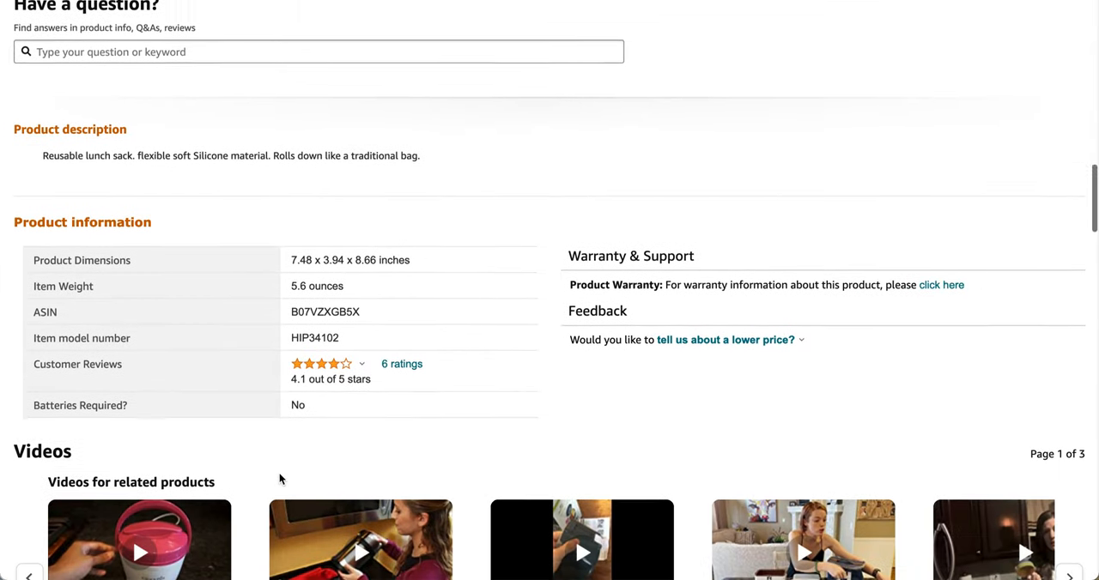
{"action": "scroll", "scroll_direction": "down", "scroll_amount": 3}
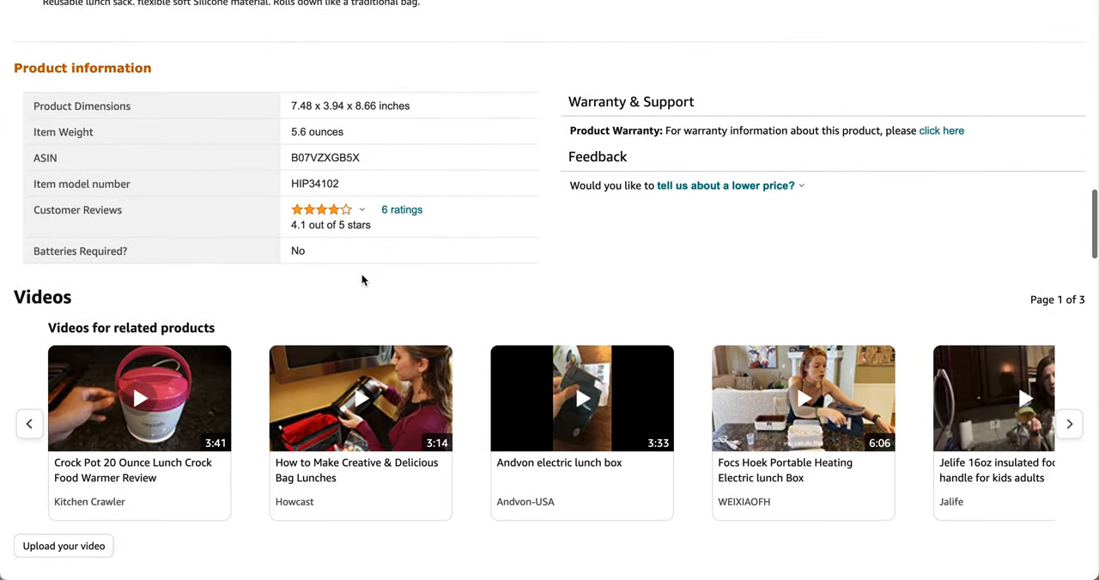
{"action": "scroll", "scroll_direction": "down", "scroll_amount": 3}
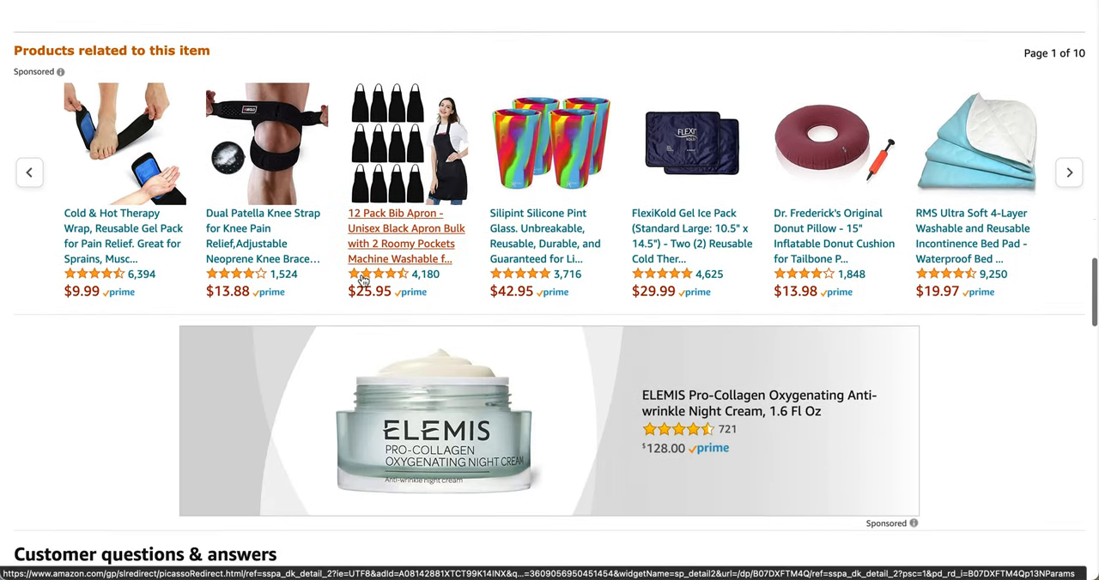
{"action": "scroll", "scroll_direction": "down", "scroll_amount": 3}
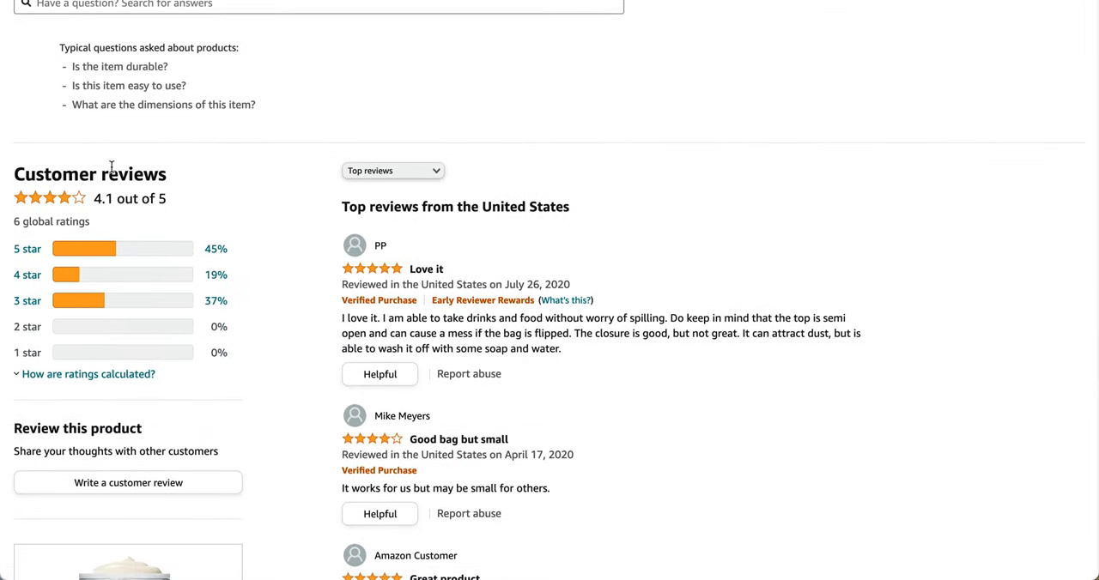
{"action": "scroll", "scroll_direction": "down", "scroll_amount": 3}
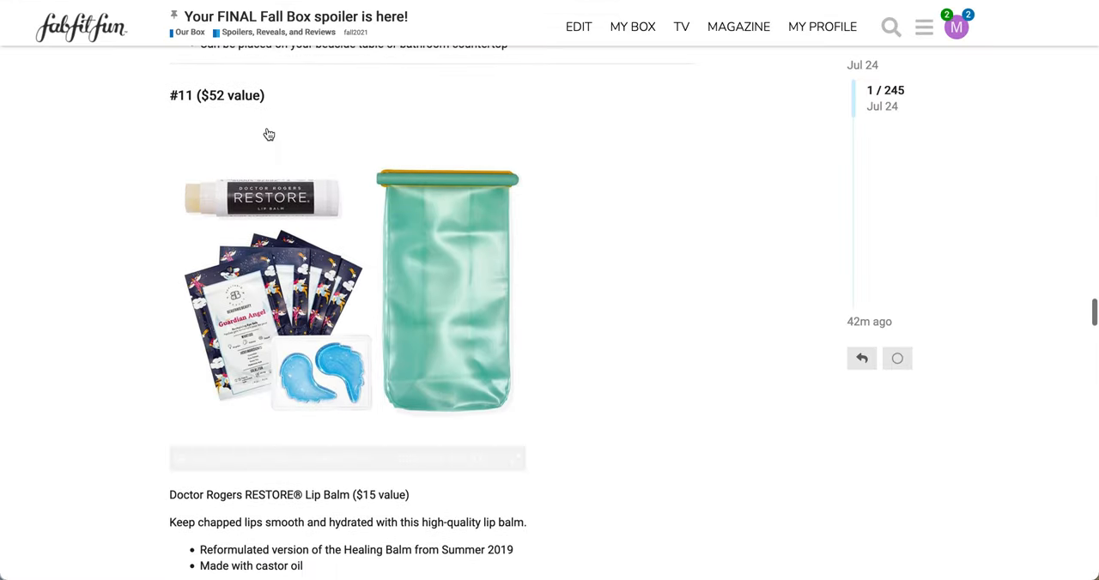
- Read bundle #11 ($52 value): RESTORE lip balm, Guardian Angel eye gels, HIP Lunch Pack
{"action": "scroll", "scroll_direction": "down", "scroll_amount": 3}
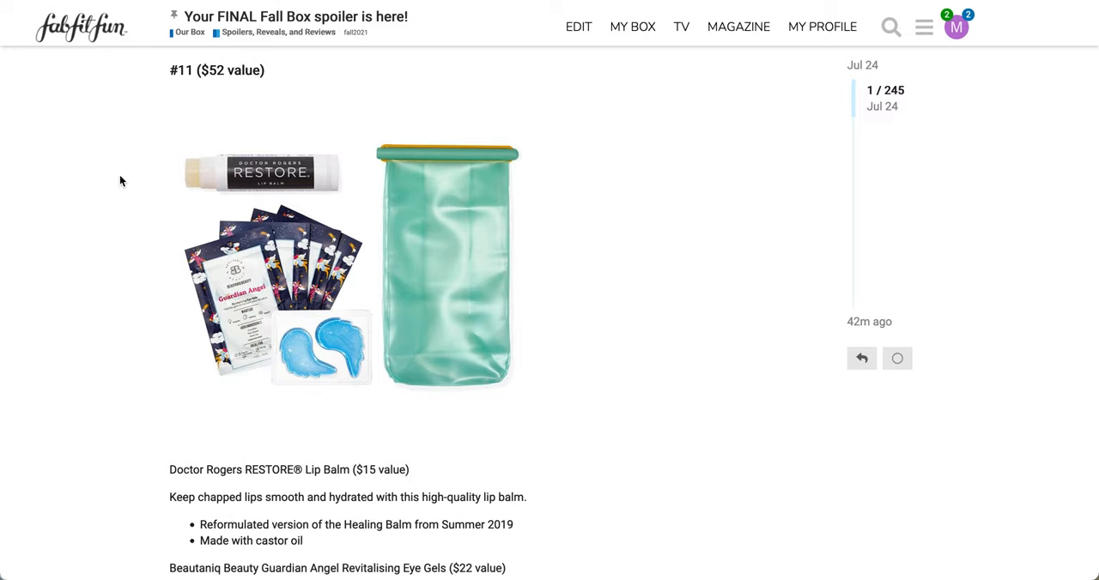
{"action": "mouse_move", "coordinate": [273, 191]}
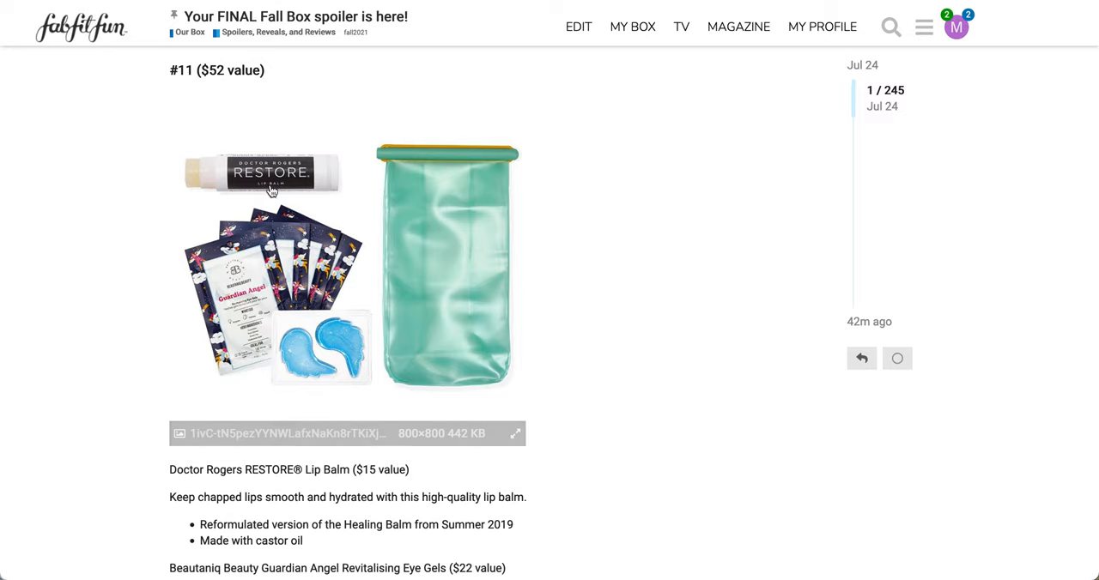
{"action": "scroll", "scroll_direction": "down", "scroll_amount": 3}
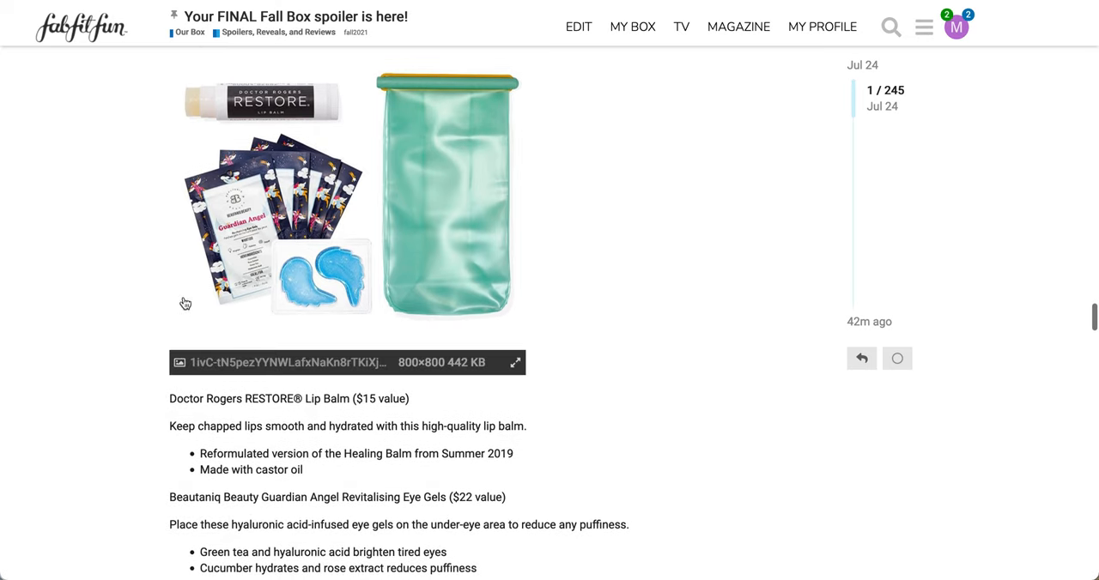
{"action": "scroll", "scroll_direction": "down", "scroll_amount": 3}
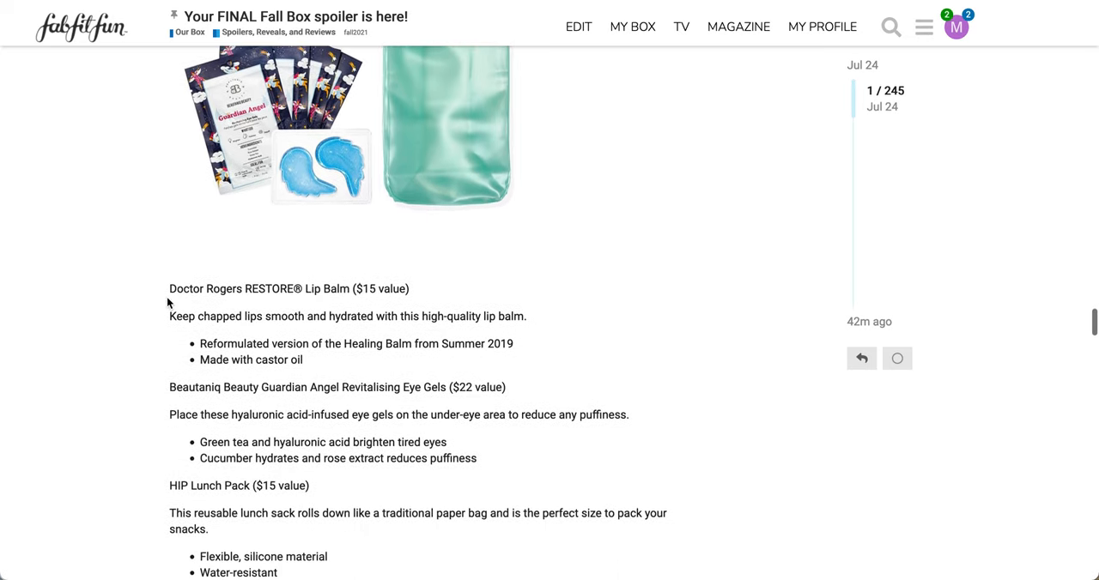
{"action": "scroll", "scroll_direction": "down", "scroll_amount": 3}
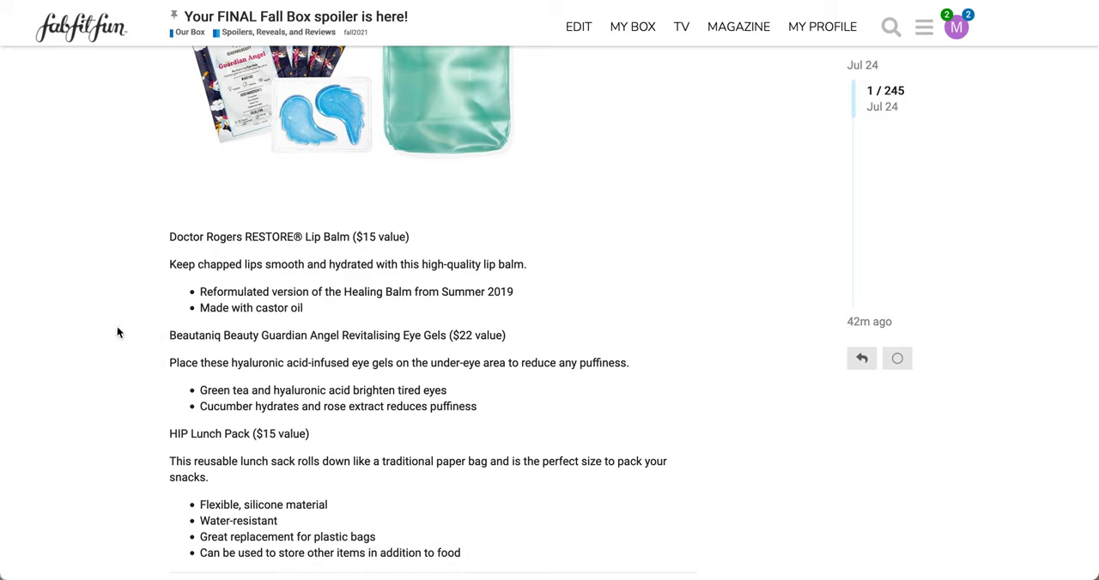
{"action": "mouse_move", "coordinate": [200, 377]}
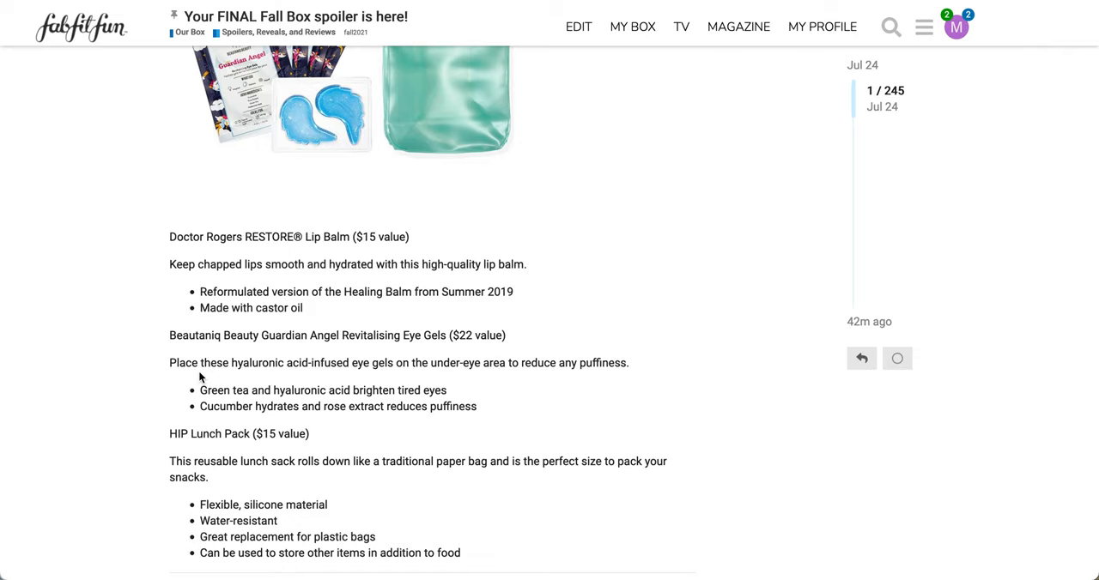
{"action": "scroll", "scroll_direction": "down", "scroll_amount": 3}
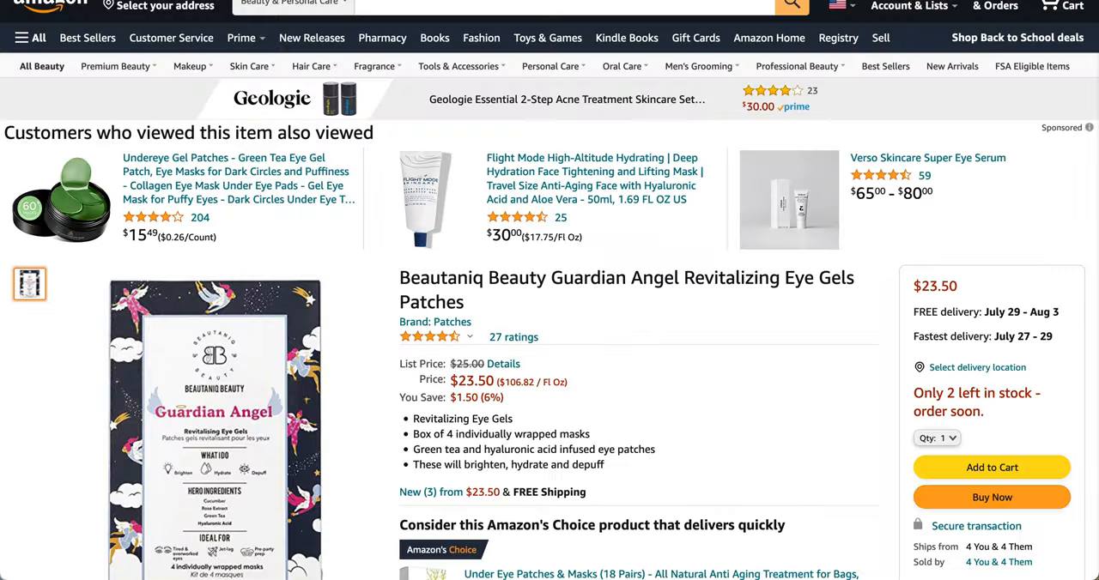
- Read the Guardian Angel Eye Gels' description and 4.4-star reviews, including FabFitFun resale warnings
{"action": "scroll", "scroll_direction": "down", "scroll_amount": 3}
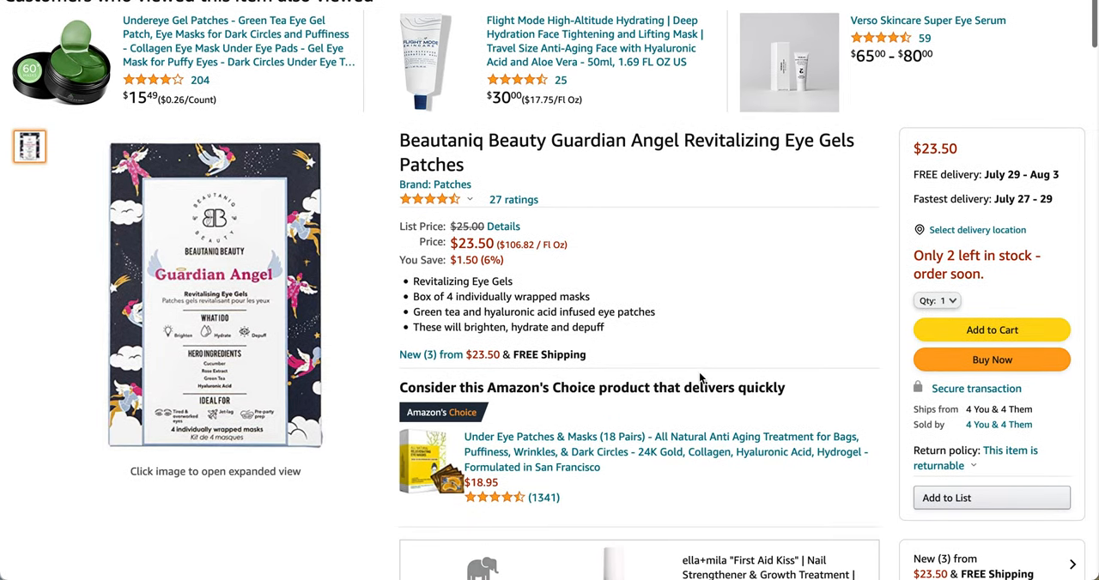
{"action": "scroll", "scroll_direction": "down", "scroll_amount": 3}
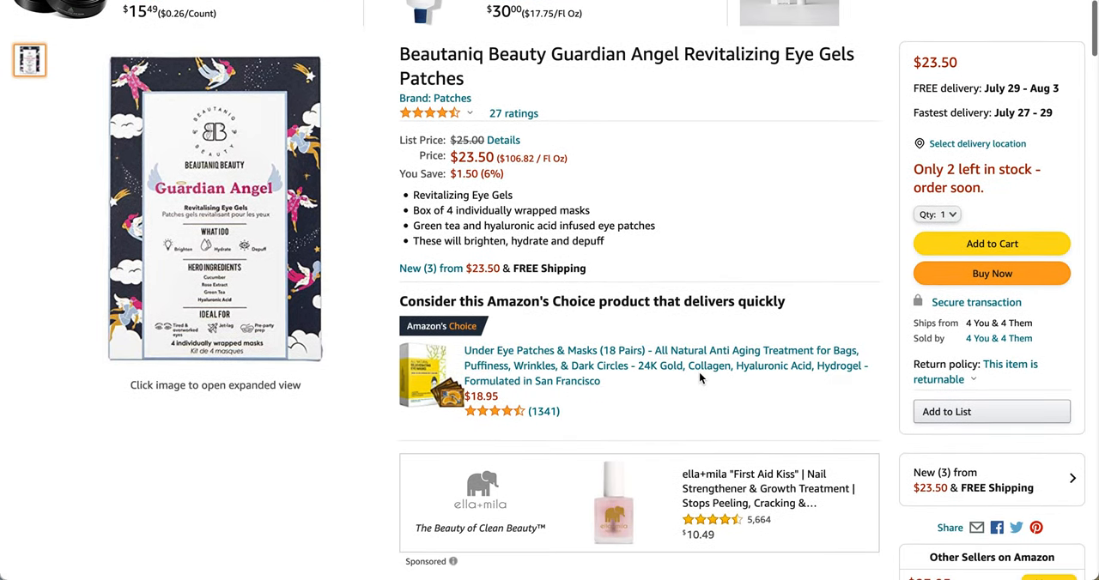
{"action": "scroll", "scroll_direction": "down", "scroll_amount": 3}
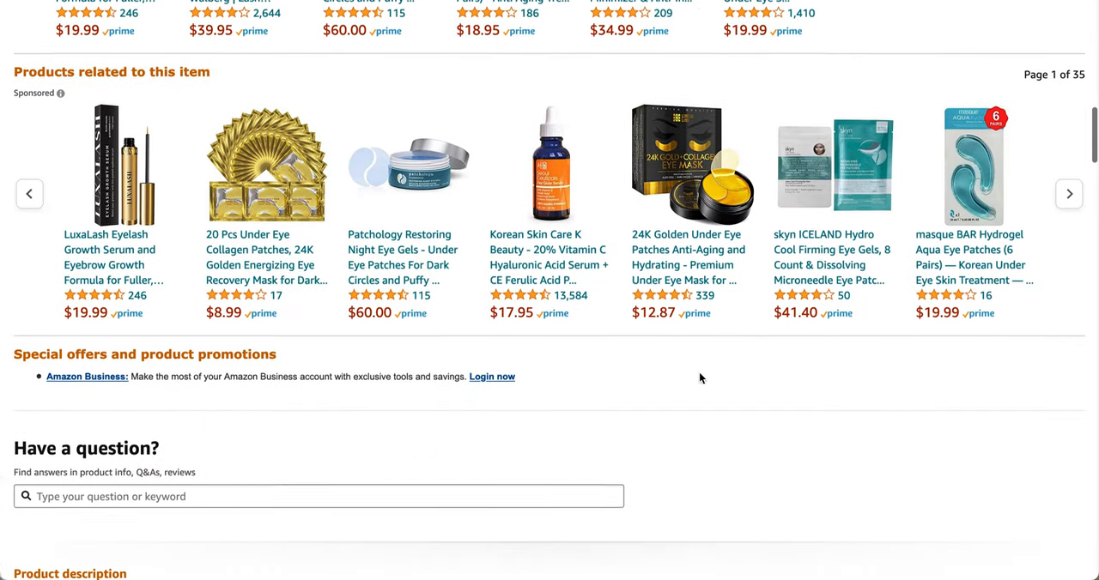
{"action": "scroll", "scroll_direction": "down", "scroll_amount": 3}
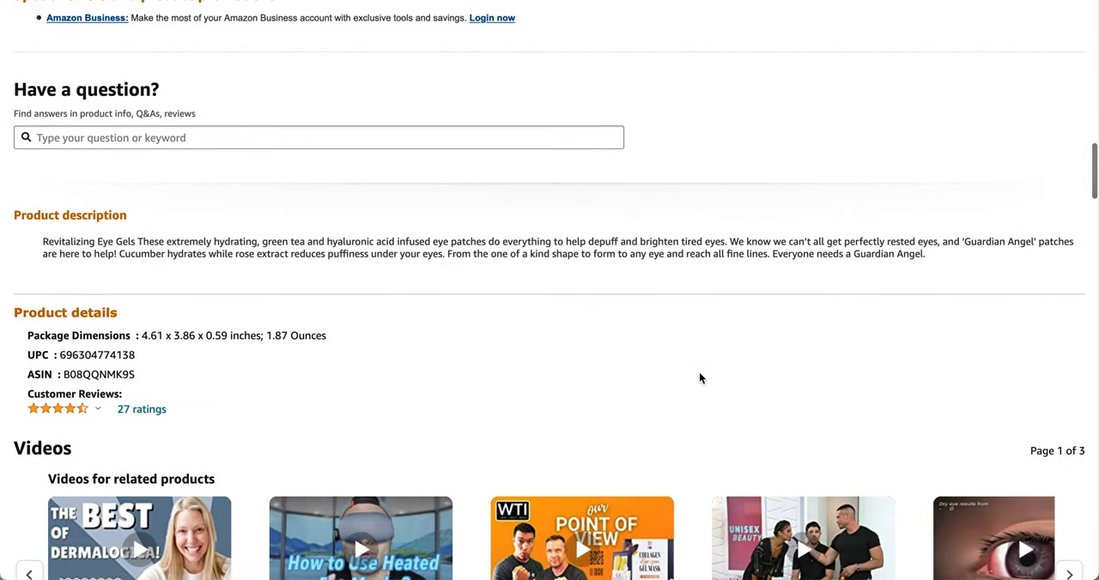
{"action": "scroll", "scroll_direction": "down", "scroll_amount": 3}
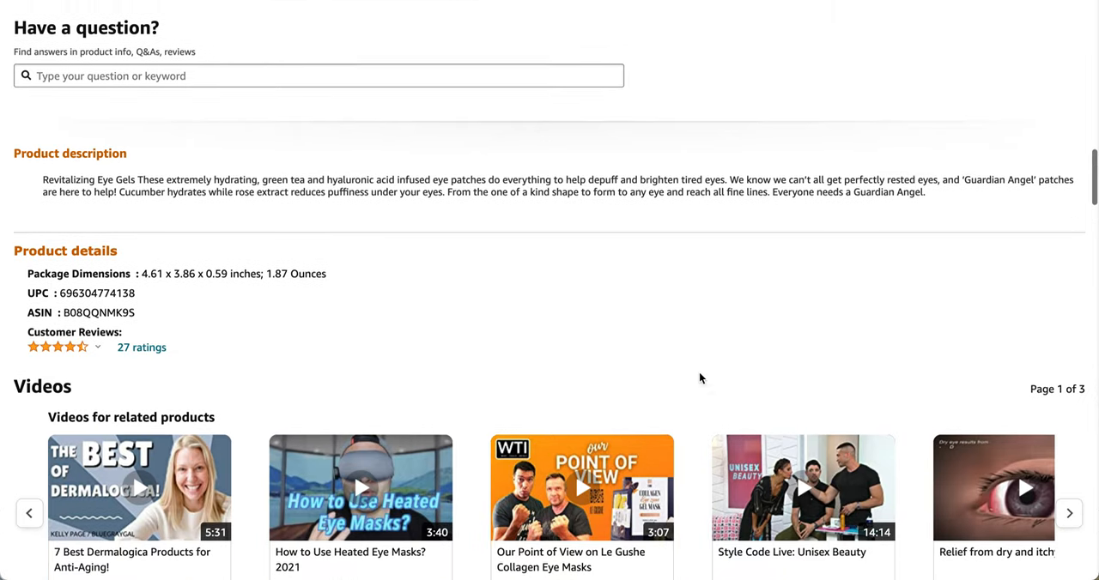
{"action": "scroll", "scroll_direction": "down", "scroll_amount": 3}
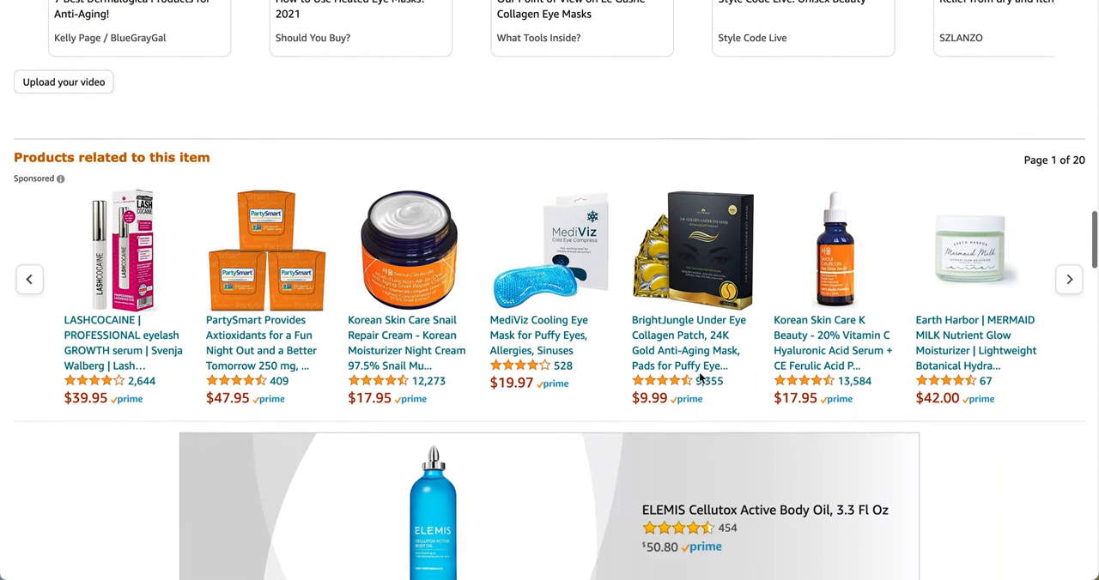
{"action": "scroll", "scroll_direction": "down", "scroll_amount": 3}
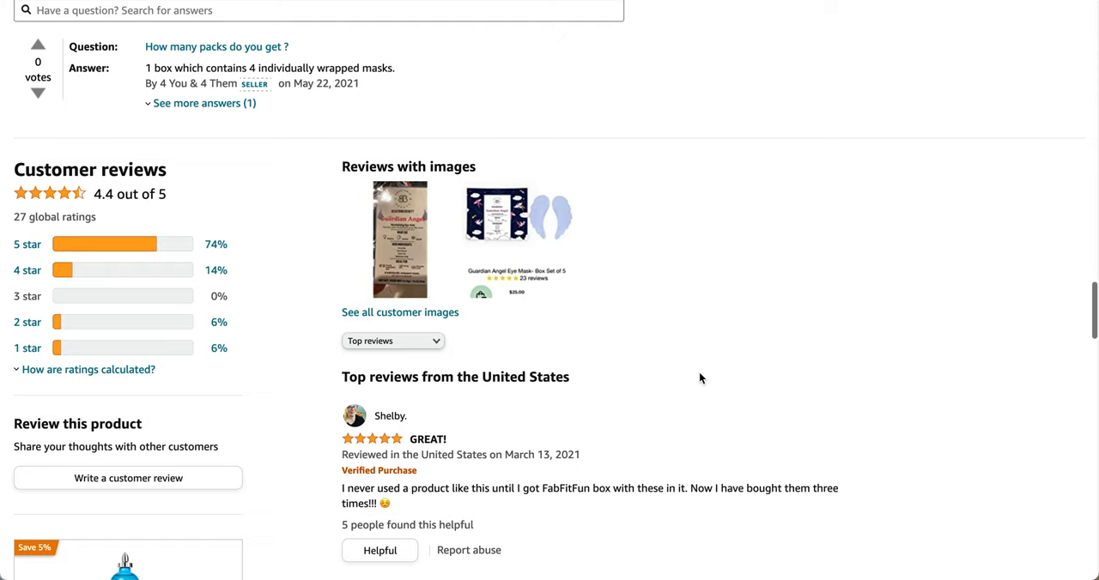
{"action": "scroll", "scroll_direction": "down", "scroll_amount": 3}
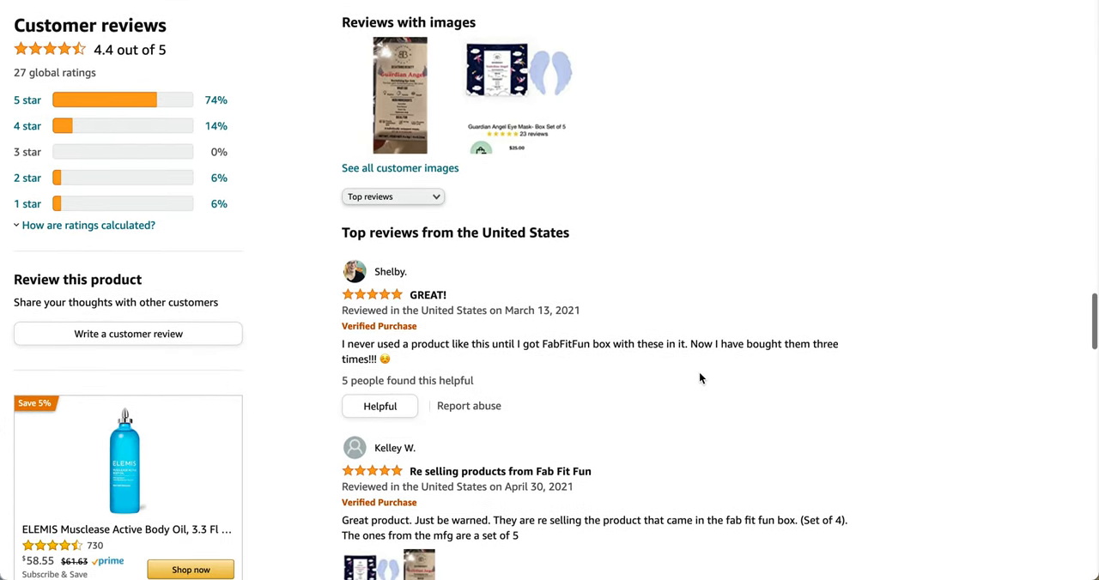
{"action": "mouse_move", "coordinate": [90, 56]}
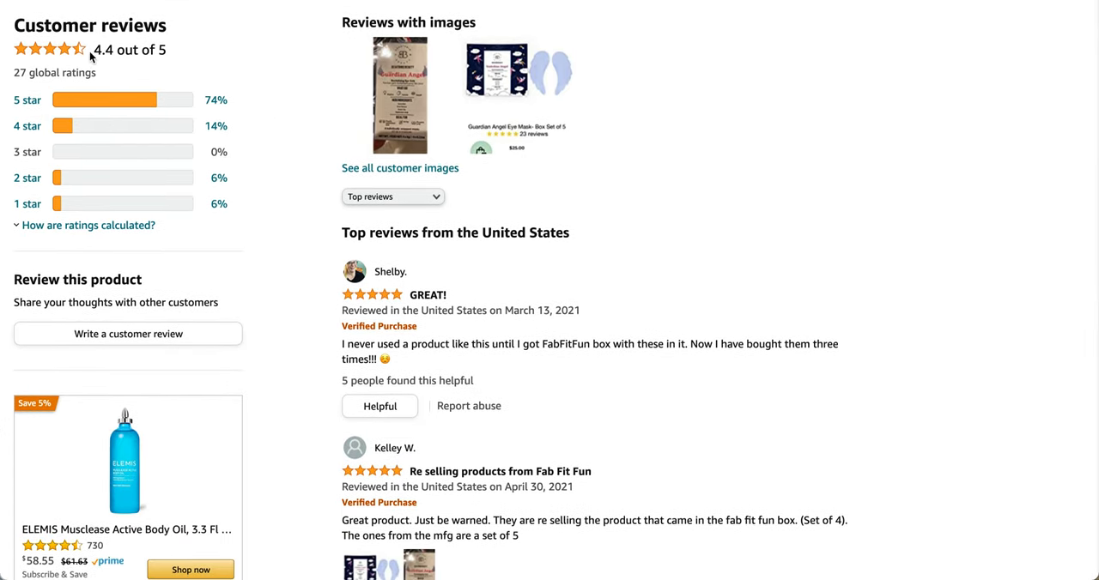
{"action": "mouse_move", "coordinate": [144, 73]}
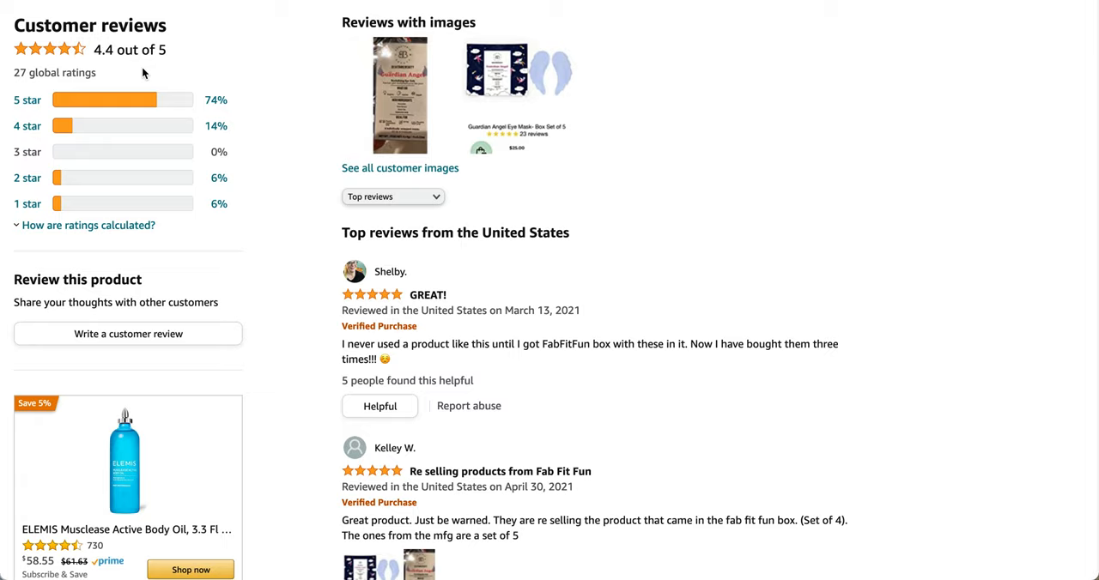
{"action": "mouse_move", "coordinate": [491, 359]}
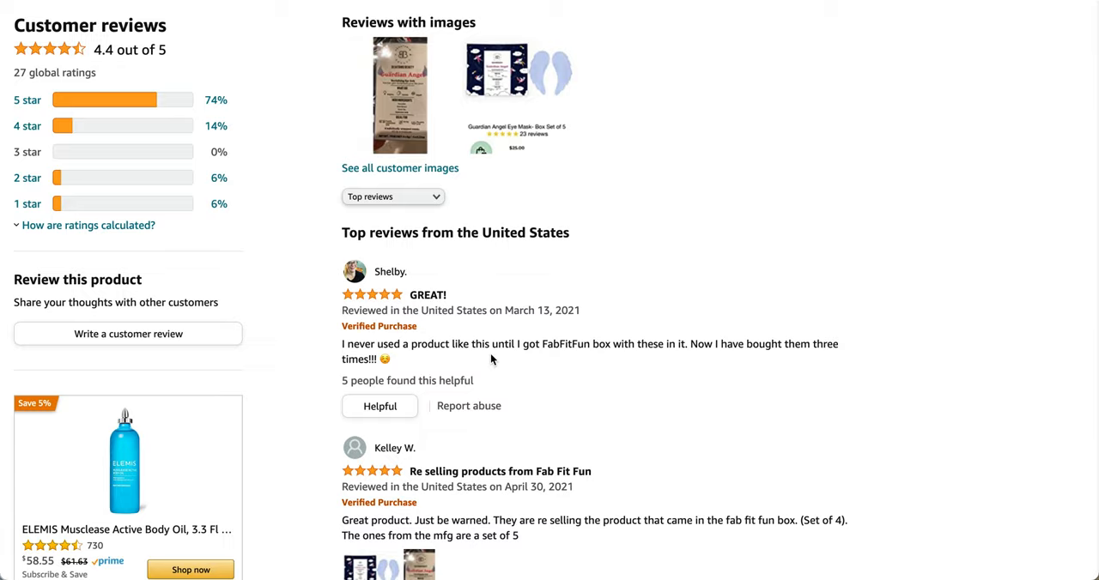
{"action": "scroll", "scroll_direction": "down", "scroll_amount": 3}
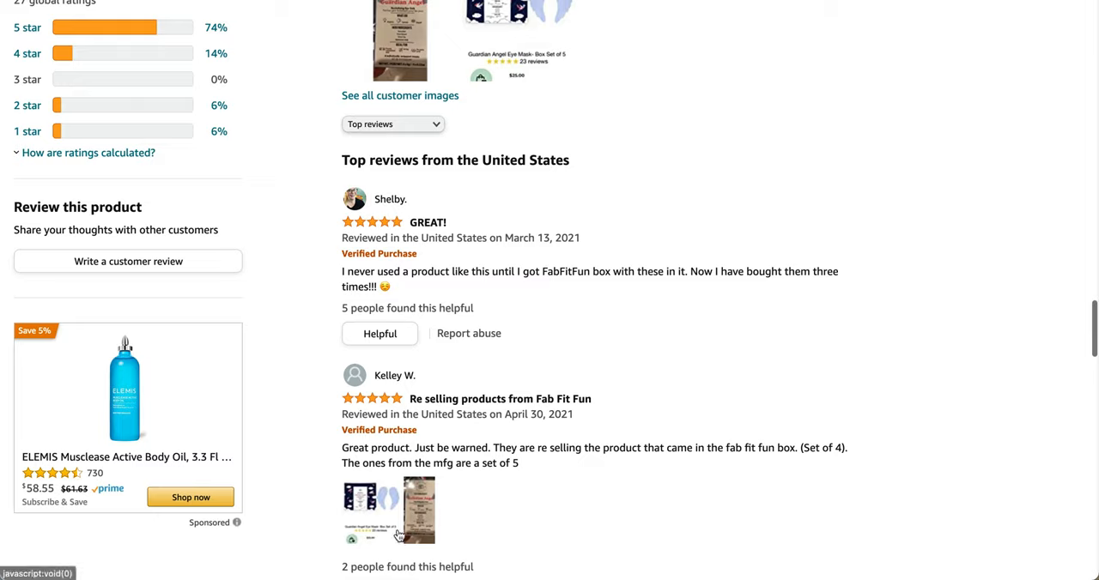
{"action": "mouse_move", "coordinate": [442, 412]}
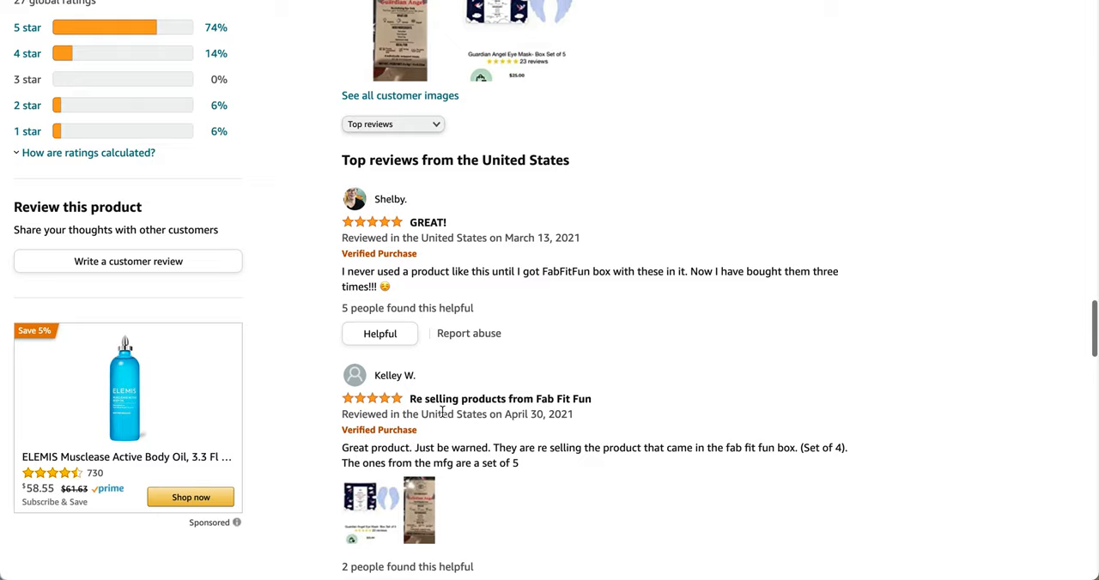
{"action": "mouse_move", "coordinate": [418, 453]}
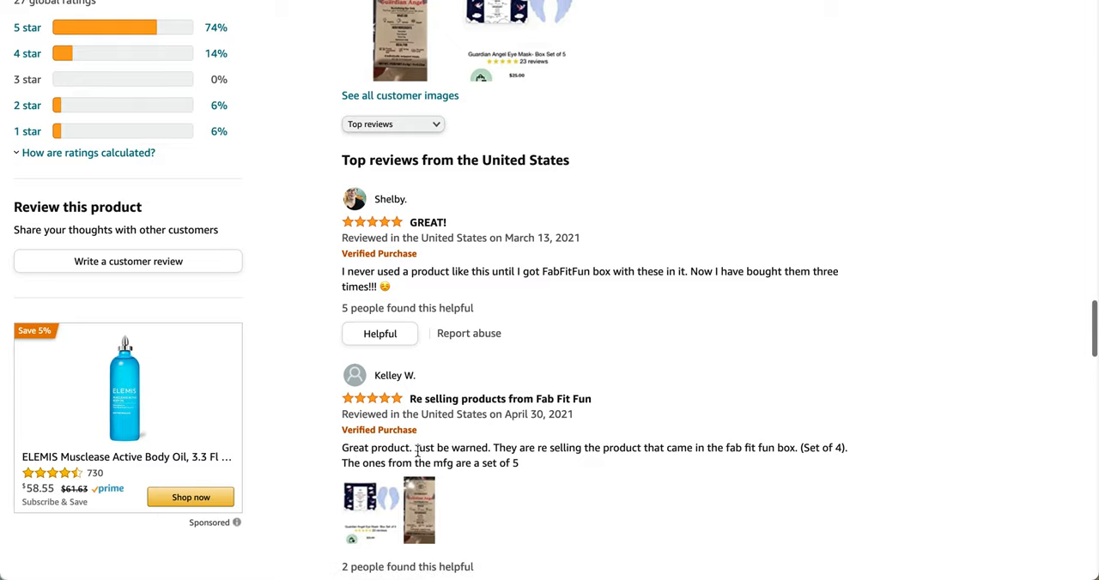
{"action": "mouse_move", "coordinate": [766, 425]}
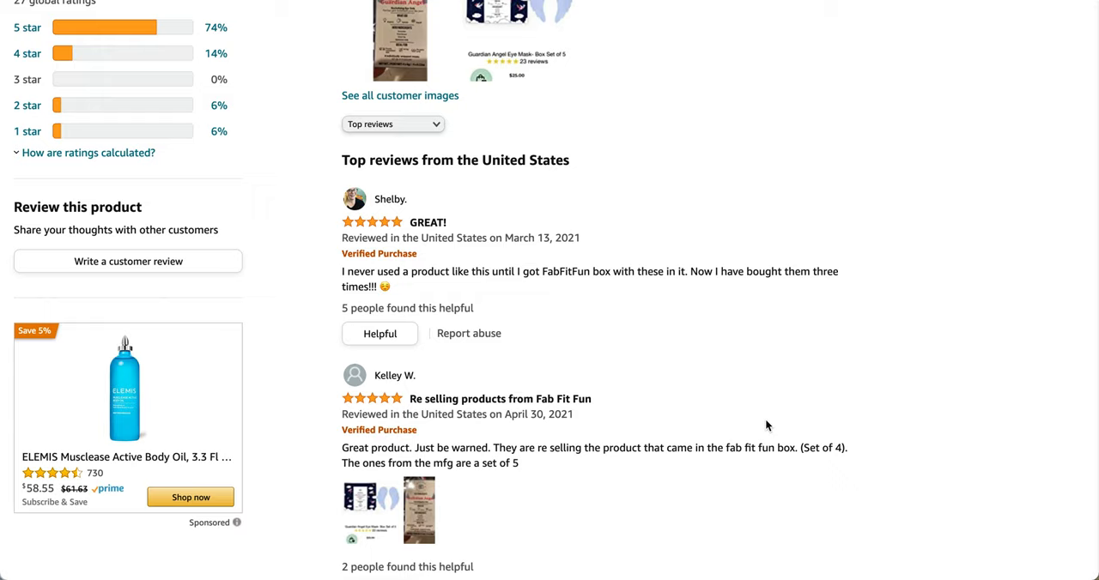
{"action": "mouse_move", "coordinate": [123, 131]}
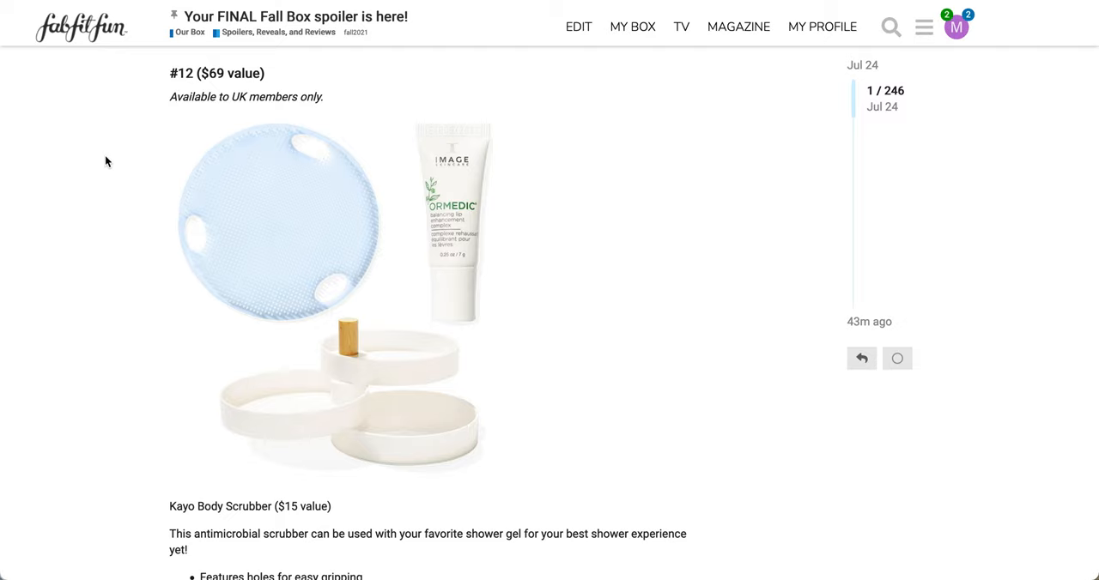
{"action": "mouse_move", "coordinate": [96, 338]}
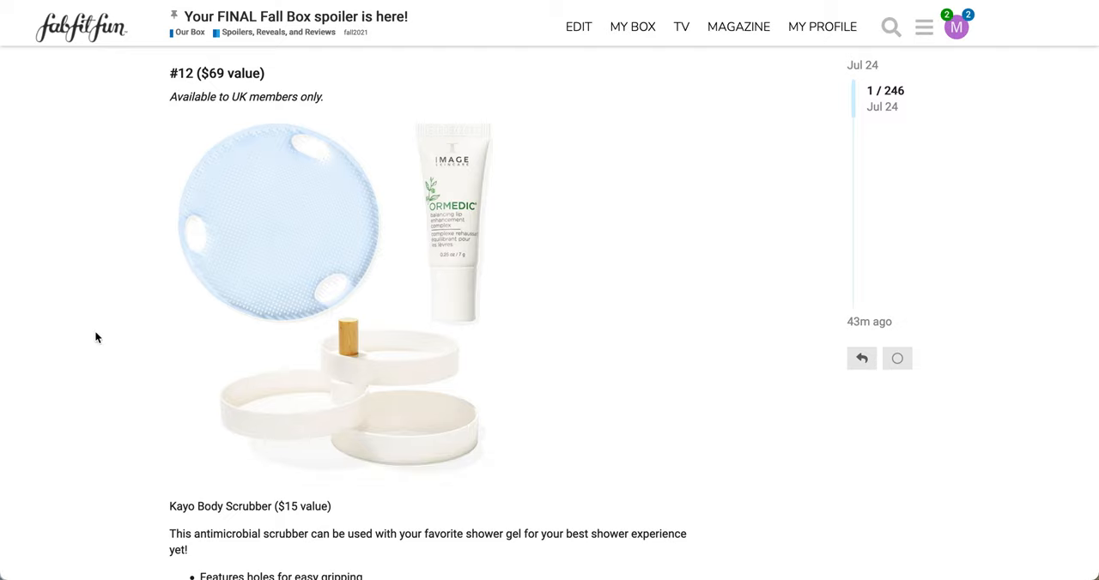
- Read bundle #12 ($69, UK-only): Kayo scrubber, ORMEDIC lip complex and 2Bandits tray
{"action": "scroll", "scroll_direction": "down", "scroll_amount": 3}
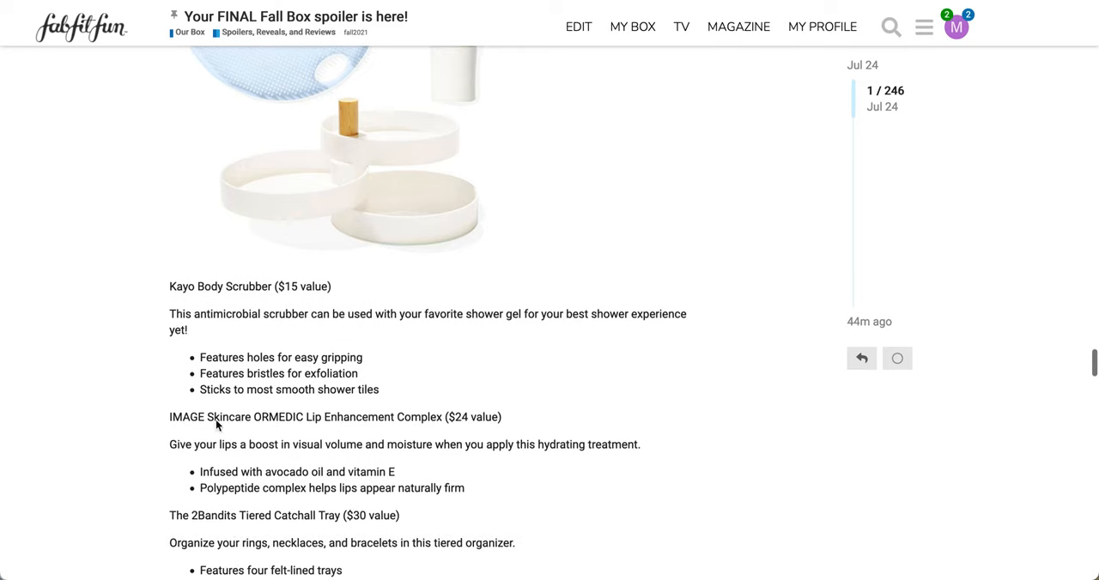
{"action": "scroll", "scroll_direction": "down", "scroll_amount": 3}
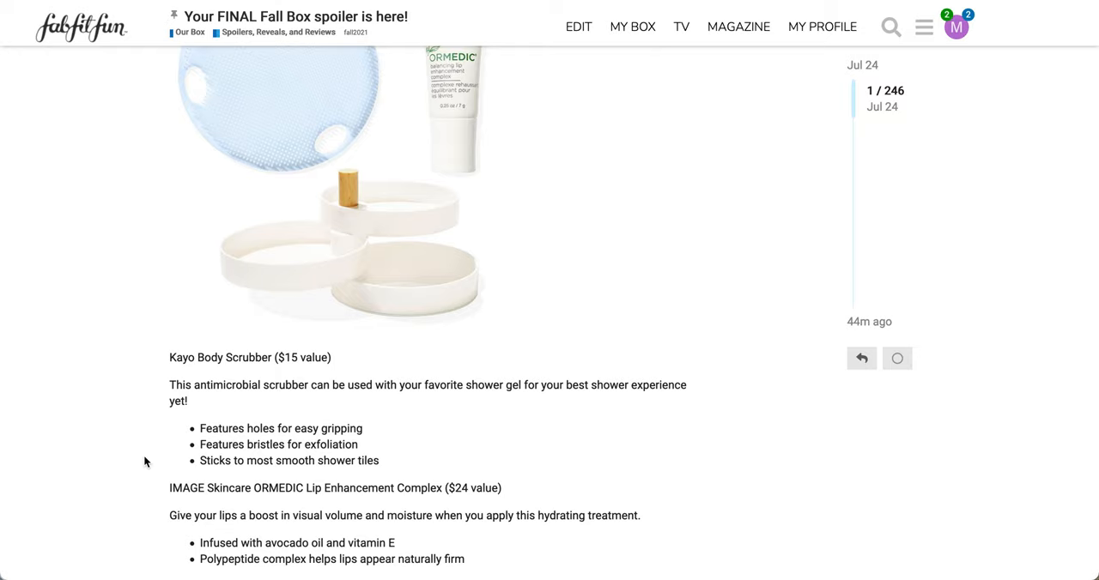
{"action": "scroll", "scroll_direction": "down", "scroll_amount": 3}
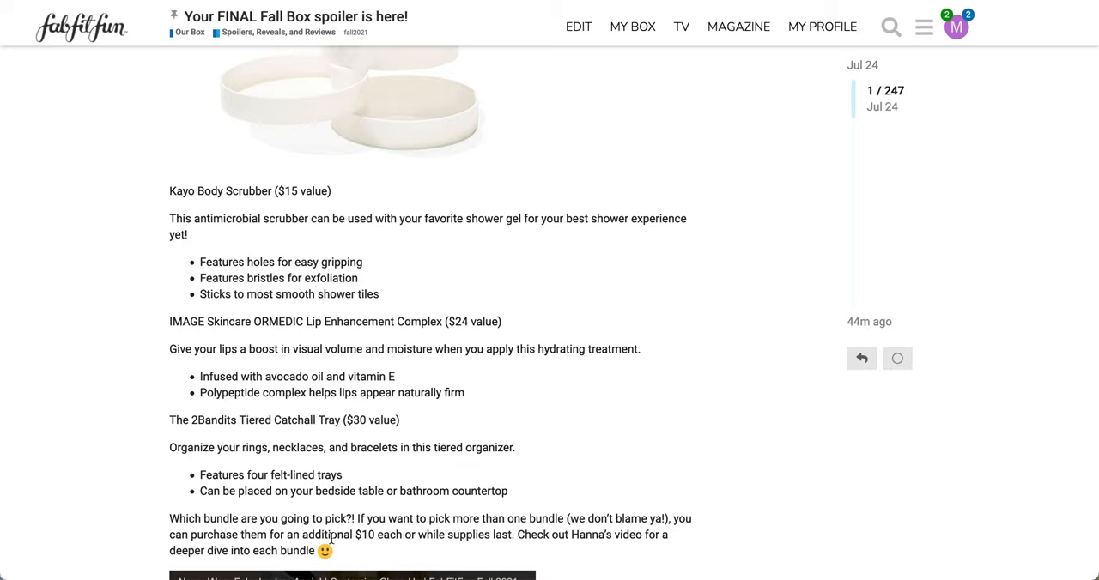
{"action": "mouse_move", "coordinate": [331, 539]}
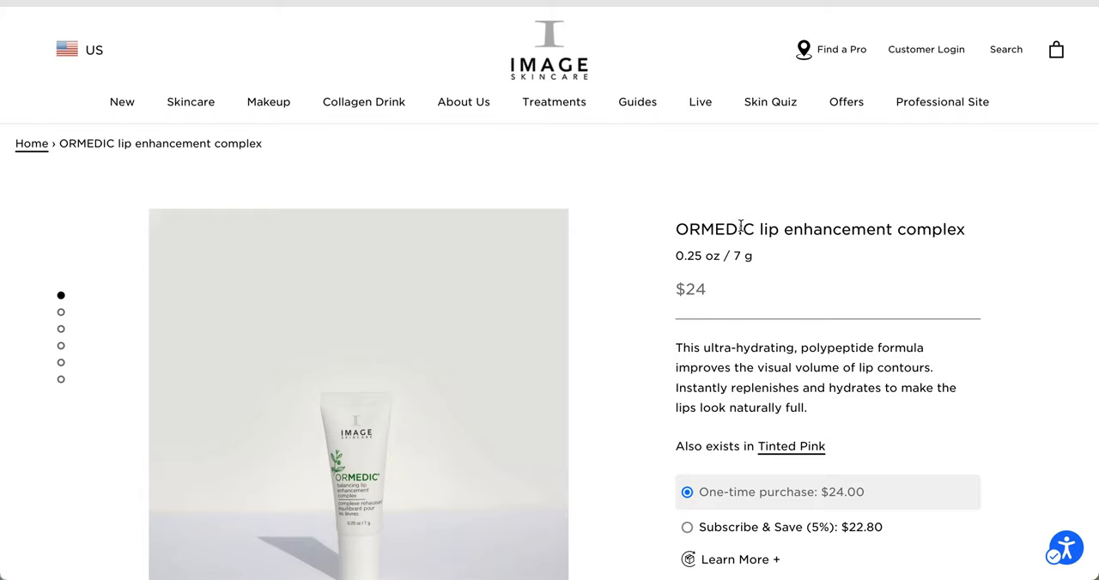
- Browse the $24, 0.25 oz ORMEDIC lip enhancement complex page and its product photos
{"action": "scroll", "scroll_direction": "down", "scroll_amount": 3}
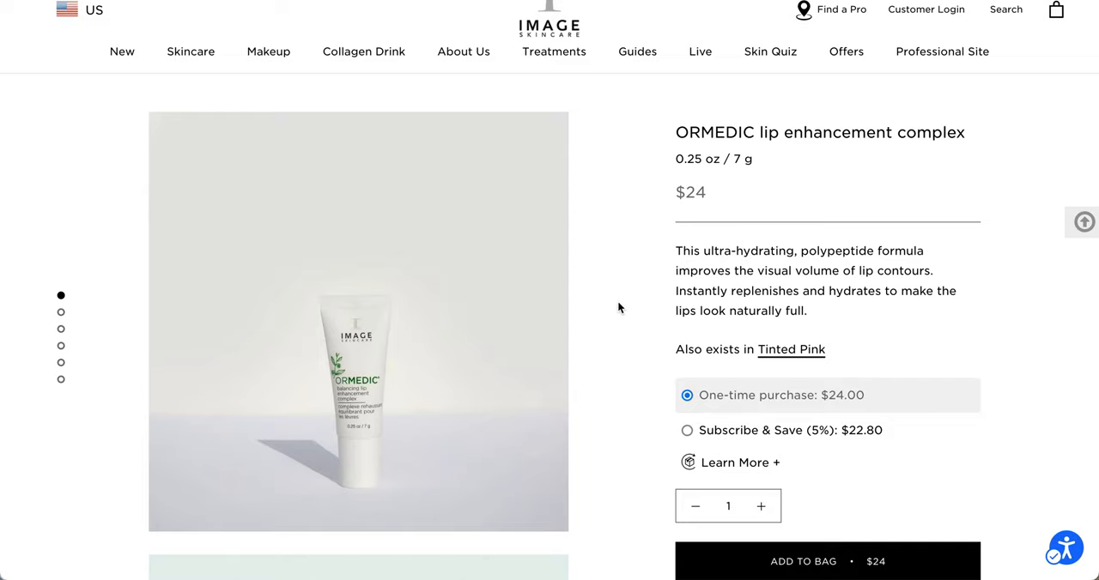
{"action": "mouse_move", "coordinate": [813, 265]}
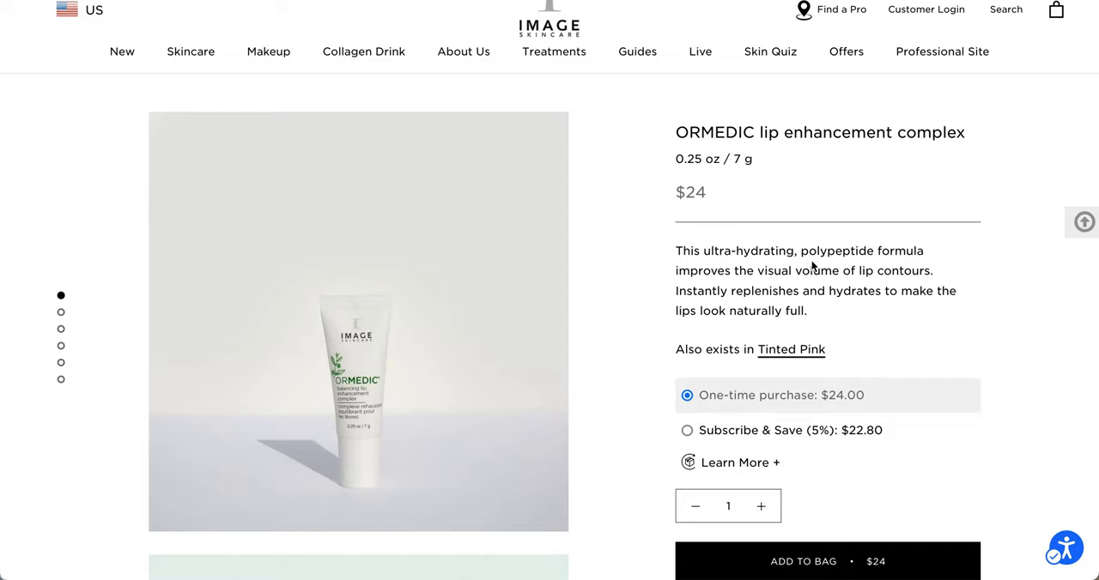
{"action": "mouse_move", "coordinate": [752, 284]}
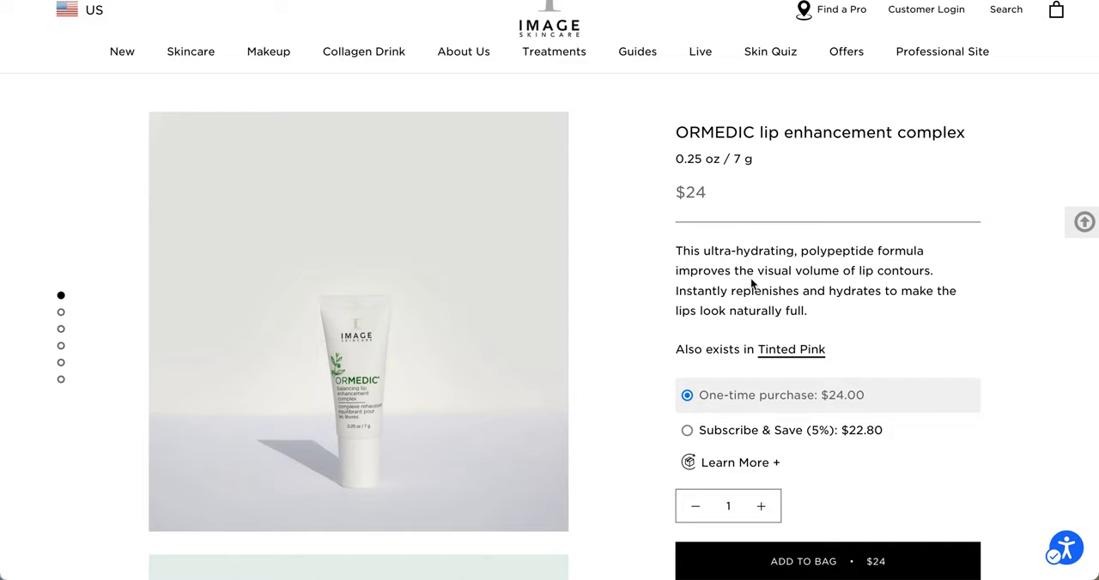
{"action": "mouse_move", "coordinate": [840, 284]}
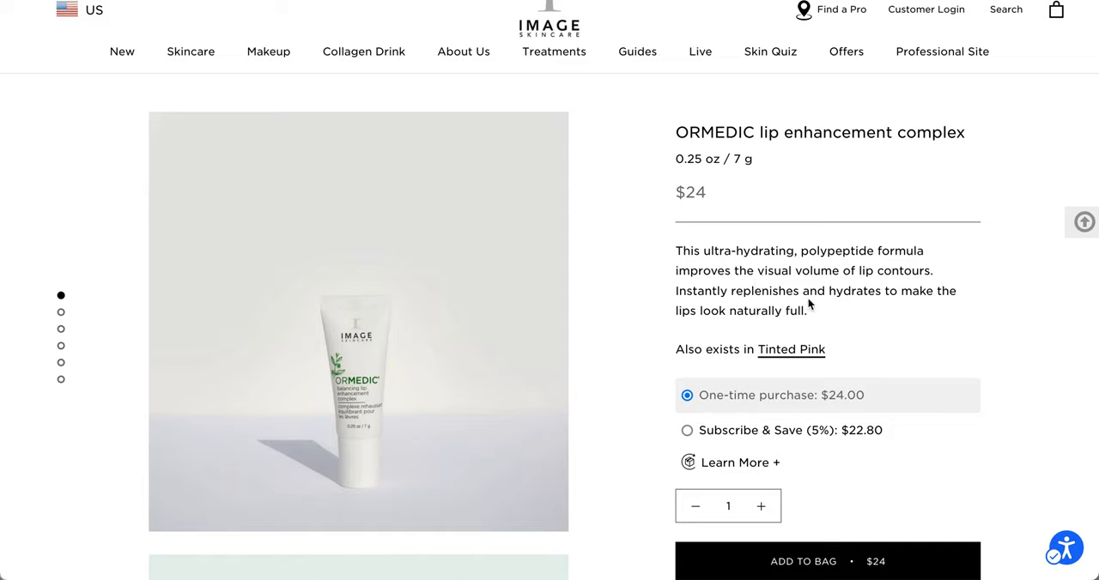
{"action": "mouse_move", "coordinate": [865, 326]}
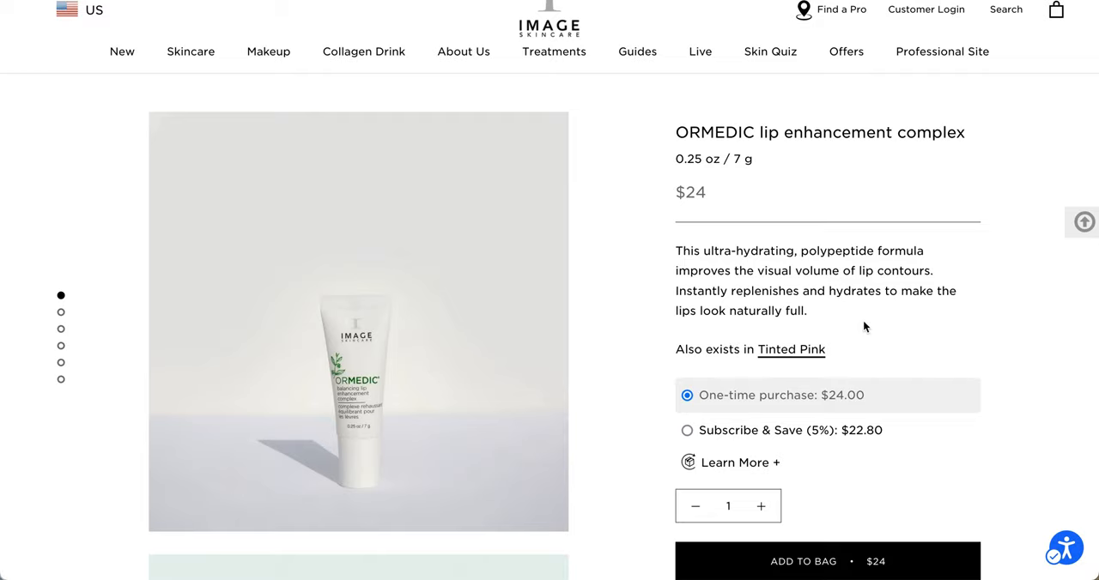
{"action": "mouse_move", "coordinate": [739, 176]}
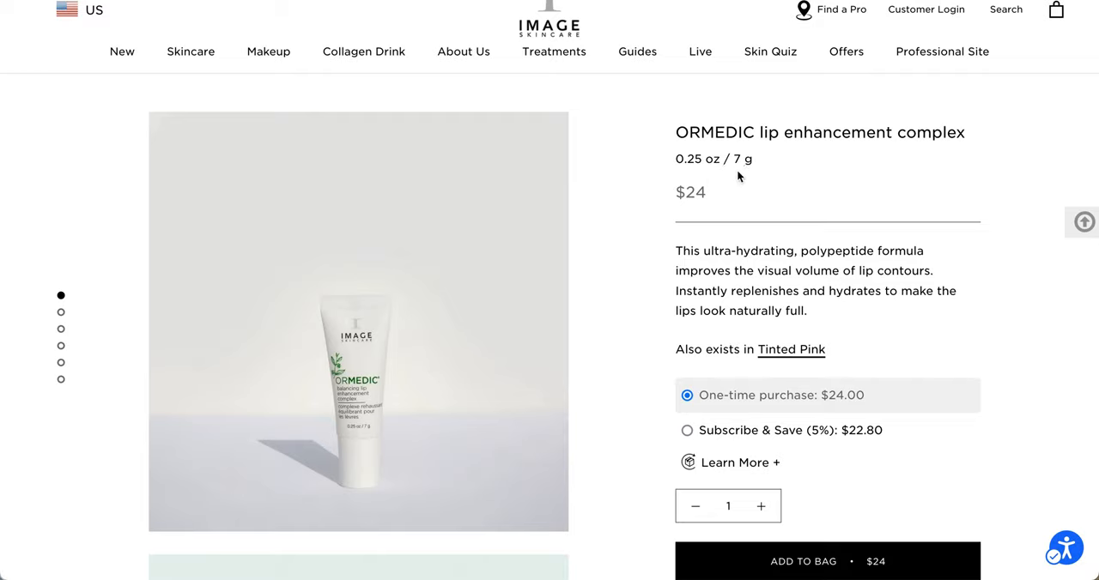
{"action": "scroll", "scroll_direction": "down", "scroll_amount": 3}
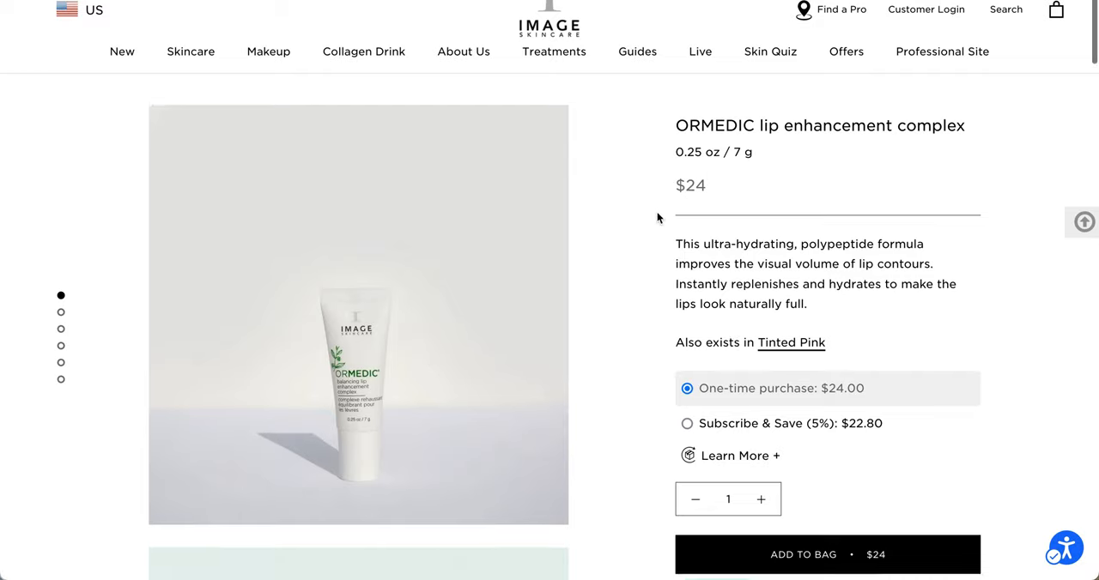
{"action": "scroll", "scroll_direction": "down", "scroll_amount": 3}
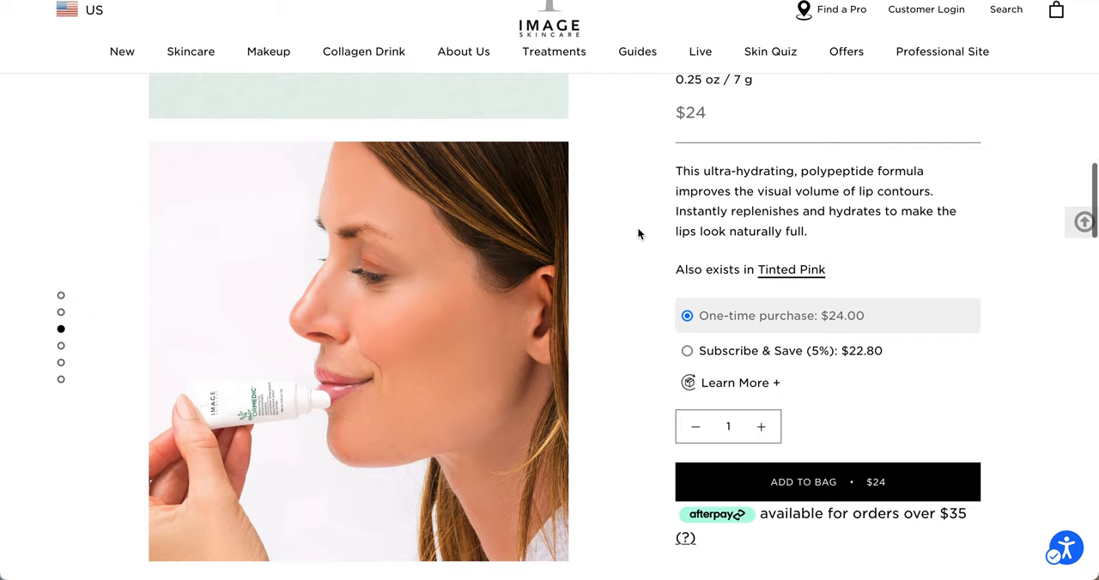
{"action": "scroll", "scroll_direction": "down", "scroll_amount": 3}
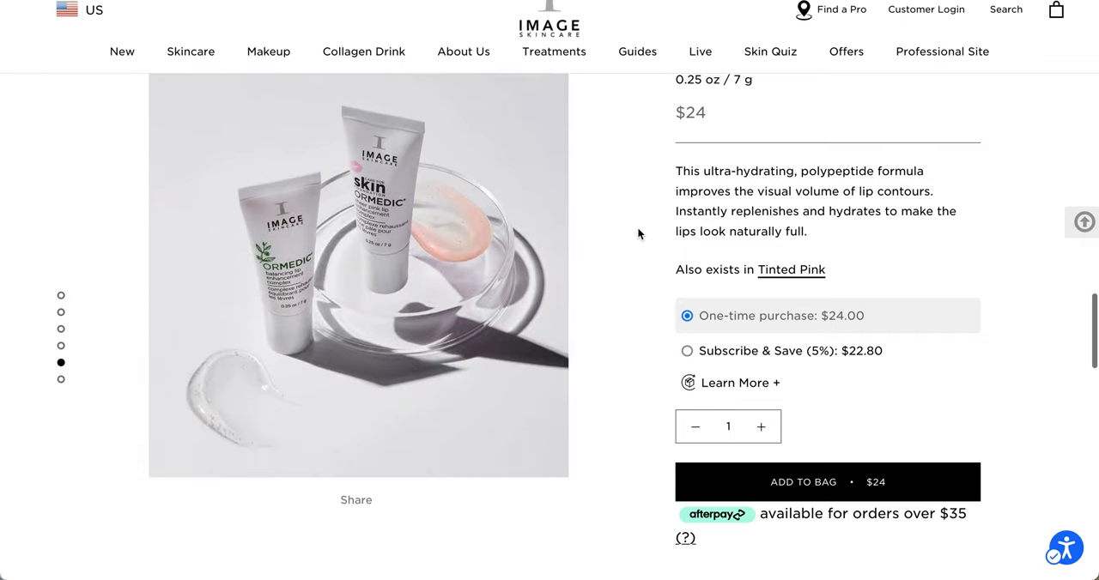
{"action": "scroll", "scroll_direction": "down", "scroll_amount": 3}
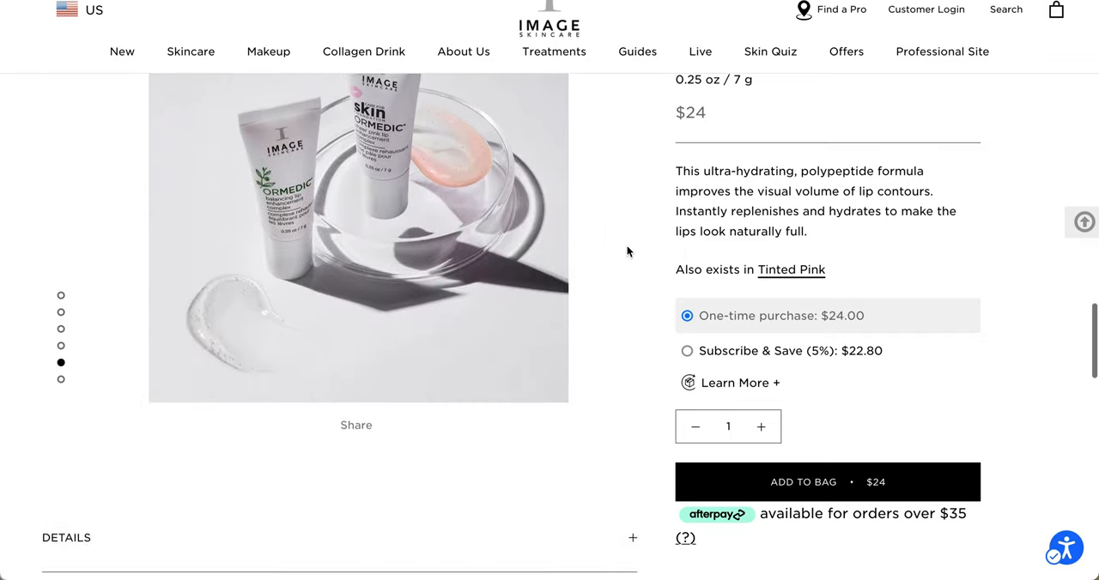
{"action": "scroll", "scroll_direction": "down", "scroll_amount": 3}
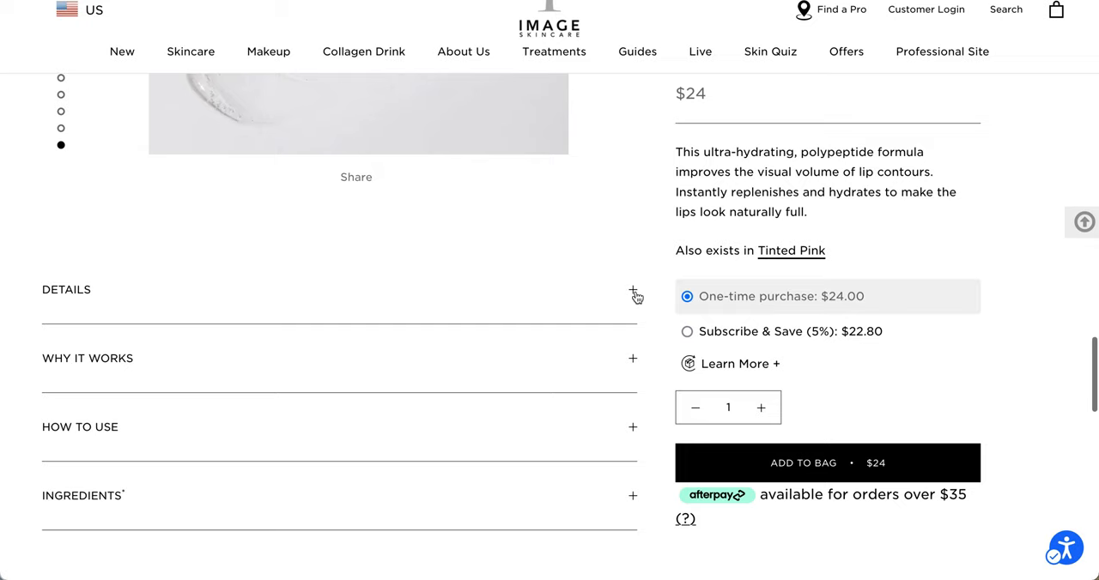
- Read the lip complex's why-it-works, how-to-use and ingredients sections, then return to the spoiler post's top
{"action": "left_click", "coordinate": [632, 292]}
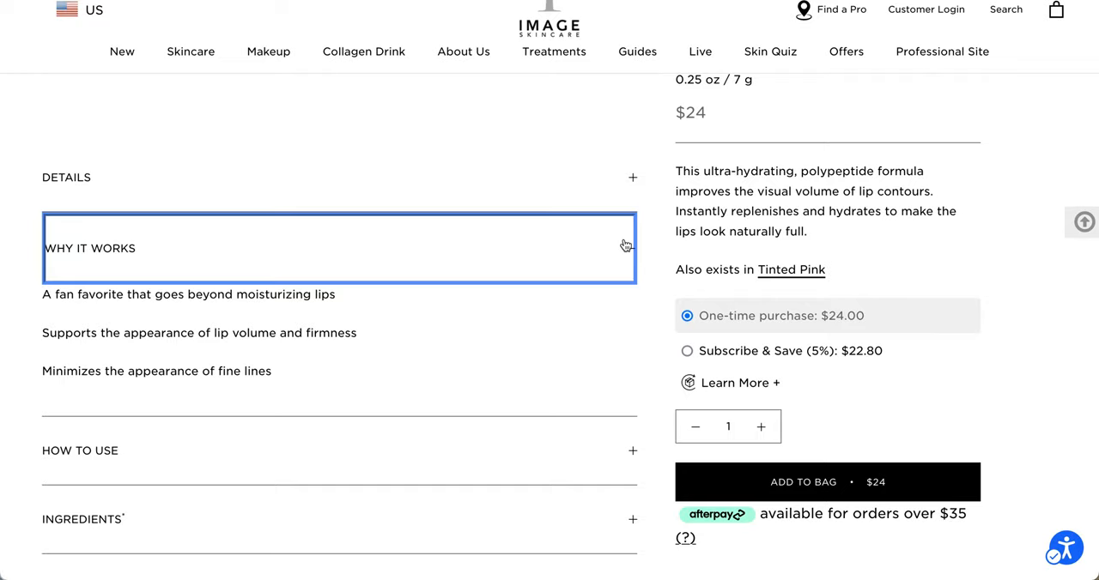
{"action": "scroll", "scroll_direction": "down", "scroll_amount": 3}
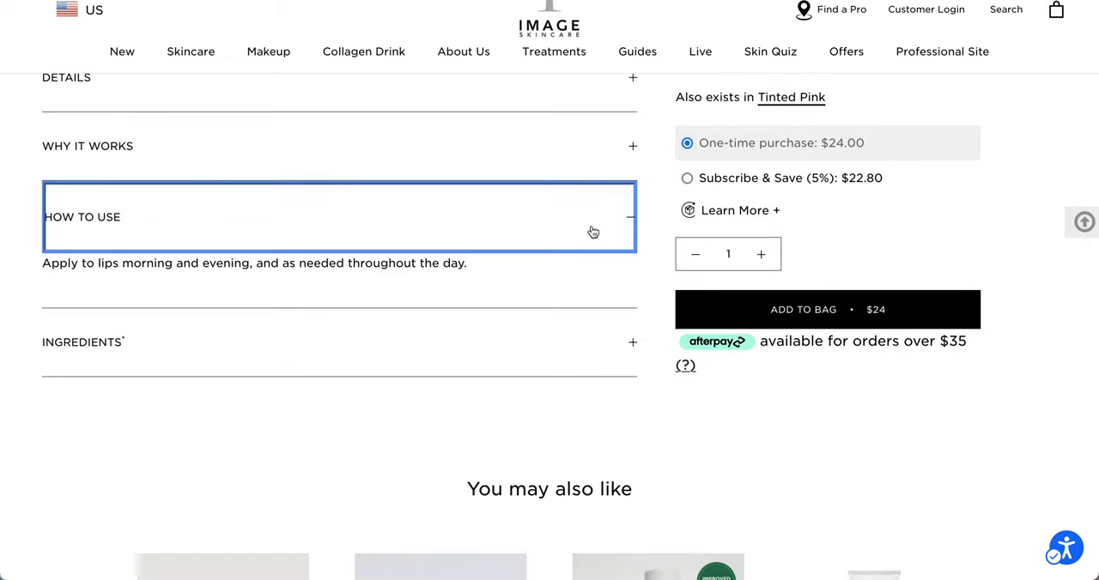
{"action": "mouse_move", "coordinate": [608, 284]}
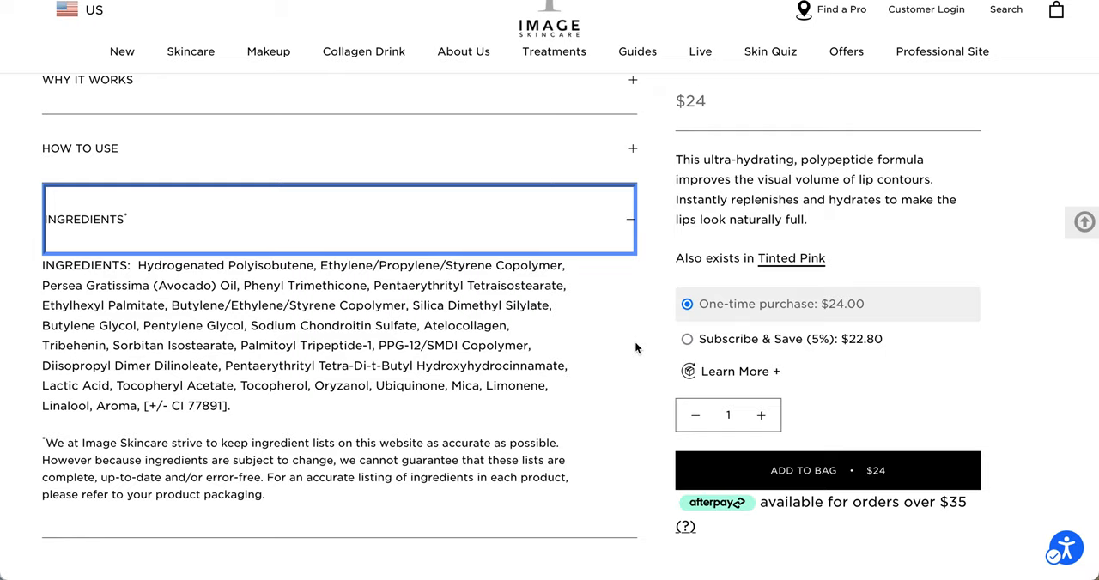
{"action": "scroll", "scroll_direction": "down", "scroll_amount": 3}
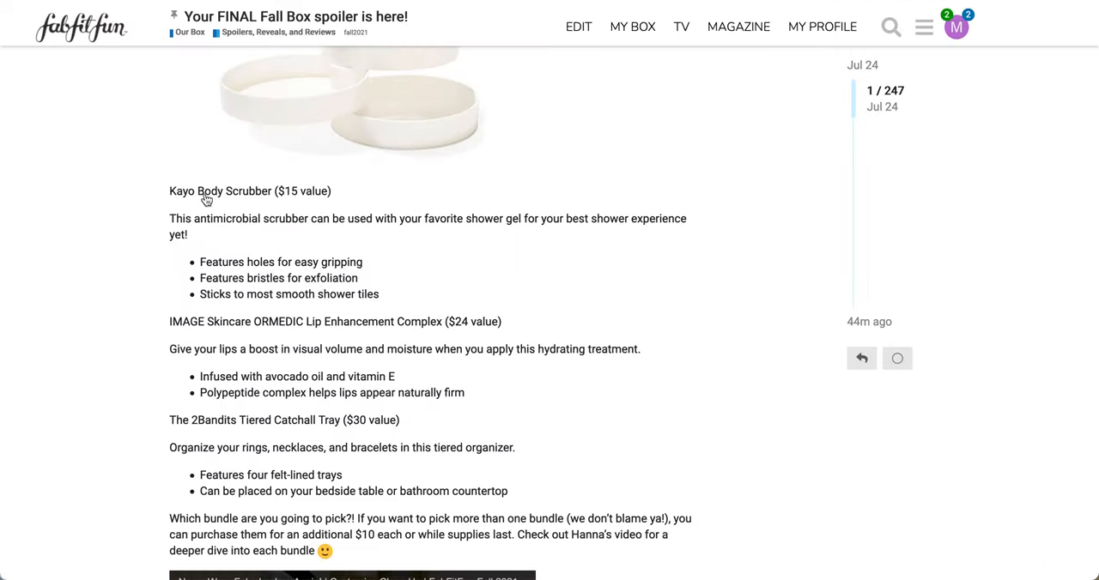
{"action": "scroll", "scroll_direction": "down", "scroll_amount": 3}
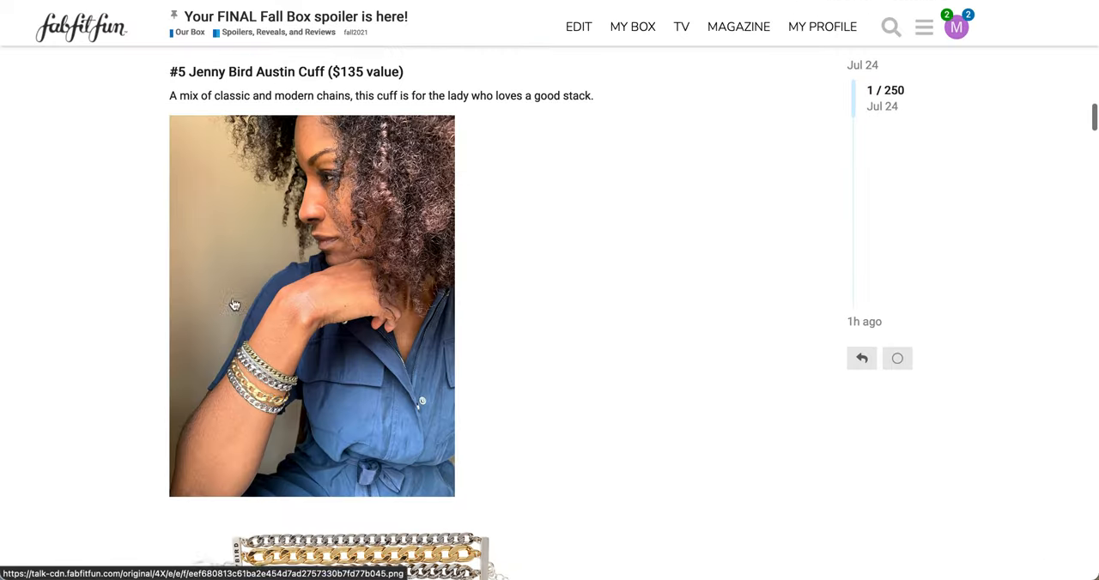
{"action": "scroll", "scroll_direction": "up", "scroll_amount": 3}
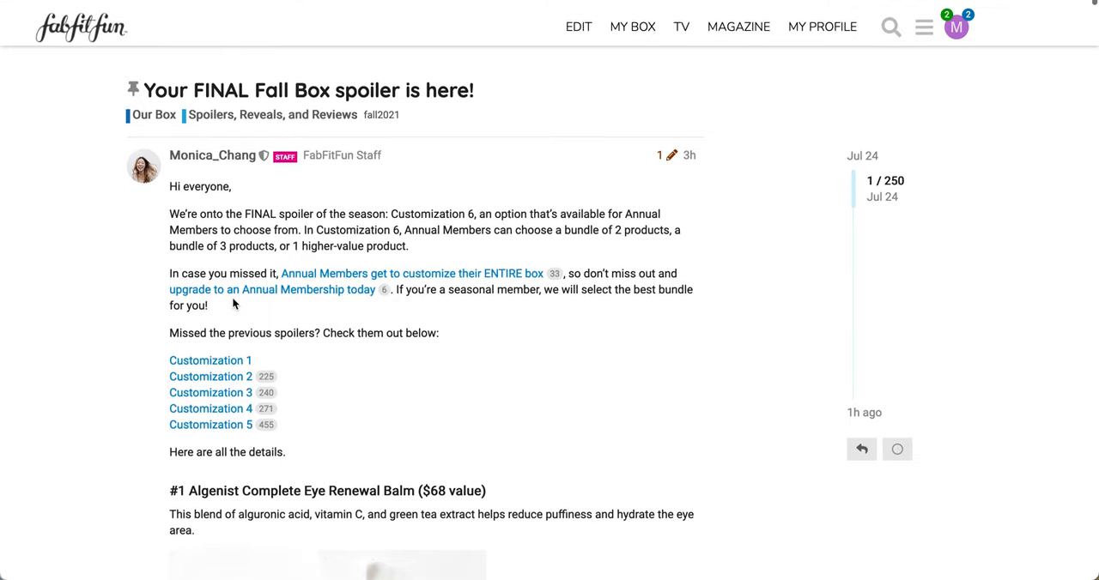